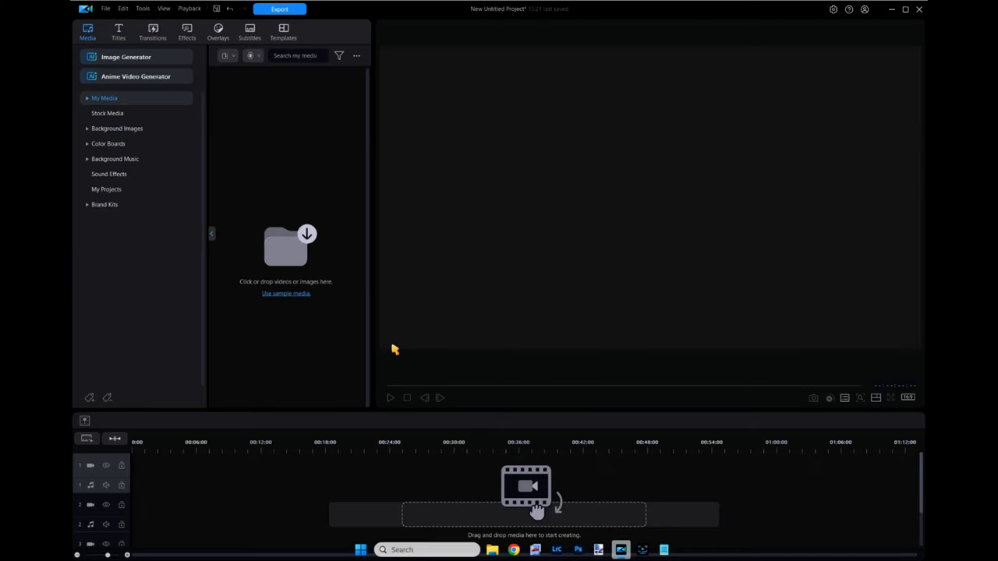
{"action": "mouse_move", "coordinate": [330, 345]}
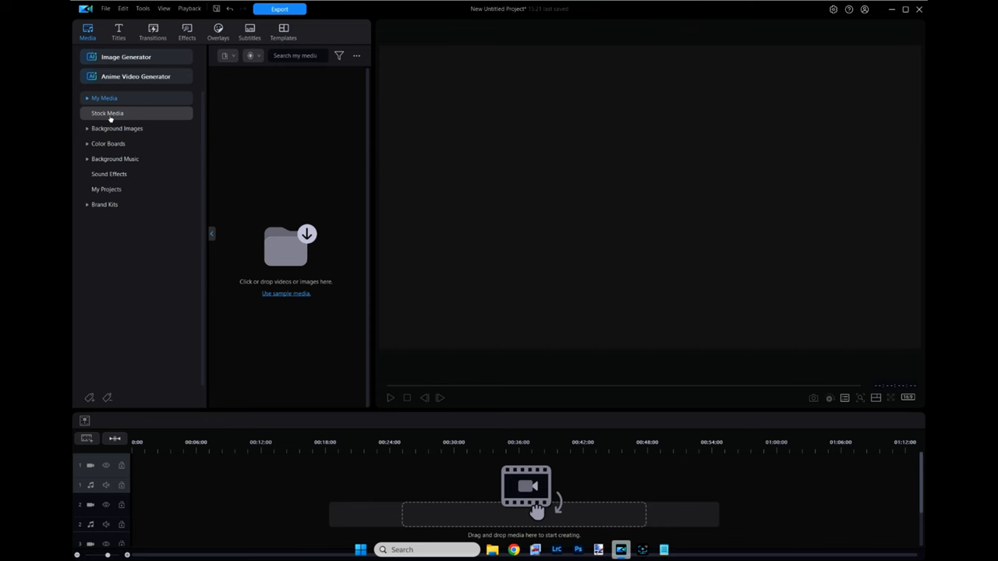
- Place the 589707580_HD stock clip on video track 1 and open its Video editing tools
{"action": "left_click", "coordinate": [106, 114]}
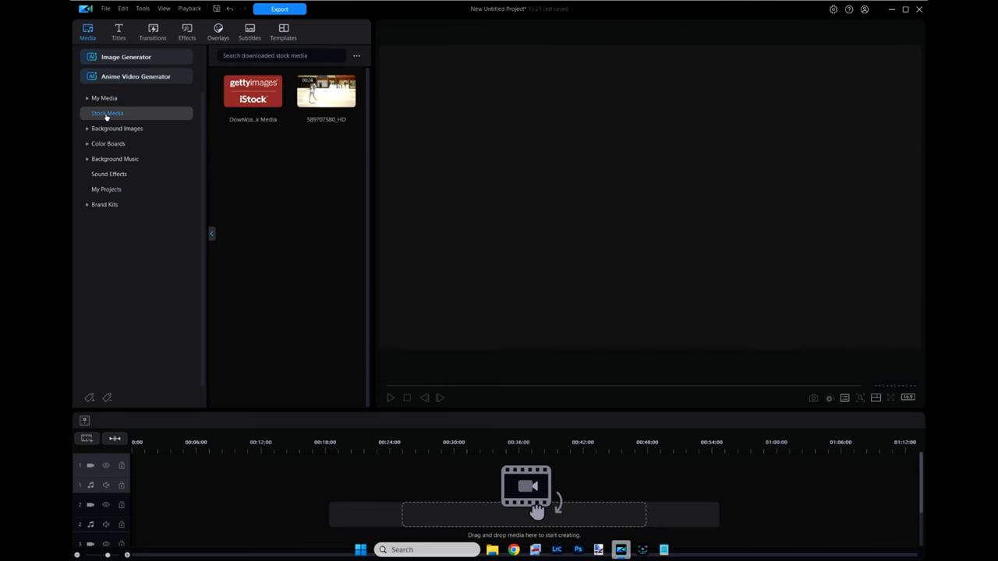
{"action": "left_click", "coordinate": [326, 92]}
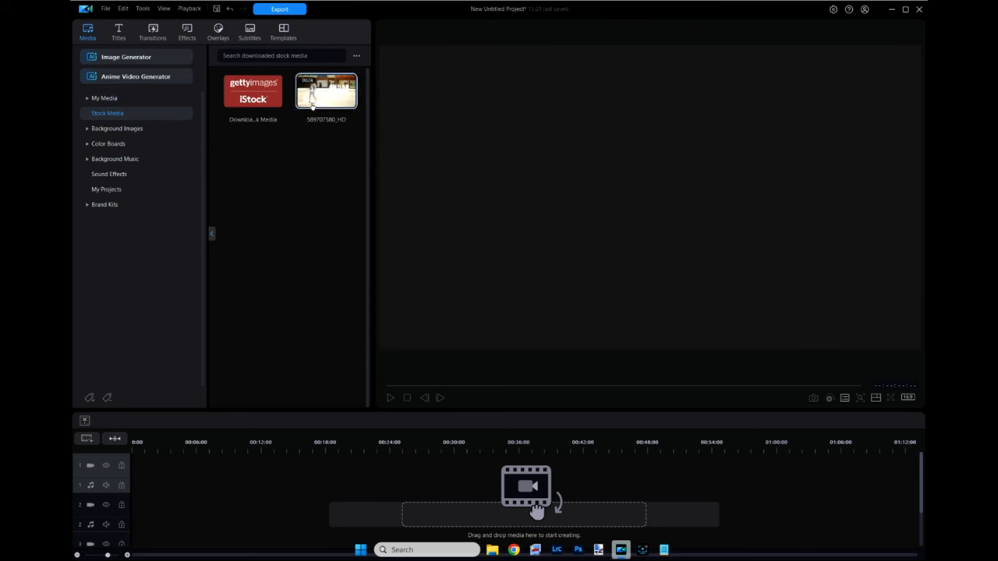
{"action": "left_click_drag", "start_coordinate": [326, 92], "coordinate": [262, 466]}
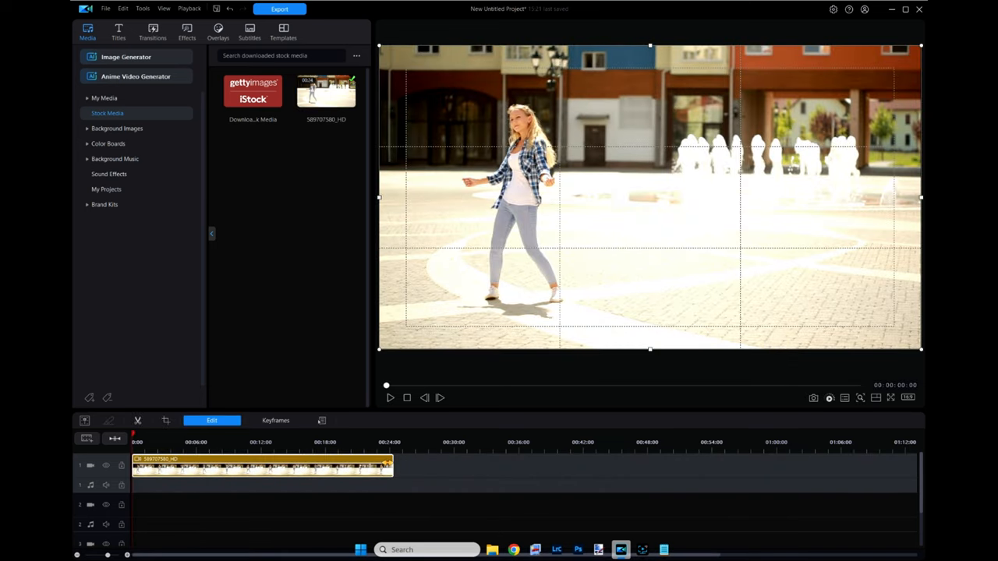
{"action": "left_click", "coordinate": [228, 442]}
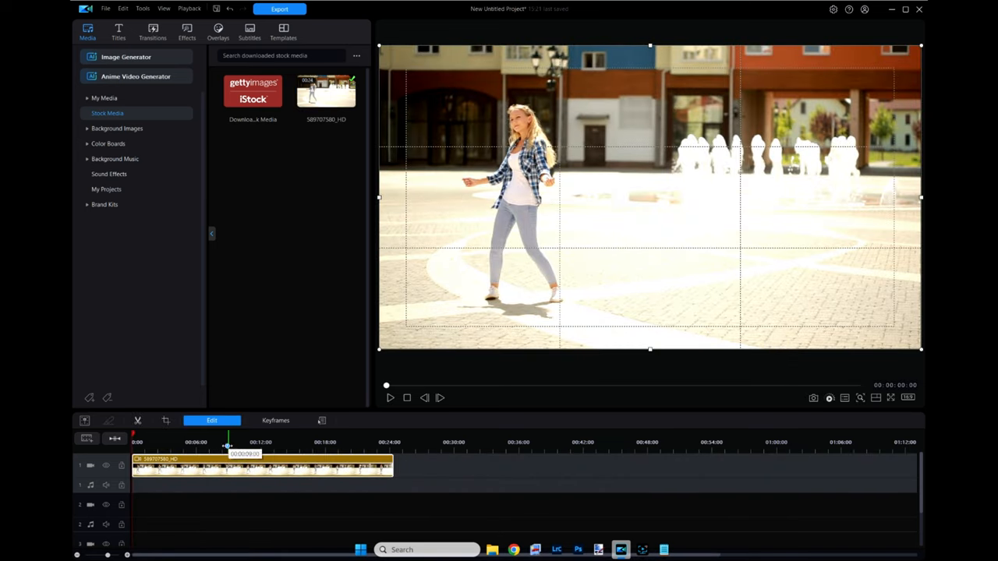
{"action": "double_click", "coordinate": [261, 466]}
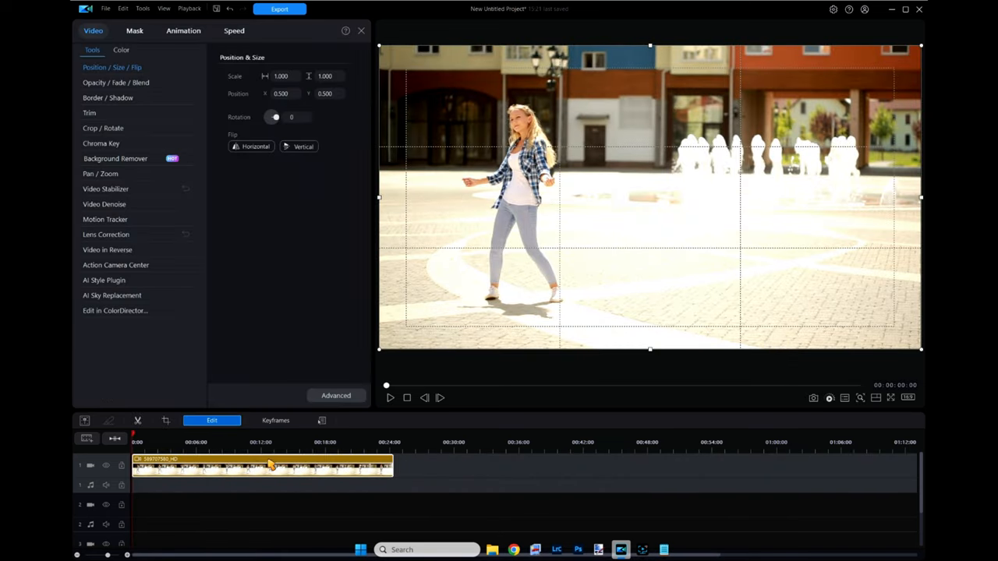
{"action": "mouse_move", "coordinate": [153, 152]}
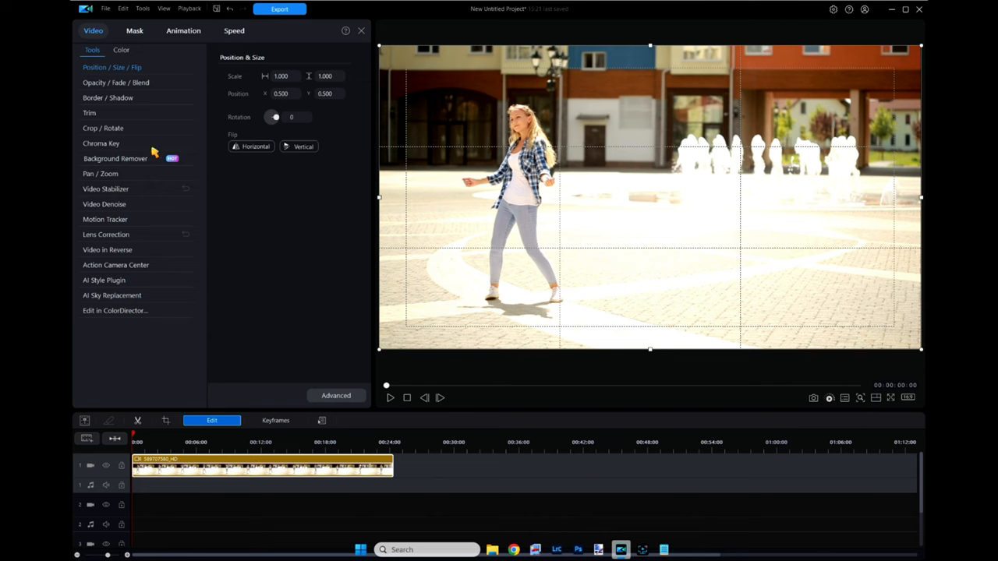
{"action": "mouse_move", "coordinate": [194, 161]}
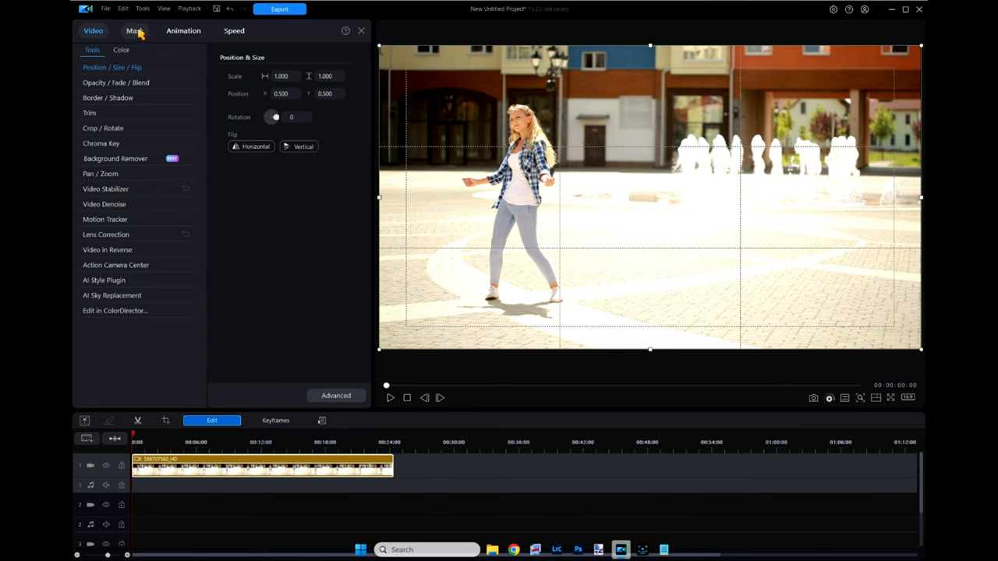
- From the Mask tab, scrub to 00:00:04:06 (arms raised) and open Advanced Mask Editing
{"action": "left_click", "coordinate": [134, 31]}
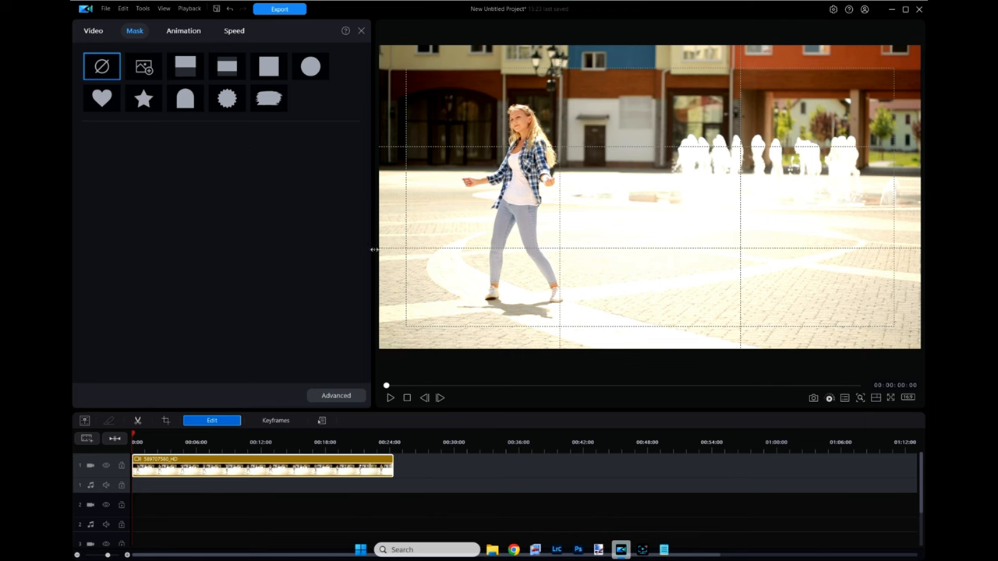
{"action": "mouse_move", "coordinate": [425, 398]}
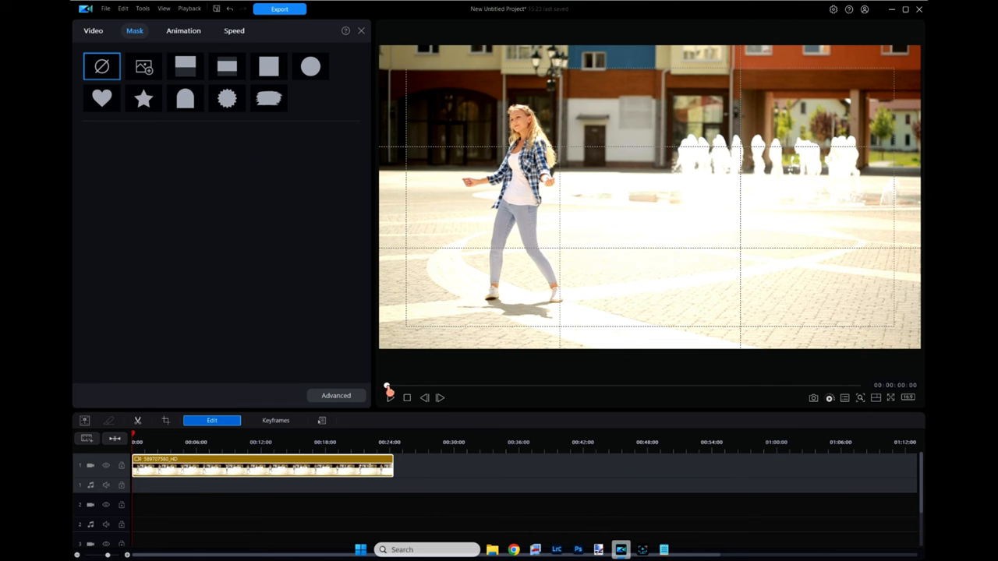
{"action": "left_click_drag", "start_coordinate": [388, 387], "coordinate": [425, 386]}
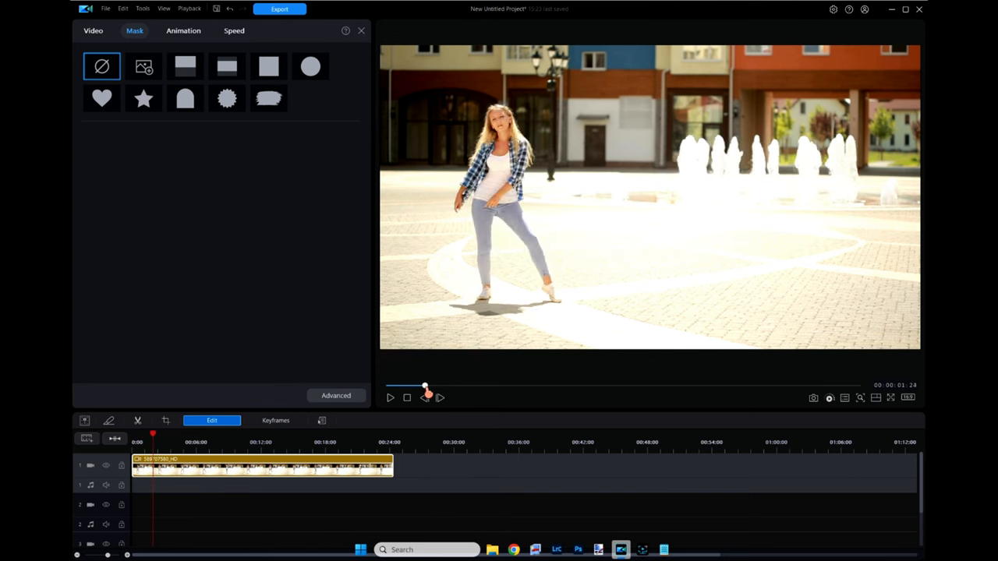
{"action": "left_click_drag", "start_coordinate": [424, 386], "coordinate": [466, 387]}
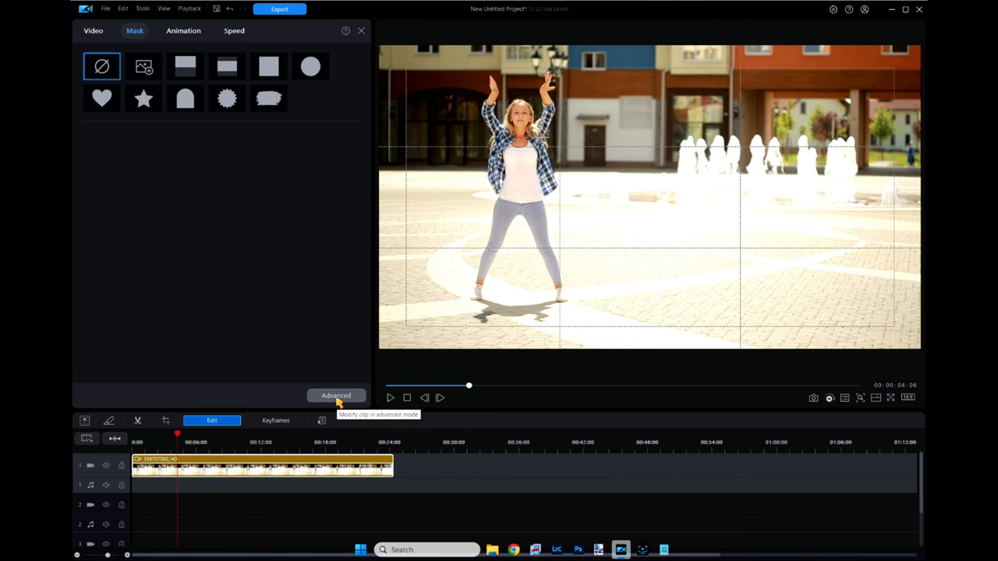
{"action": "left_click", "coordinate": [335, 396]}
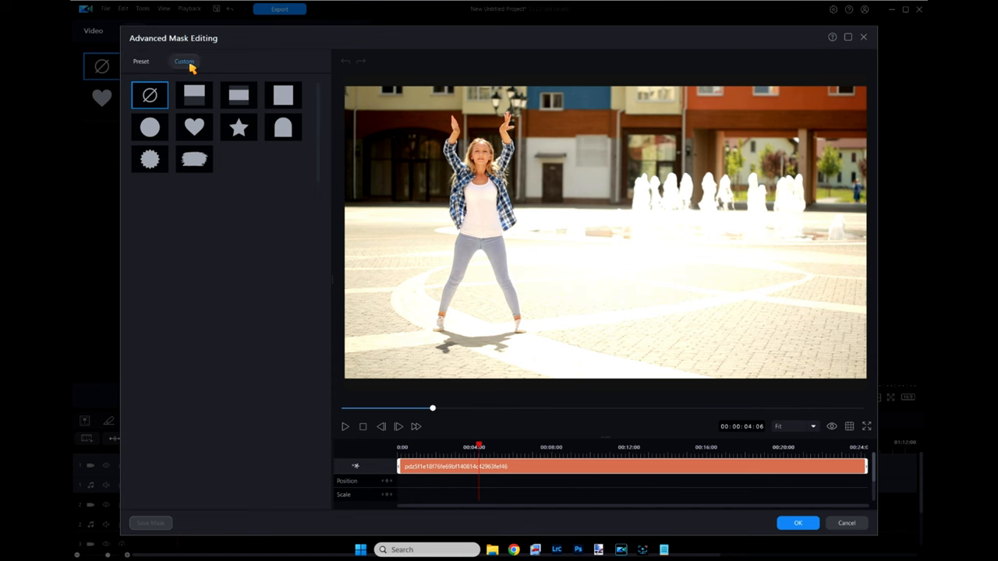
- Start a Custom Brush mask and auto-select the dancer as the mask object
{"action": "left_click", "coordinate": [184, 61]}
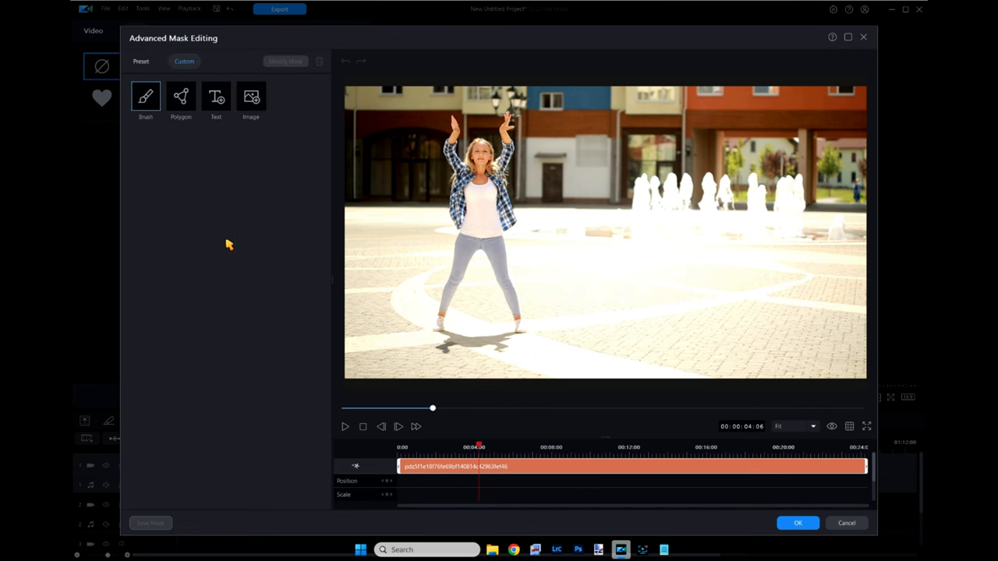
{"action": "left_click", "coordinate": [145, 96]}
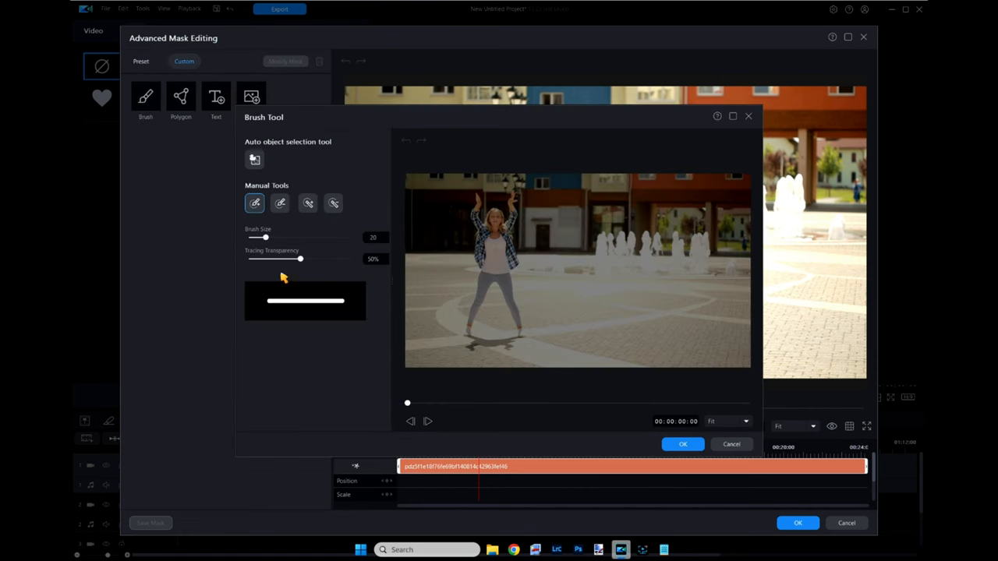
{"action": "left_click", "coordinate": [254, 159]}
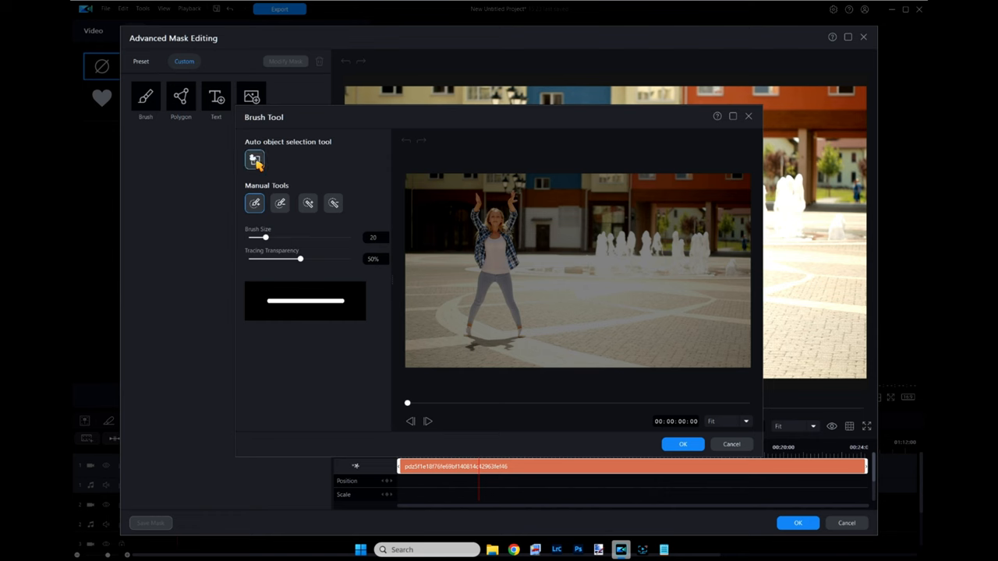
{"action": "left_click", "coordinate": [307, 203]}
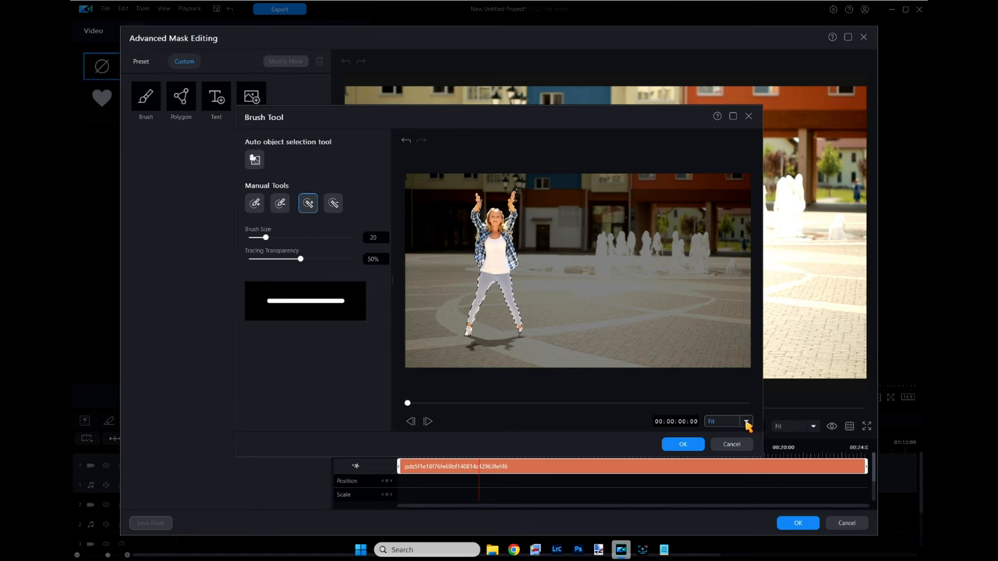
- Zoom the preview to 300% and paint the dancer's feet into the mask with the add brush
{"action": "left_click", "coordinate": [745, 421]}
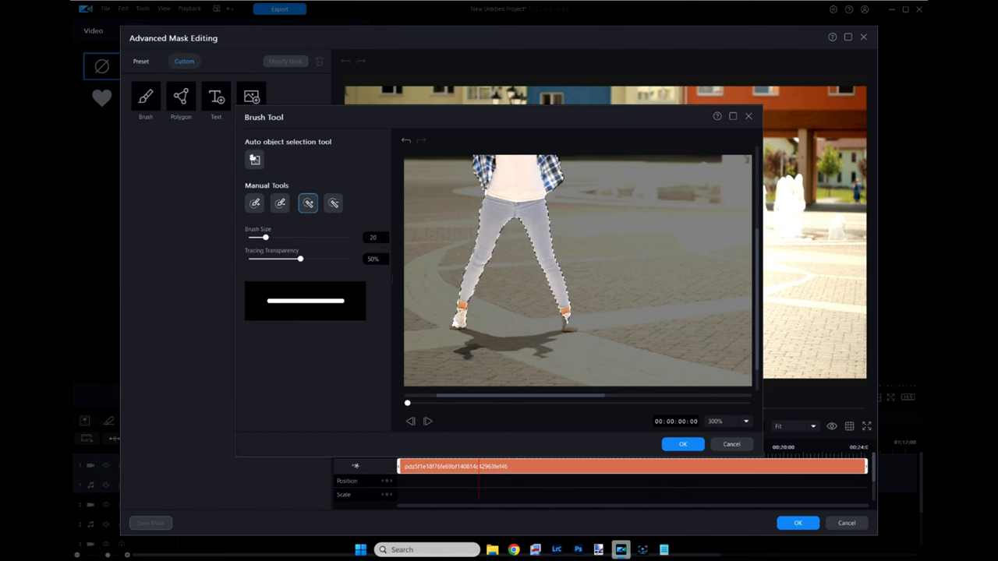
{"action": "left_click", "coordinate": [255, 202]}
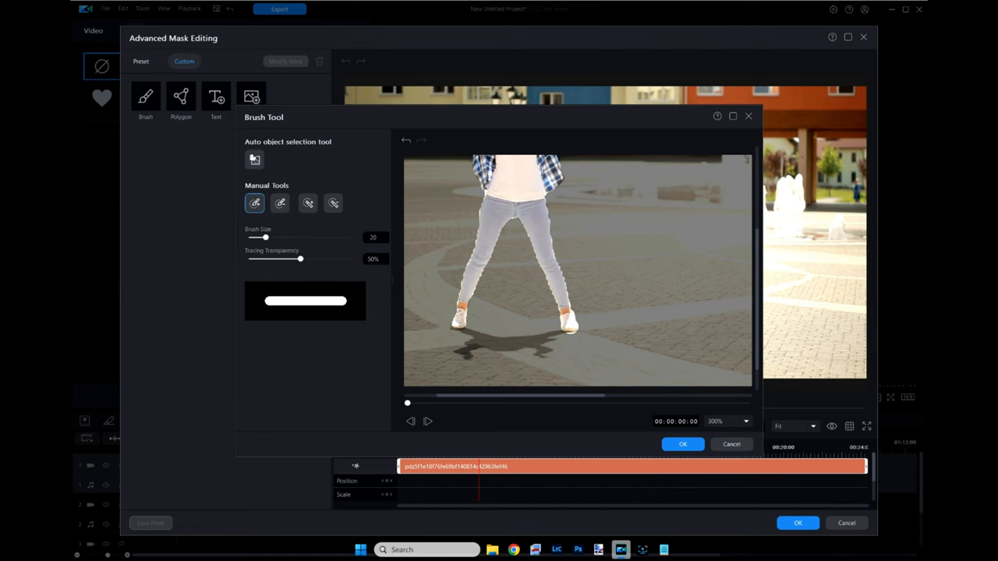
{"action": "mouse_move", "coordinate": [803, 470]}
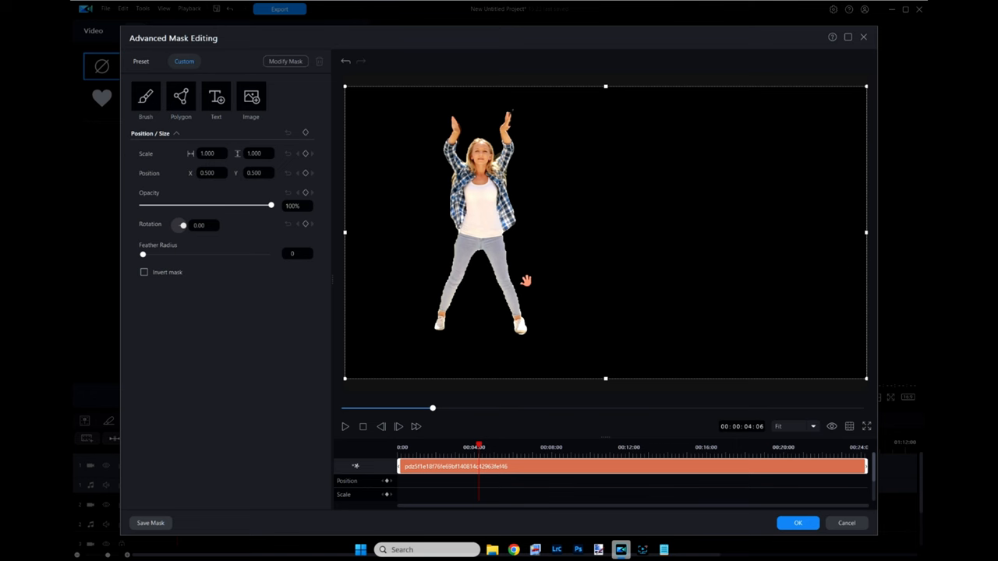
{"action": "mouse_move", "coordinate": [525, 485]}
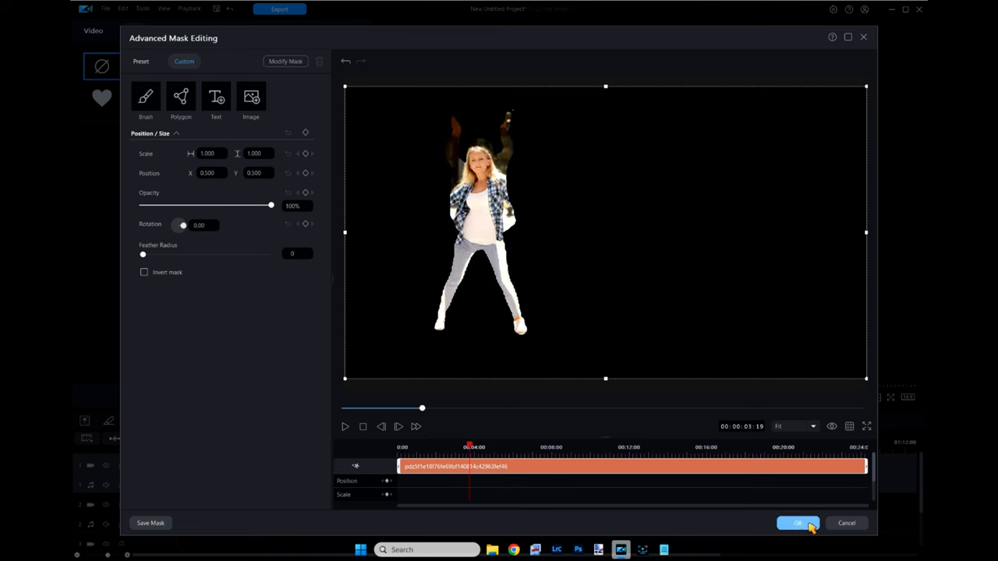
- Confirm the custom mask so the dancer shows isolated on a black background
{"action": "left_click", "coordinate": [797, 523]}
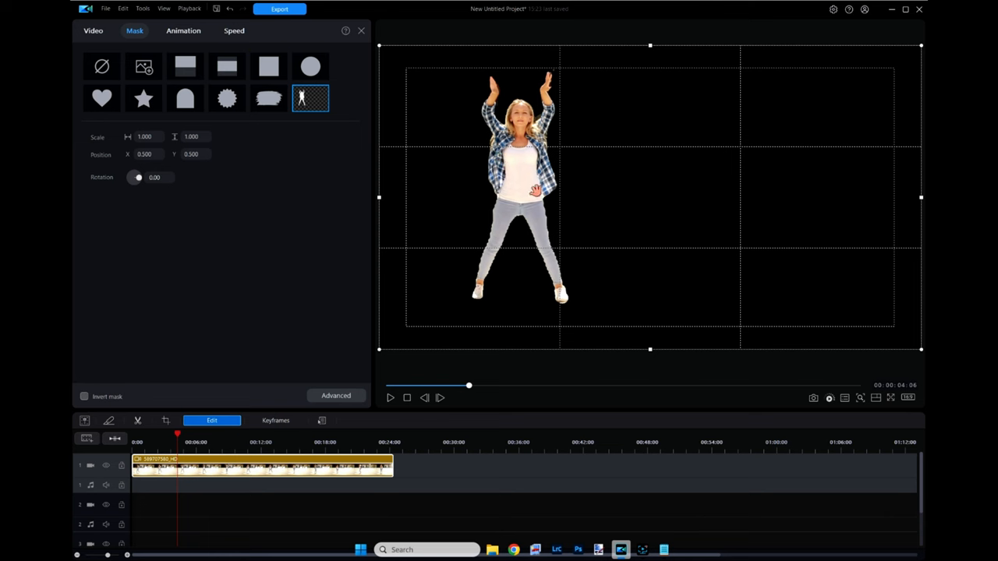
{"action": "mouse_move", "coordinate": [504, 194]}
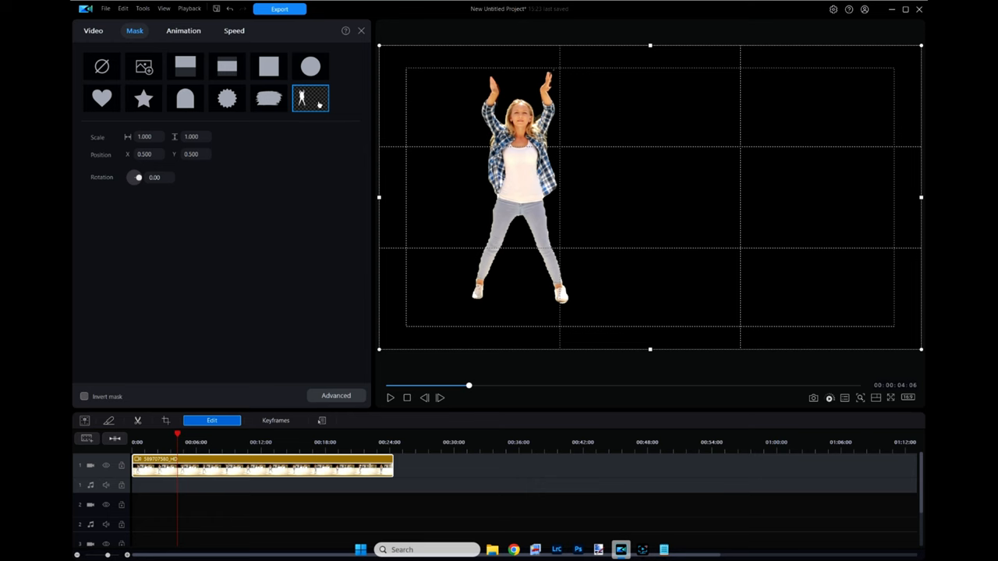
{"action": "mouse_move", "coordinate": [638, 273]}
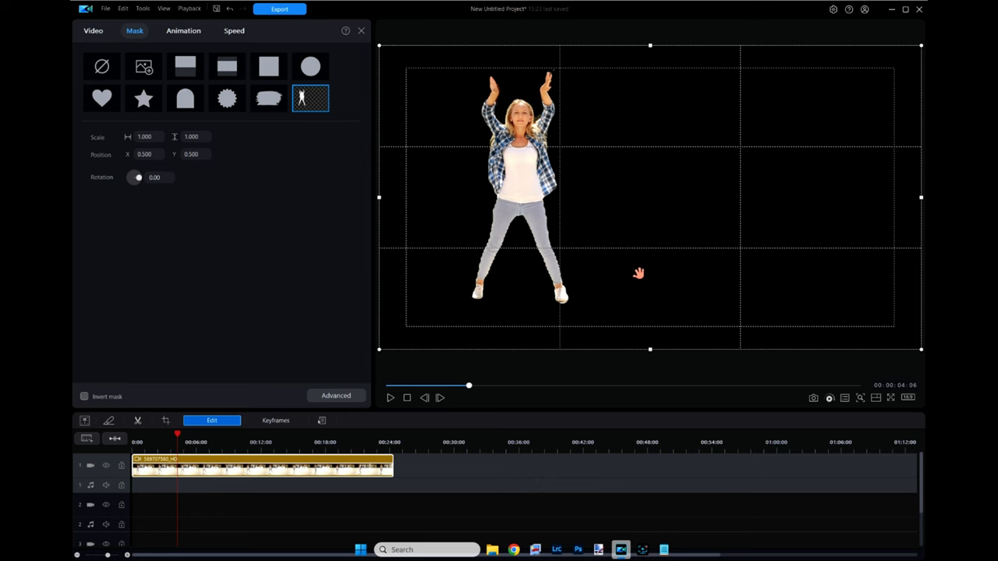
- Clear the mask with the no-mask preset and open Background Remover from the Video tab
{"action": "left_click", "coordinate": [102, 66]}
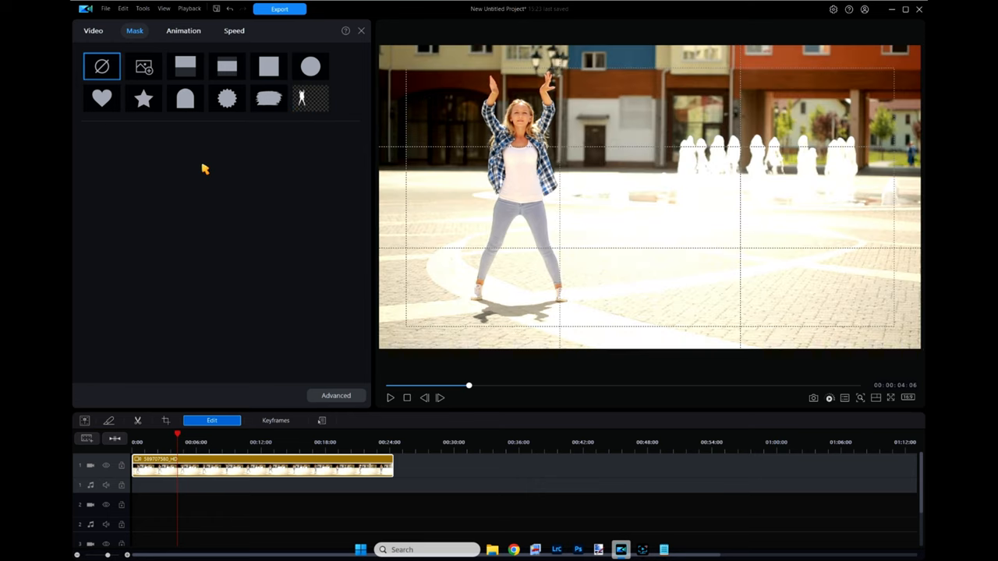
{"action": "mouse_move", "coordinate": [407, 25]}
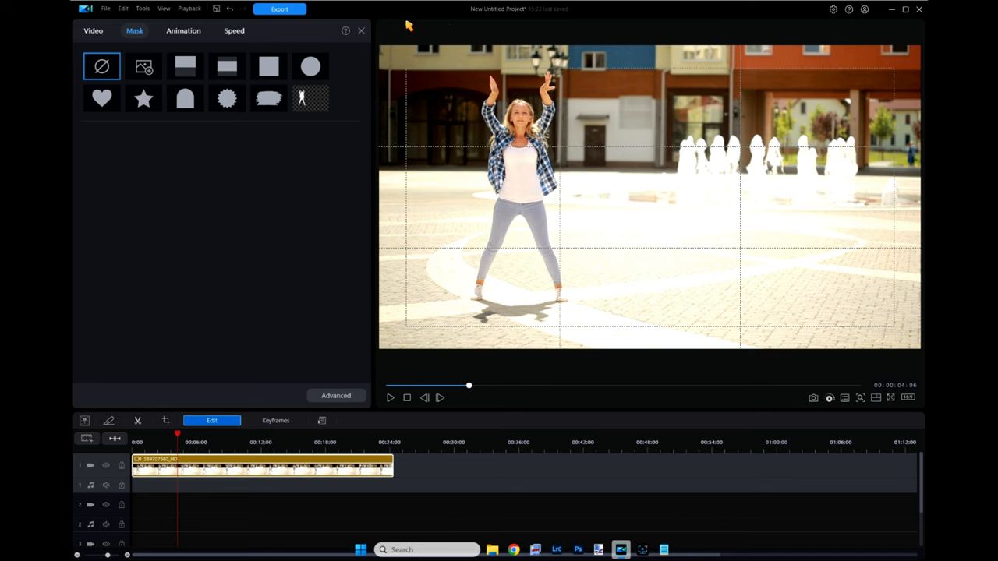
{"action": "left_click", "coordinate": [93, 31]}
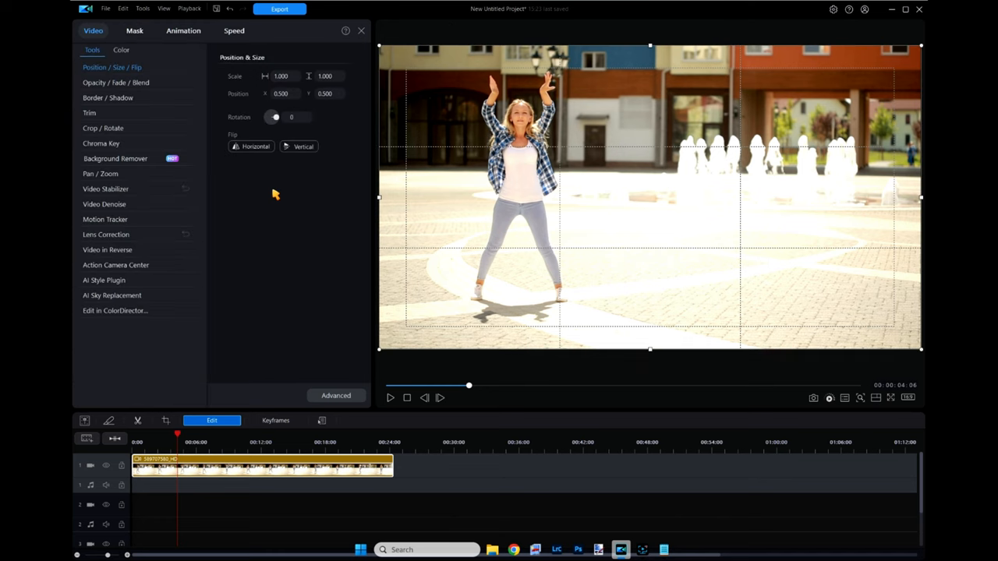
{"action": "mouse_move", "coordinate": [109, 162]}
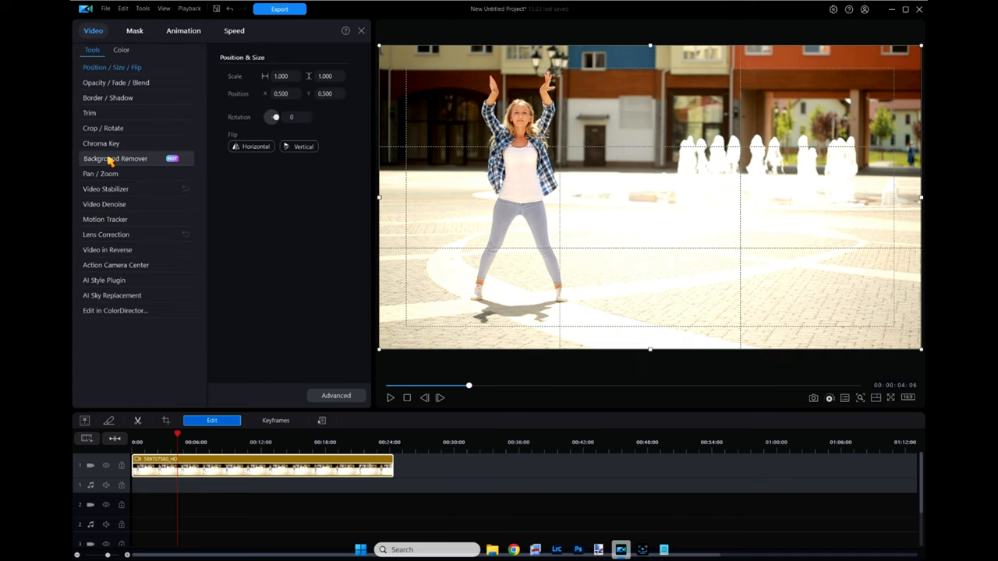
{"action": "mouse_move", "coordinate": [468, 394]}
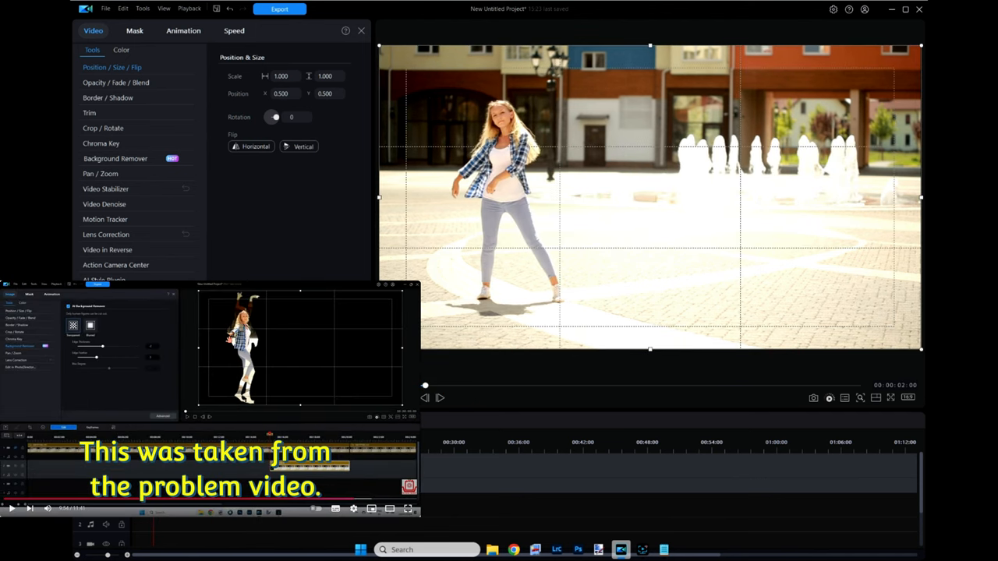
{"action": "left_click", "coordinate": [115, 158]}
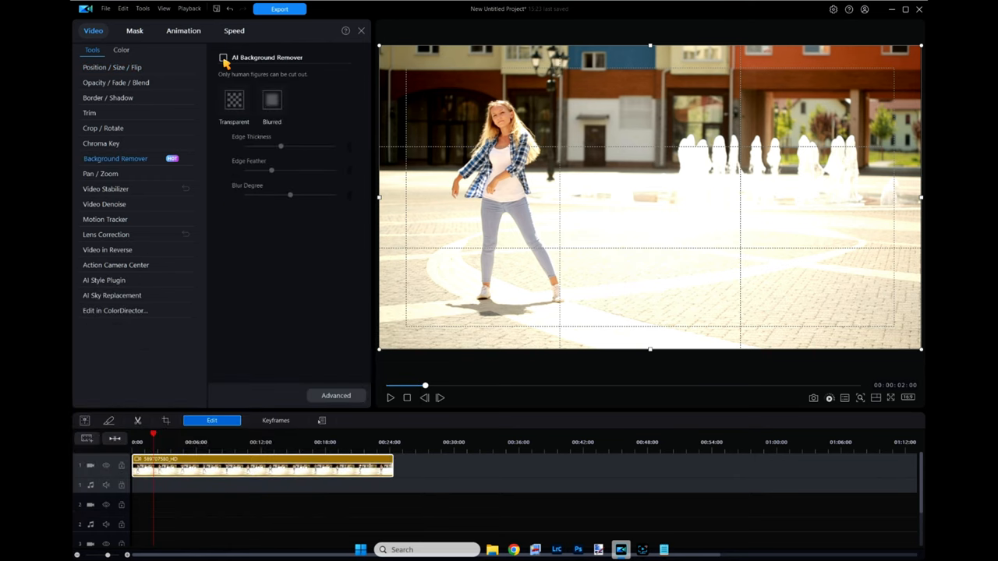
{"action": "left_click", "coordinate": [223, 57]}
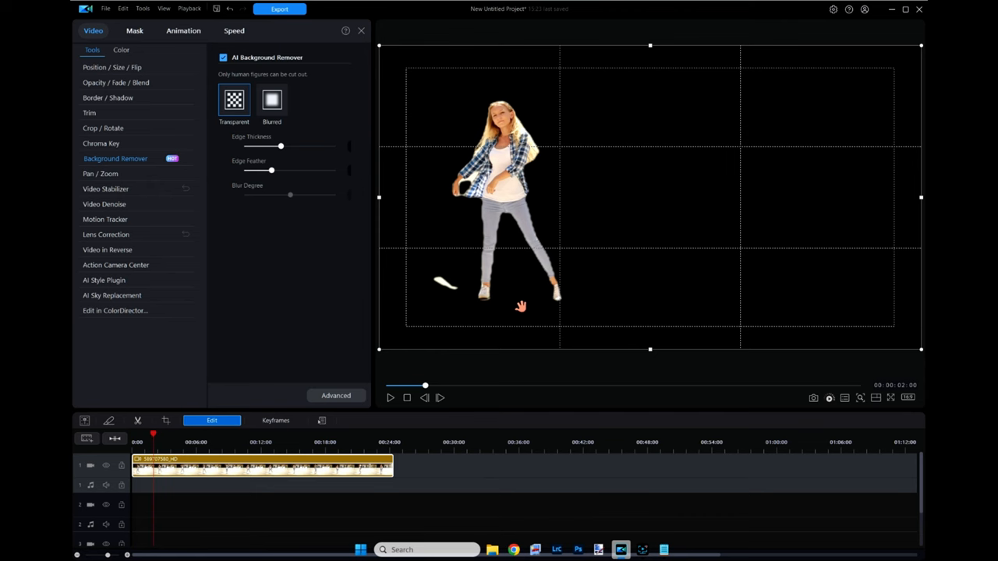
{"action": "mouse_move", "coordinate": [534, 264]}
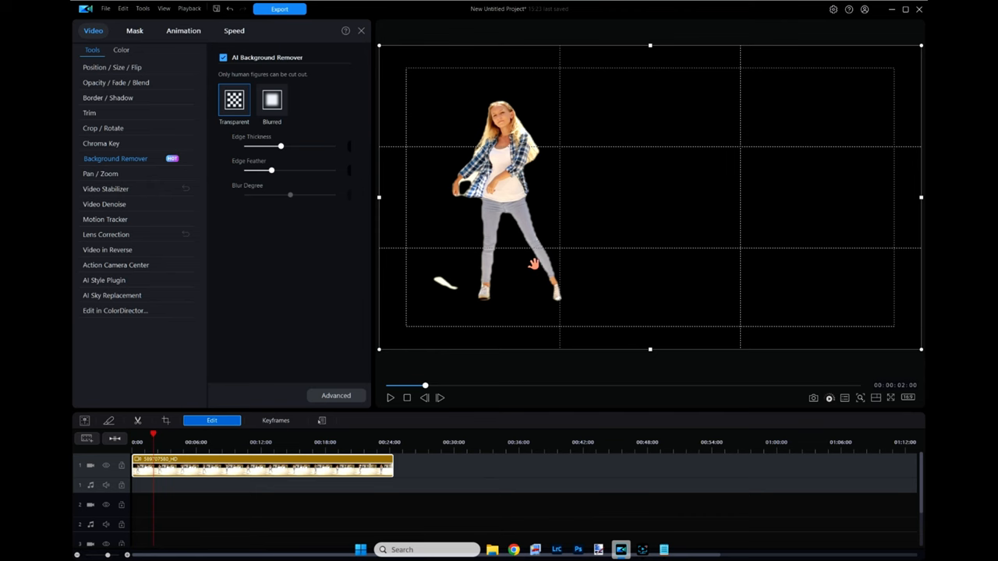
{"action": "mouse_move", "coordinate": [455, 215]}
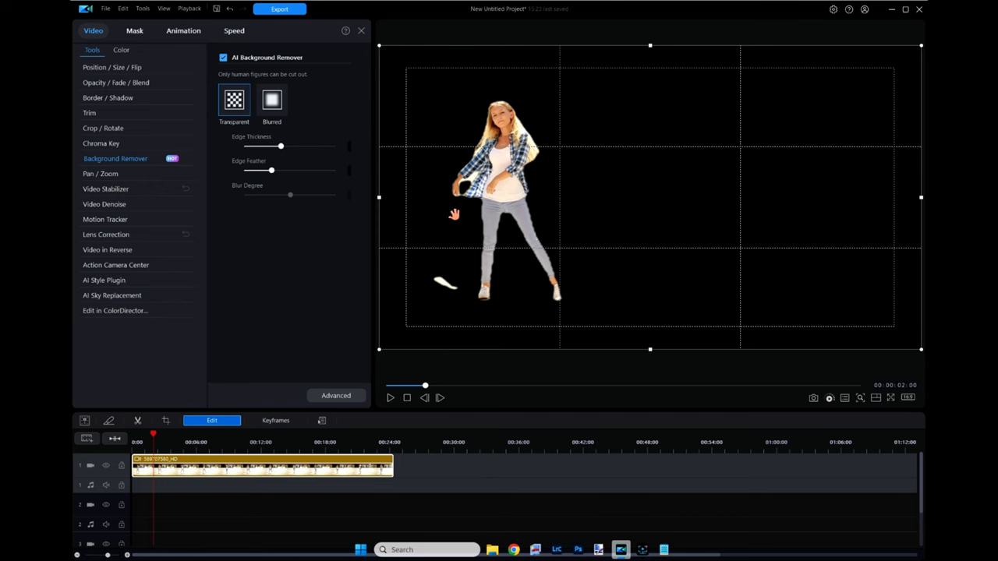
{"action": "mouse_move", "coordinate": [465, 283]}
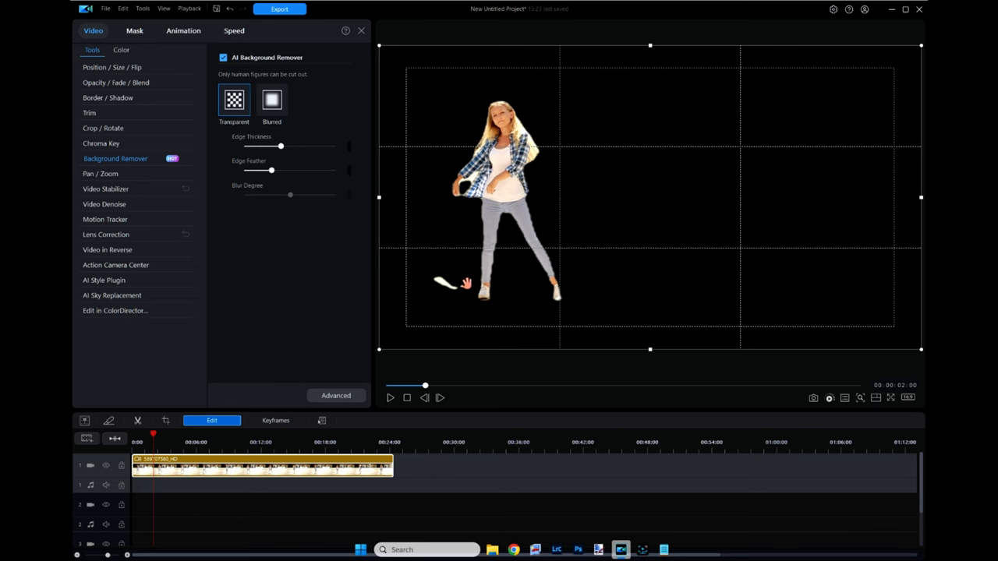
{"action": "mouse_move", "coordinate": [491, 305]}
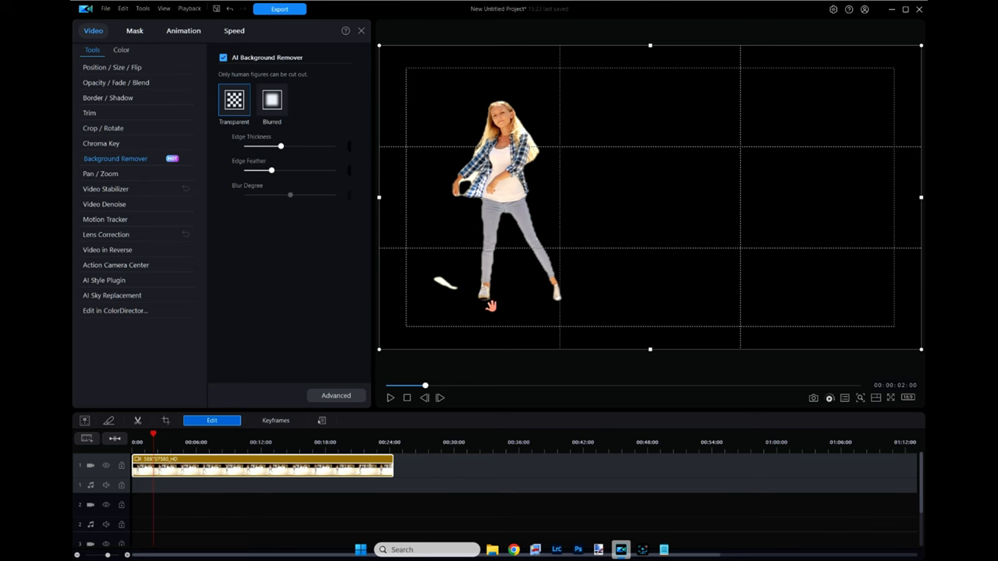
{"action": "mouse_move", "coordinate": [601, 312]}
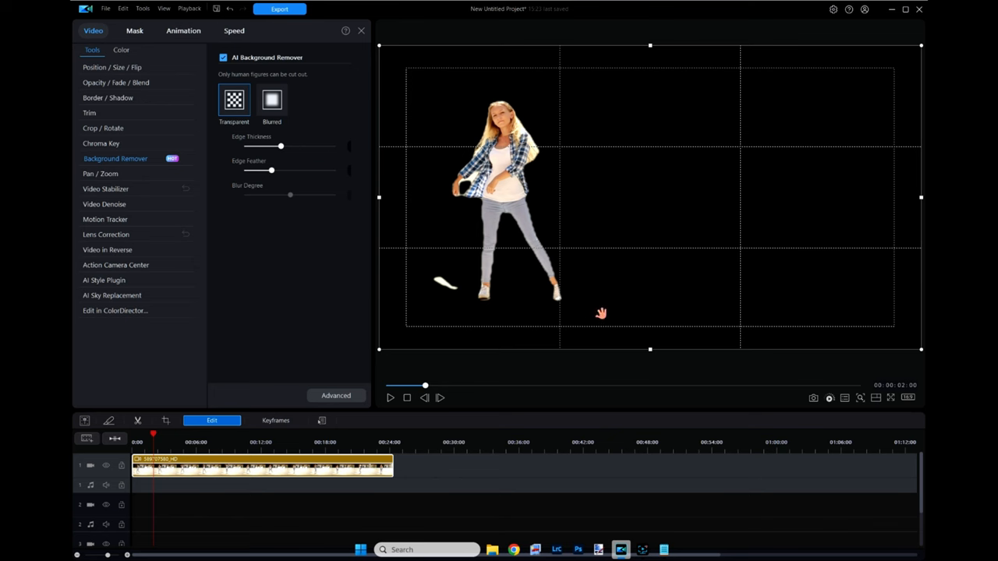
{"action": "mouse_move", "coordinate": [529, 254]}
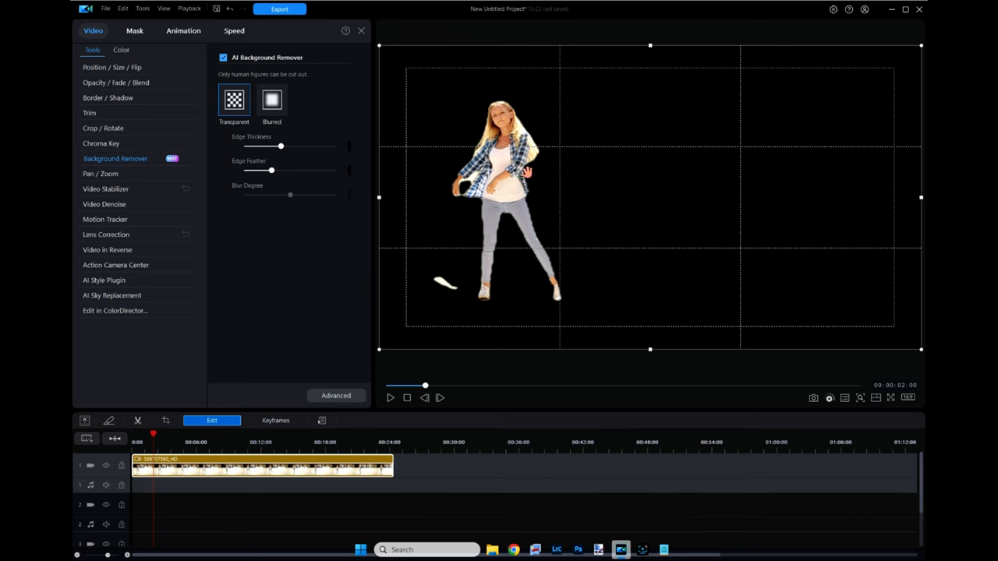
{"action": "mouse_move", "coordinate": [491, 261]}
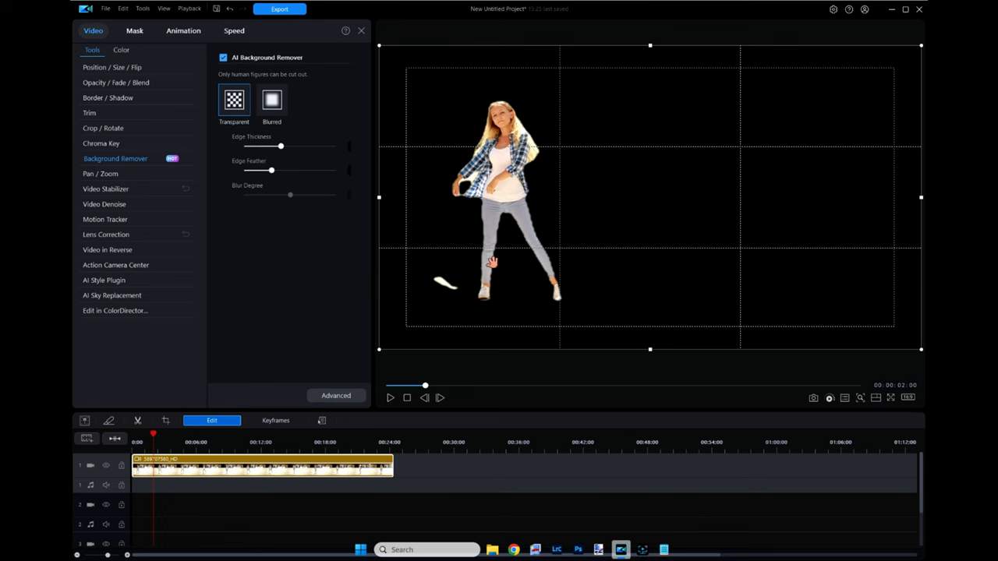
{"action": "mouse_move", "coordinate": [511, 257]}
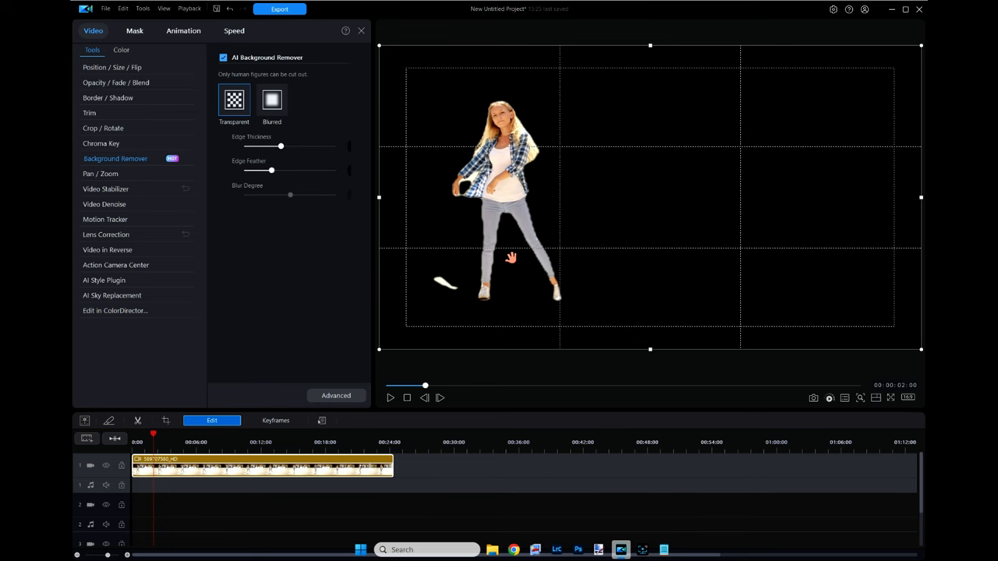
{"action": "mouse_move", "coordinate": [519, 253]}
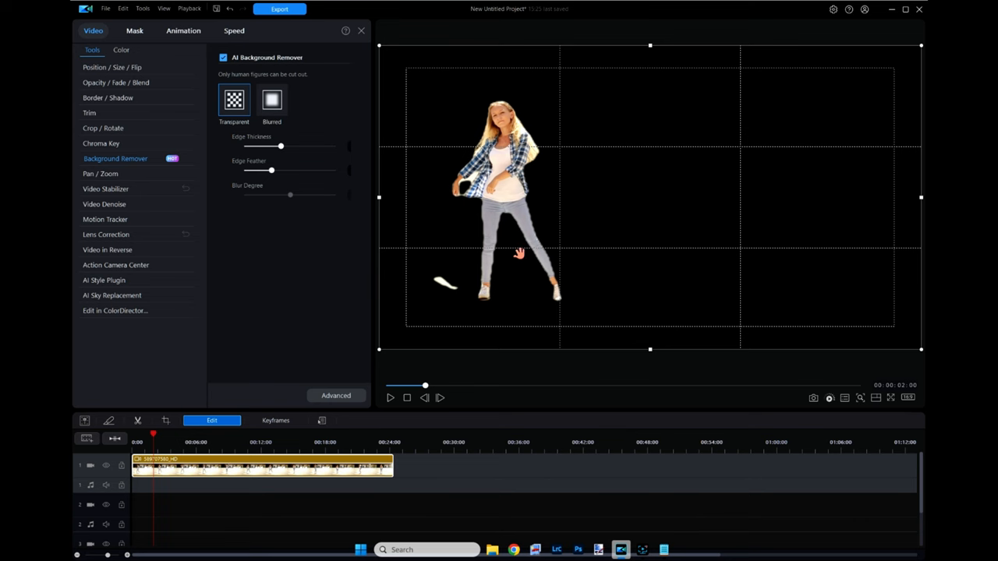
{"action": "mouse_move", "coordinate": [437, 264]}
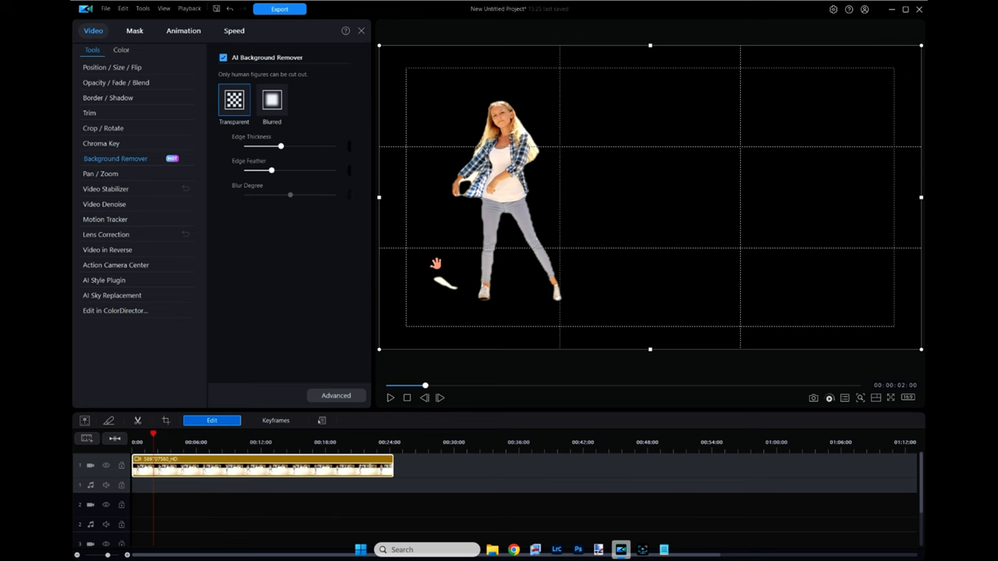
{"action": "mouse_move", "coordinate": [509, 236]}
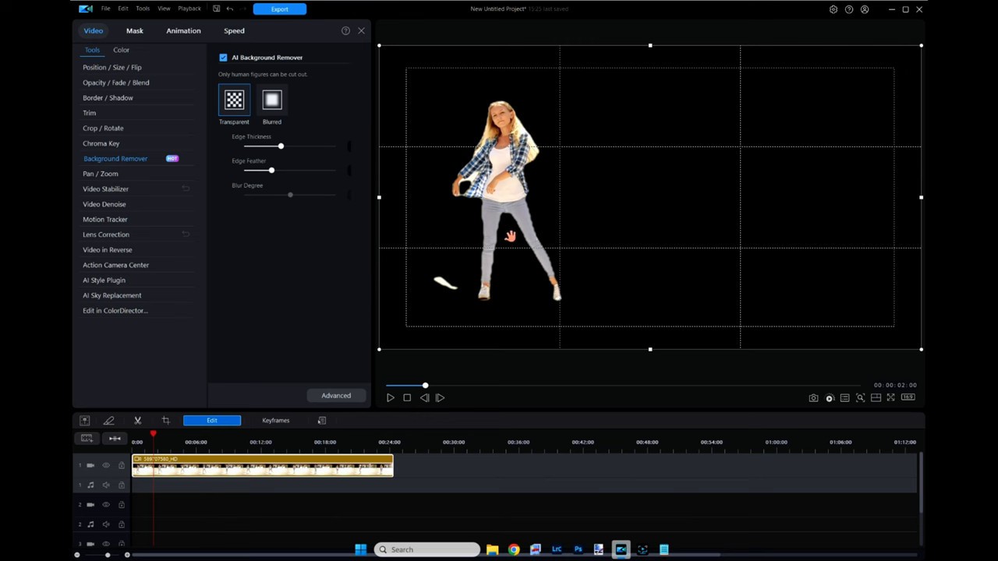
{"action": "mouse_move", "coordinate": [576, 195]}
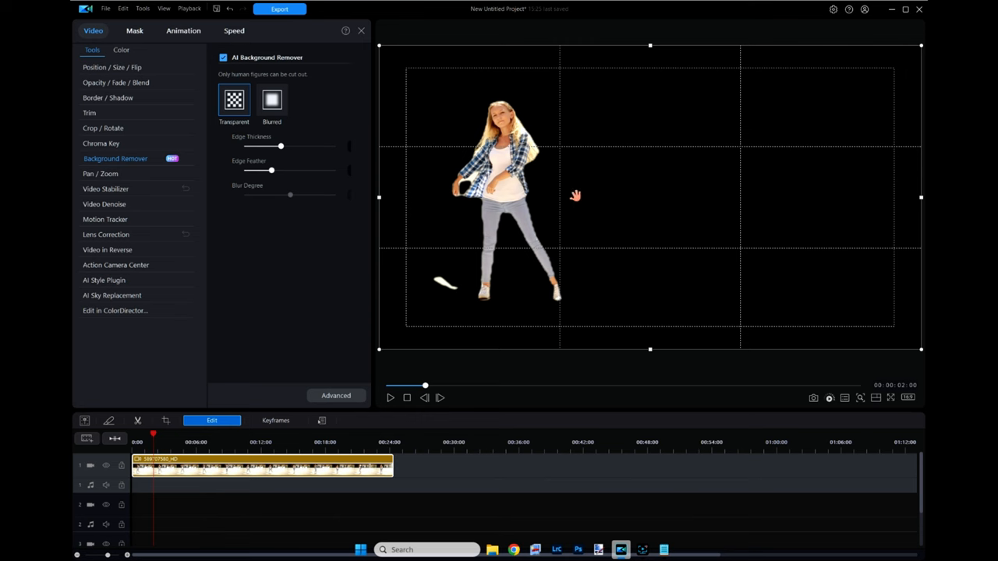
- Leave the tools panel and show the empty My Media library in the Media room
{"action": "right_click", "coordinate": [312, 464]}
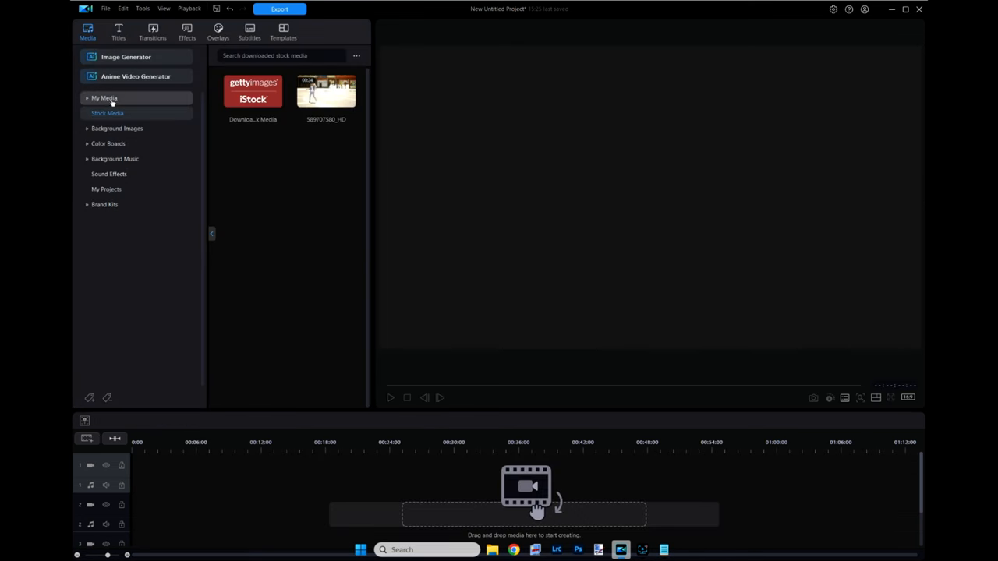
{"action": "left_click", "coordinate": [104, 98]}
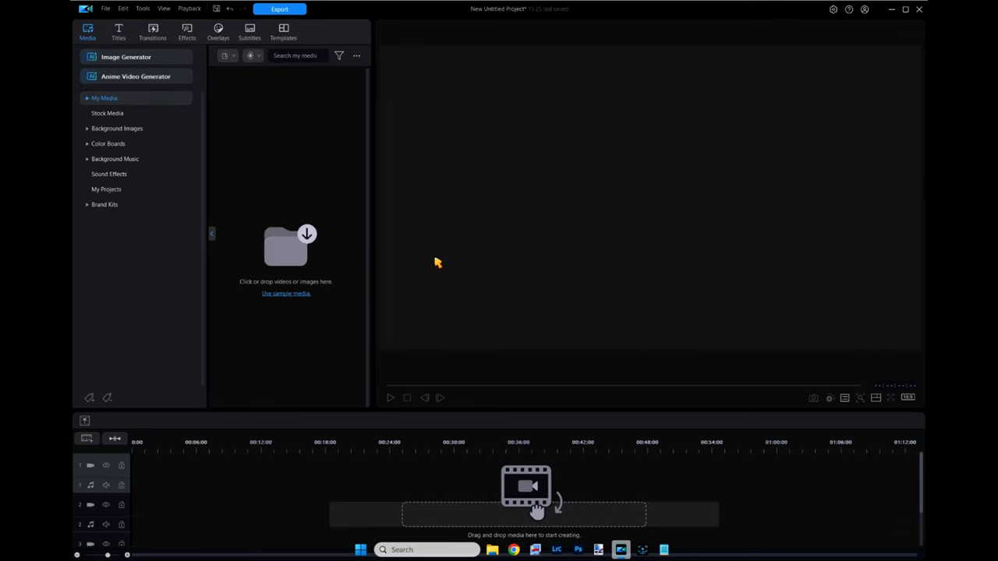
{"action": "mouse_move", "coordinate": [497, 534]}
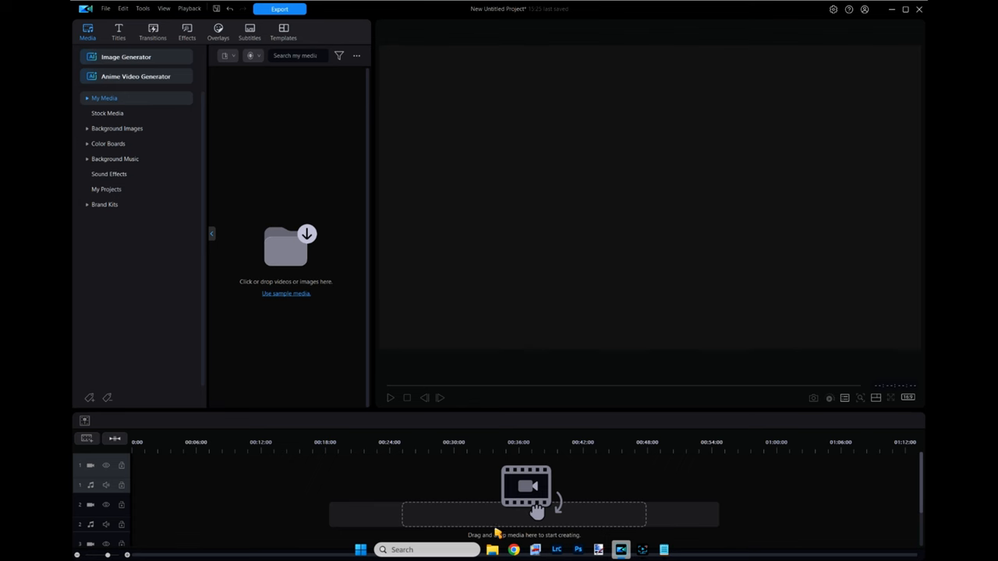
{"action": "mouse_move", "coordinate": [492, 550]}
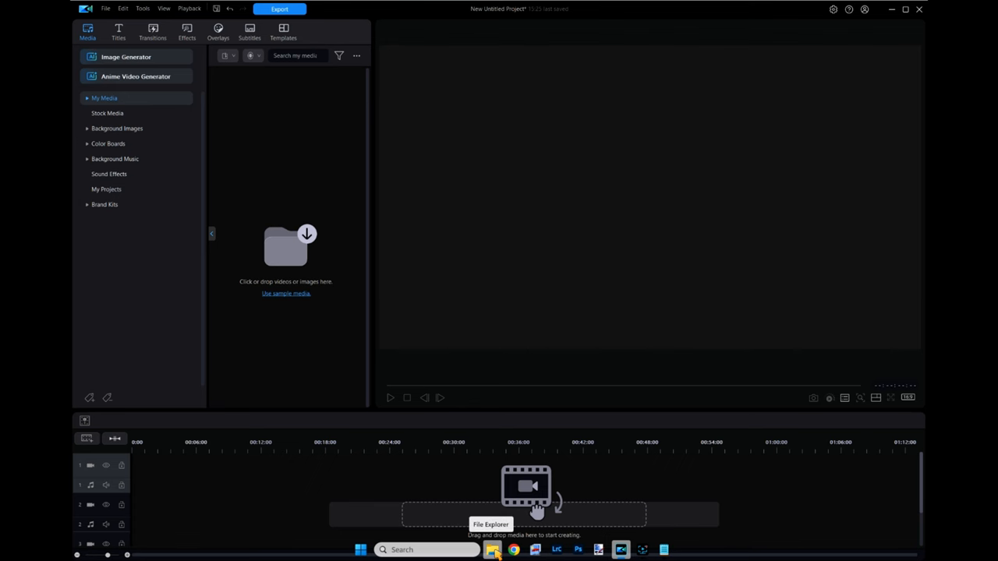
- Launch File Explorer from the taskbar and show the Documents folder contents
{"action": "left_click", "coordinate": [492, 550]}
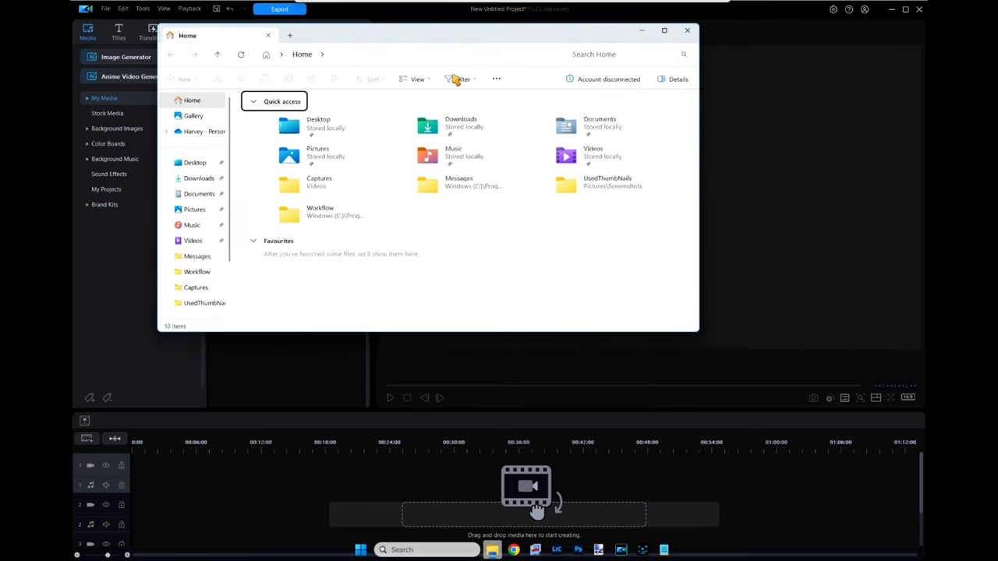
{"action": "mouse_move", "coordinate": [698, 335]}
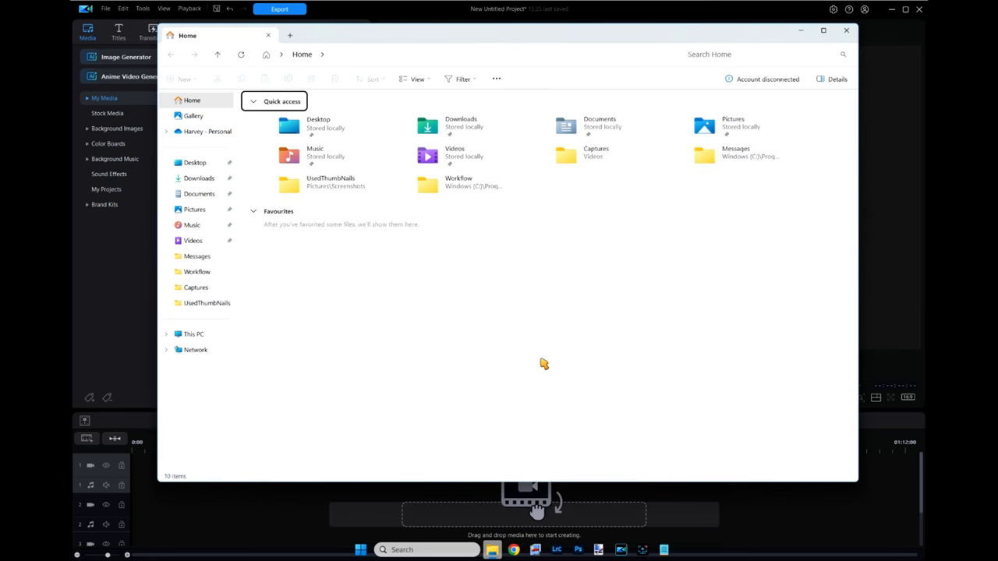
{"action": "mouse_move", "coordinate": [493, 344]}
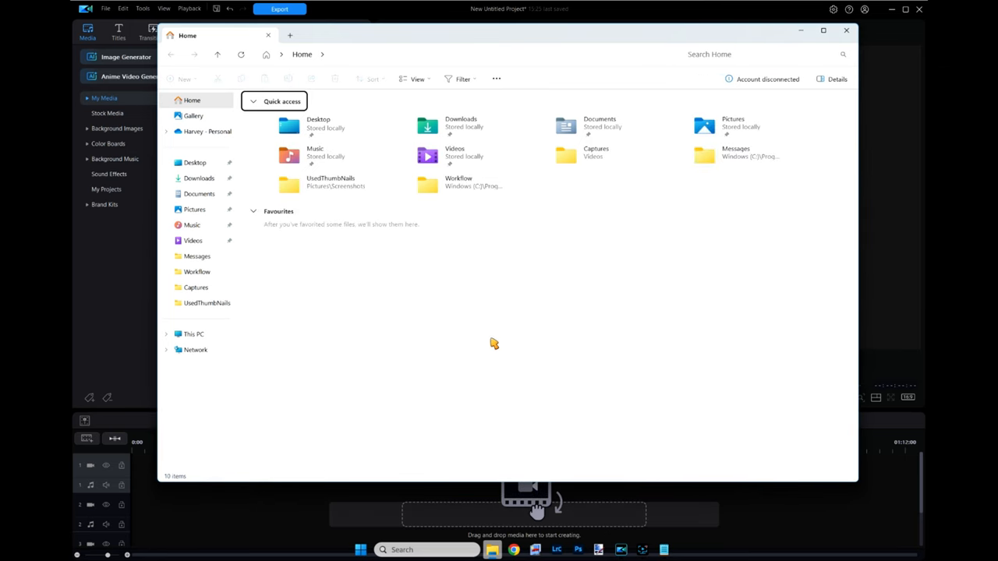
{"action": "mouse_move", "coordinate": [513, 339]}
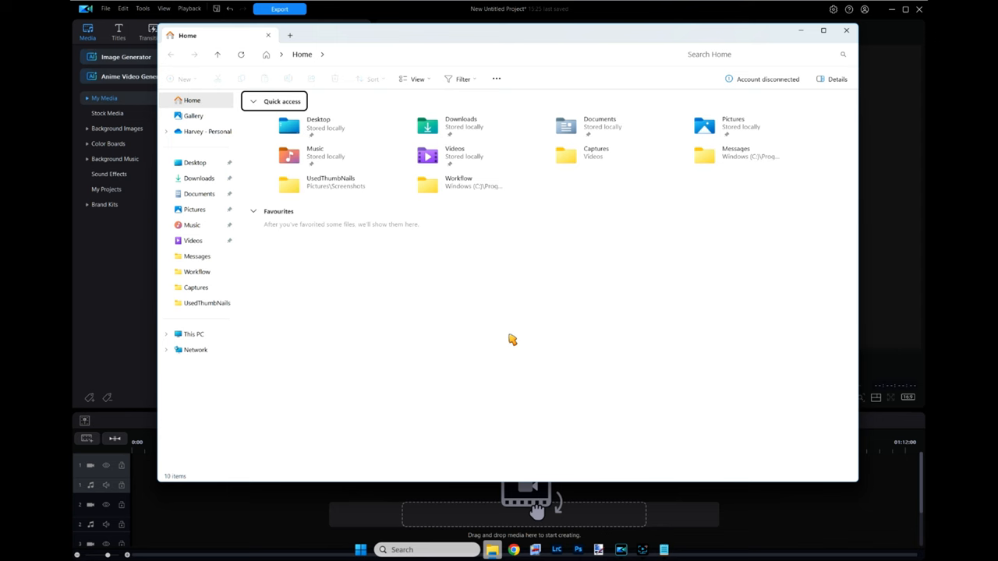
{"action": "mouse_move", "coordinate": [452, 347]}
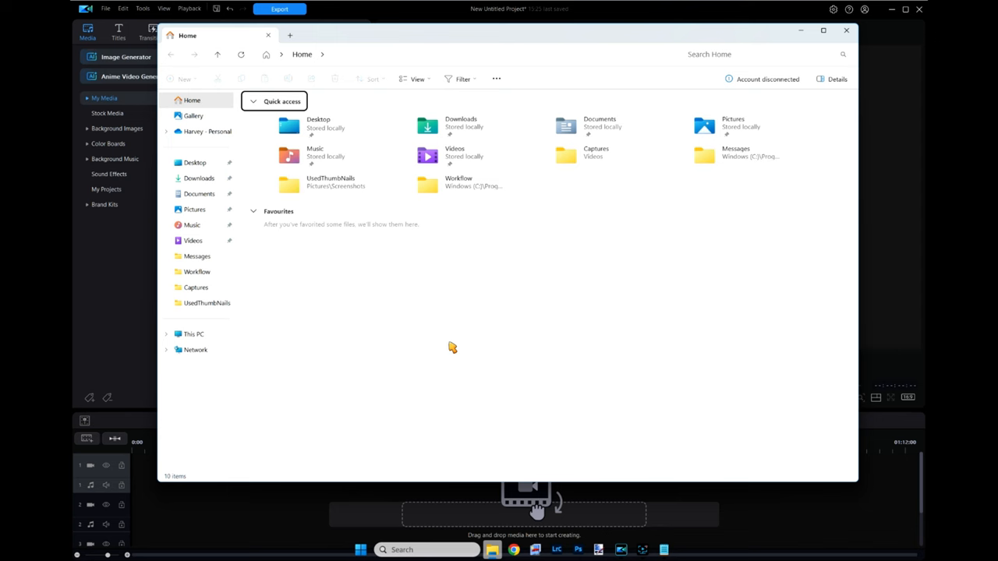
{"action": "mouse_move", "coordinate": [297, 293]}
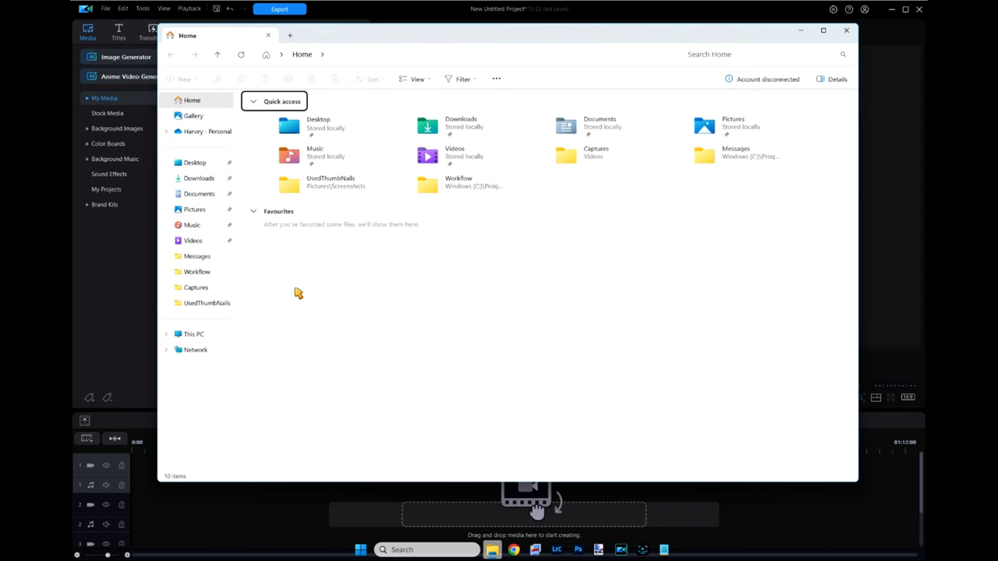
{"action": "mouse_move", "coordinate": [242, 203]}
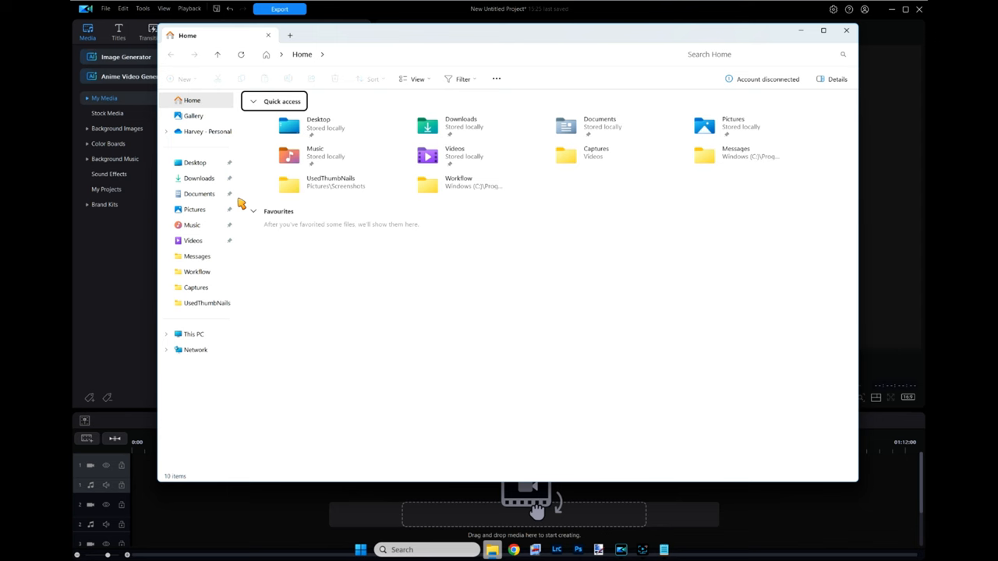
{"action": "mouse_move", "coordinate": [283, 263]}
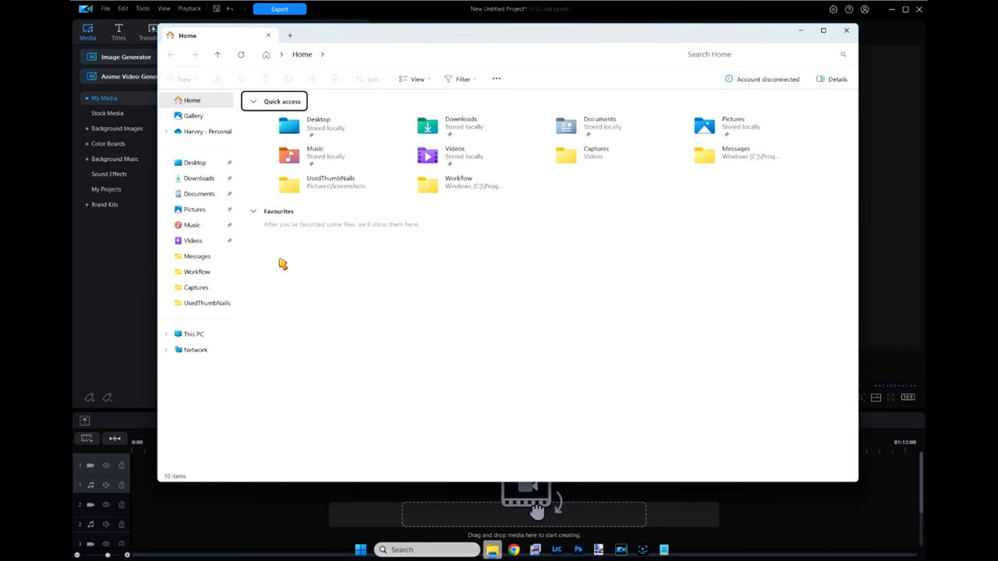
{"action": "mouse_move", "coordinate": [263, 241]}
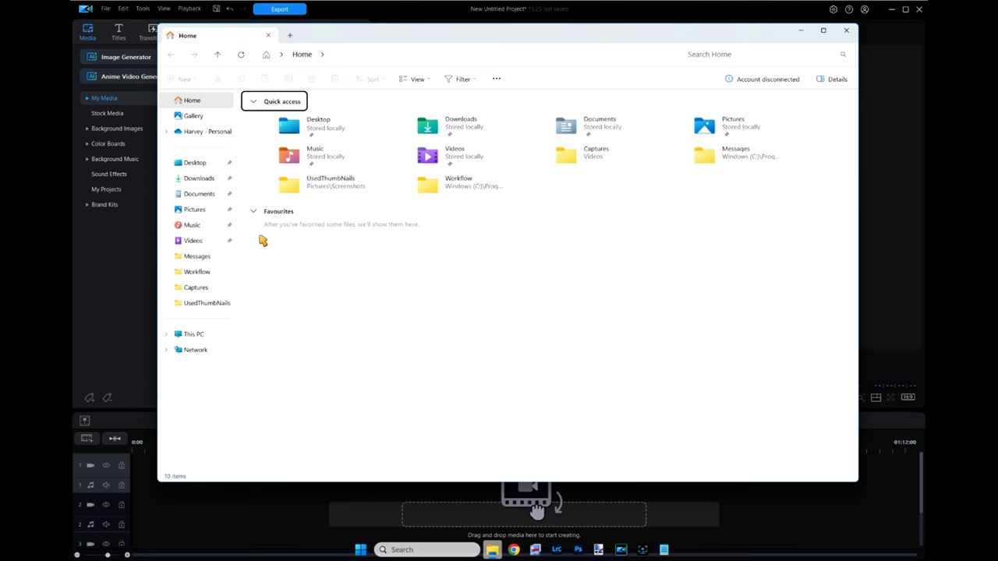
{"action": "mouse_move", "coordinate": [207, 201]}
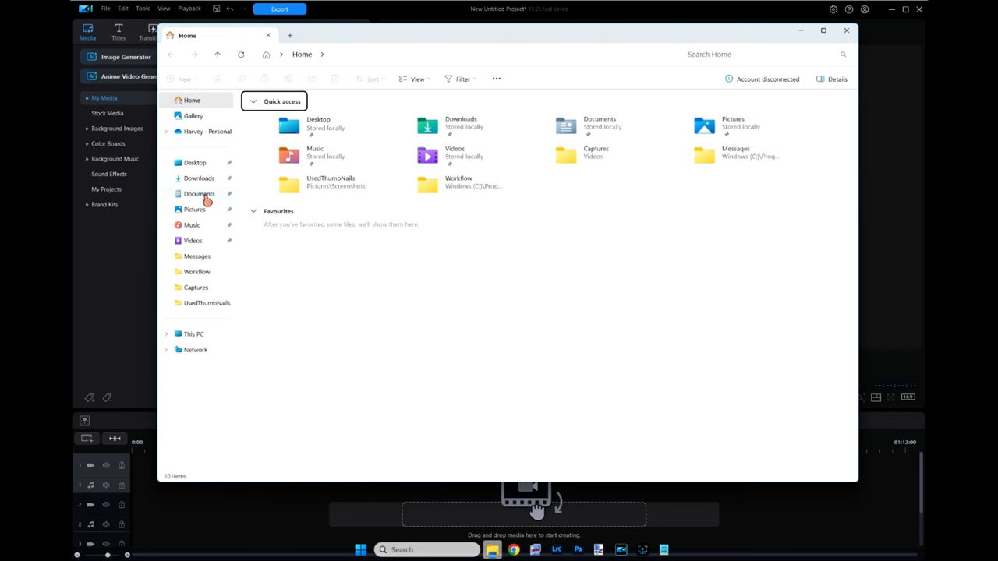
{"action": "left_click", "coordinate": [199, 193]}
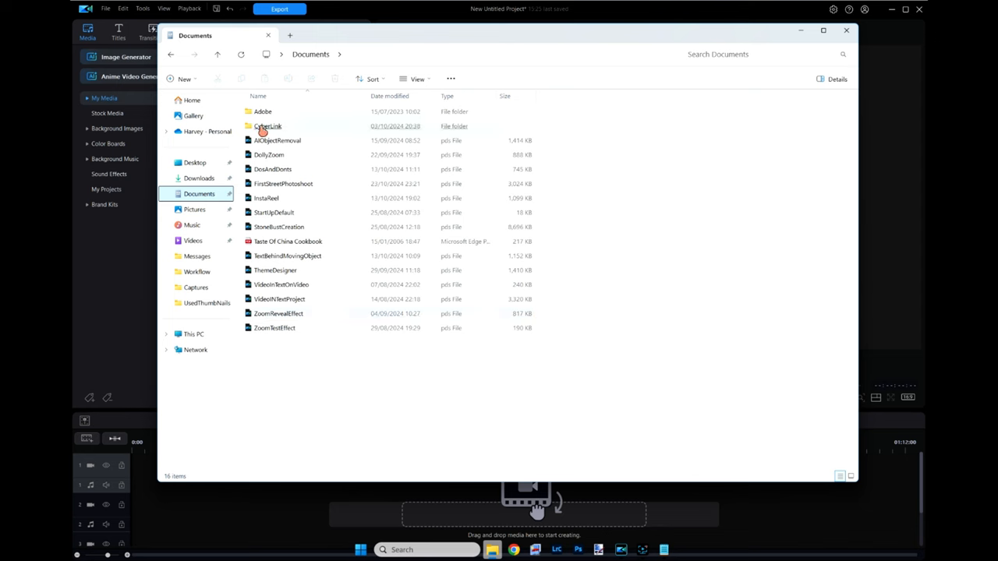
{"action": "double_click", "coordinate": [268, 126]}
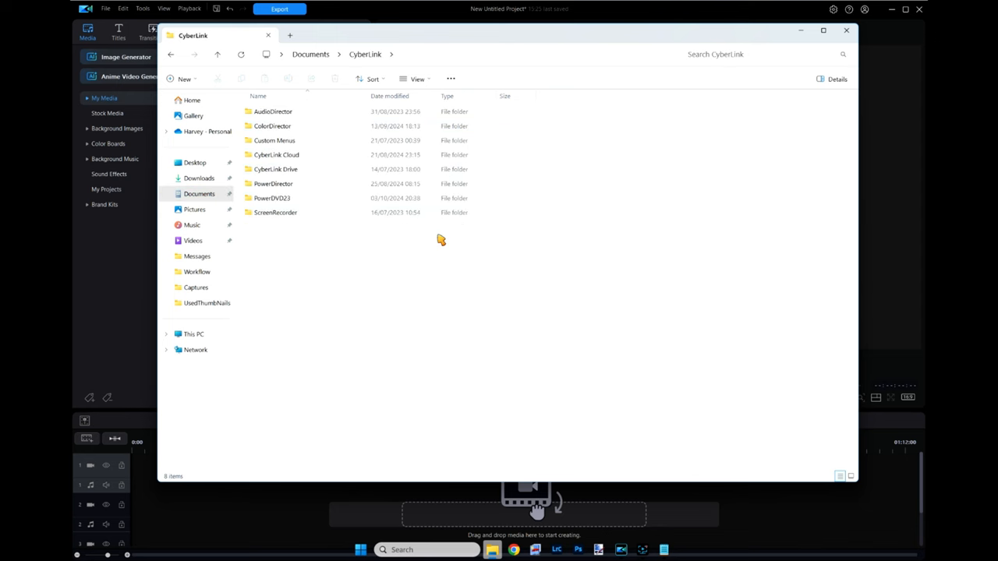
{"action": "mouse_move", "coordinate": [332, 254]}
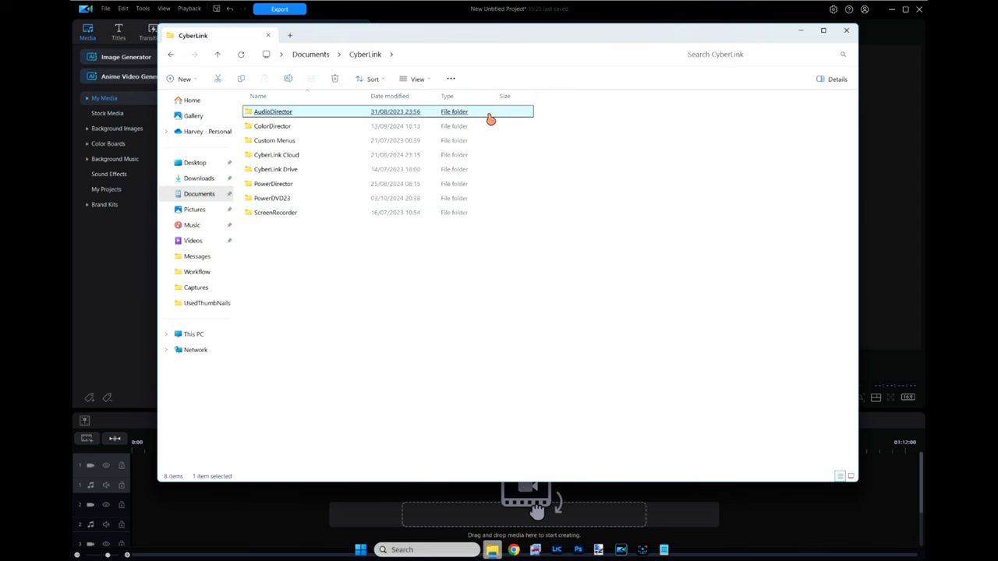
{"action": "mouse_move", "coordinate": [293, 259]}
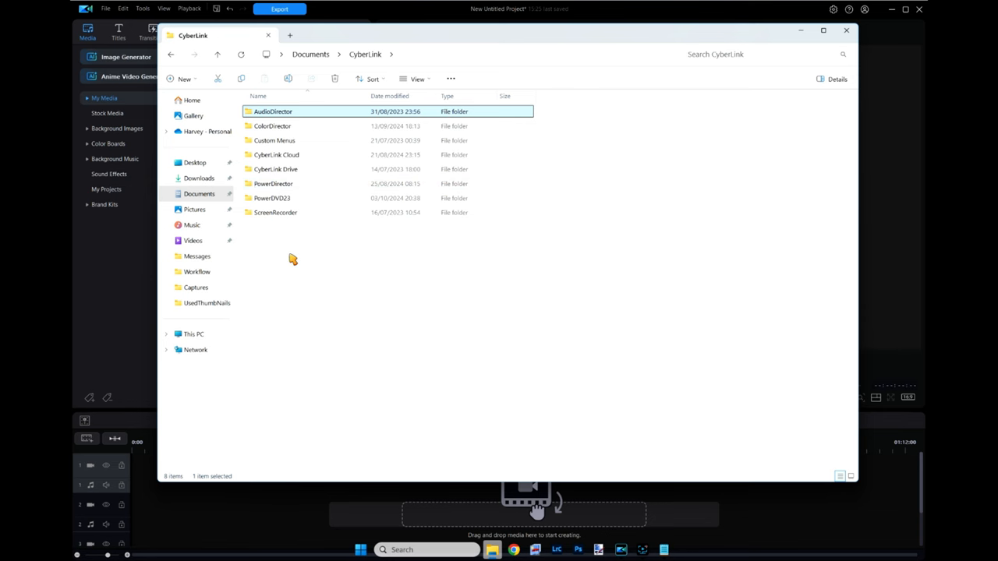
{"action": "mouse_move", "coordinate": [381, 258]}
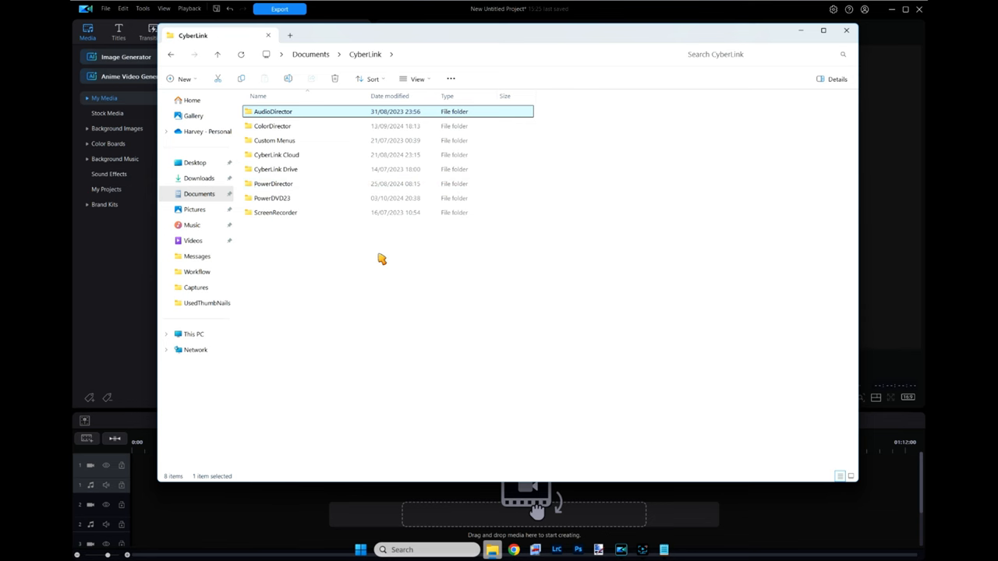
{"action": "mouse_move", "coordinate": [374, 264]}
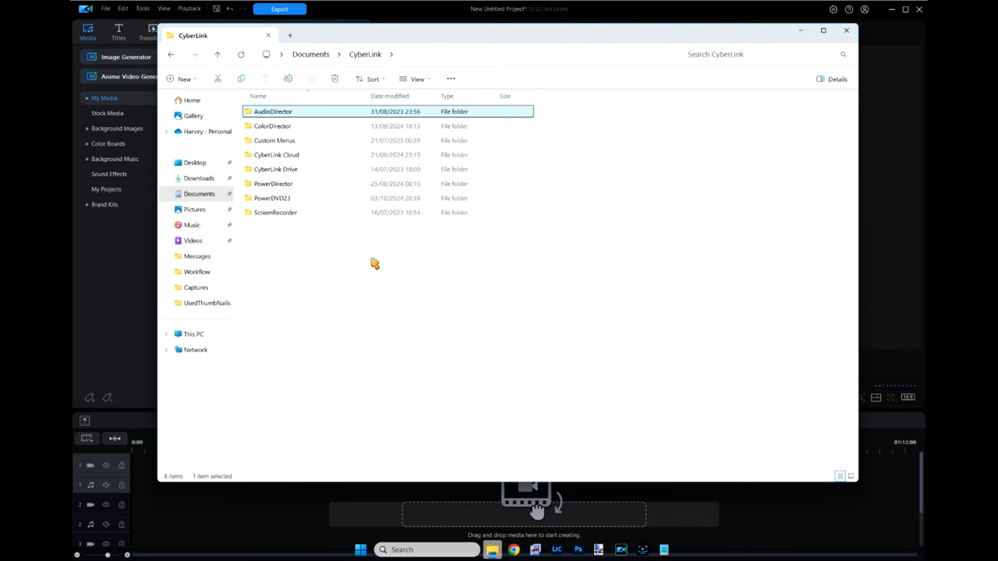
{"action": "mouse_move", "coordinate": [358, 253]}
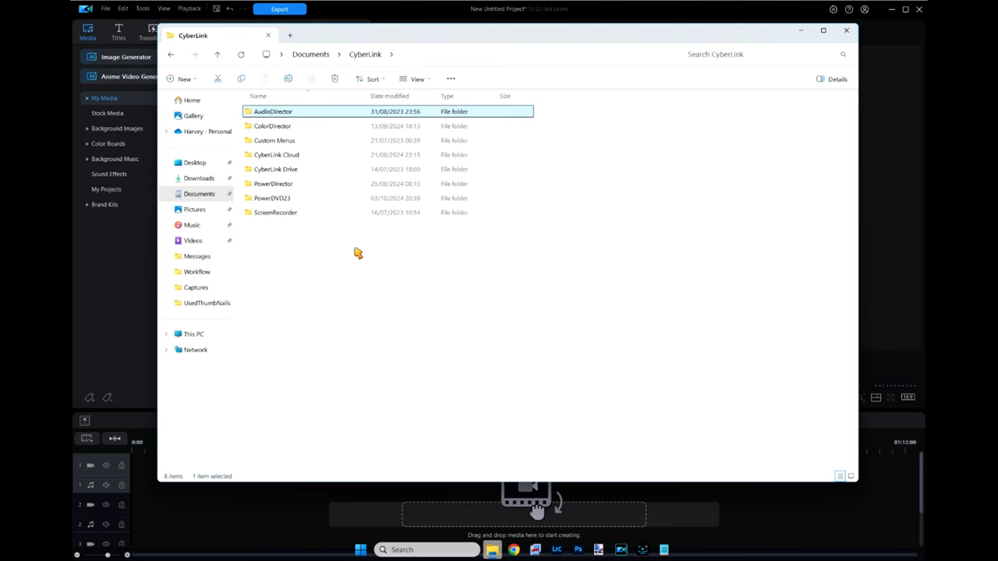
{"action": "mouse_move", "coordinate": [366, 259]}
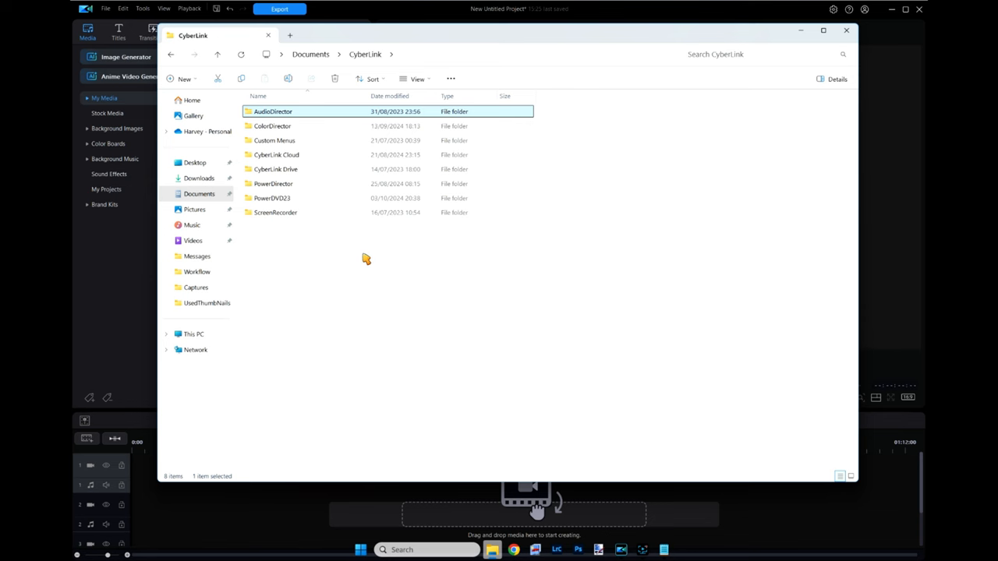
{"action": "mouse_move", "coordinate": [339, 152]}
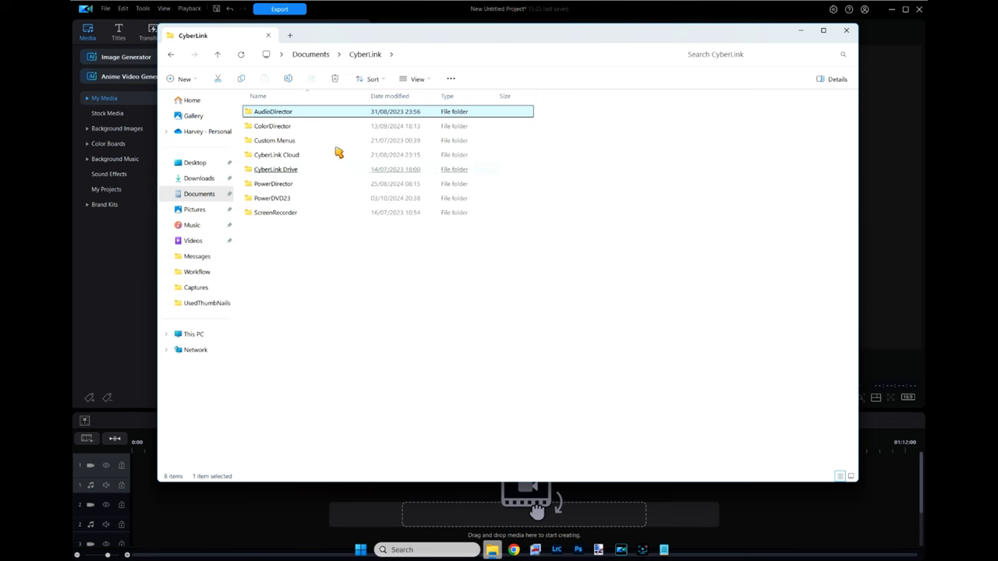
{"action": "mouse_move", "coordinate": [292, 128]}
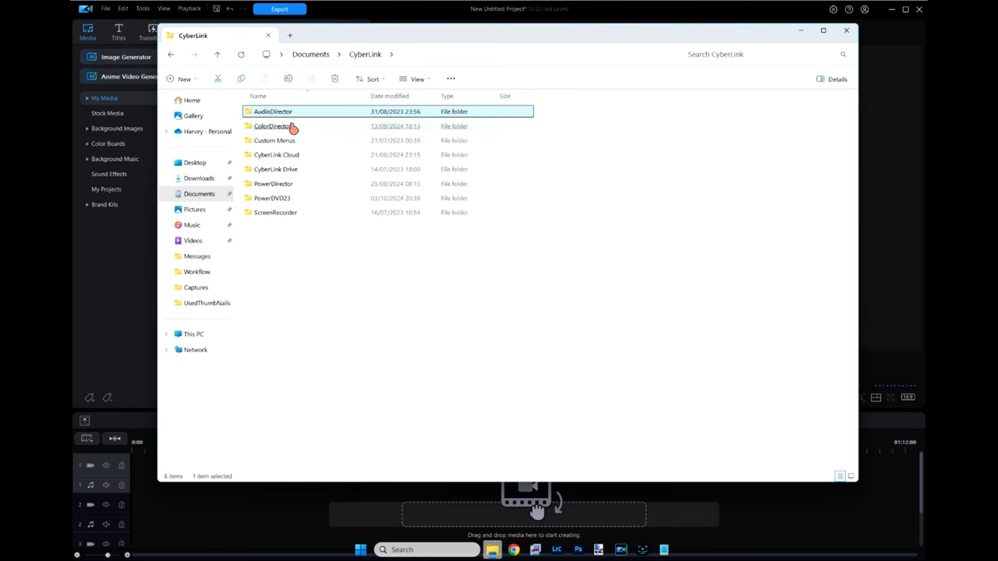
{"action": "left_click", "coordinate": [271, 126]}
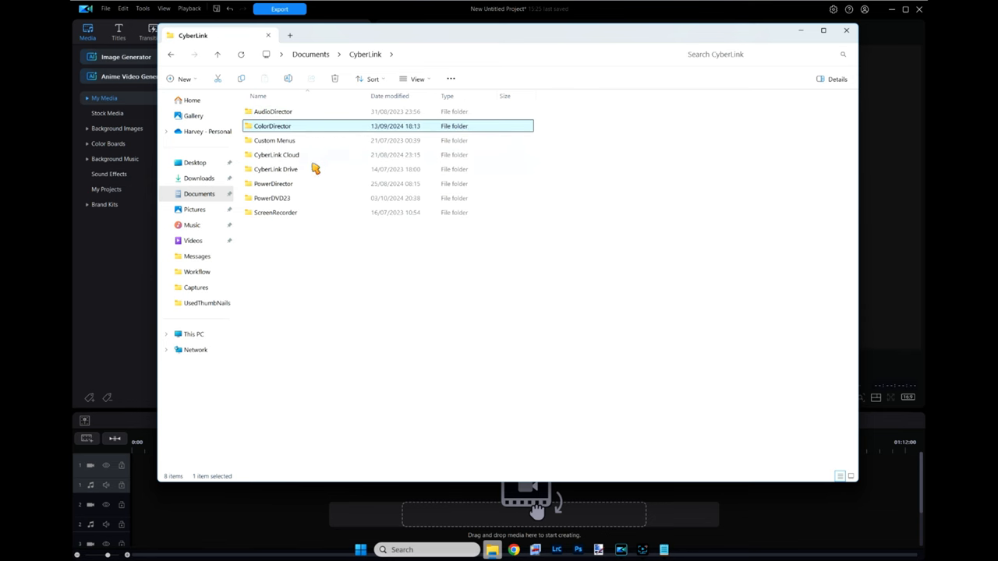
{"action": "left_click", "coordinate": [273, 184]}
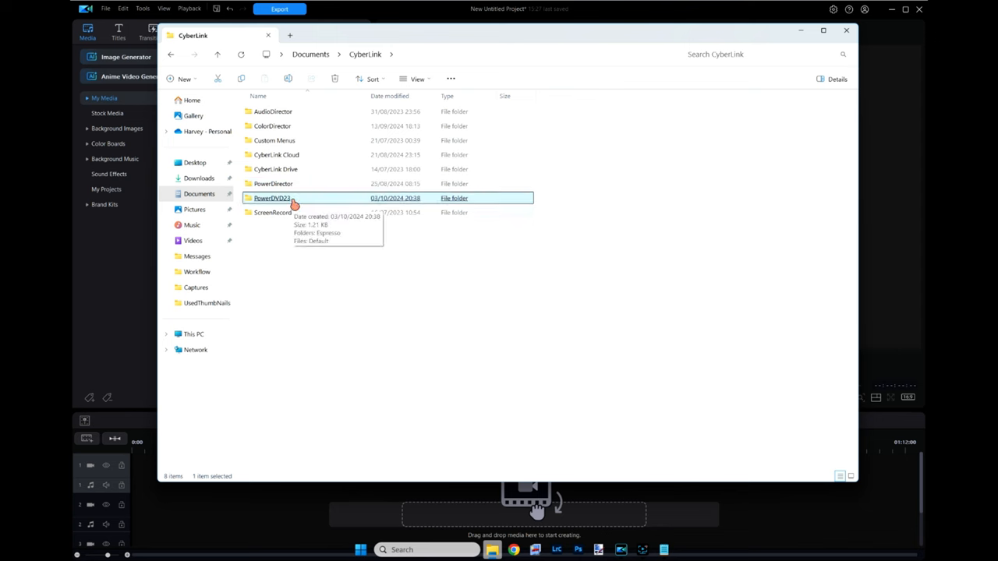
{"action": "left_click", "coordinate": [274, 212]}
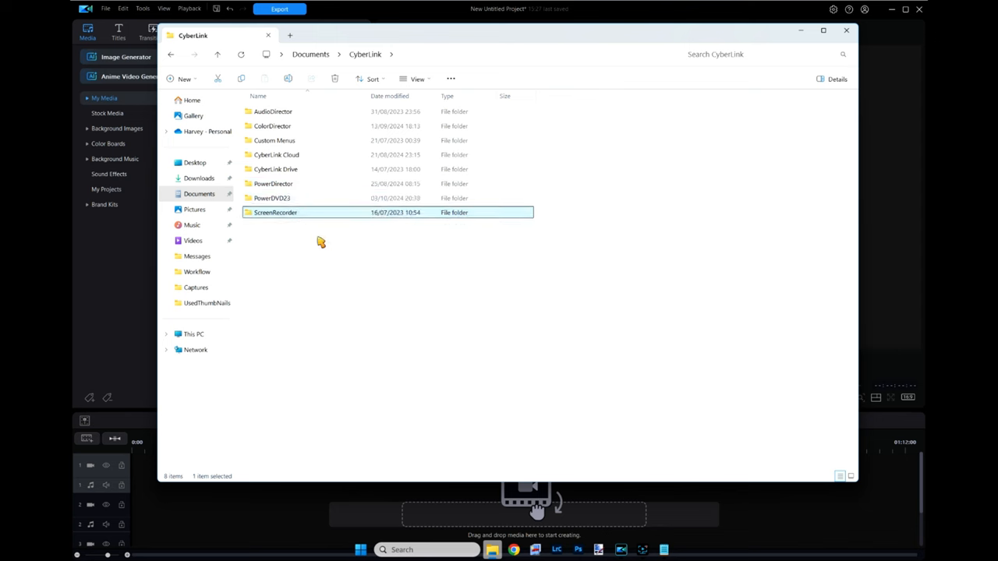
{"action": "mouse_move", "coordinate": [308, 238]}
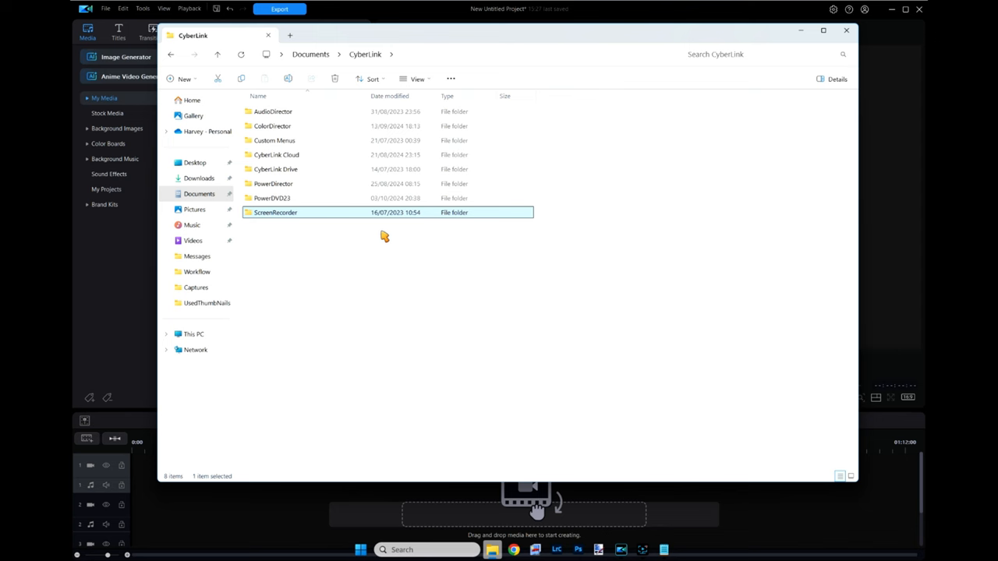
{"action": "mouse_move", "coordinate": [480, 276]}
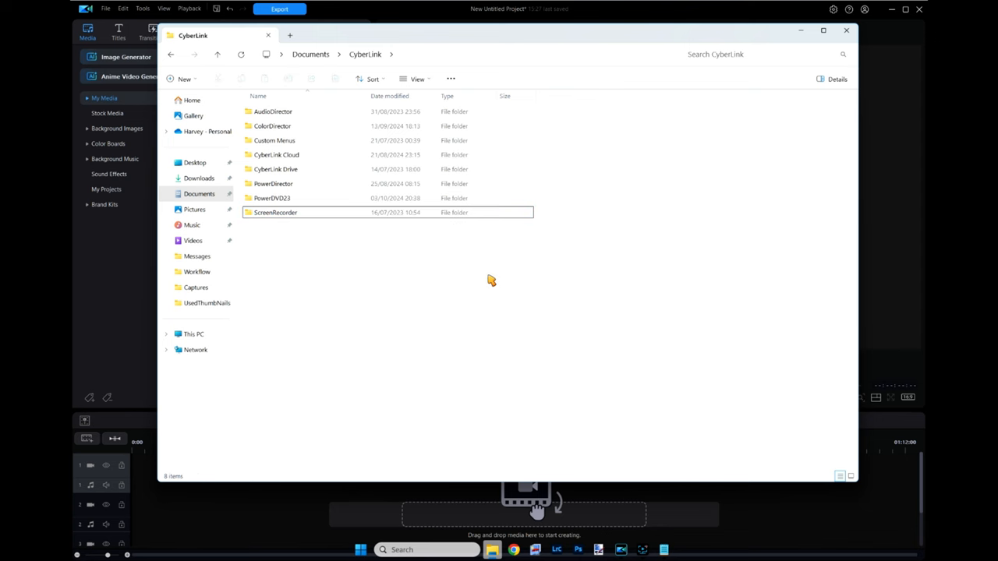
{"action": "mouse_move", "coordinate": [498, 269]}
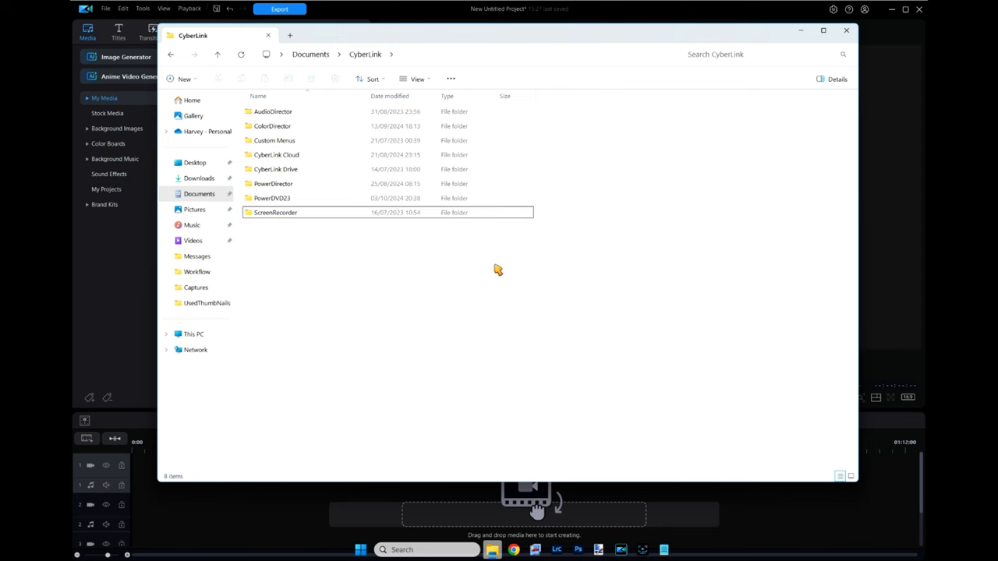
{"action": "mouse_move", "coordinate": [413, 275]}
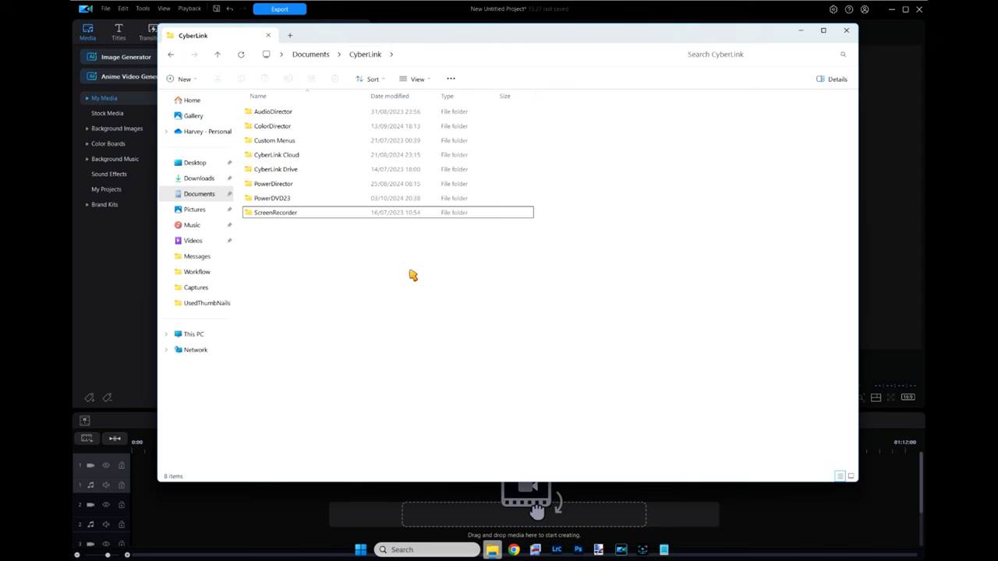
{"action": "left_click", "coordinate": [273, 183]}
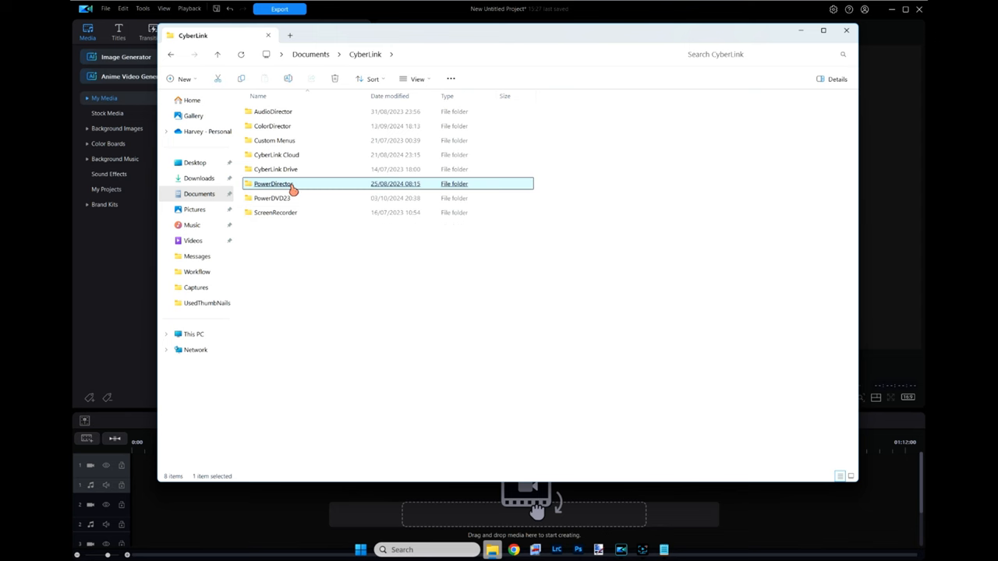
- Navigate into PowerDirector > MyIntros > Custom in the Documents folder
{"action": "double_click", "coordinate": [273, 183]}
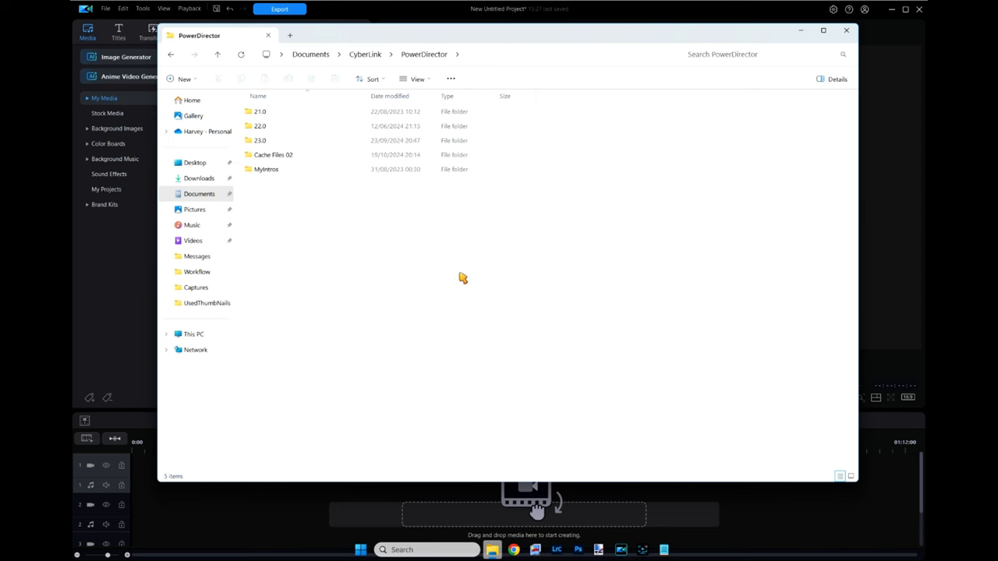
{"action": "left_click", "coordinate": [260, 112]}
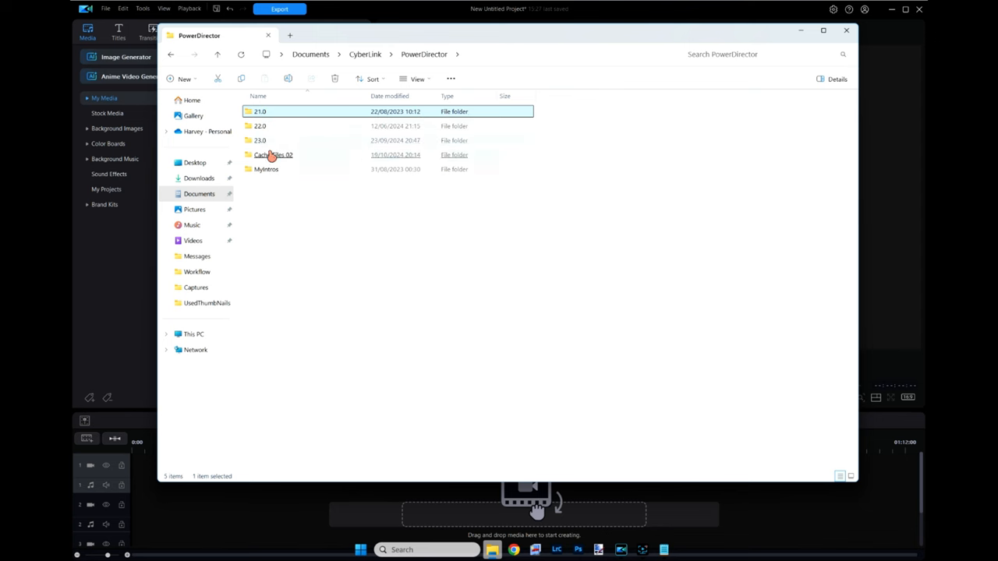
{"action": "left_click", "coordinate": [266, 170]}
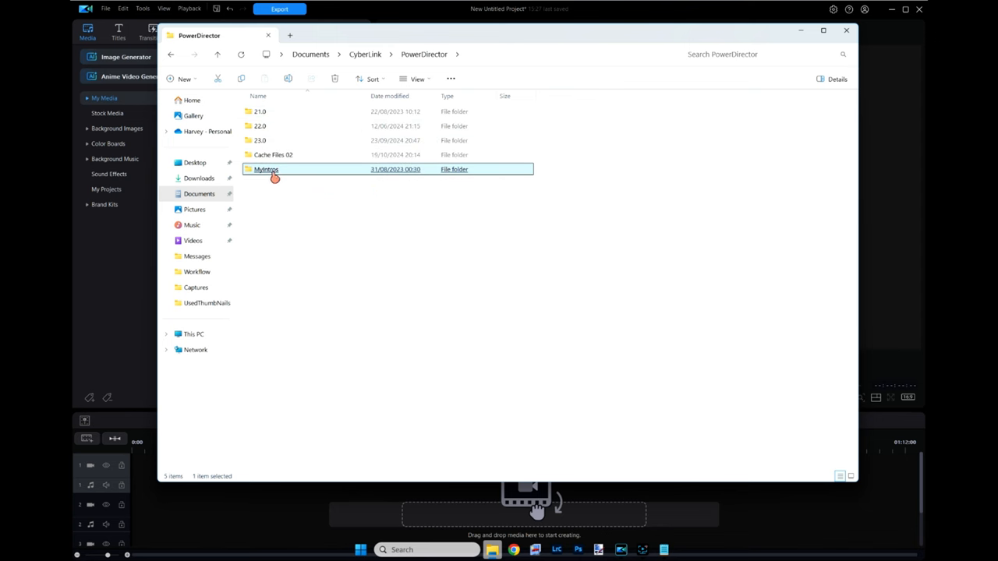
{"action": "mouse_move", "coordinate": [275, 178]}
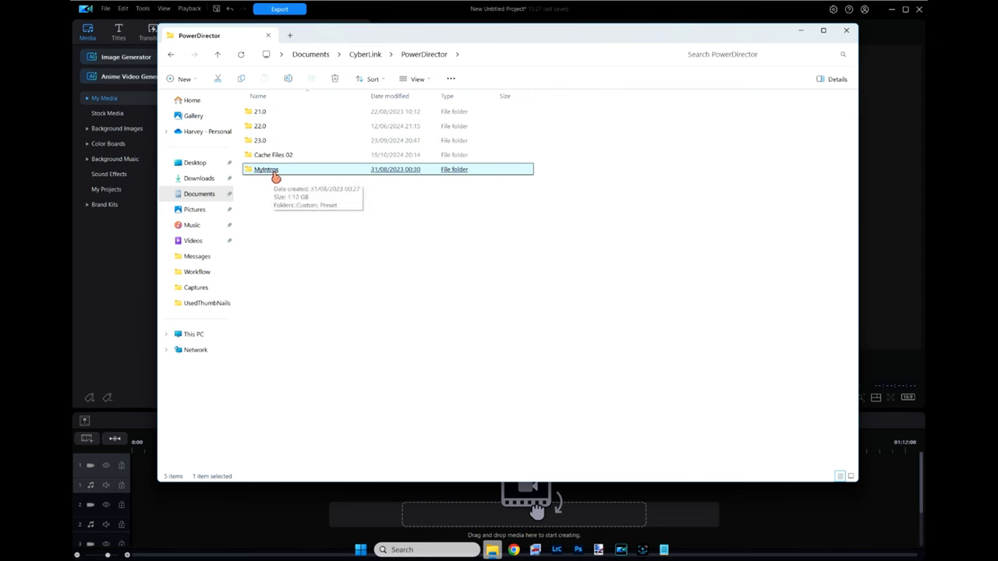
{"action": "double_click", "coordinate": [266, 169]}
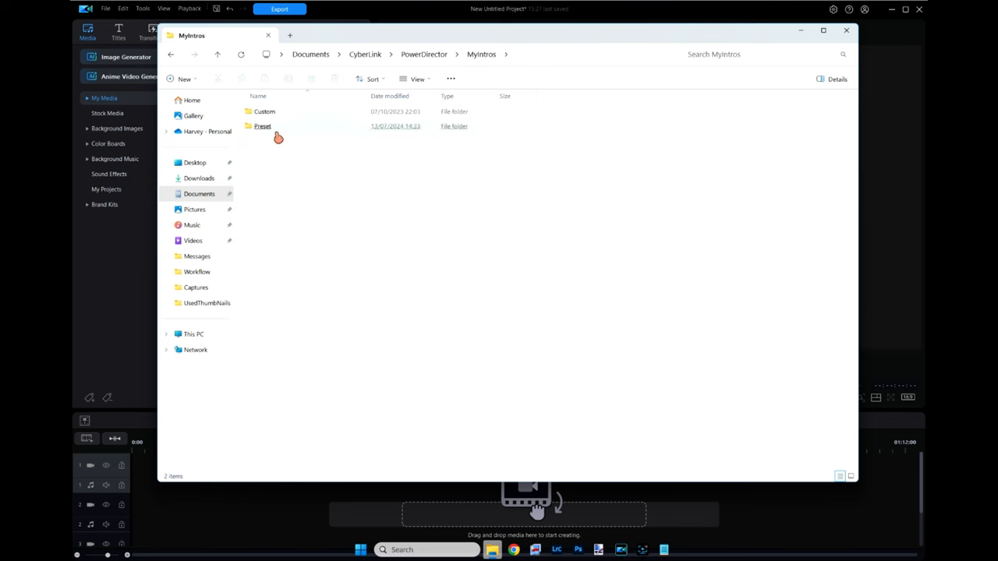
{"action": "double_click", "coordinate": [263, 127]}
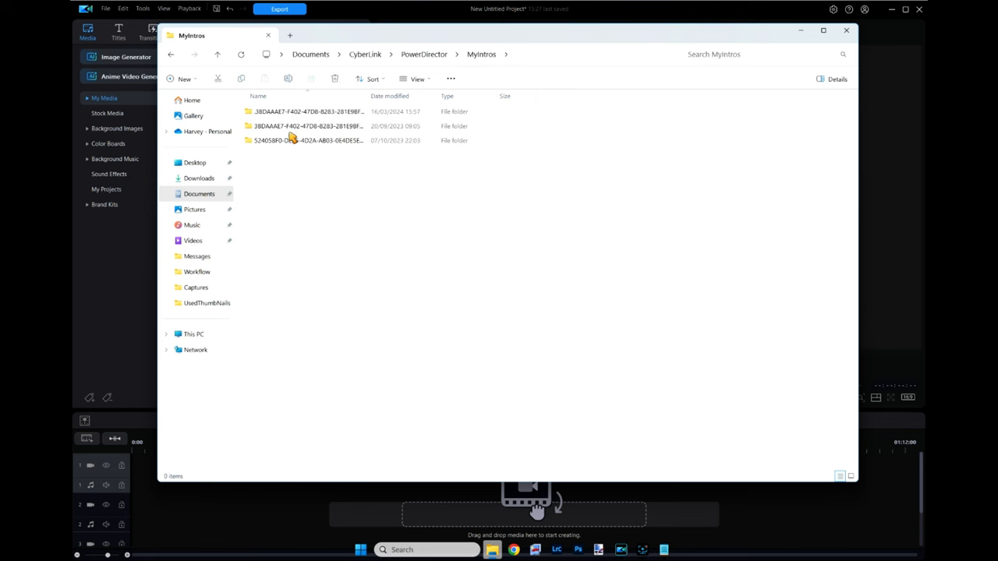
{"action": "double_click", "coordinate": [304, 140]}
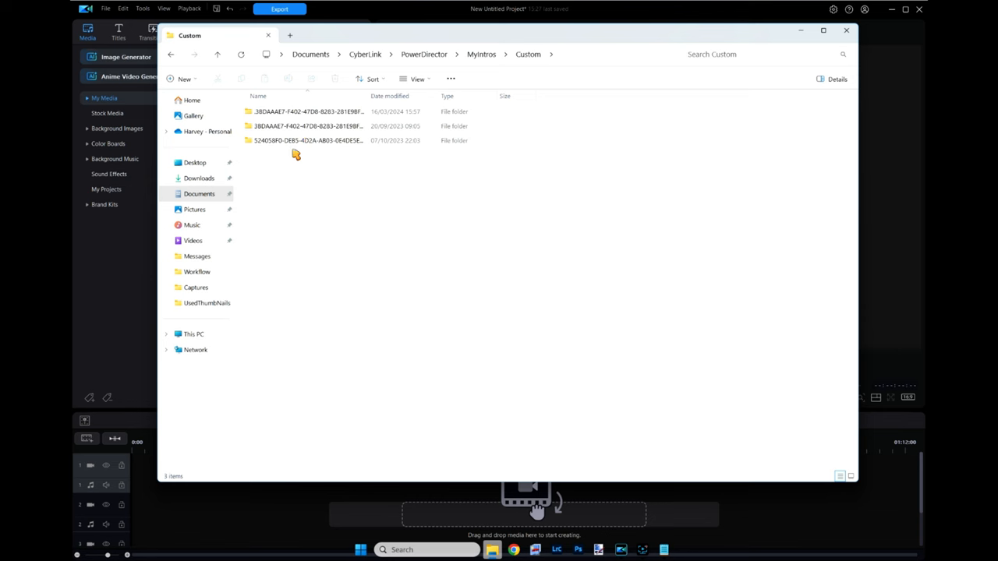
- Check both 3BDAAAE7 template folders and select the TemplateThumbnail image beside NEWS 1
{"action": "double_click", "coordinate": [309, 110]}
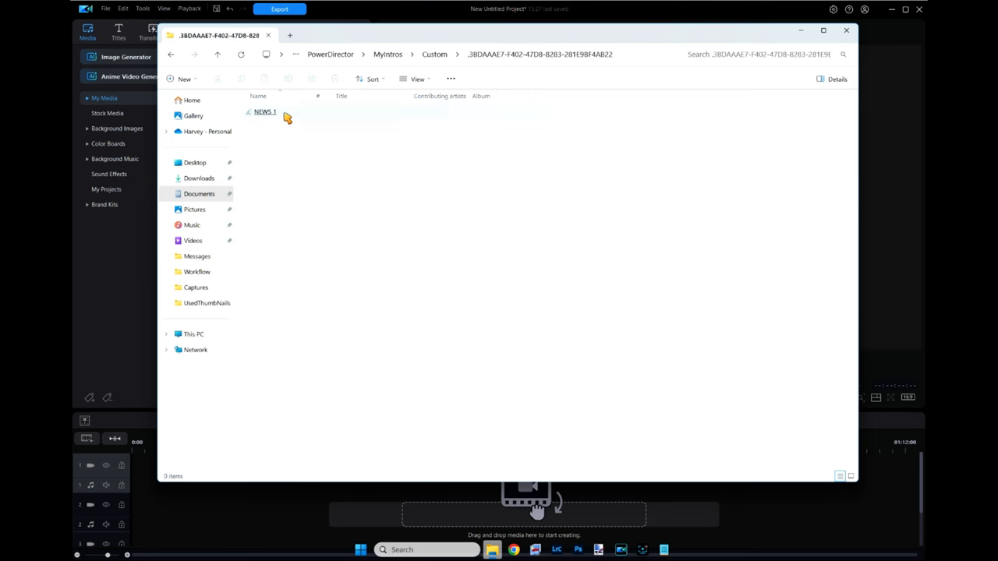
{"action": "left_click", "coordinate": [265, 112]}
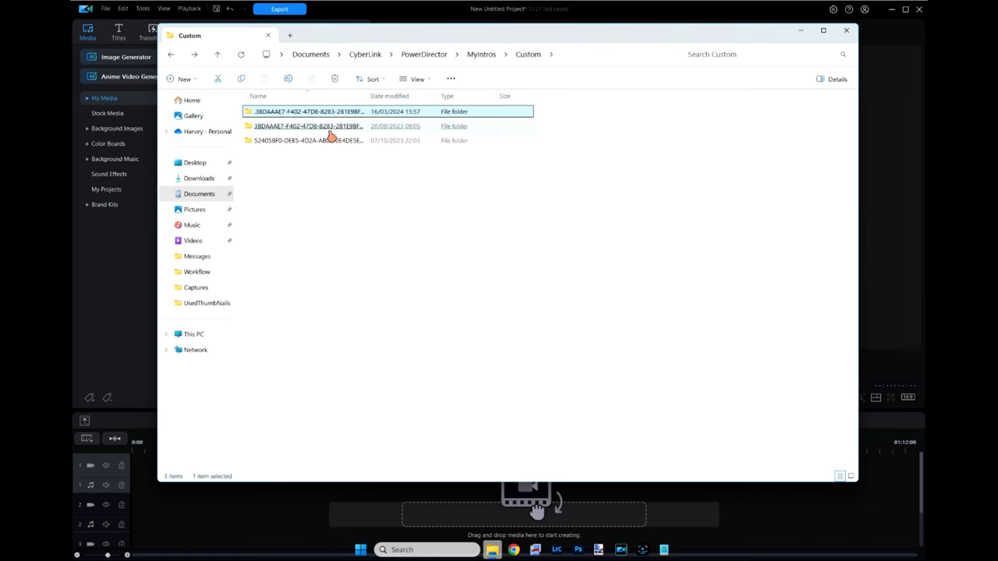
{"action": "double_click", "coordinate": [308, 110]}
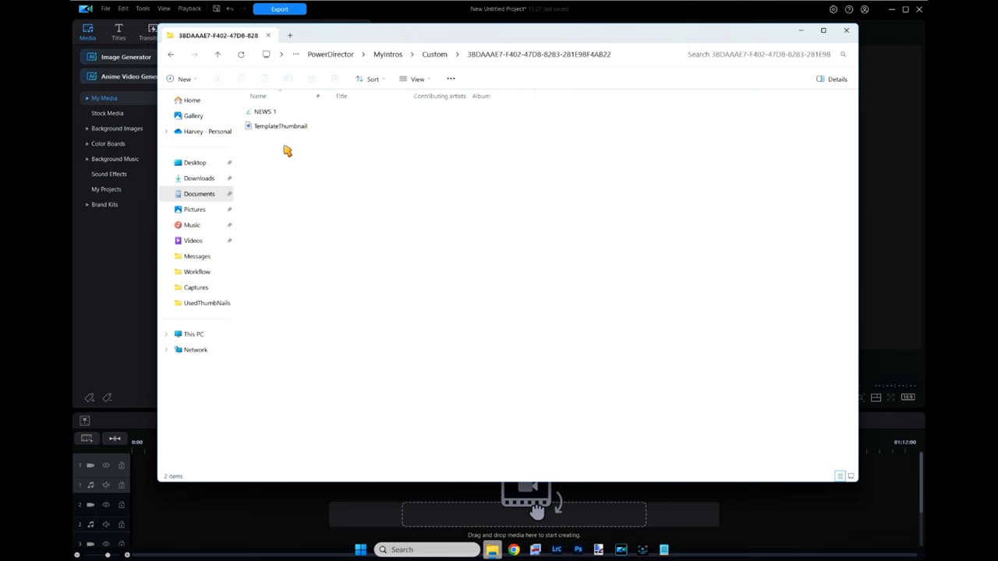
{"action": "left_click", "coordinate": [280, 126]}
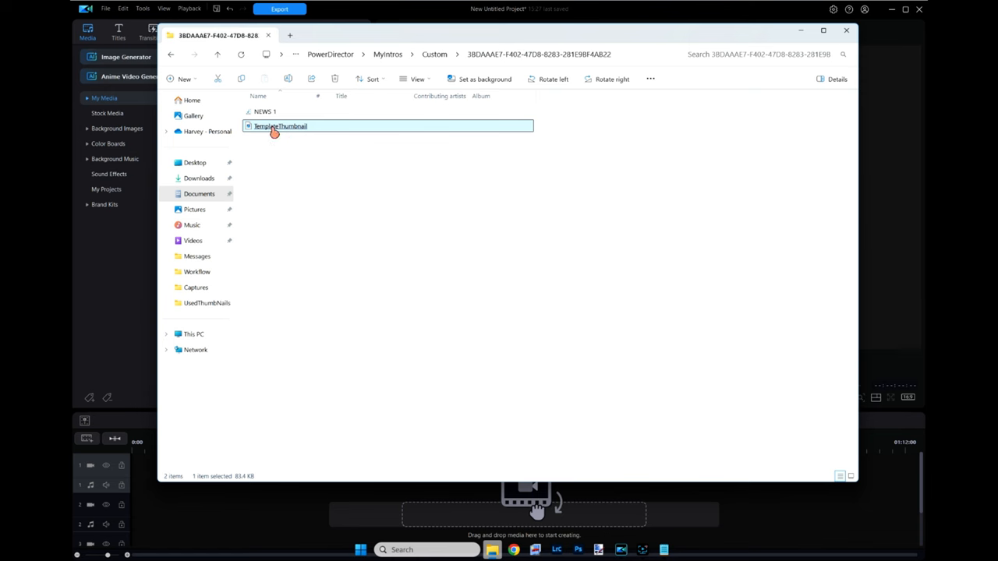
{"action": "double_click", "coordinate": [280, 126]}
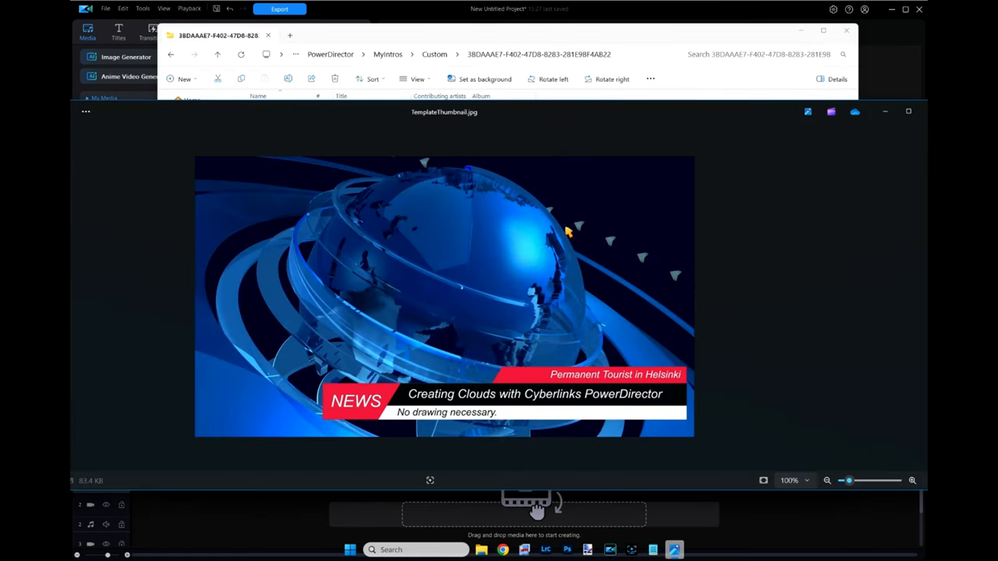
{"action": "mouse_move", "coordinate": [499, 244]}
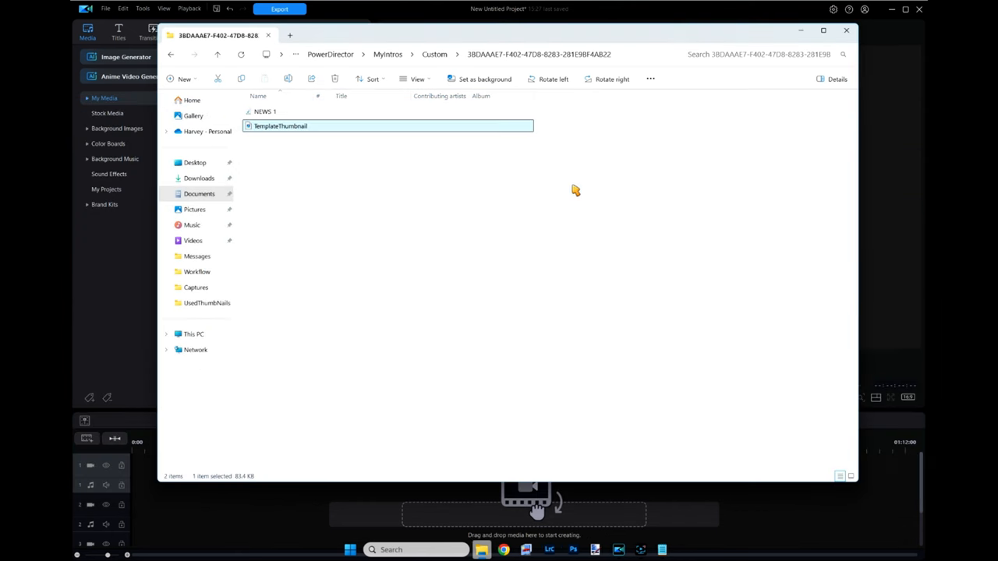
- Back out of the template folder up to the PowerDirector documents folder
{"action": "left_click", "coordinate": [172, 54]}
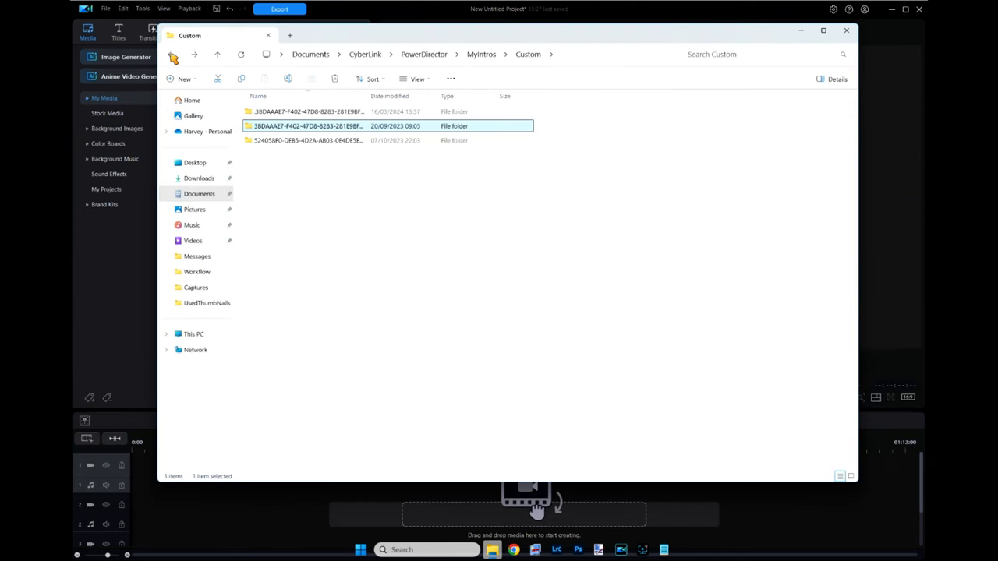
{"action": "left_click", "coordinate": [171, 55]}
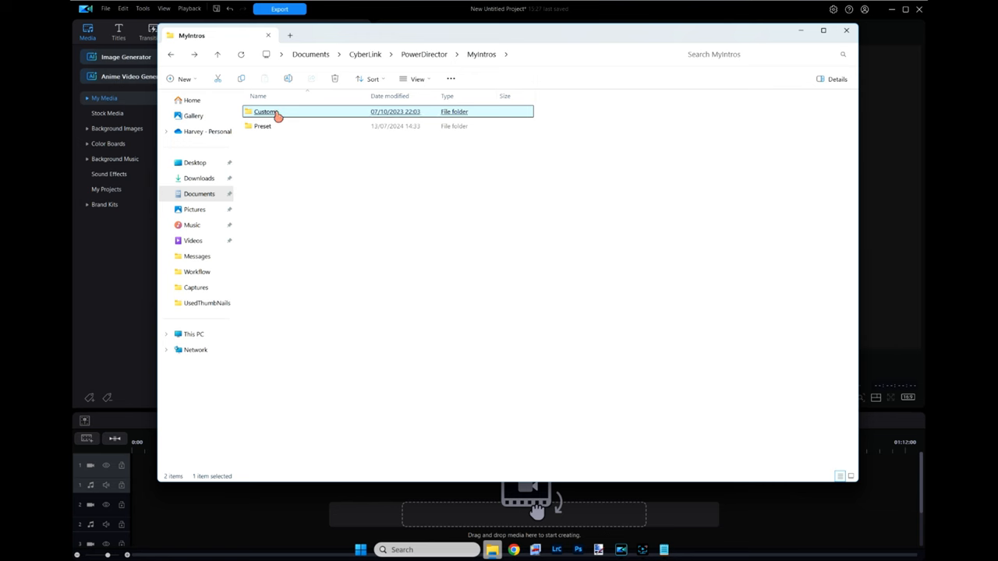
{"action": "double_click", "coordinate": [265, 111]}
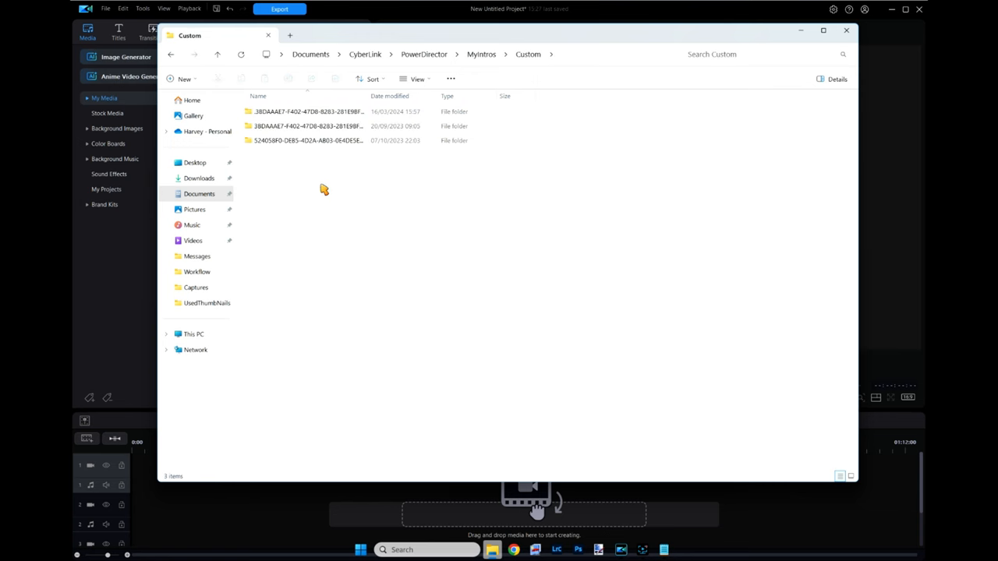
{"action": "mouse_move", "coordinate": [208, 60]}
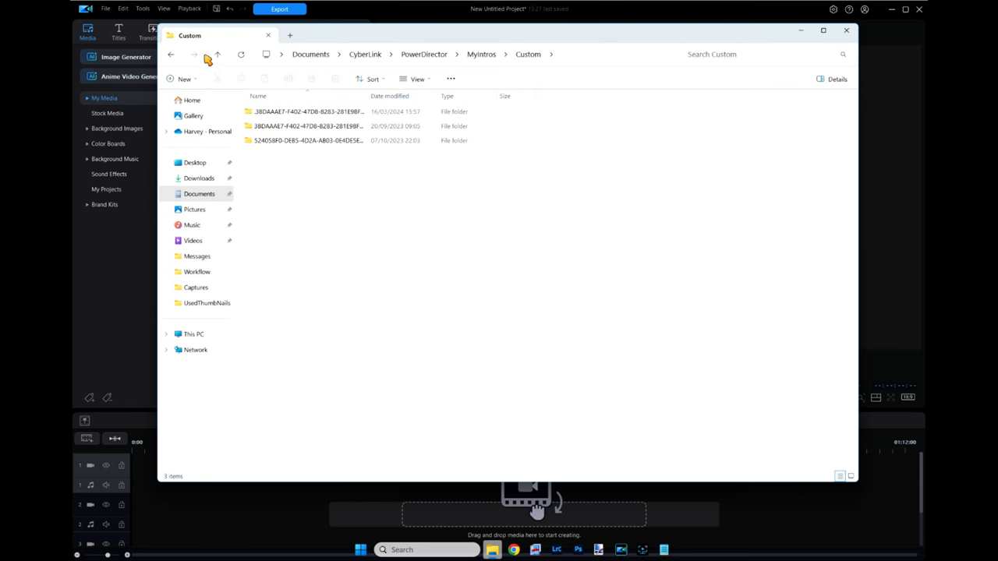
{"action": "left_click", "coordinate": [171, 54]}
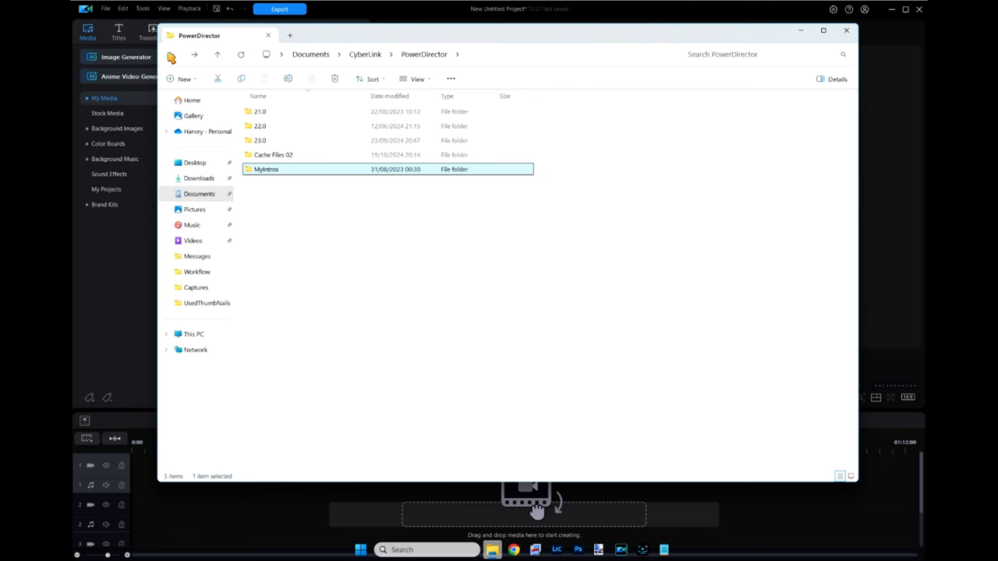
- Look at Cache Files 02, then enter the 23.0 folder and select MyCollage
{"action": "left_click", "coordinate": [273, 154]}
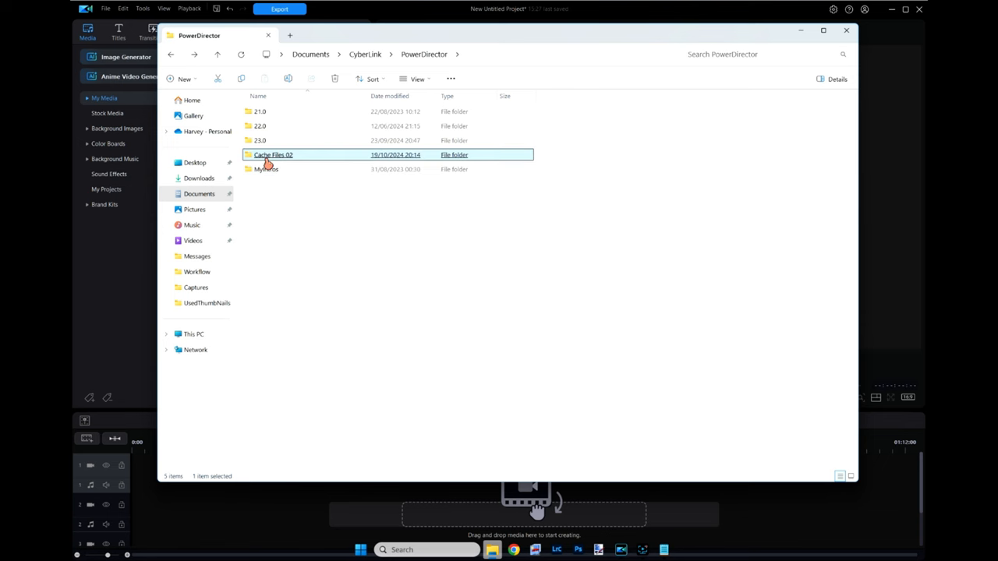
{"action": "double_click", "coordinate": [273, 154]}
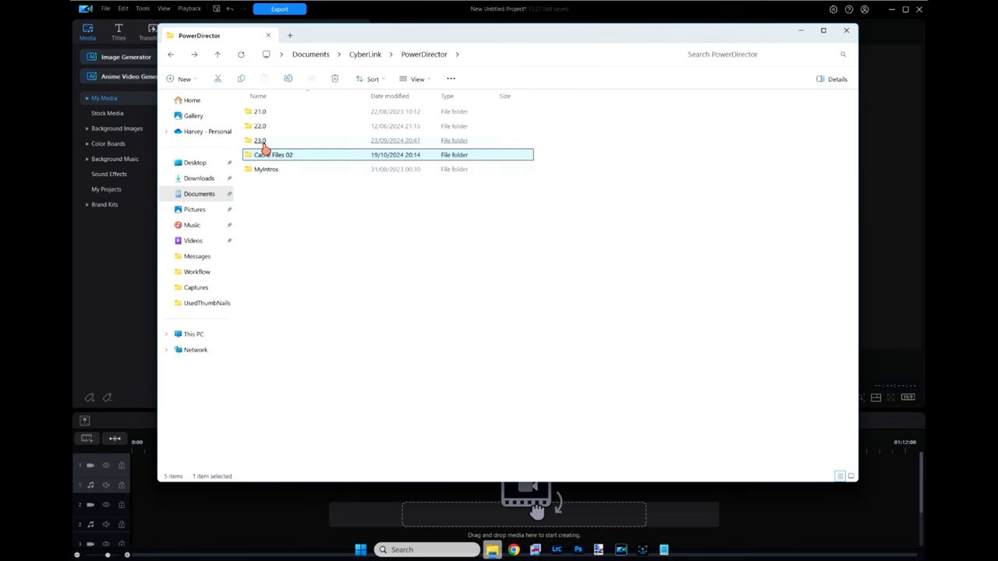
{"action": "double_click", "coordinate": [260, 141]}
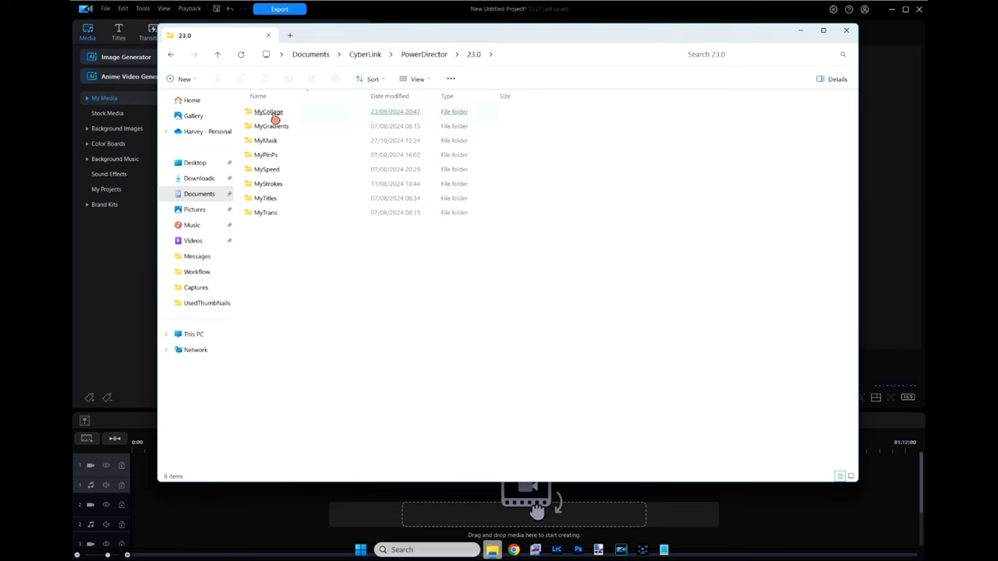
{"action": "left_click", "coordinate": [269, 112]}
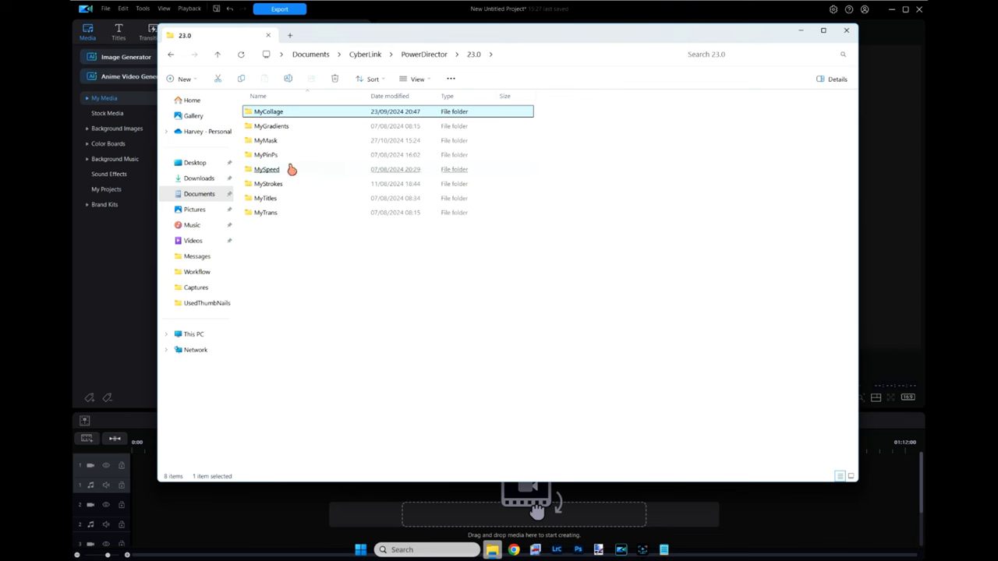
- Select each of the four PNG mask images in MyMask to view details, then return to 23.0
{"action": "double_click", "coordinate": [265, 141]}
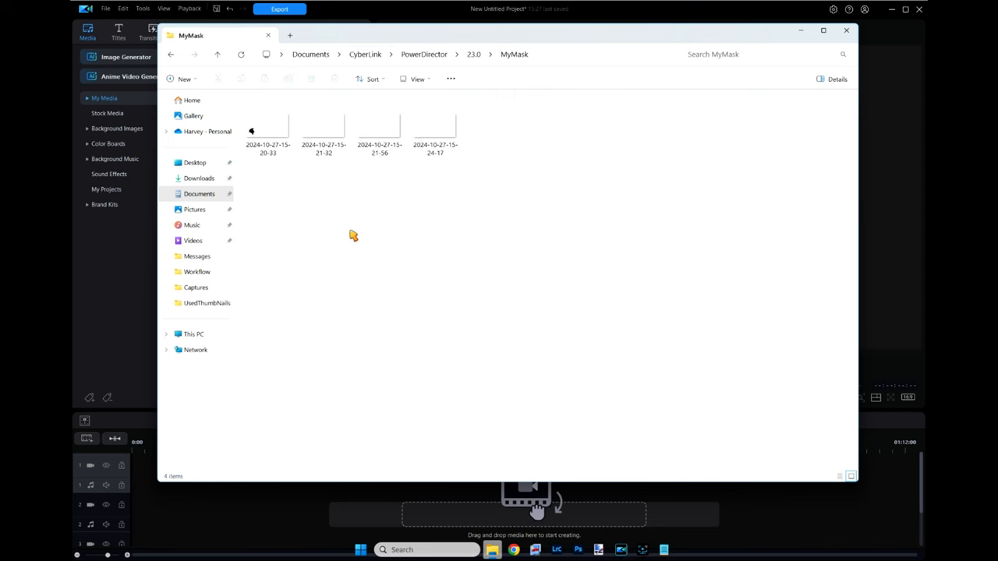
{"action": "left_click", "coordinate": [323, 125]}
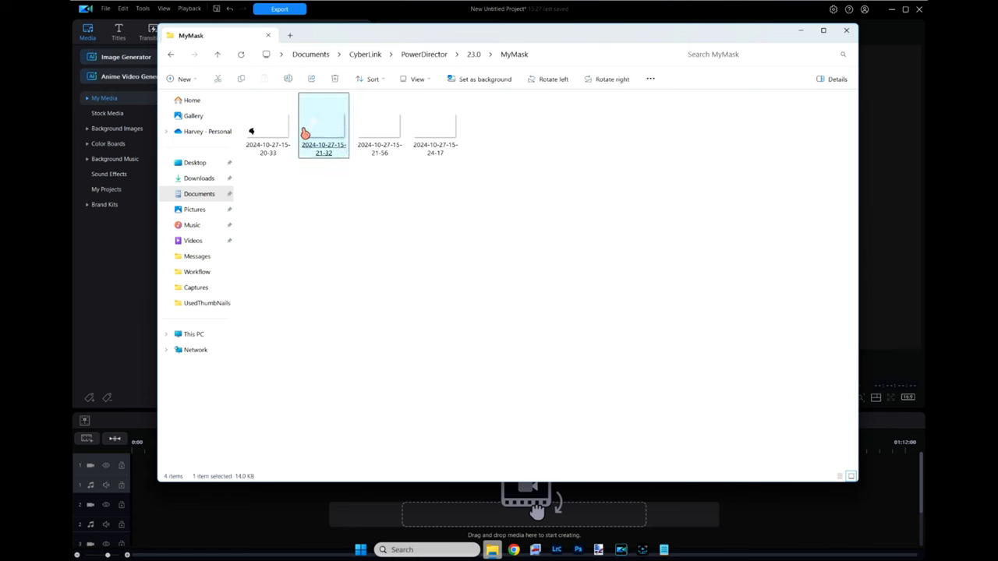
{"action": "left_click", "coordinate": [268, 125]}
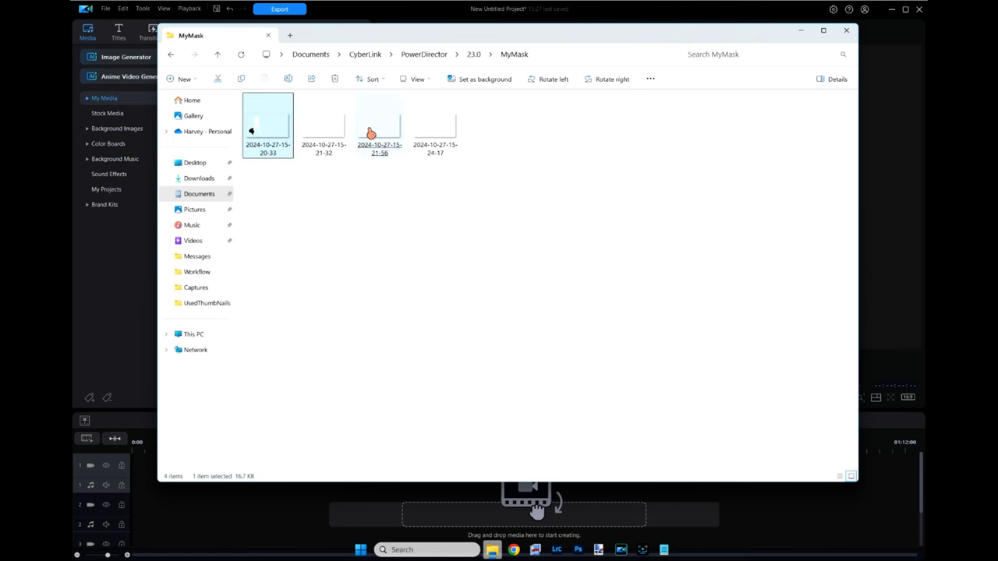
{"action": "left_click", "coordinate": [323, 124]}
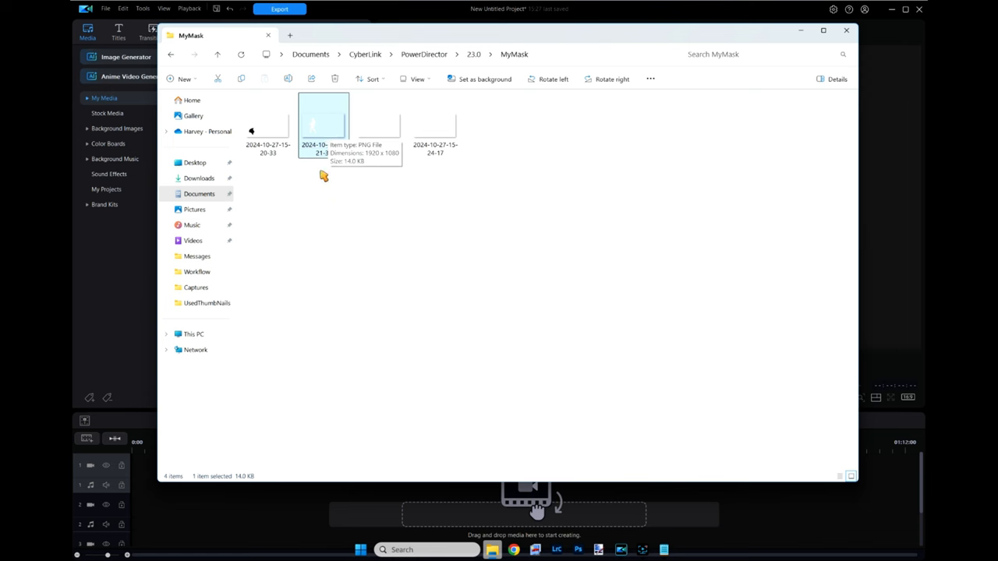
{"action": "left_click", "coordinate": [379, 121]}
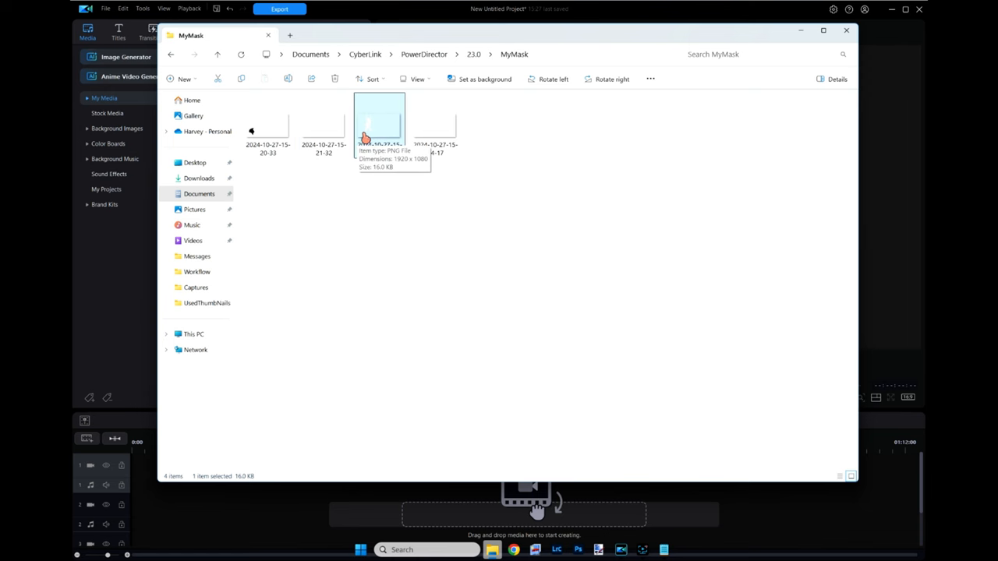
{"action": "left_click", "coordinate": [435, 124]}
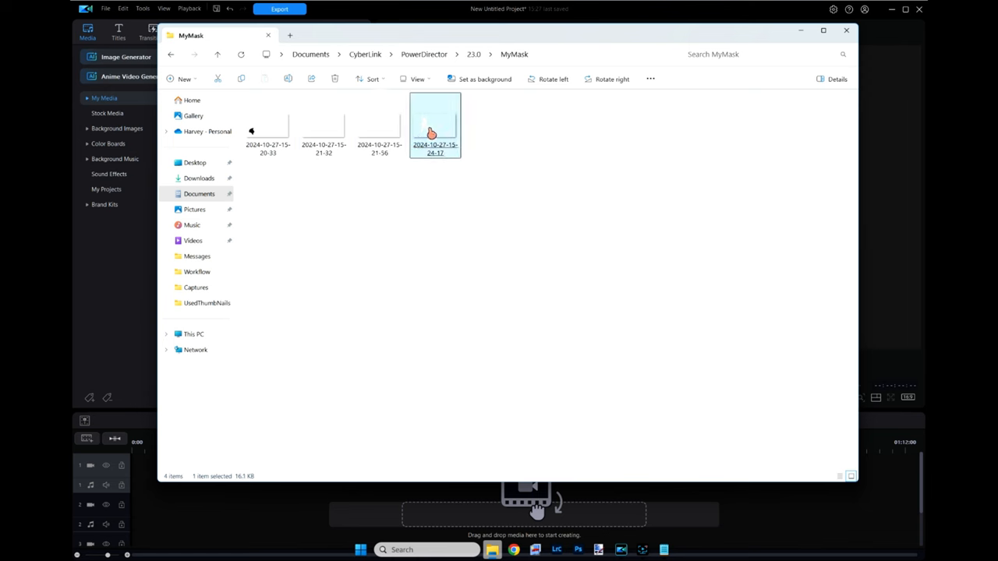
{"action": "left_click", "coordinate": [379, 125]}
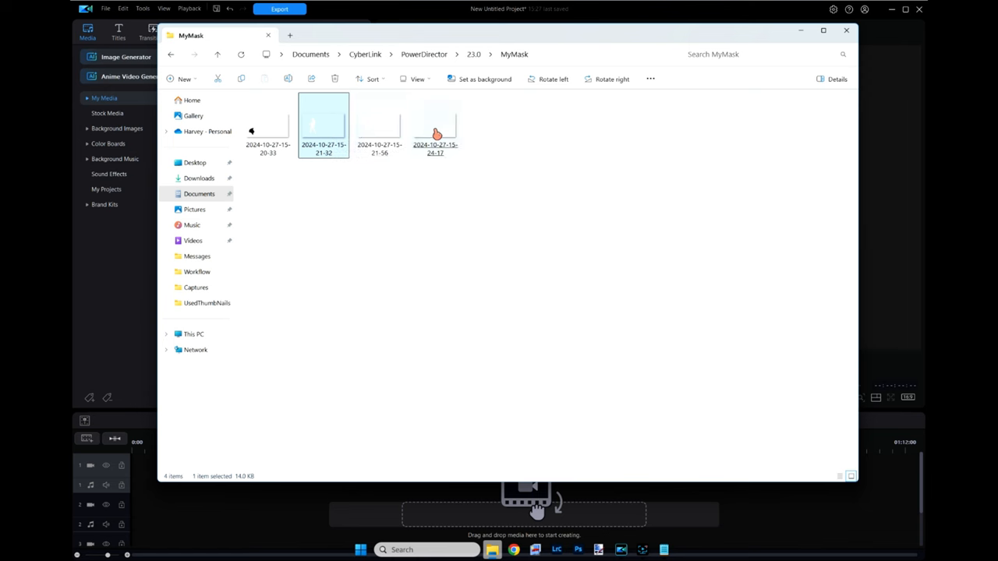
{"action": "left_click", "coordinate": [267, 125]}
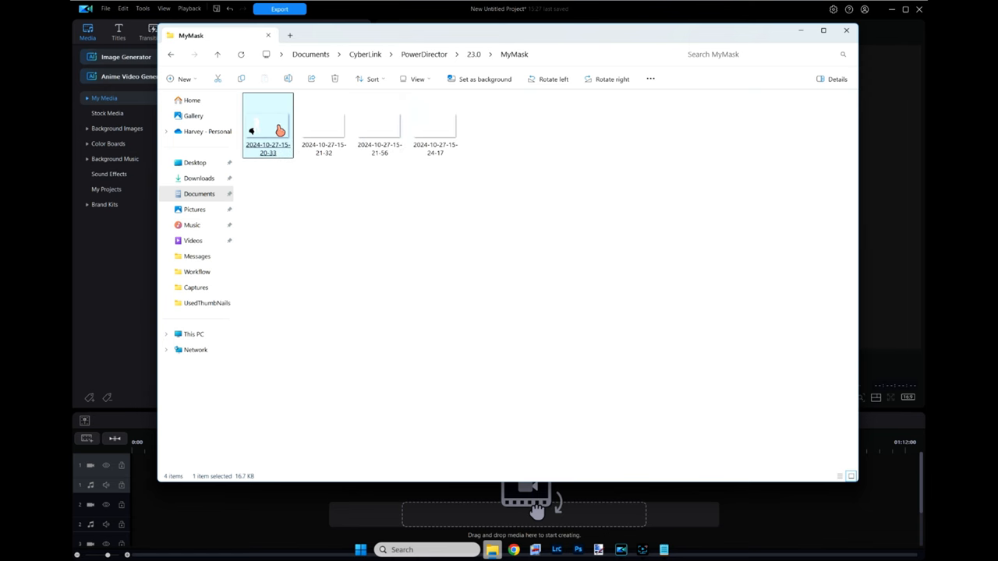
{"action": "mouse_move", "coordinate": [268, 125]}
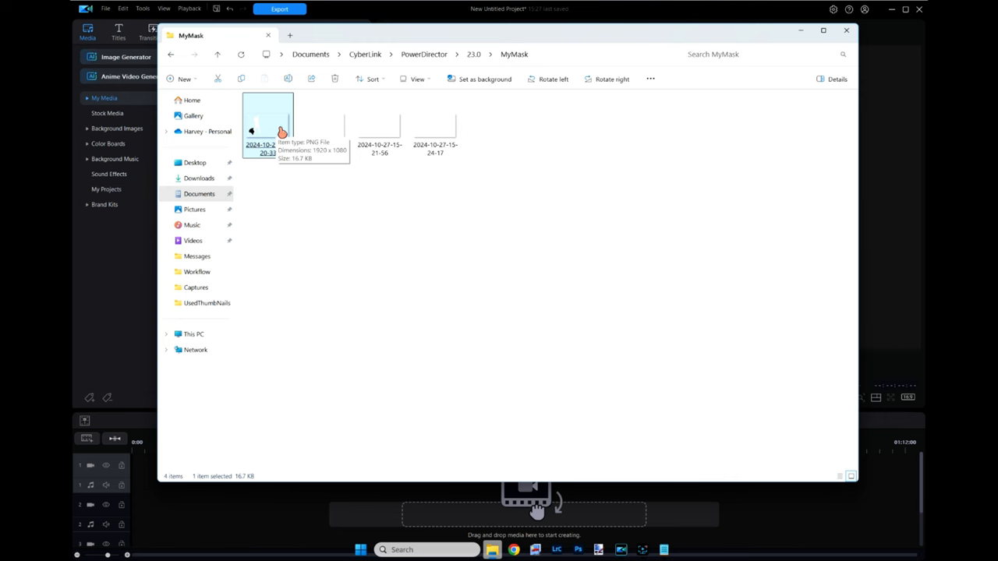
{"action": "mouse_move", "coordinate": [451, 181]}
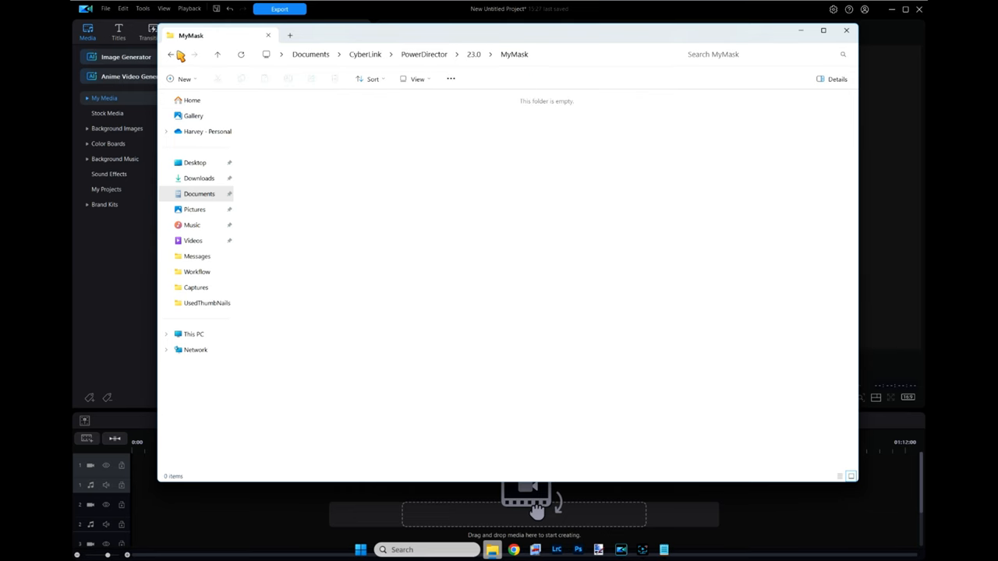
{"action": "left_click", "coordinate": [170, 54]}
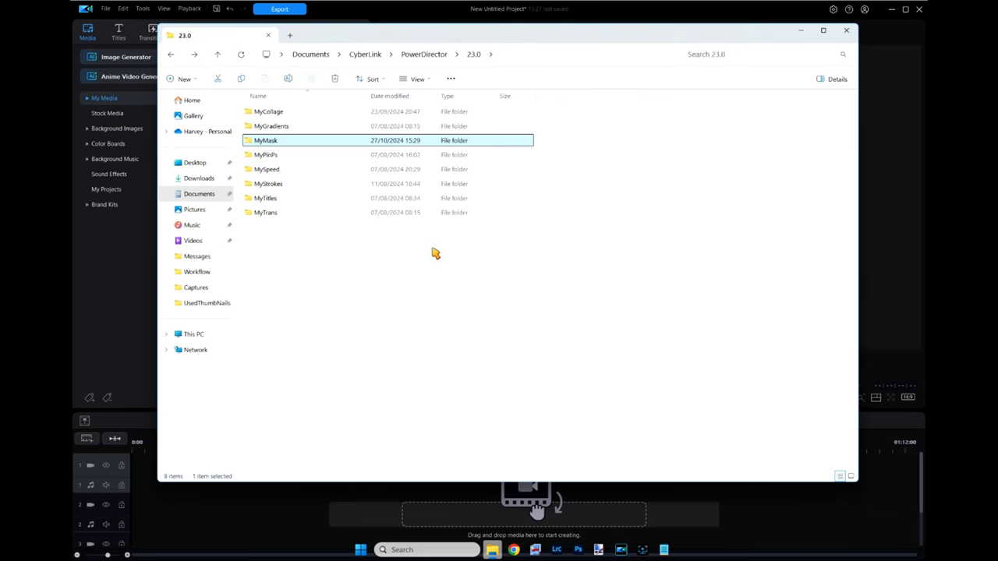
{"action": "mouse_move", "coordinate": [320, 265]}
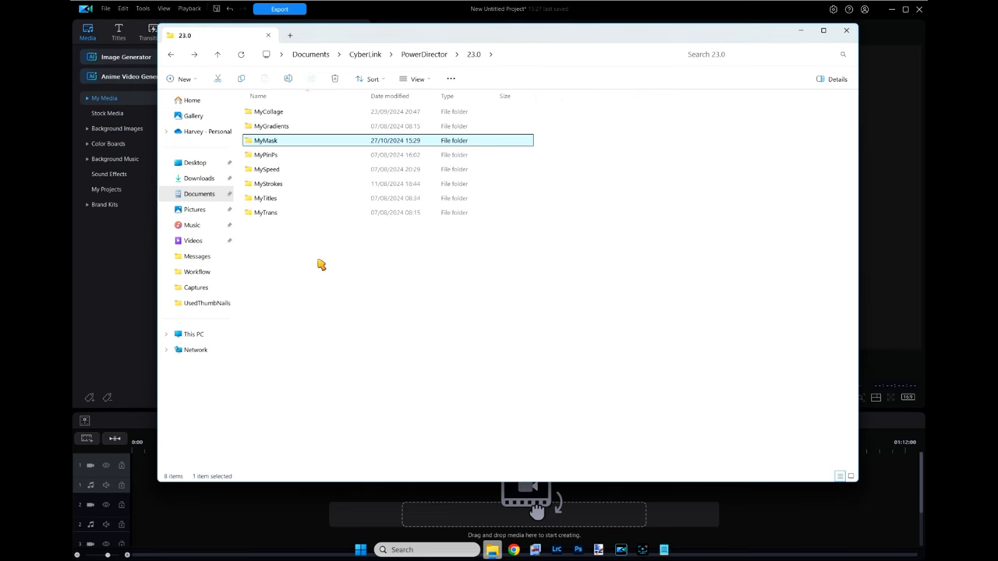
{"action": "mouse_move", "coordinate": [367, 282]}
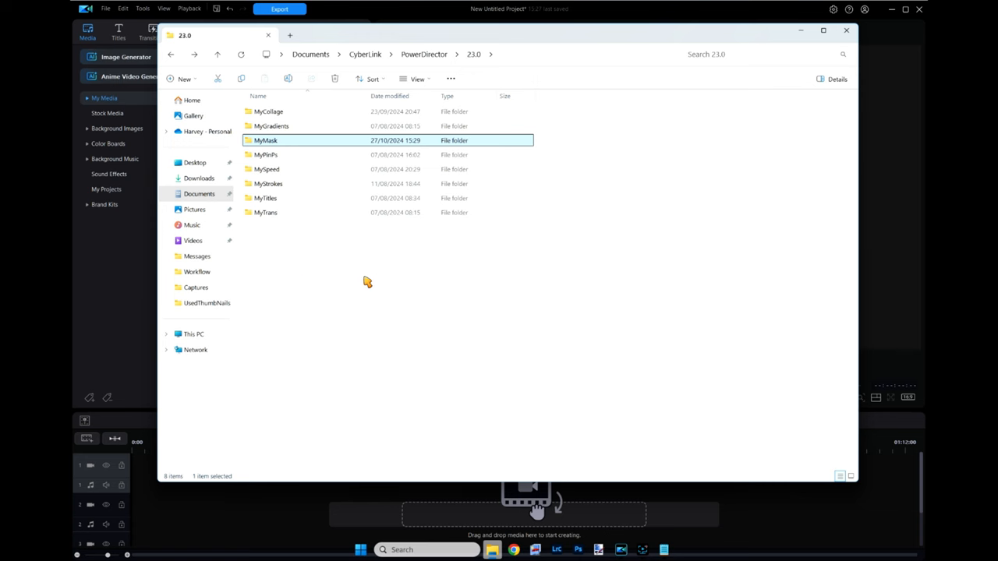
{"action": "mouse_move", "coordinate": [437, 39]}
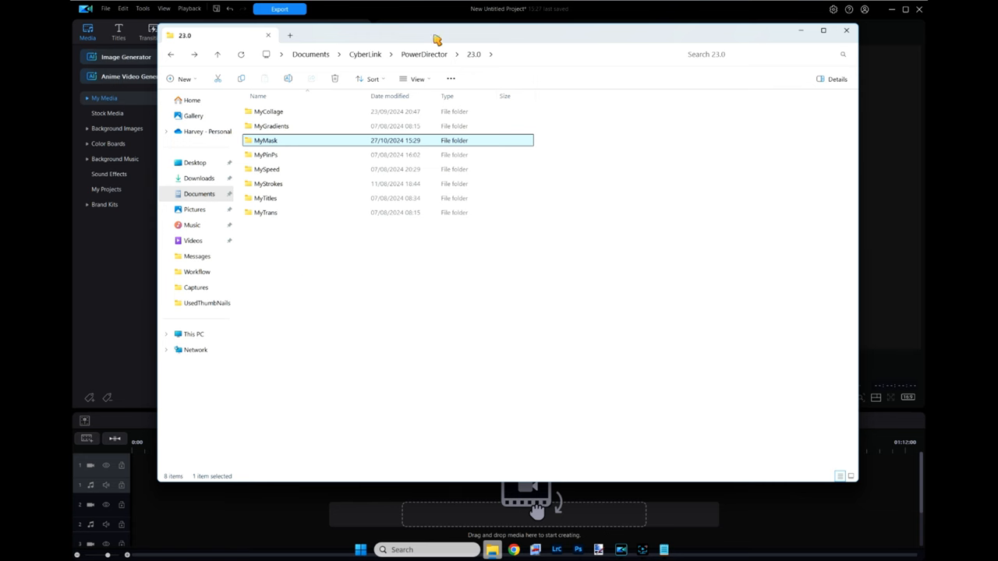
- Remove the Custom dancer mask from the clip's mask shapes via Remove Mask
{"action": "left_click", "coordinate": [846, 29]}
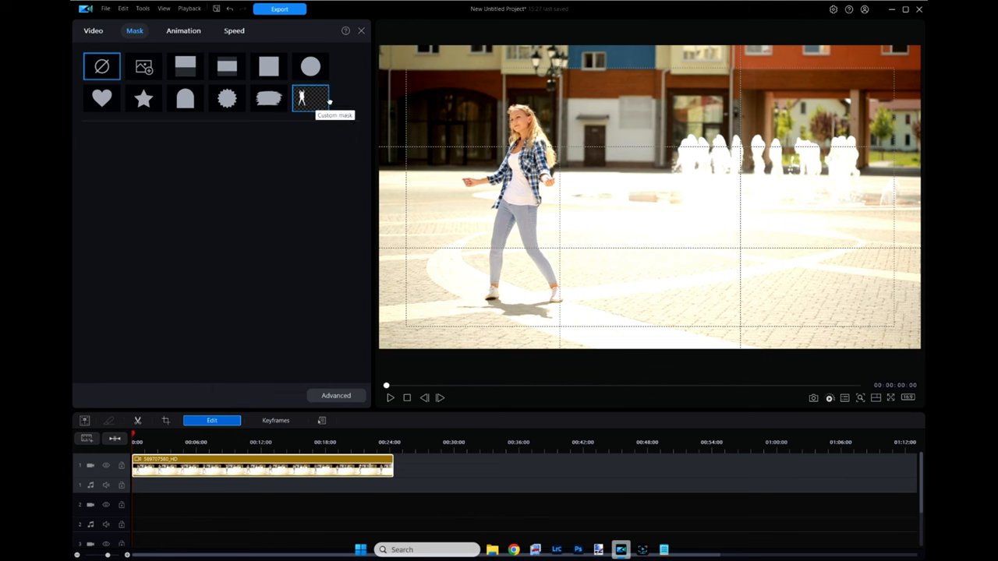
{"action": "left_click", "coordinate": [310, 98]}
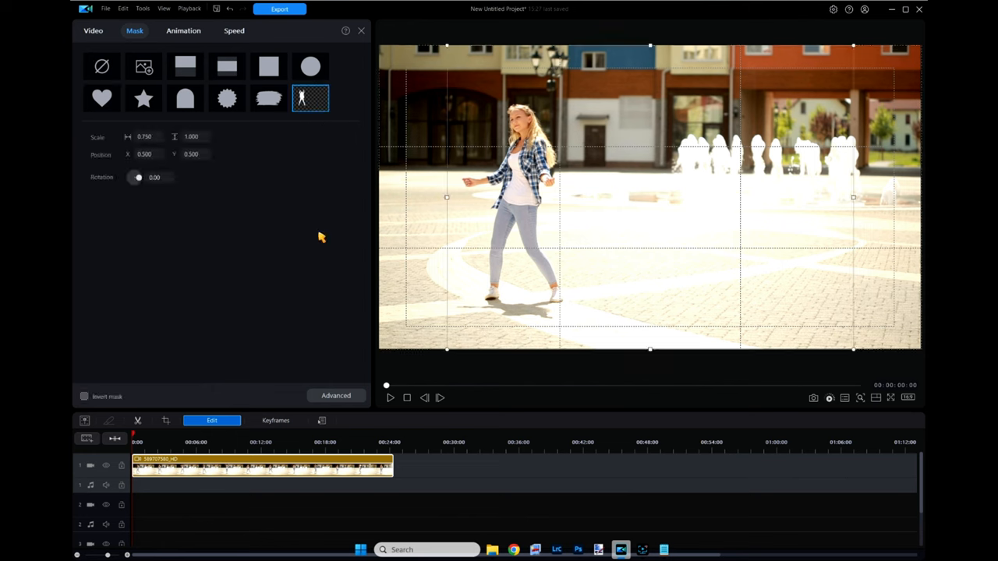
{"action": "mouse_move", "coordinate": [651, 434]}
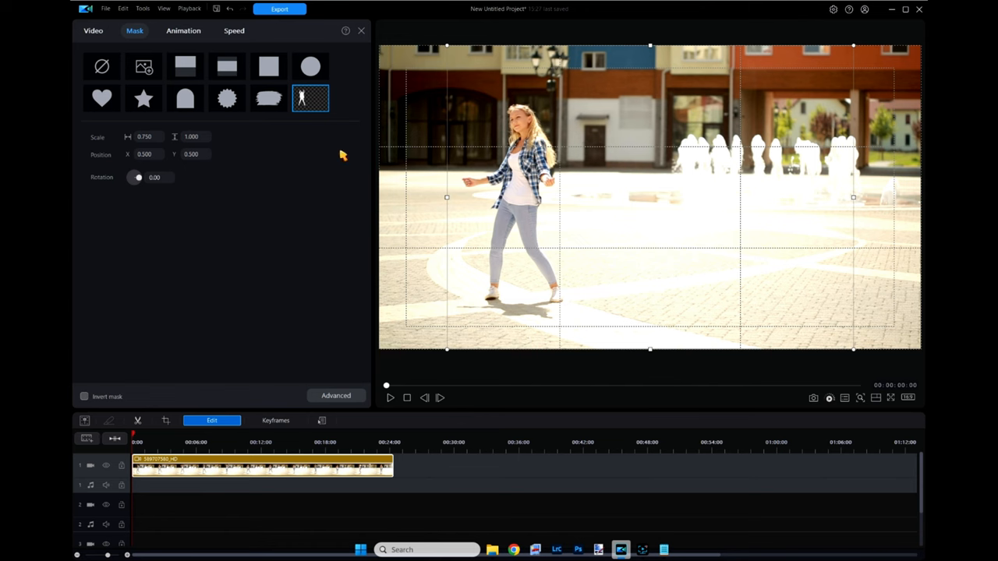
{"action": "right_click", "coordinate": [310, 97]}
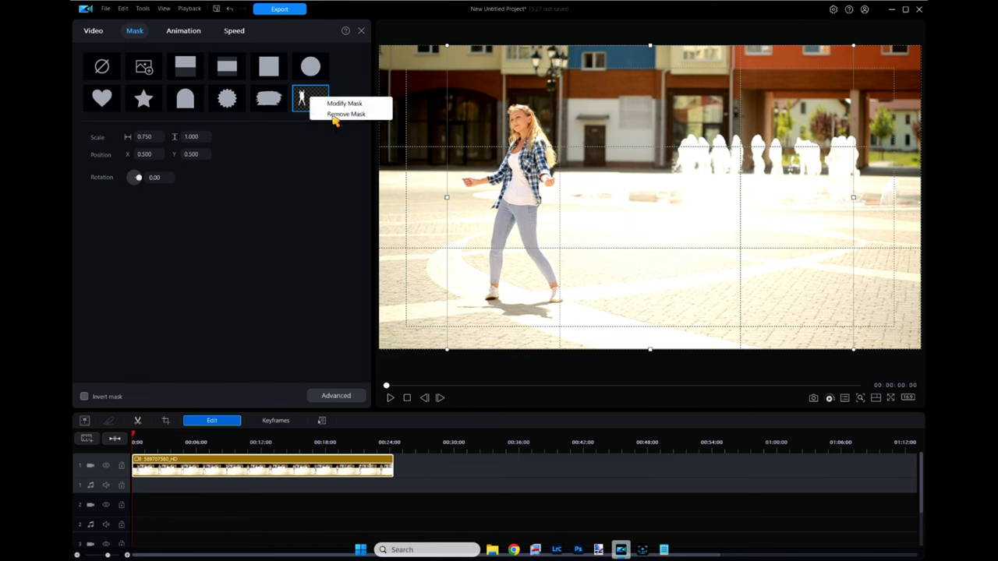
{"action": "left_click", "coordinate": [346, 113]}
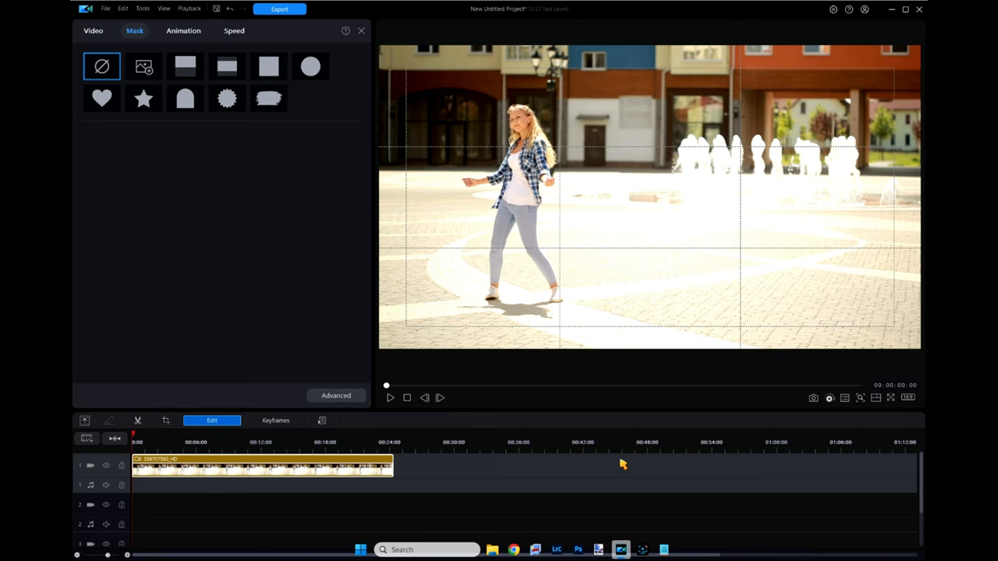
{"action": "mouse_move", "coordinate": [541, 523]}
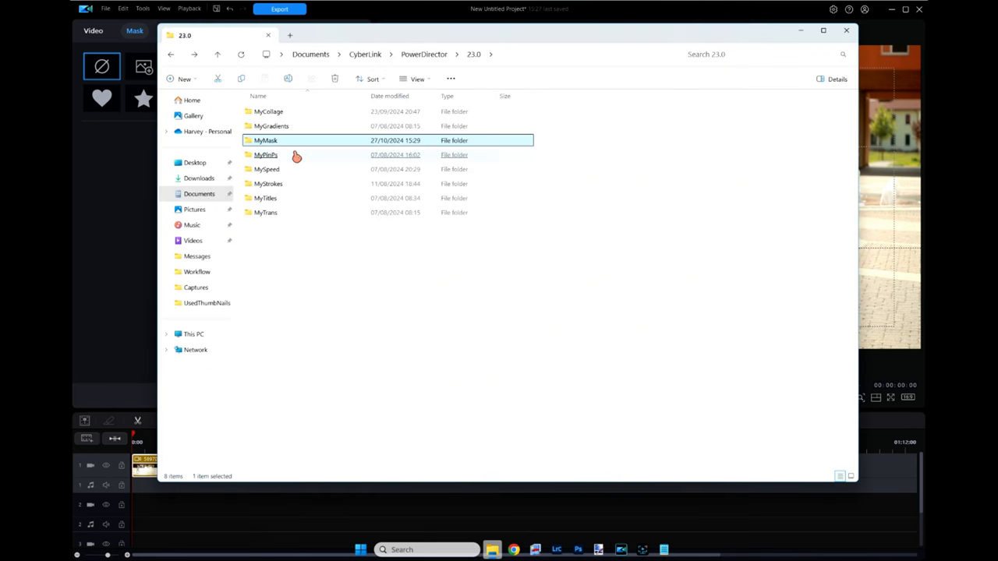
- Verify MyMask is empty, look into MyStrokes and MyTitles, then back out toward Documents
{"action": "double_click", "coordinate": [265, 141]}
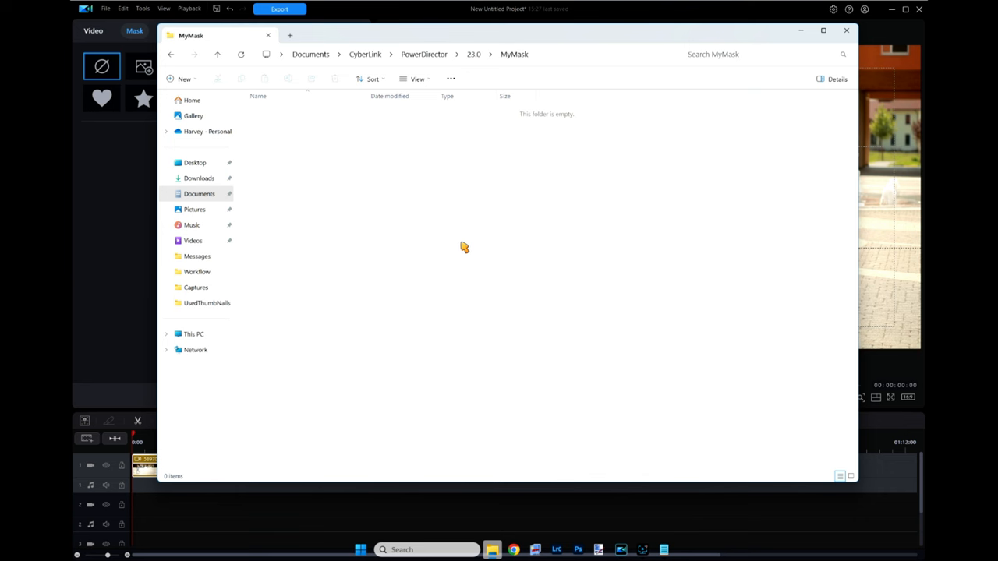
{"action": "left_click", "coordinate": [217, 54]}
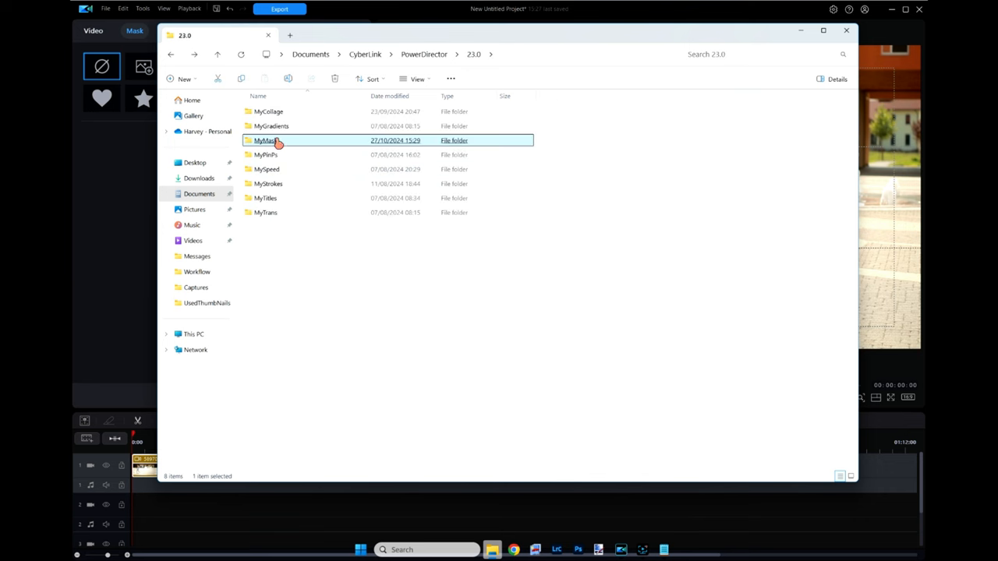
{"action": "mouse_move", "coordinate": [289, 185]}
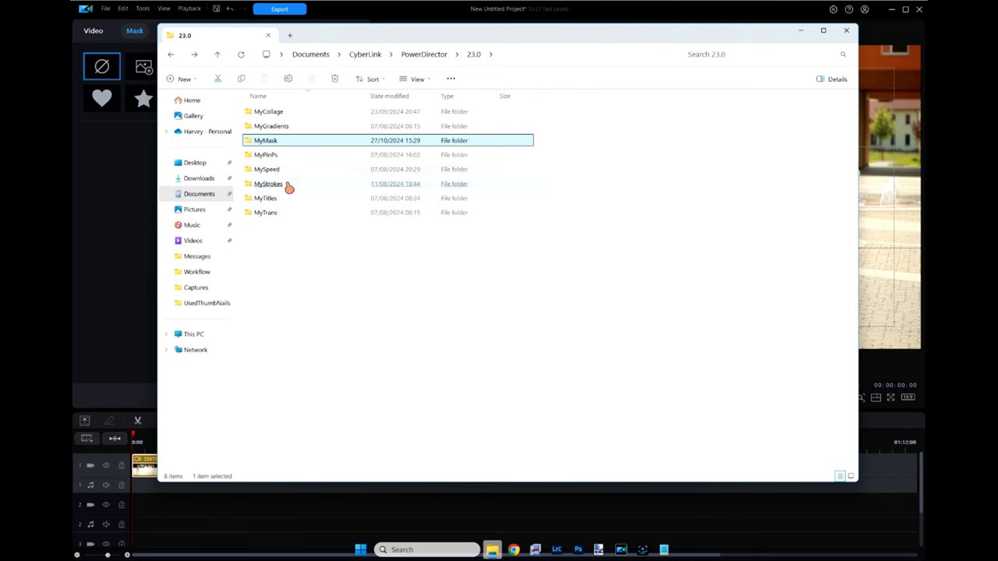
{"action": "double_click", "coordinate": [266, 212]}
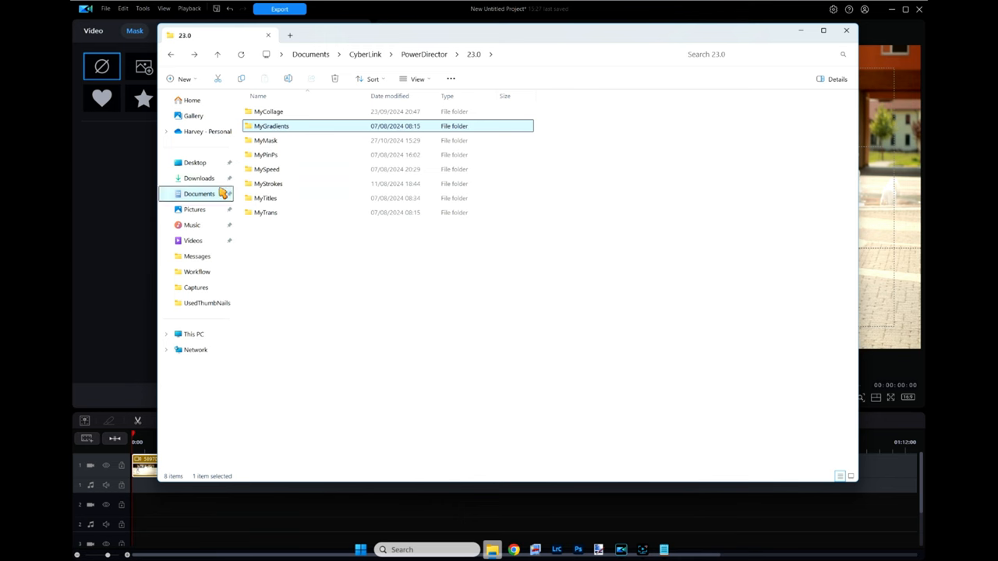
{"action": "mouse_move", "coordinate": [468, 202]}
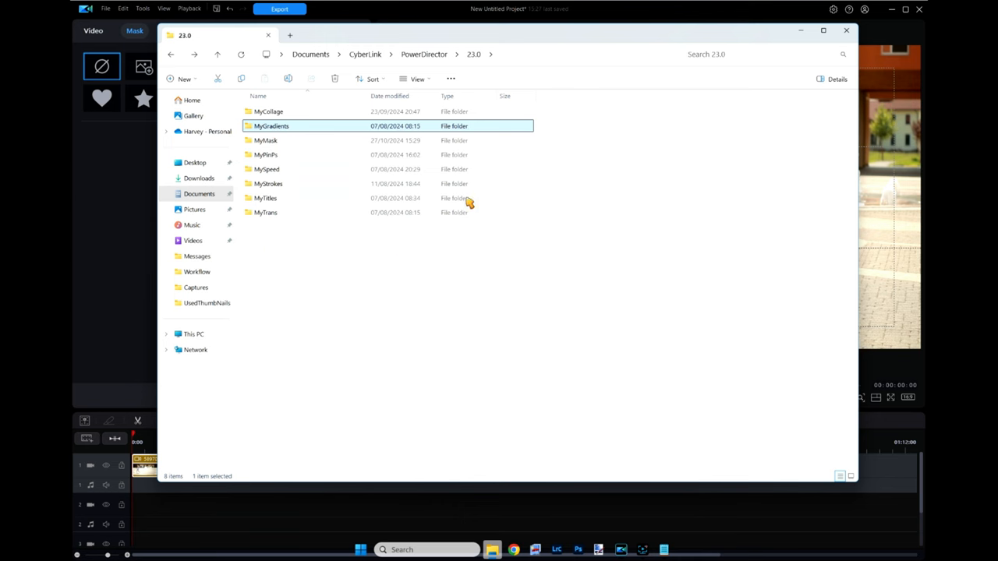
{"action": "left_click", "coordinate": [267, 170]}
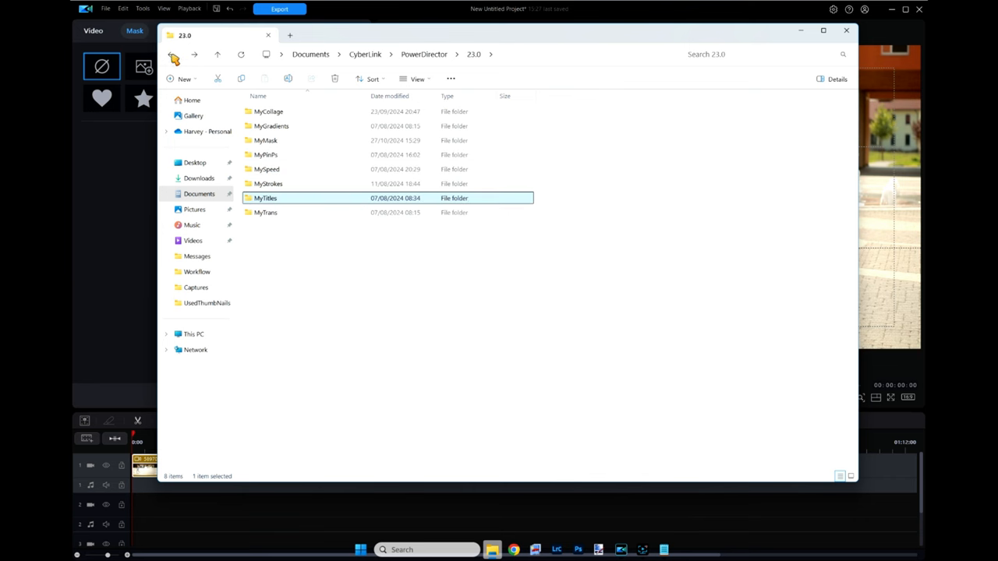
{"action": "left_click", "coordinate": [174, 54]}
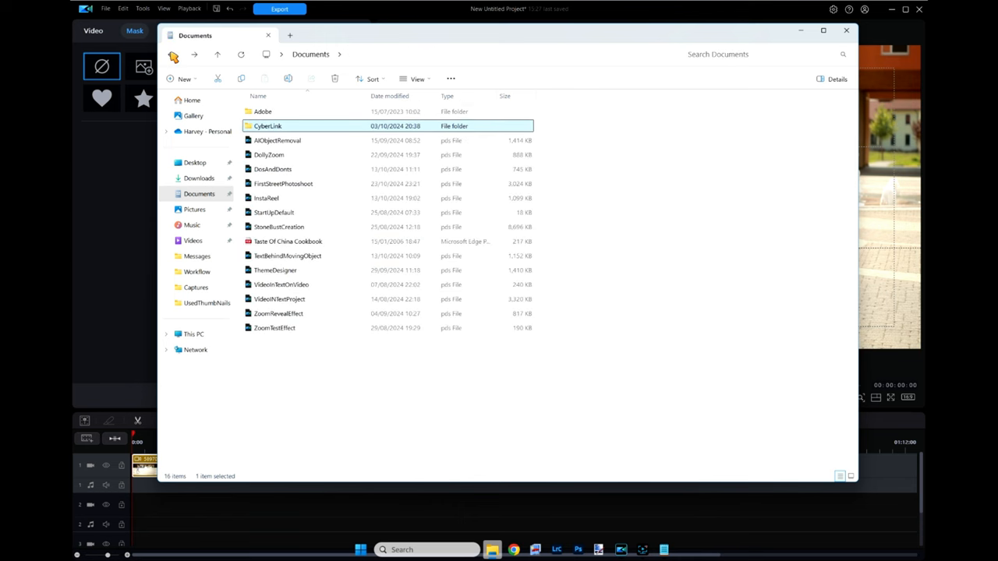
- Navigate from This PC into Windows (C:) > Program Files > CyberLink
{"action": "left_click", "coordinate": [192, 100]}
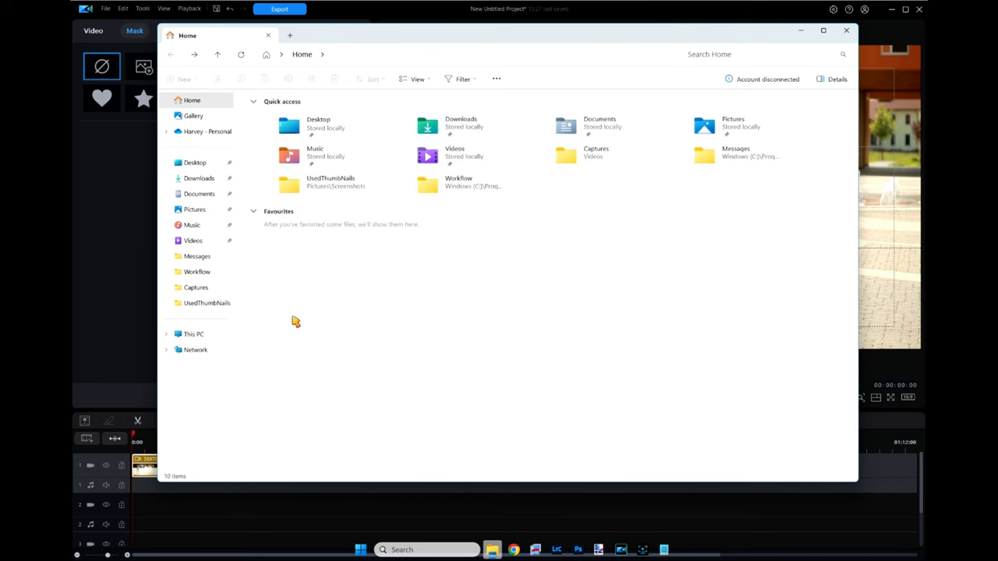
{"action": "left_click", "coordinate": [194, 334]}
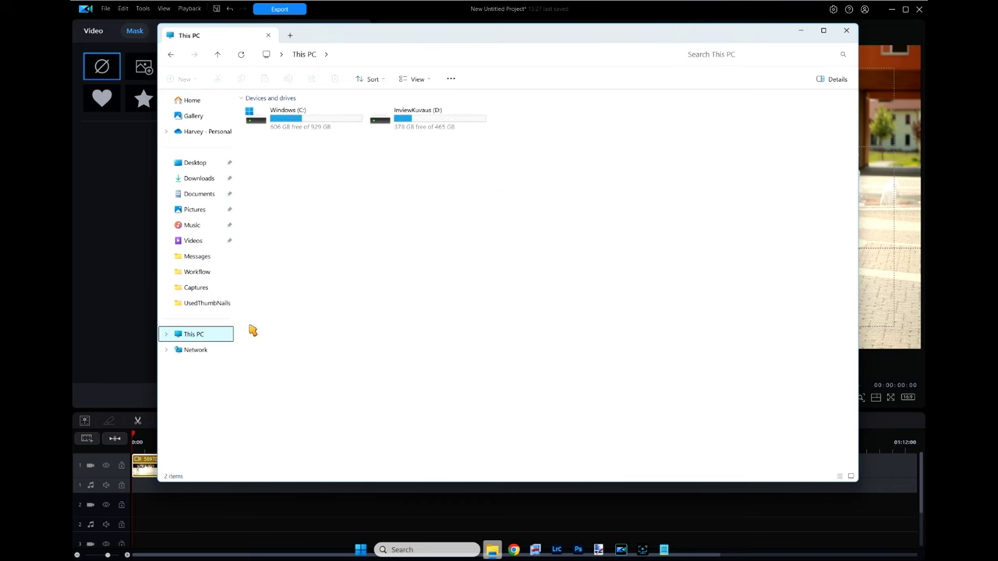
{"action": "mouse_move", "coordinate": [292, 125]}
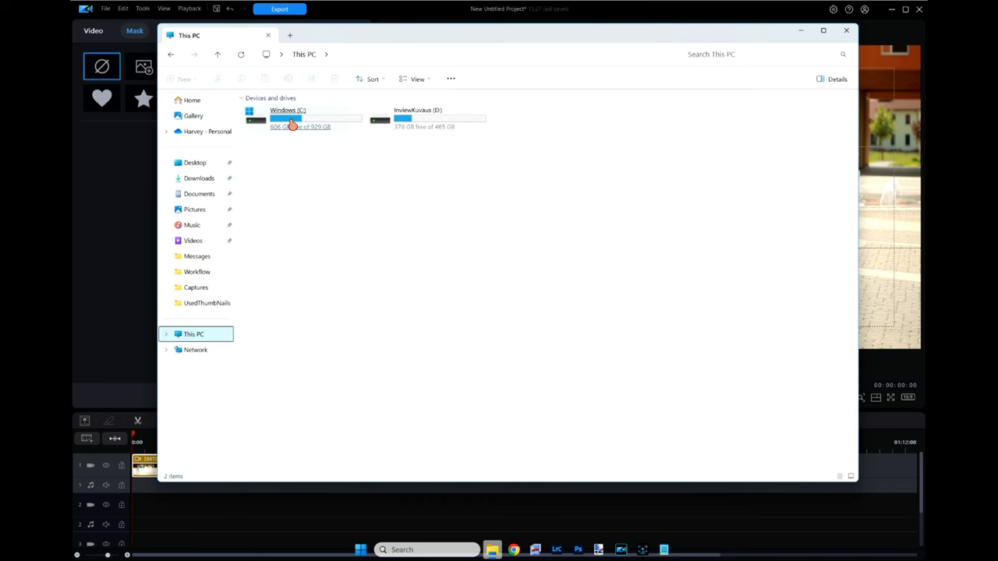
{"action": "double_click", "coordinate": [288, 118]}
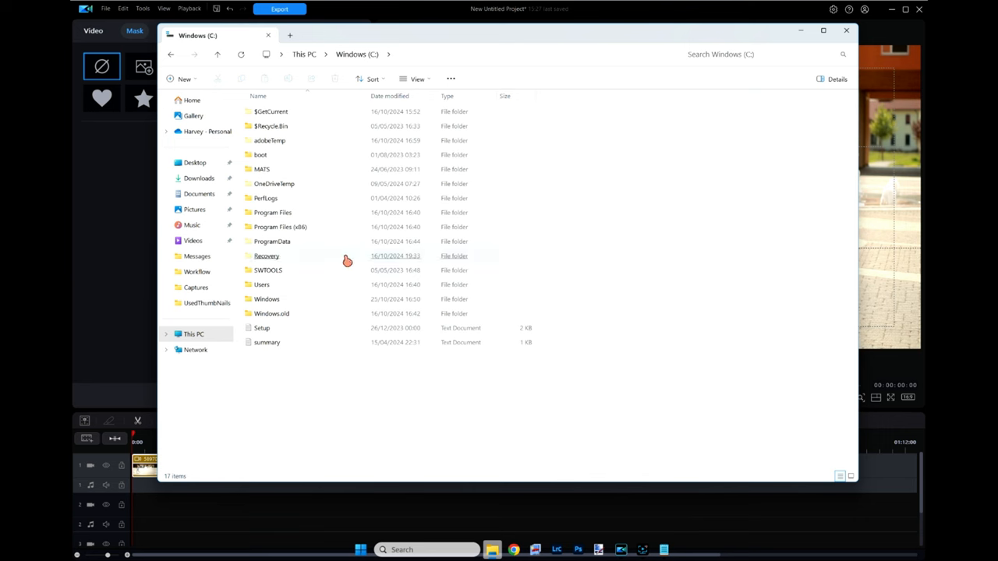
{"action": "left_click", "coordinate": [266, 256]}
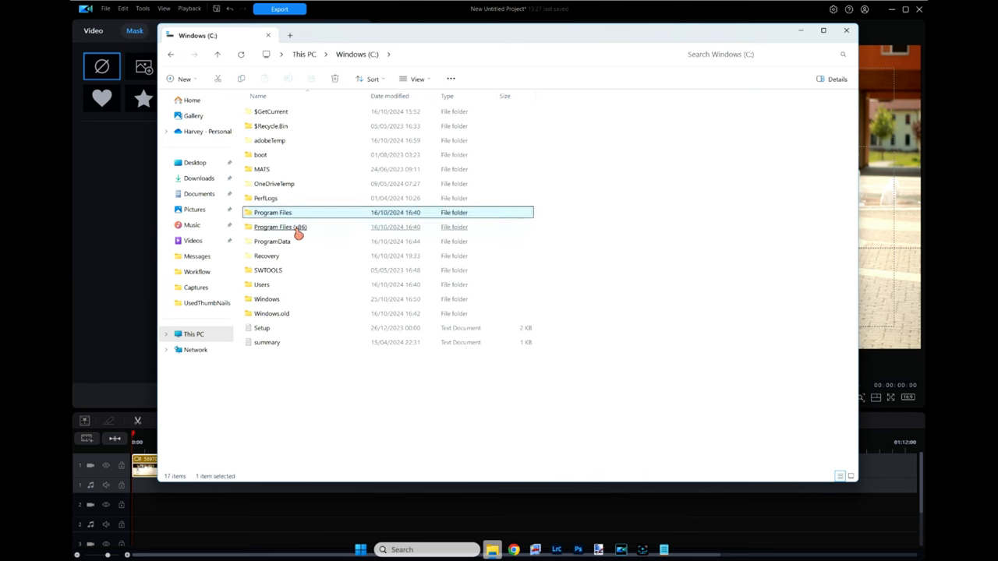
{"action": "double_click", "coordinate": [272, 212]}
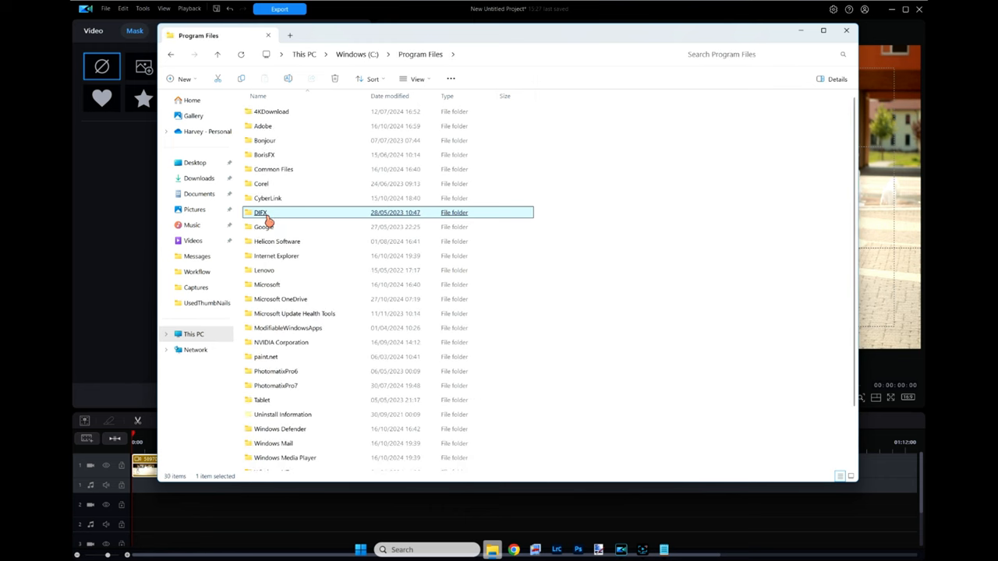
{"action": "double_click", "coordinate": [268, 198]}
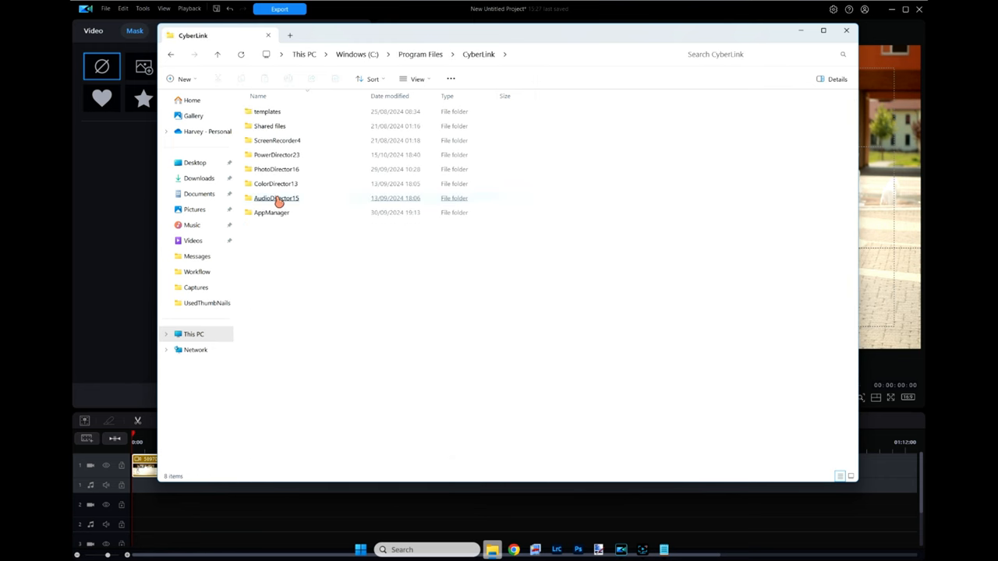
{"action": "mouse_move", "coordinate": [320, 139]}
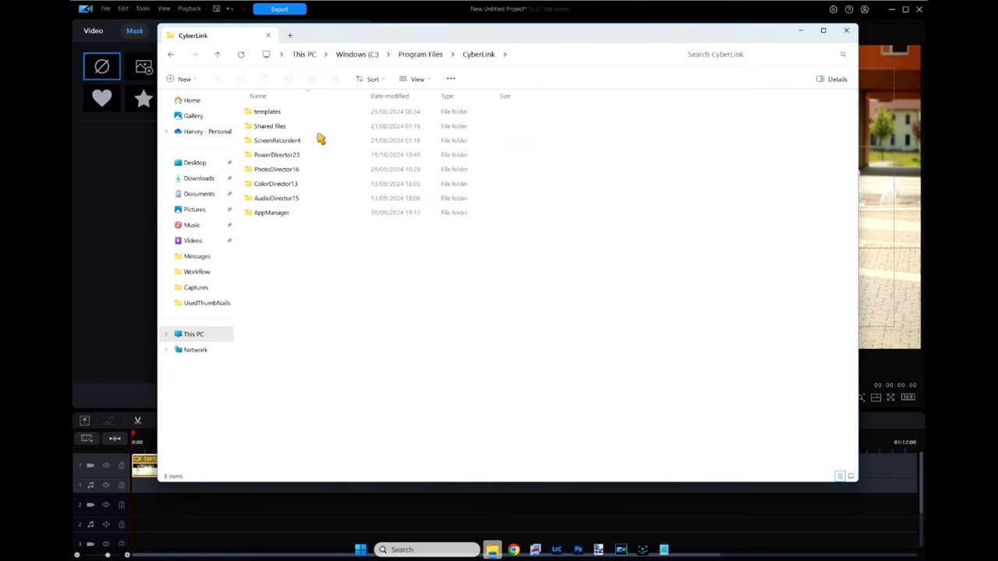
- Browse past PhotoDirector16, AudioDirector15 and AppManager into the PowerDirector23 folder
{"action": "left_click", "coordinate": [276, 169]}
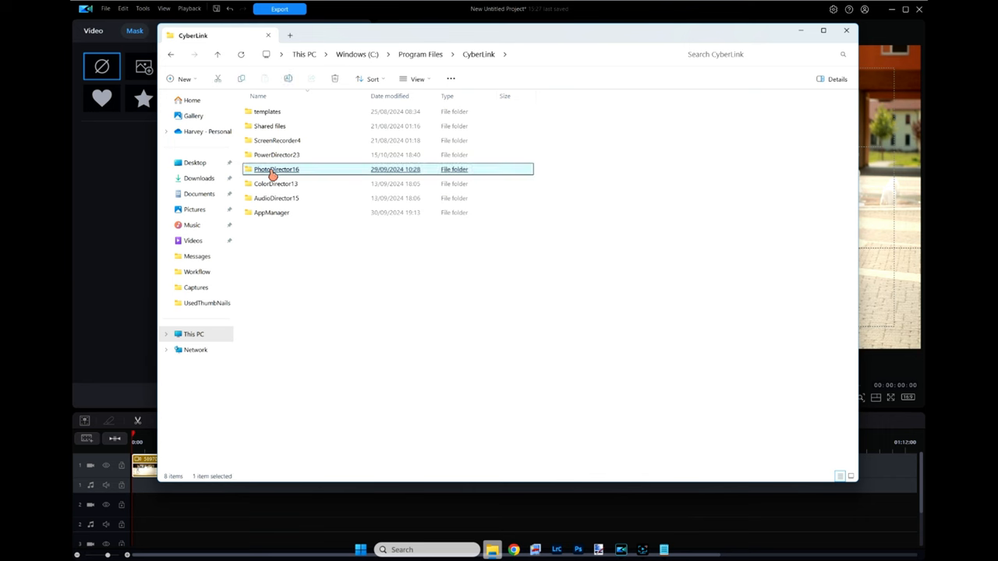
{"action": "left_click", "coordinate": [275, 198]}
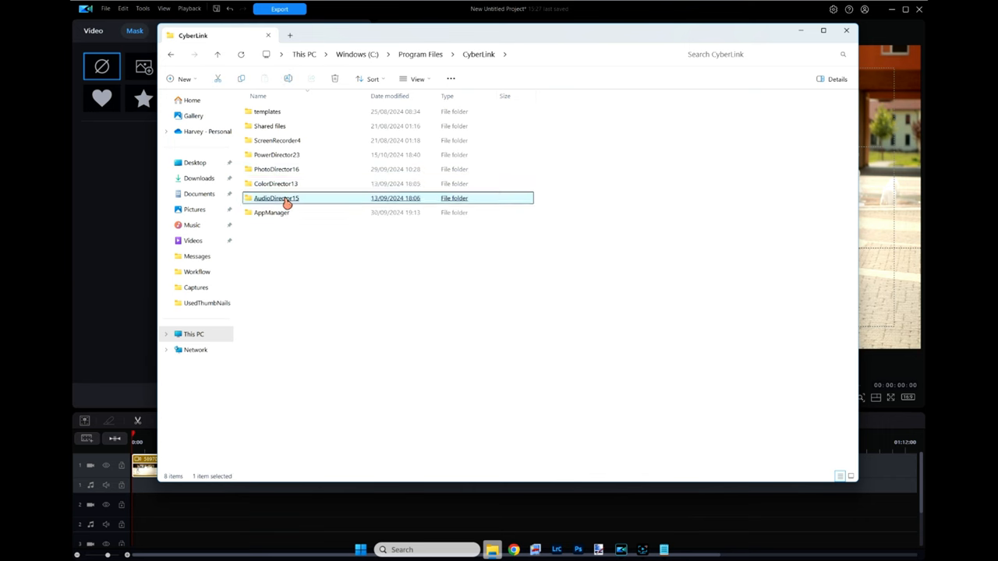
{"action": "mouse_move", "coordinate": [275, 198]}
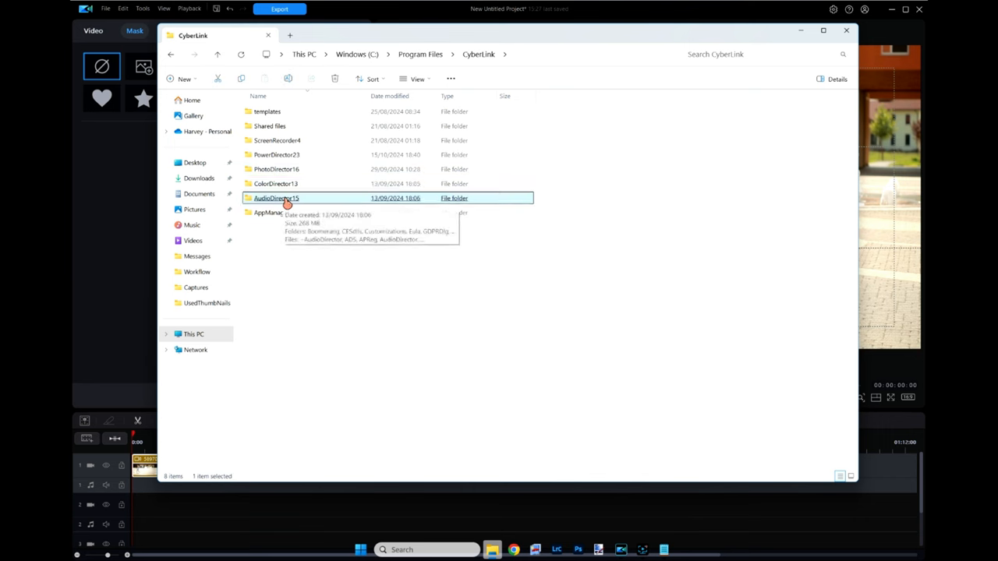
{"action": "left_click", "coordinate": [271, 212]}
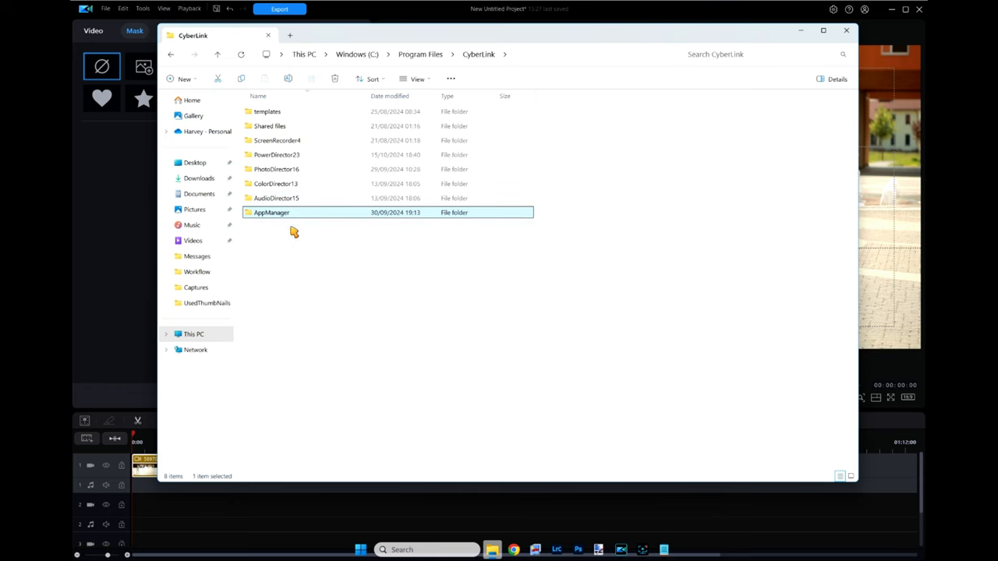
{"action": "double_click", "coordinate": [277, 154]}
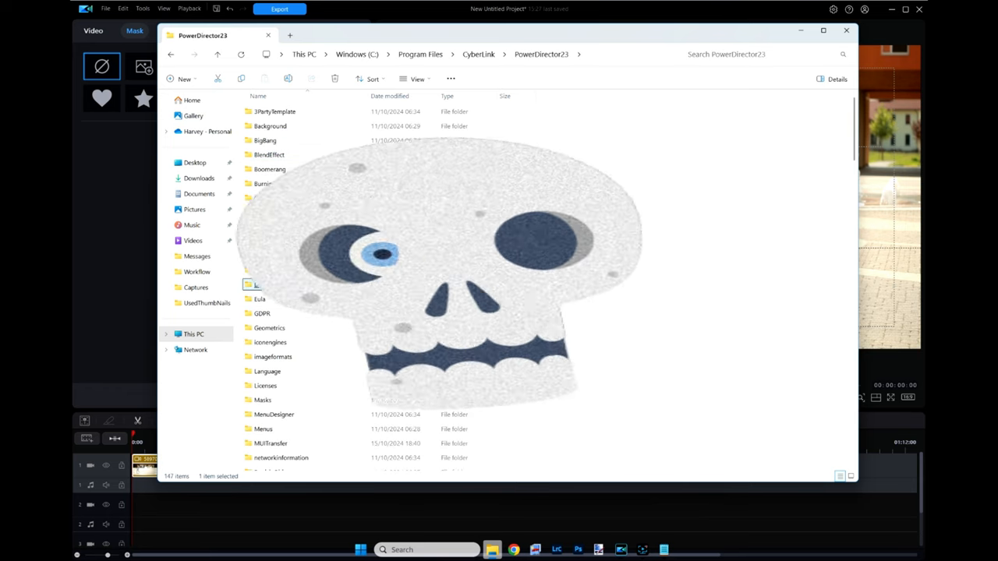
{"action": "left_click", "coordinate": [262, 269]}
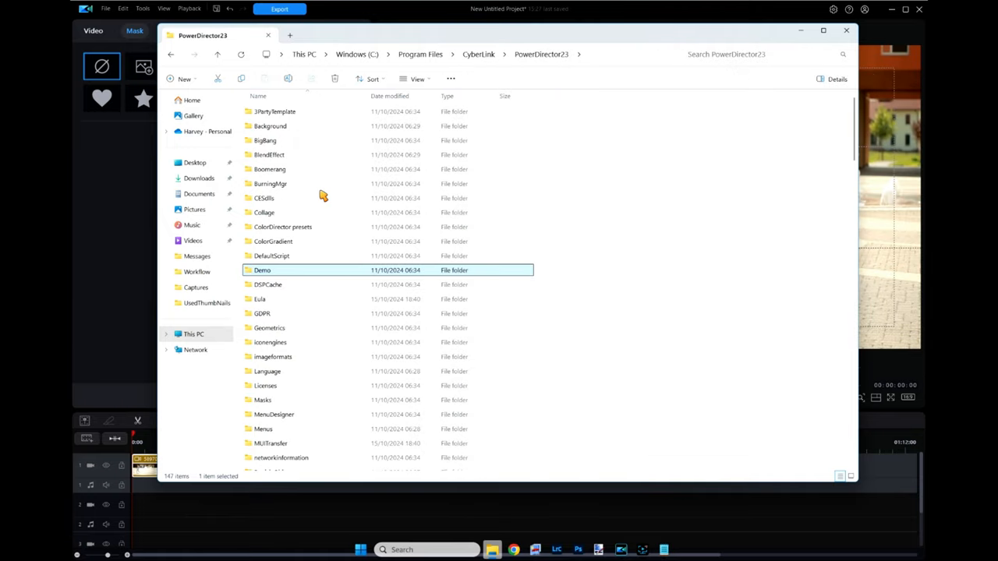
{"action": "mouse_move", "coordinate": [271, 400]}
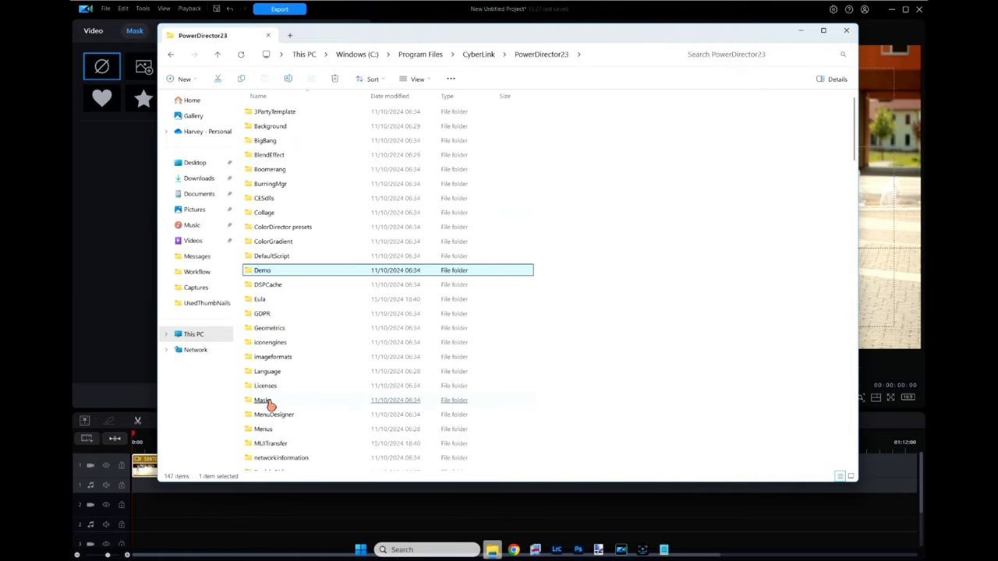
- Look through the Masks and NewMasks shape images, then return to PowerDirector23
{"action": "left_click", "coordinate": [263, 400]}
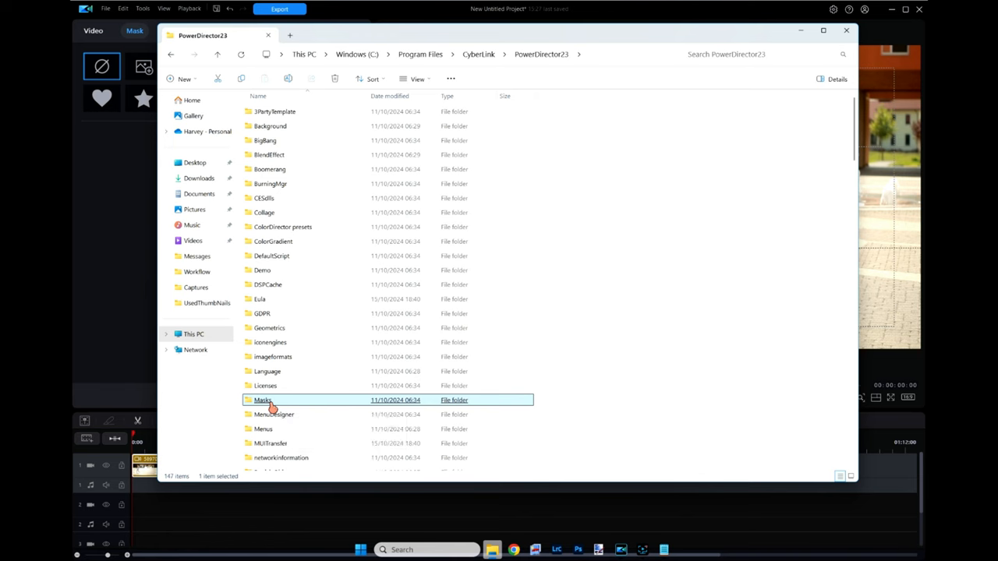
{"action": "double_click", "coordinate": [263, 400]}
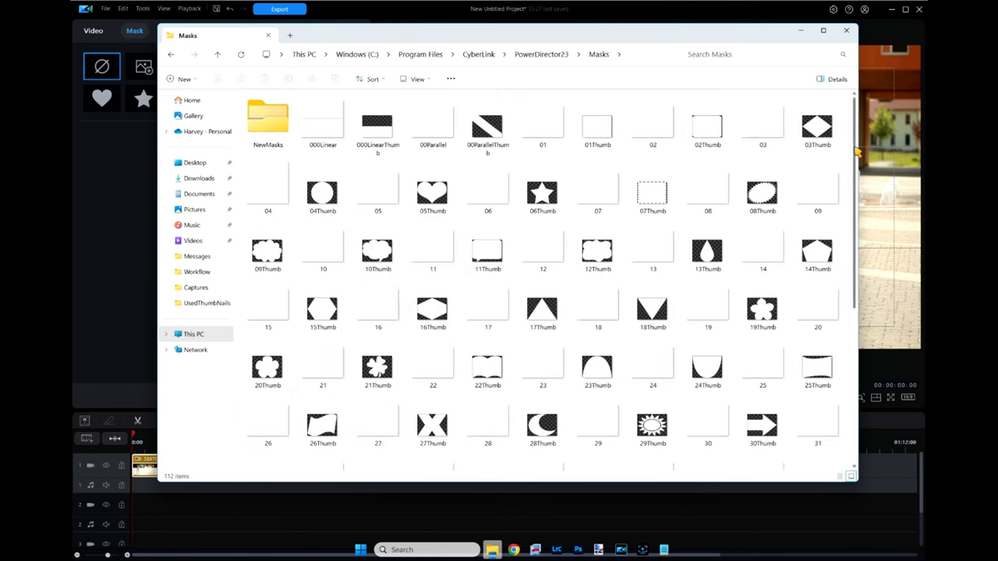
{"action": "scroll", "scroll_direction": "down", "scroll_amount": 3}
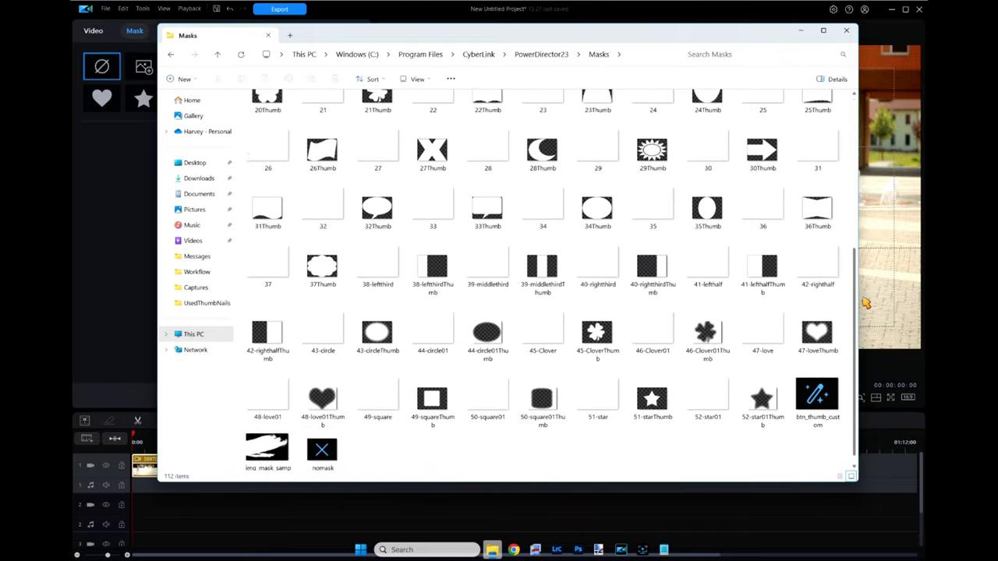
{"action": "scroll", "scroll_direction": "up", "scroll_amount": 3}
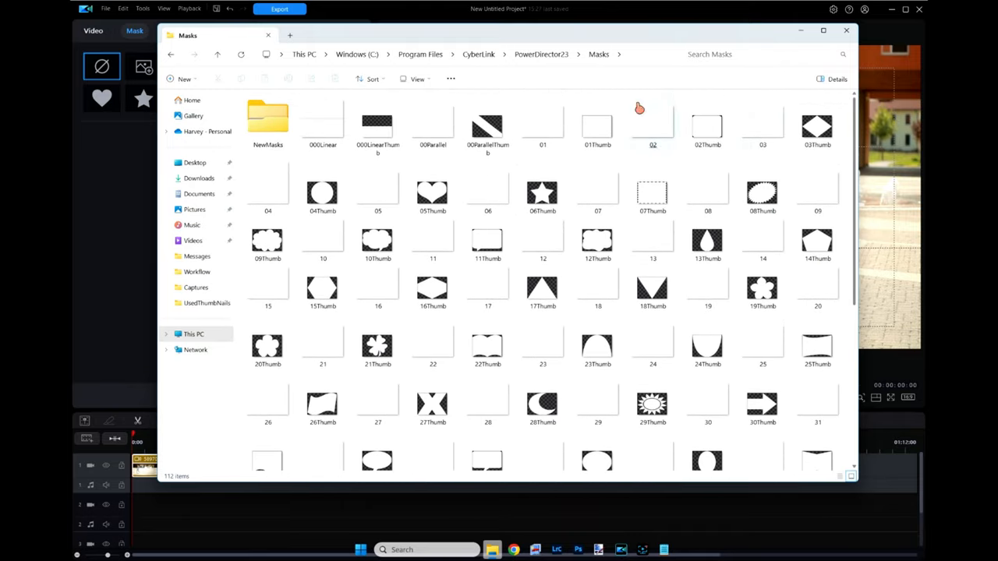
{"action": "double_click", "coordinate": [268, 121]}
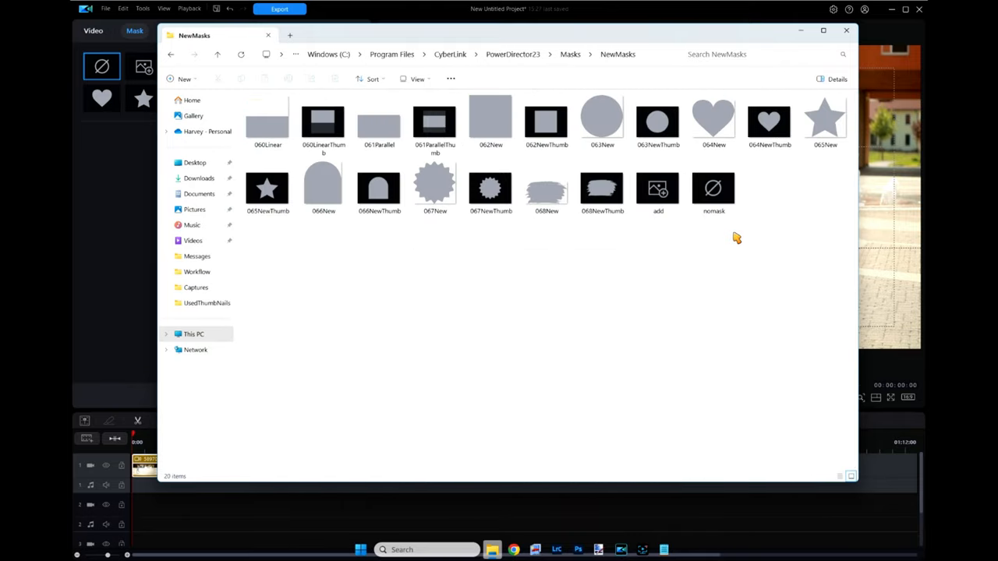
{"action": "mouse_move", "coordinate": [651, 232]}
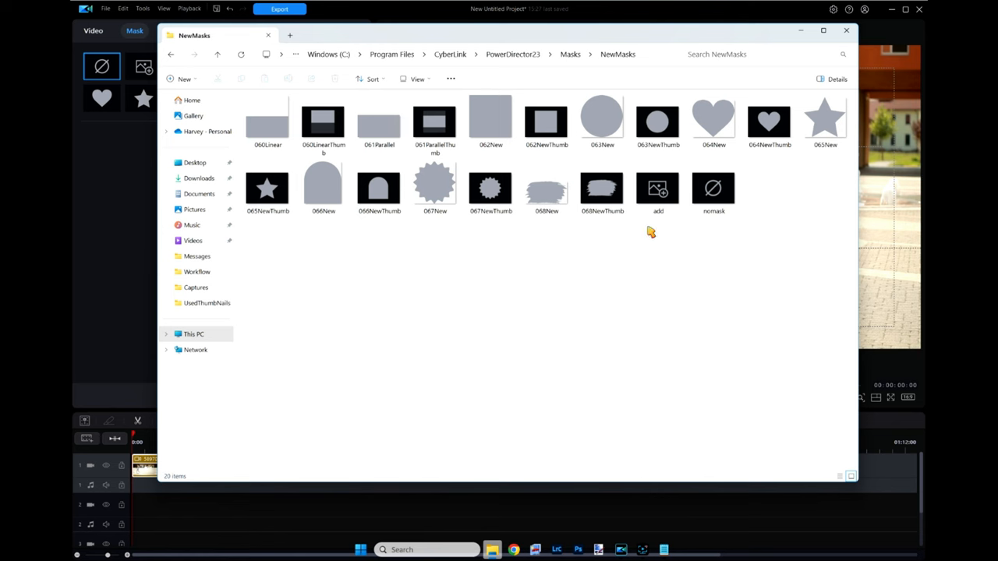
{"action": "mouse_move", "coordinate": [173, 58]}
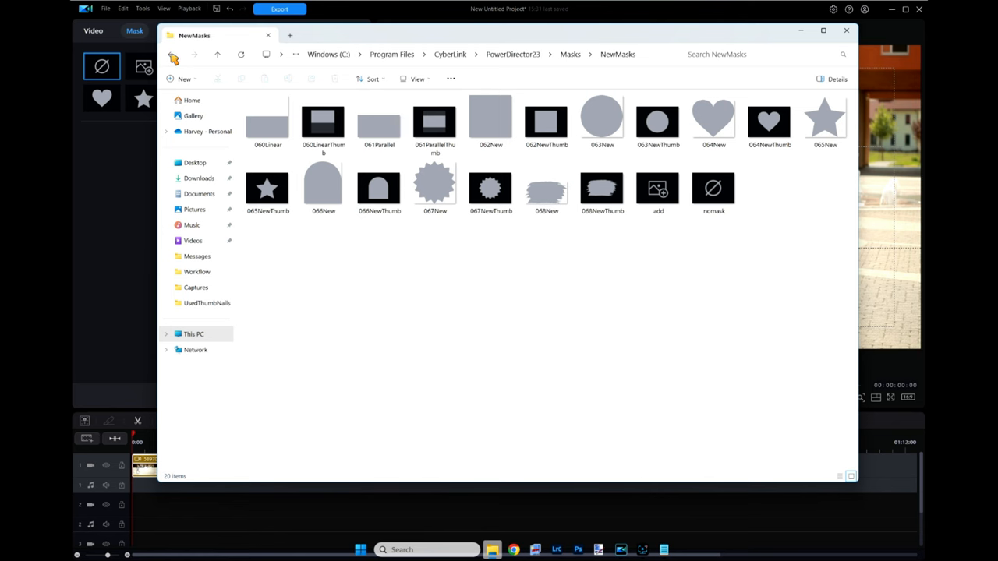
{"action": "left_click", "coordinate": [171, 54]}
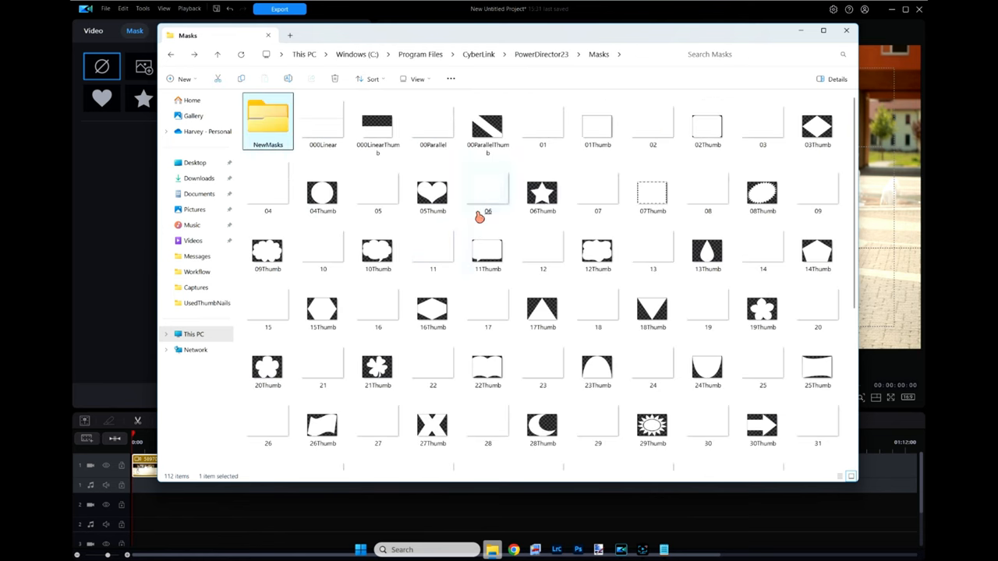
{"action": "left_click", "coordinate": [218, 54]}
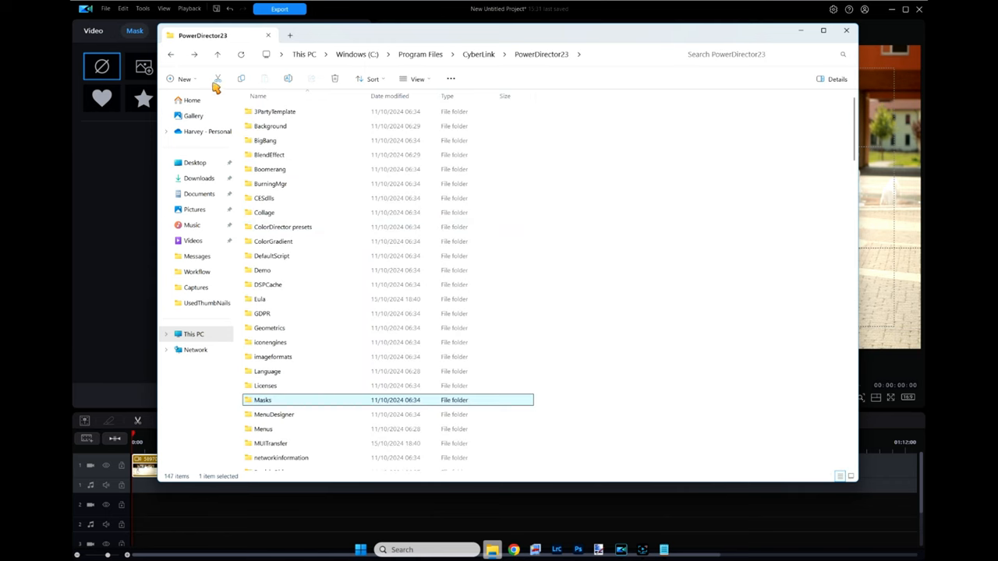
- Go up to Windows (C:) and into Users, showing Default, Public and the personal folder
{"action": "left_click", "coordinate": [478, 53]}
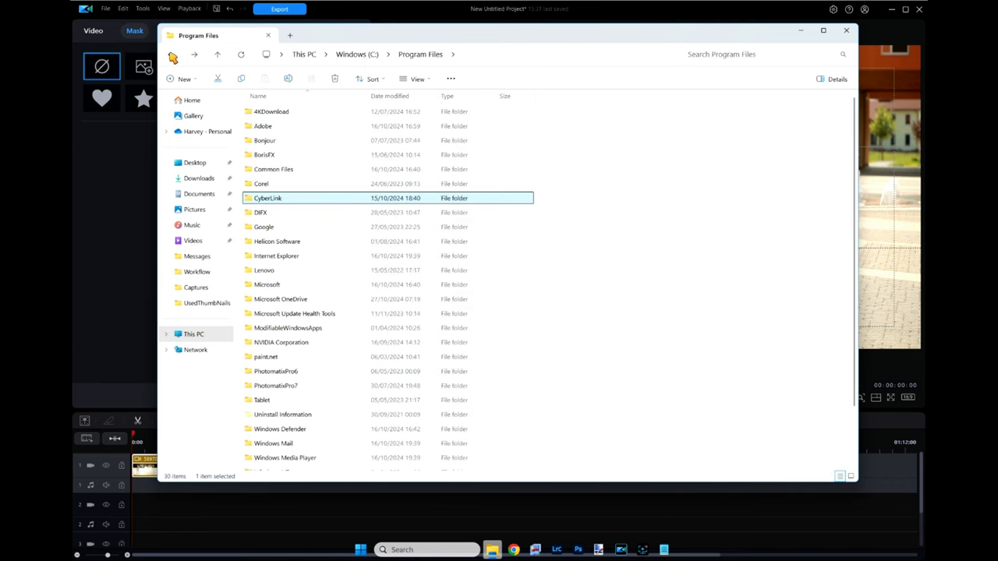
{"action": "mouse_move", "coordinate": [256, 170]}
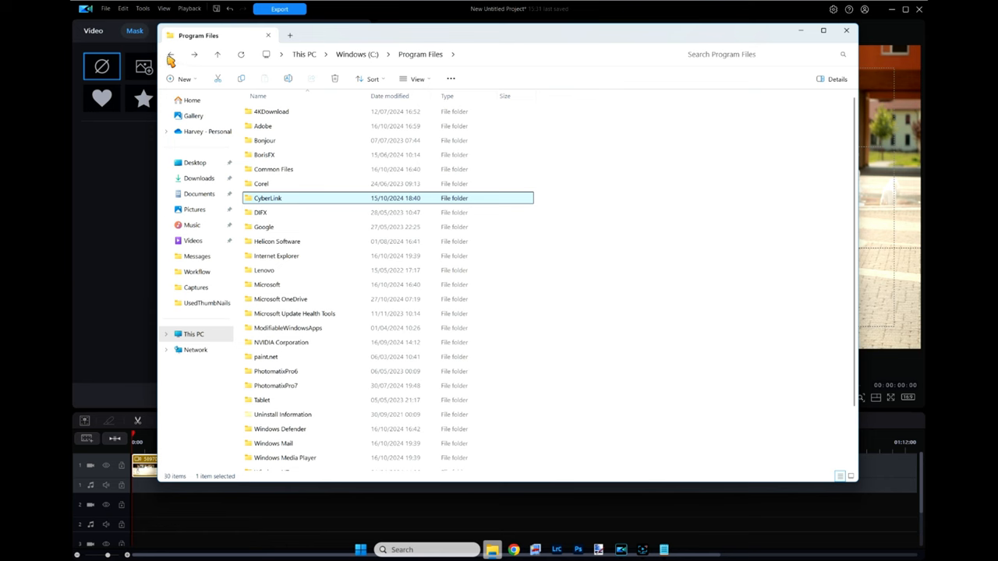
{"action": "left_click", "coordinate": [171, 54]}
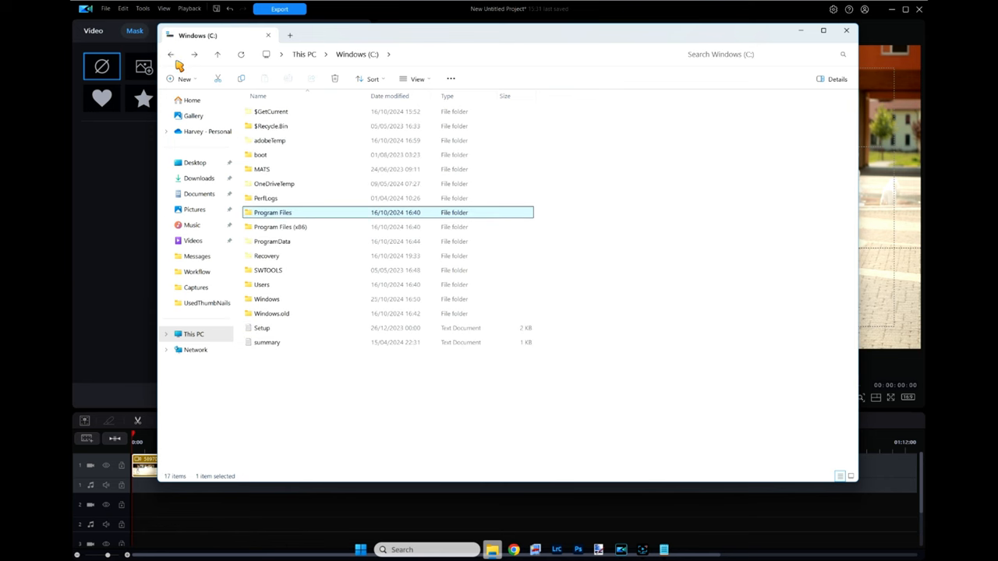
{"action": "mouse_move", "coordinate": [319, 236]}
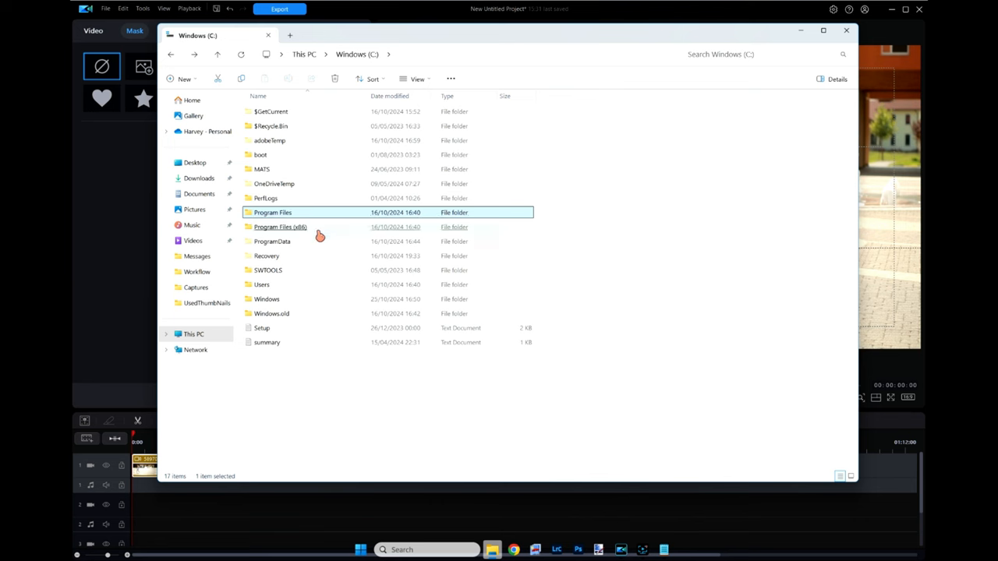
{"action": "left_click", "coordinate": [261, 285]}
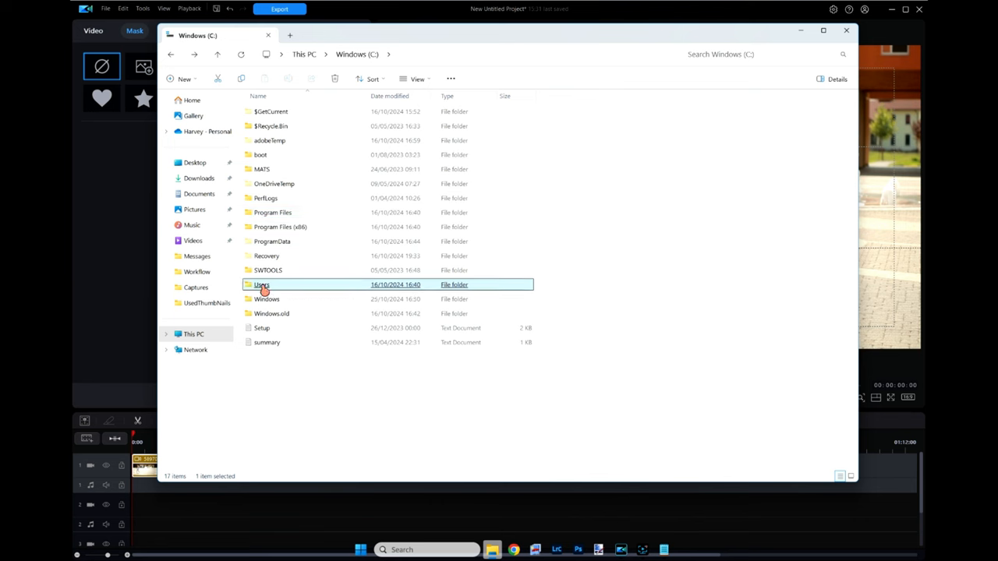
{"action": "double_click", "coordinate": [262, 285]}
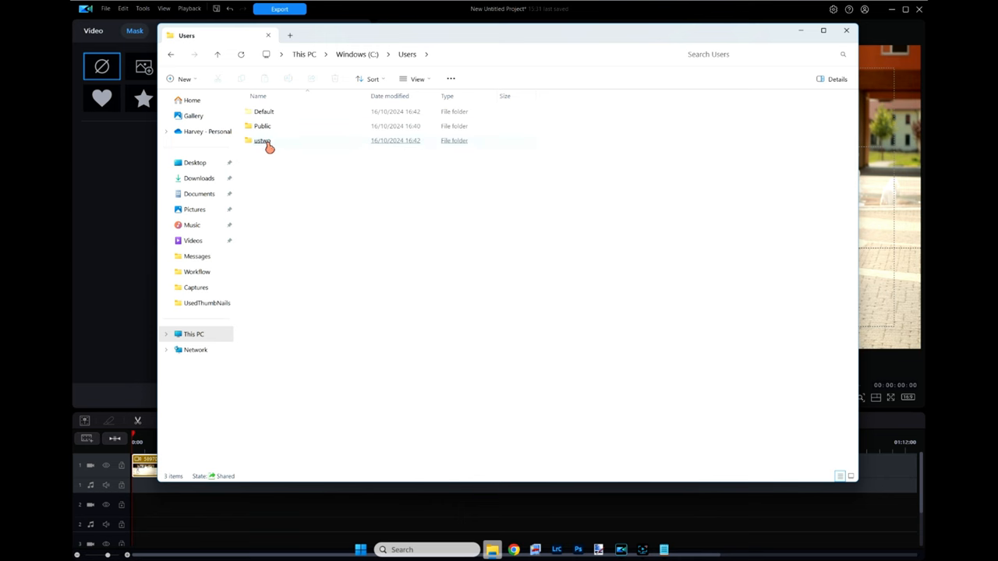
{"action": "left_click", "coordinate": [263, 111]}
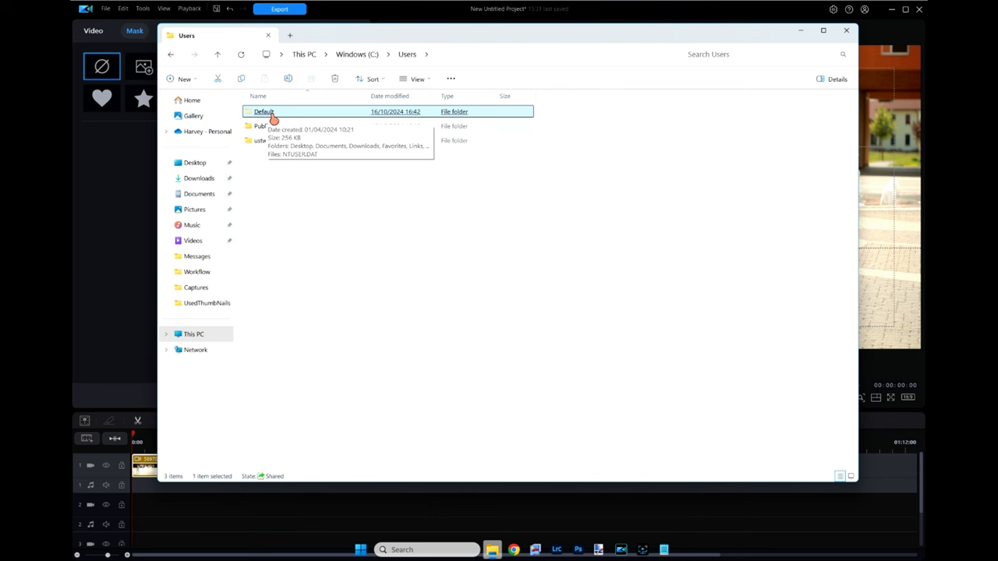
{"action": "left_click", "coordinate": [418, 79]}
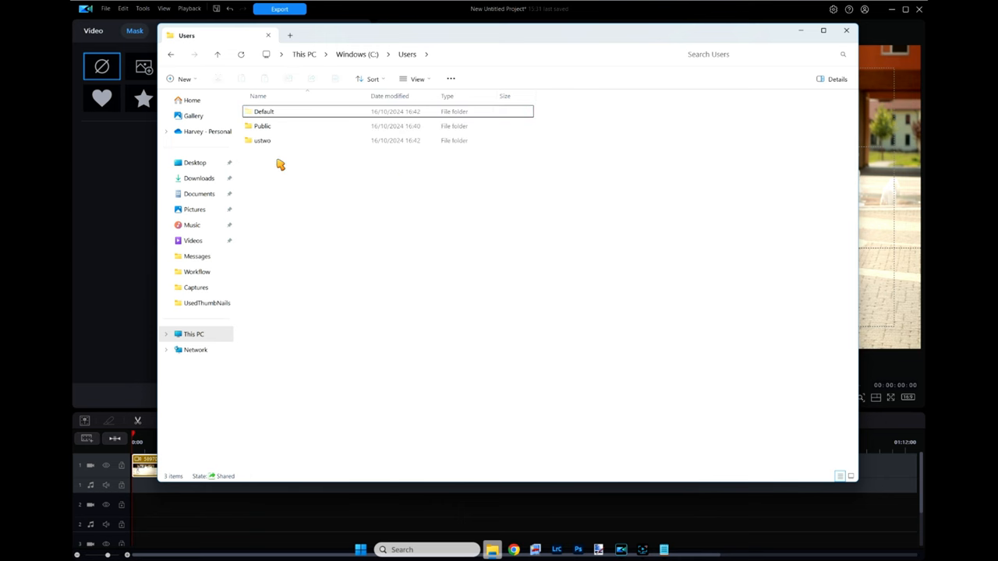
{"action": "double_click", "coordinate": [264, 110]}
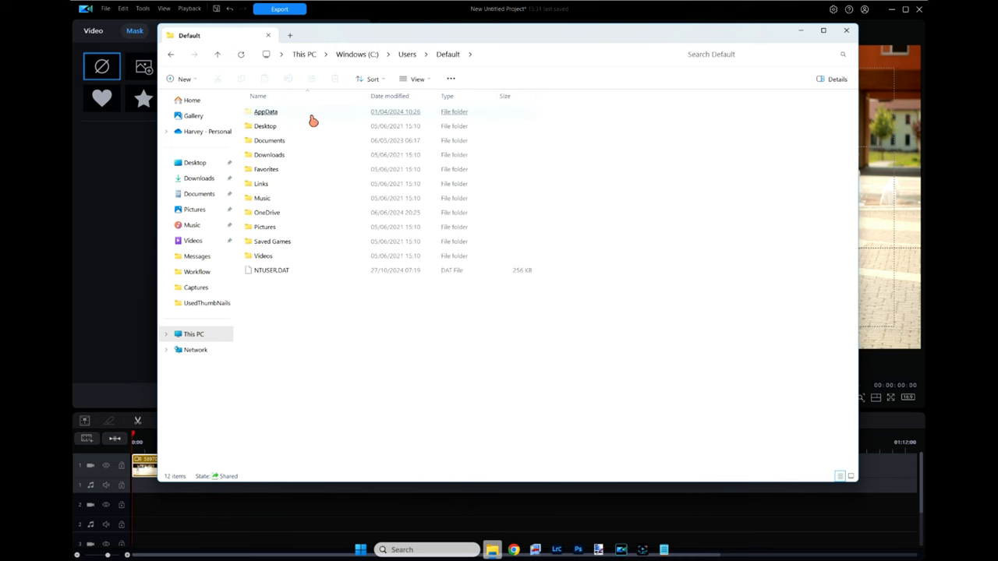
{"action": "left_click", "coordinate": [269, 141]}
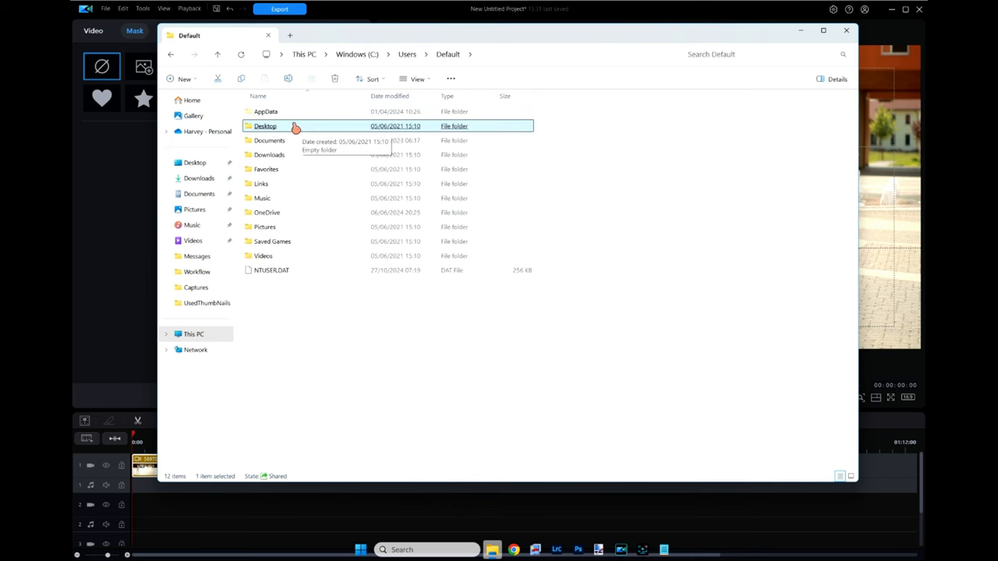
{"action": "double_click", "coordinate": [266, 112]}
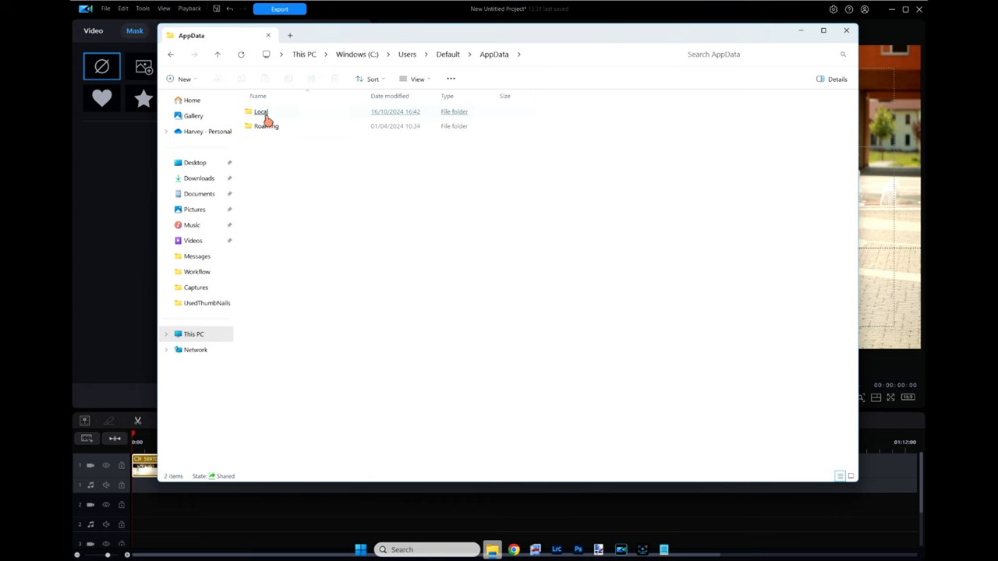
{"action": "left_click", "coordinate": [261, 111]}
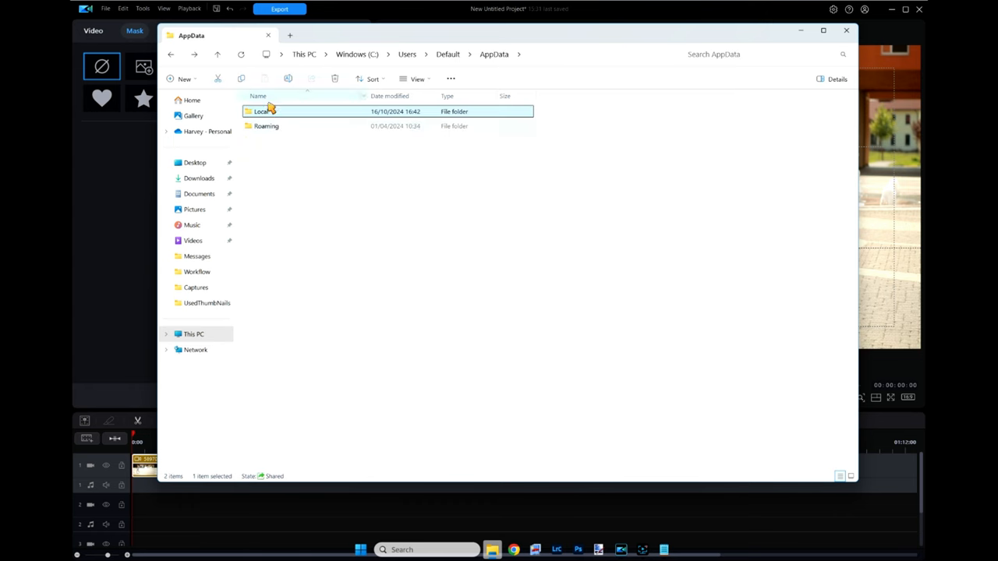
{"action": "double_click", "coordinate": [266, 126]}
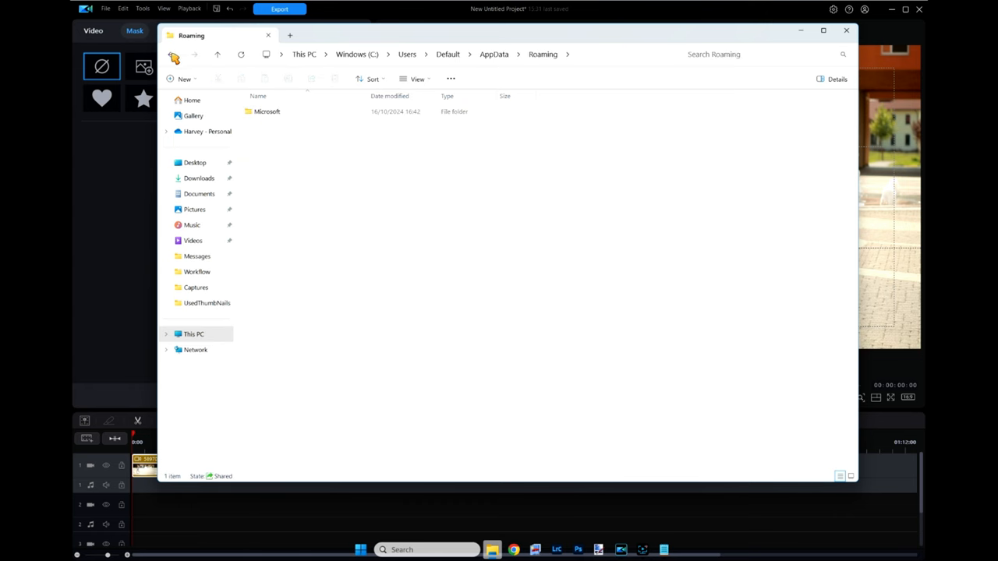
{"action": "left_click", "coordinate": [174, 54]}
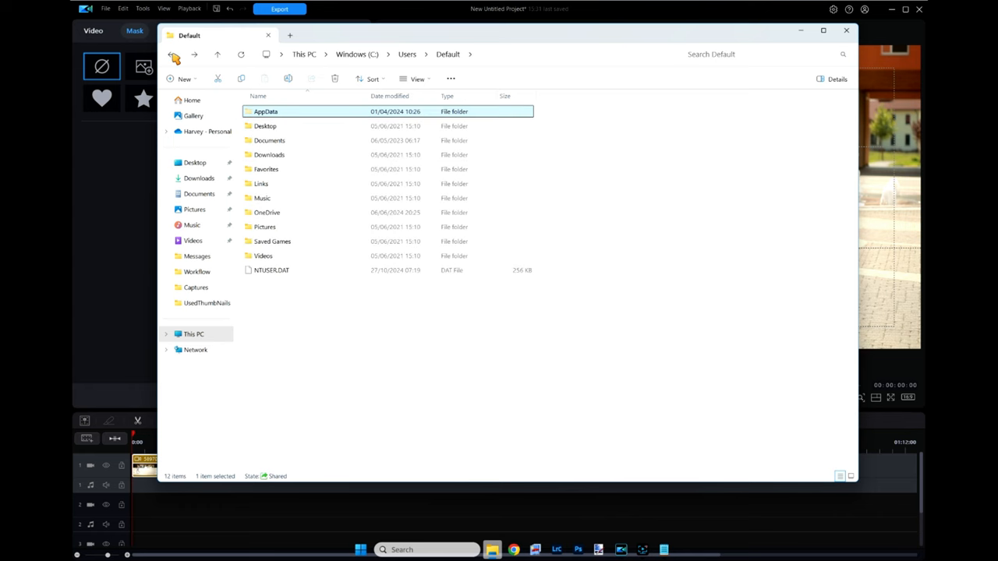
{"action": "mouse_move", "coordinate": [193, 81]}
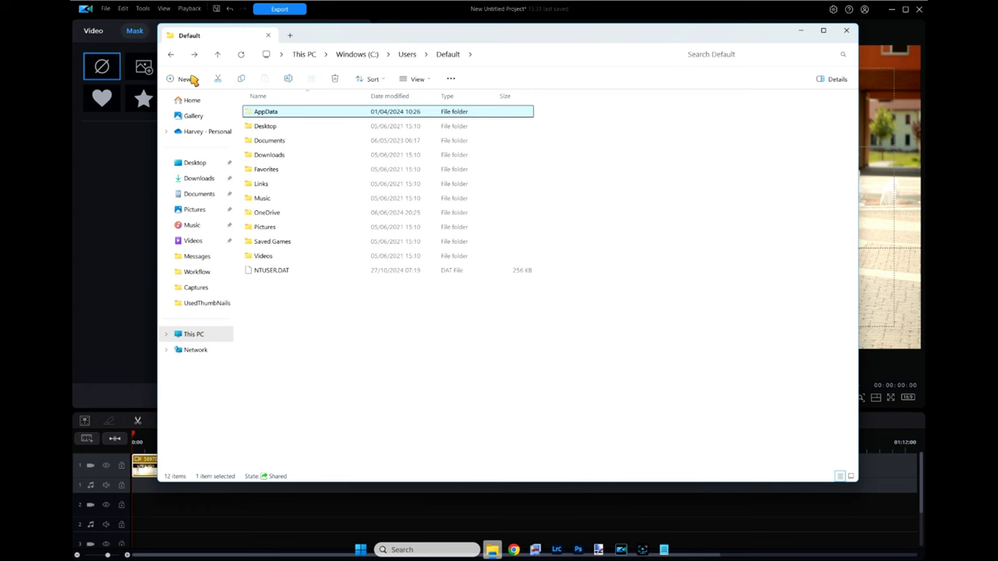
{"action": "left_click", "coordinate": [407, 54]}
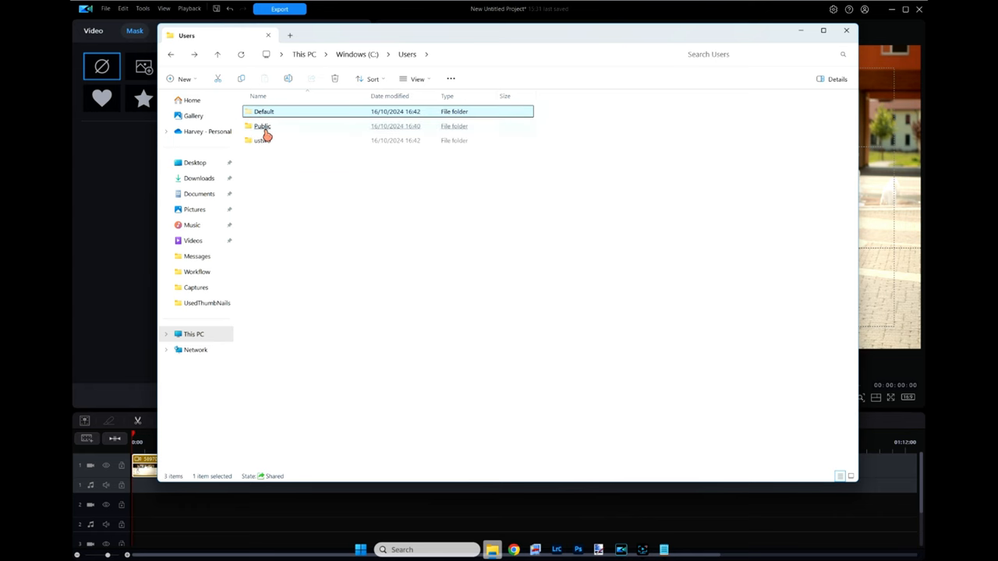
- Enter Public > CyberLink and browse its Downloaded AIImages, BlendEffects and Titles folders
{"action": "double_click", "coordinate": [263, 125]}
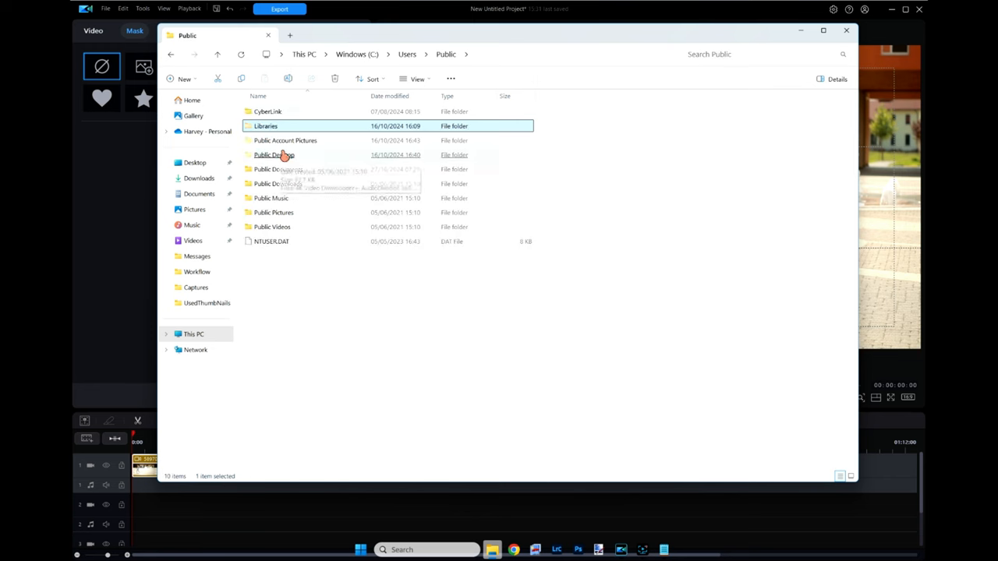
{"action": "left_click", "coordinate": [268, 112]}
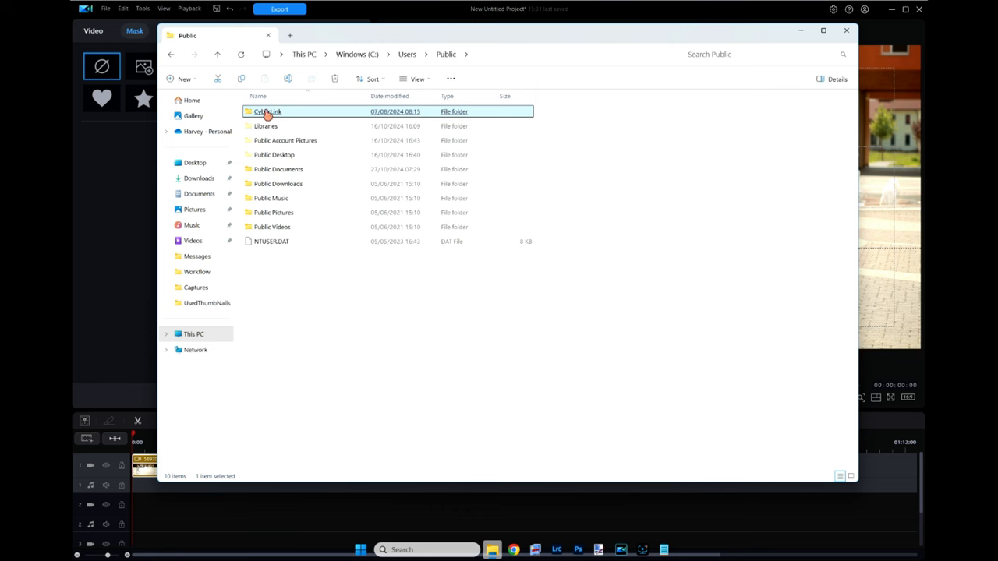
{"action": "double_click", "coordinate": [268, 112]}
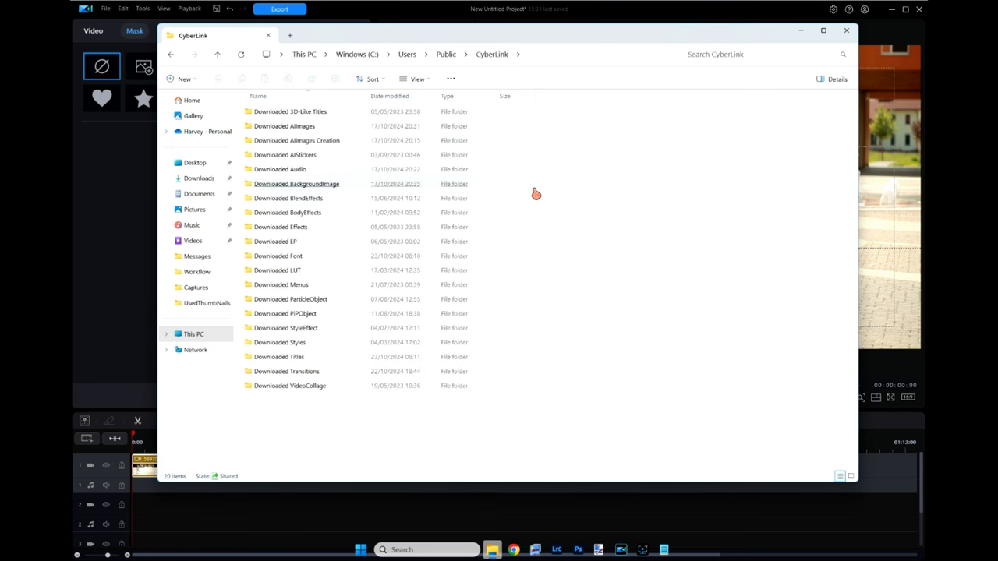
{"action": "left_click", "coordinate": [284, 126]}
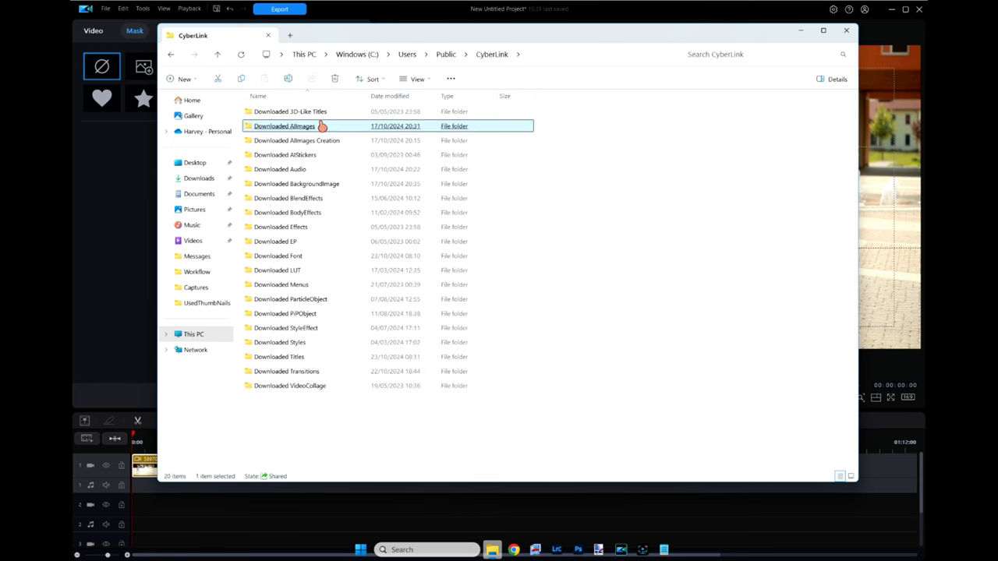
{"action": "mouse_move", "coordinate": [320, 126]}
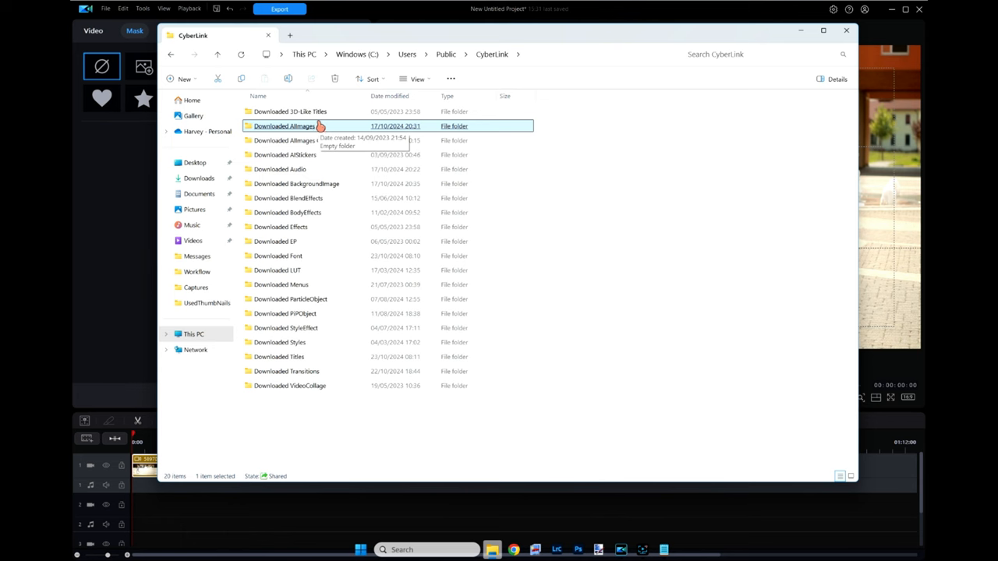
{"action": "mouse_move", "coordinate": [131, 199]}
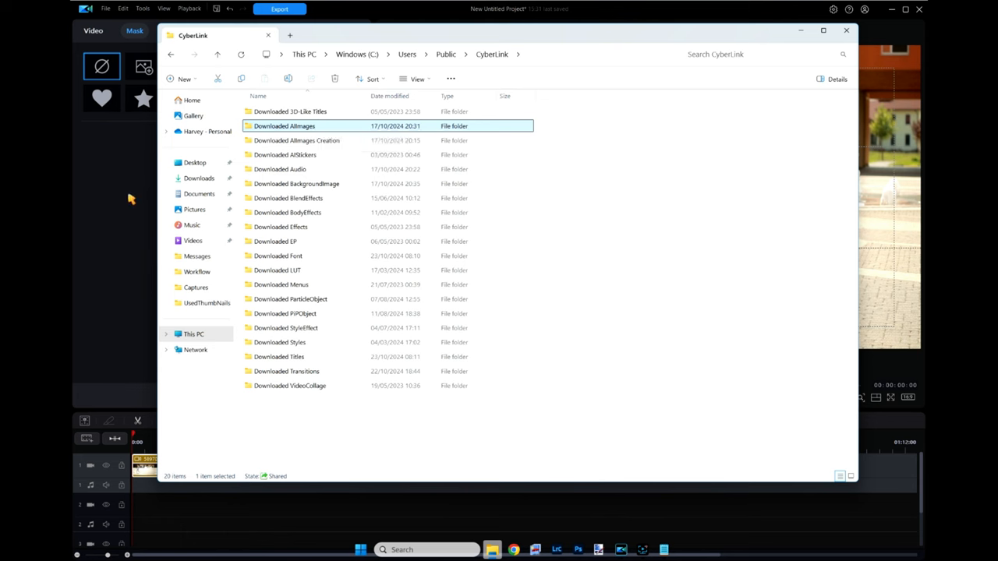
{"action": "mouse_move", "coordinate": [317, 126]}
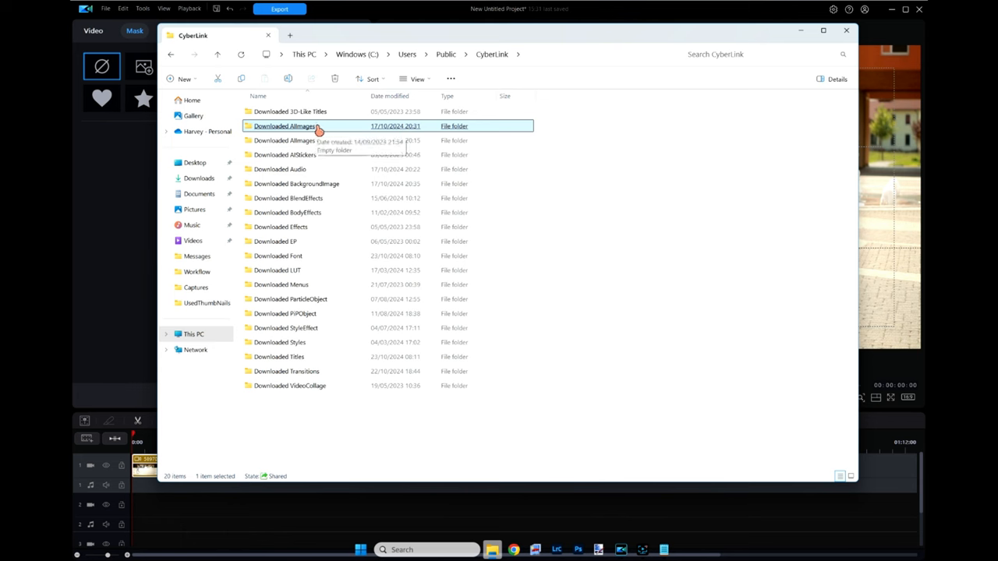
{"action": "mouse_move", "coordinate": [303, 198]}
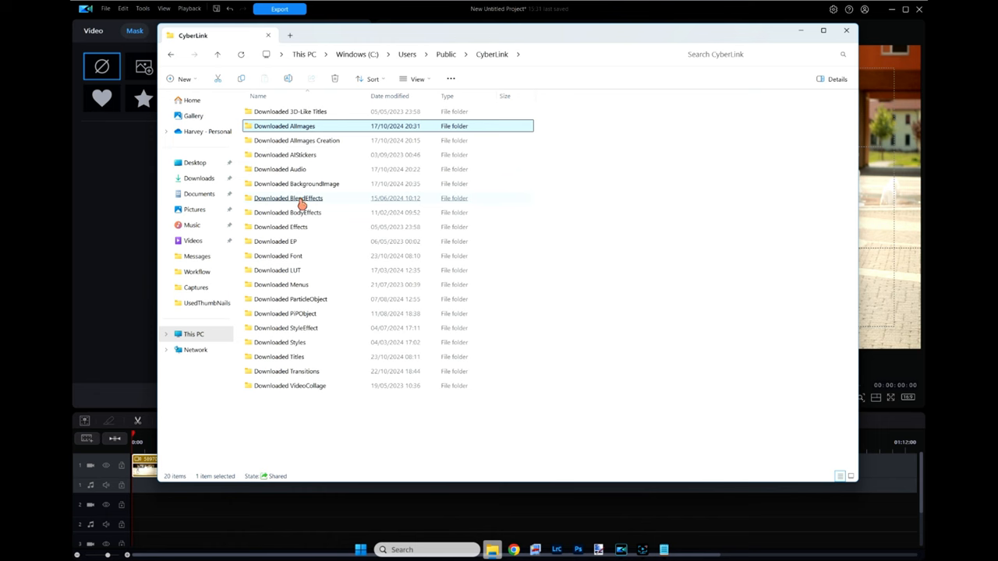
{"action": "left_click", "coordinate": [288, 197]}
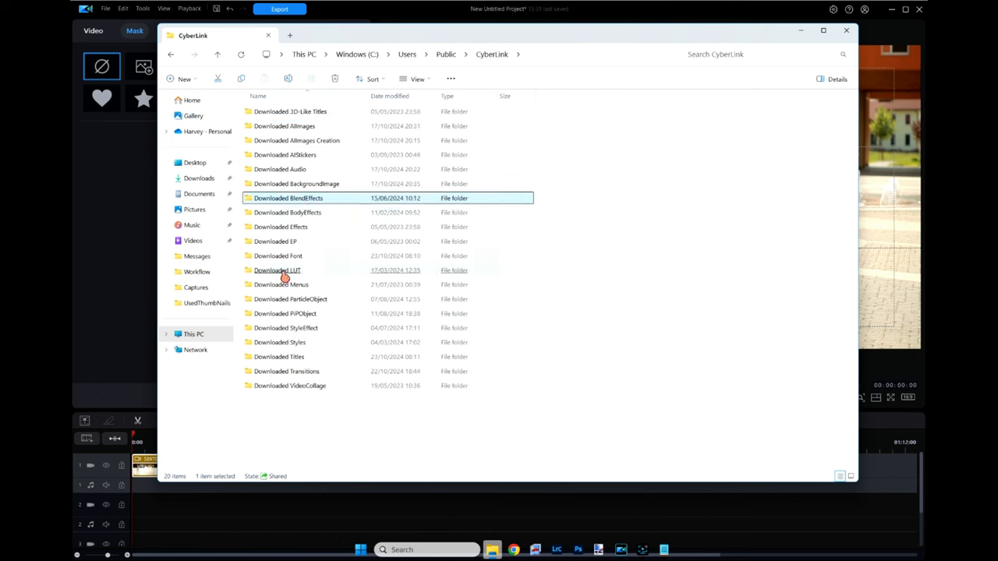
{"action": "double_click", "coordinate": [277, 270]}
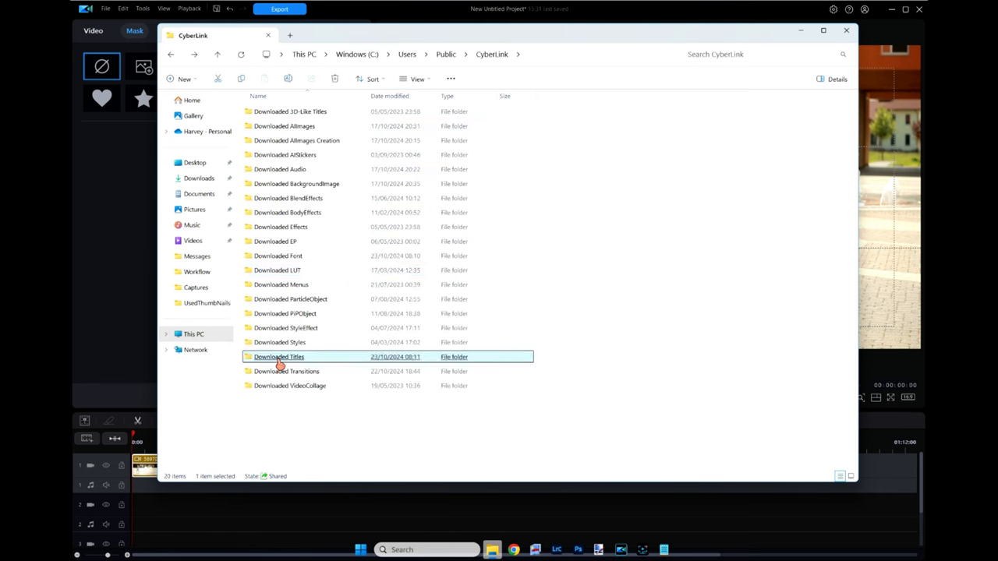
- Peek into Downloaded Titles and the empty Downloaded AIImages, then open Downloaded AIImages Creation
{"action": "double_click", "coordinate": [278, 357]}
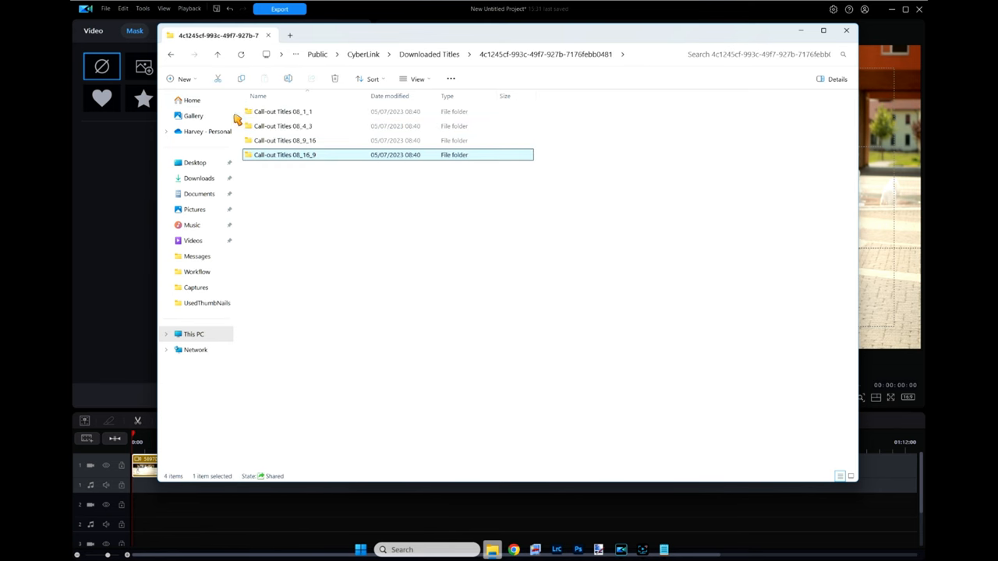
{"action": "left_click", "coordinate": [170, 54]}
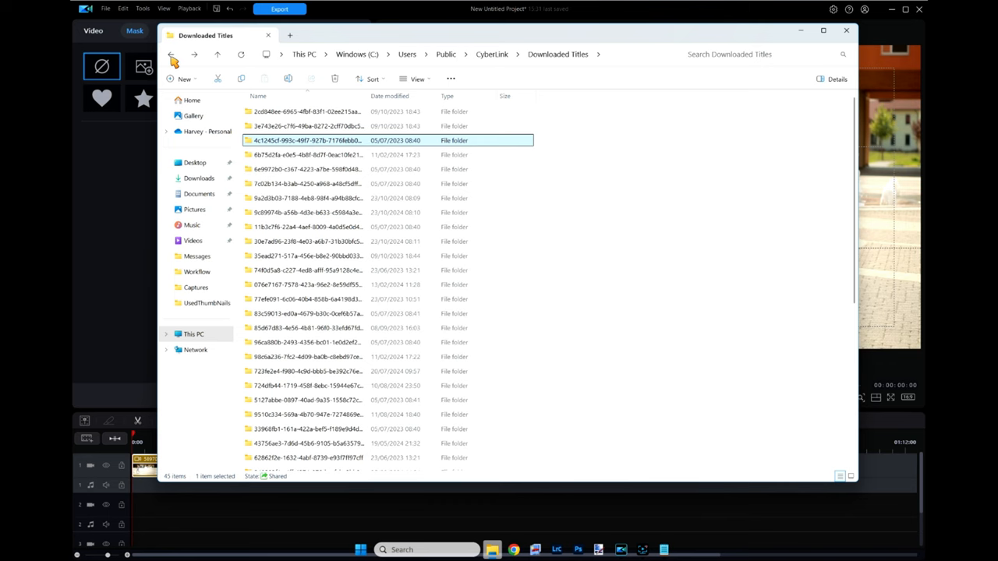
{"action": "left_click", "coordinate": [171, 53]}
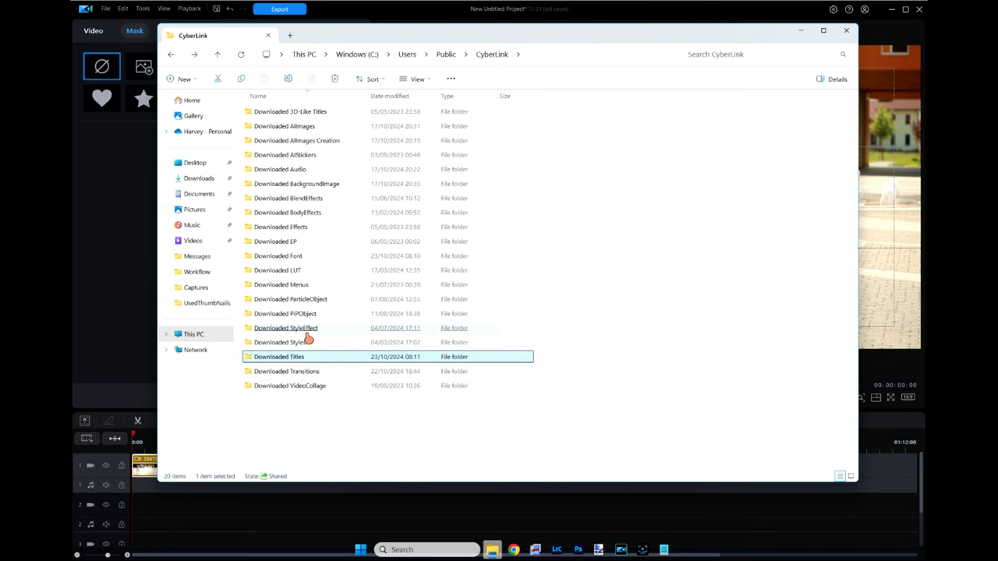
{"action": "mouse_move", "coordinate": [306, 305]}
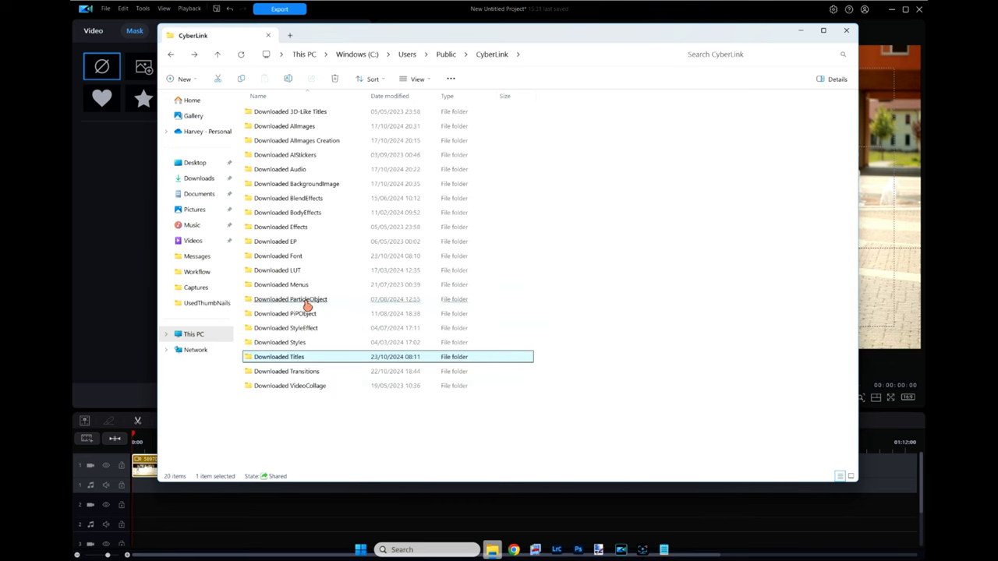
{"action": "left_click", "coordinate": [296, 140]}
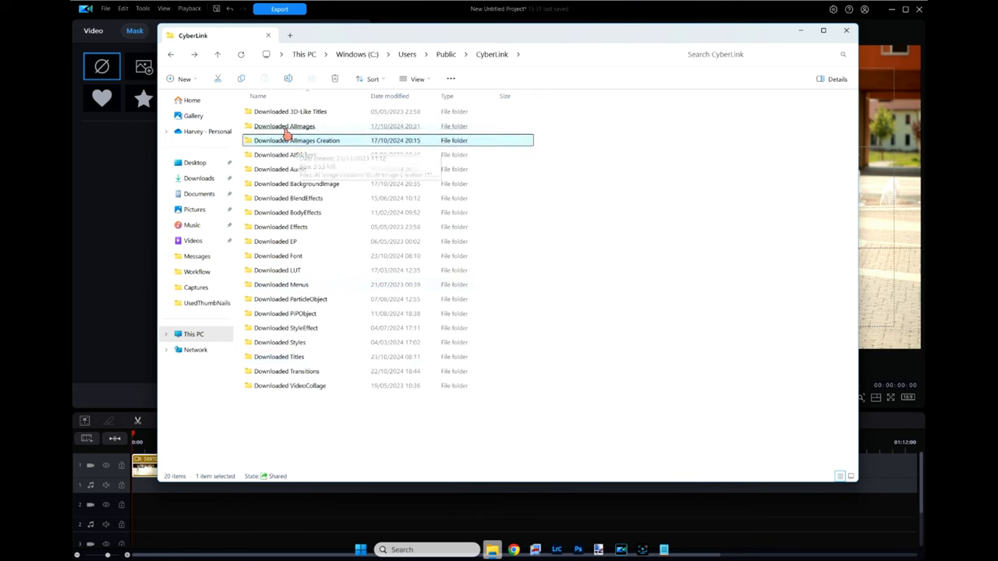
{"action": "double_click", "coordinate": [284, 126]}
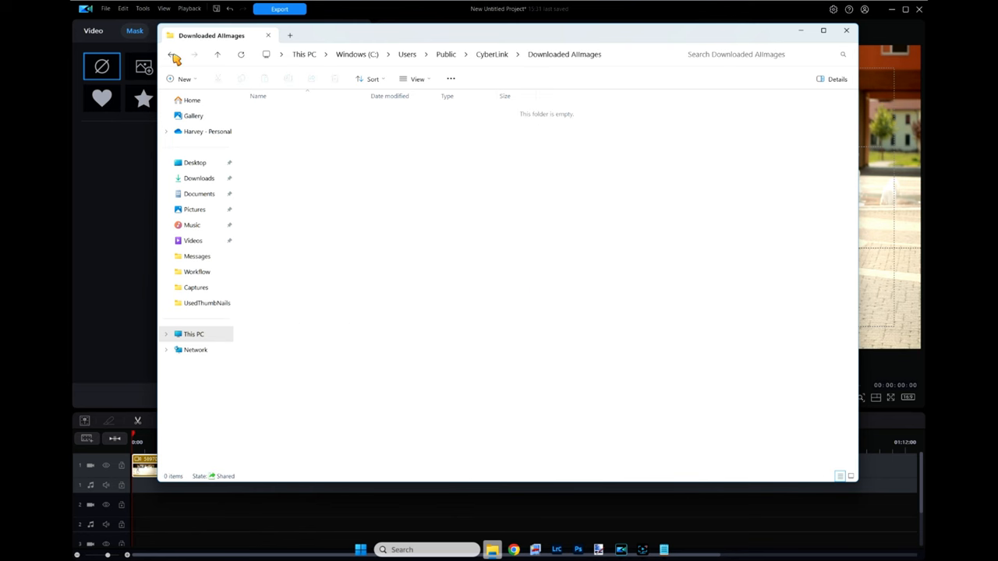
{"action": "left_click", "coordinate": [171, 54]}
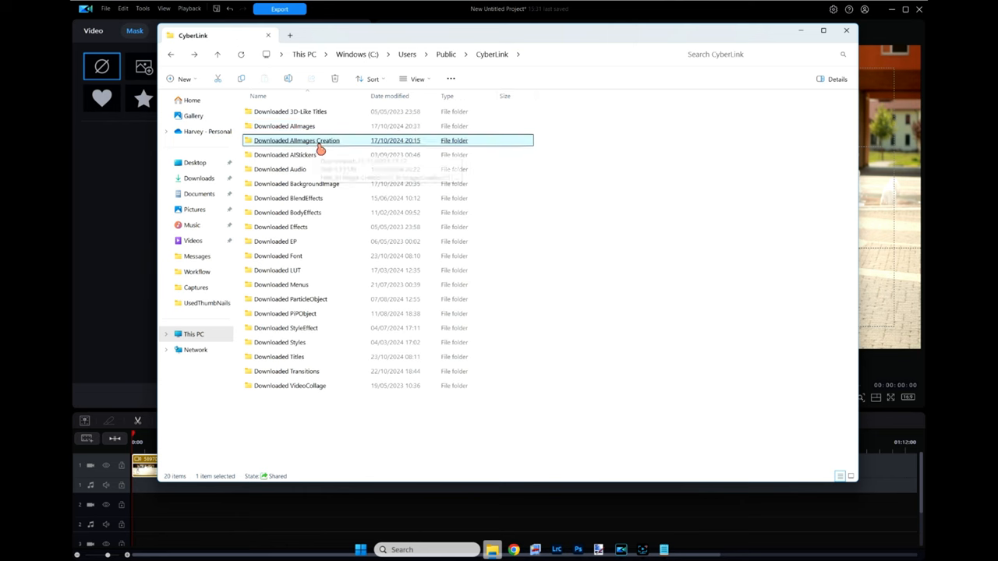
{"action": "mouse_move", "coordinate": [304, 143]}
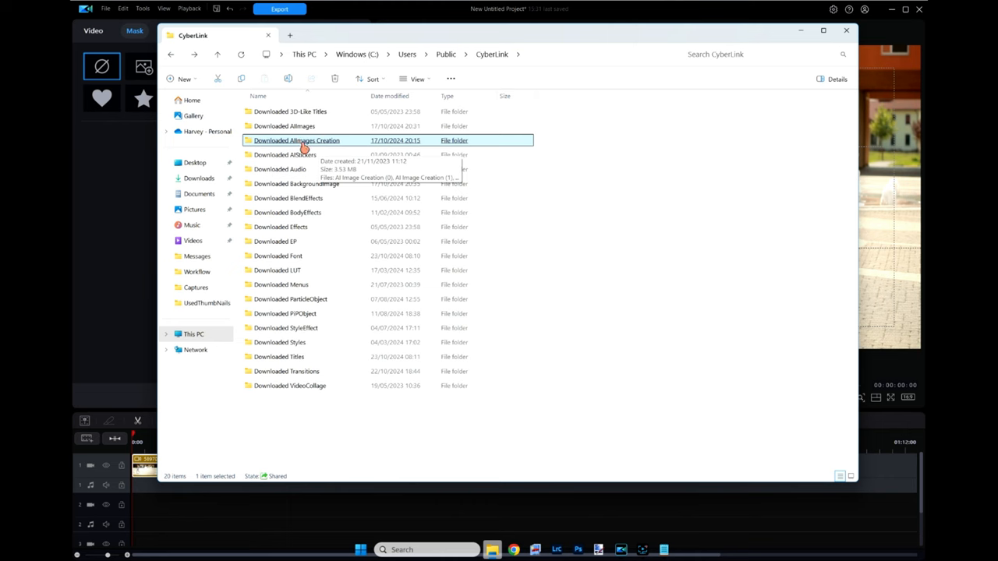
{"action": "mouse_move", "coordinate": [298, 145]}
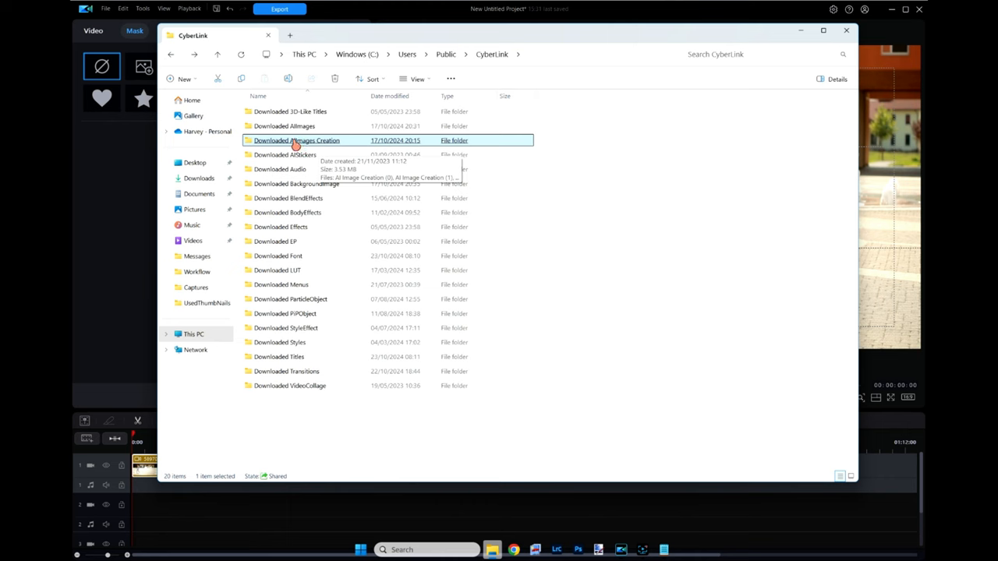
{"action": "double_click", "coordinate": [296, 140]}
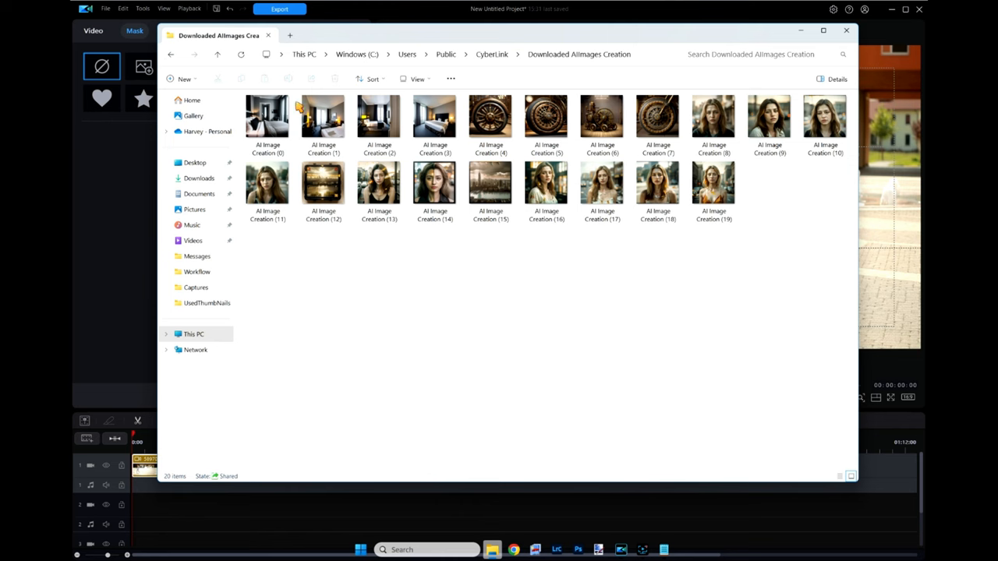
{"action": "mouse_move", "coordinate": [423, 281]}
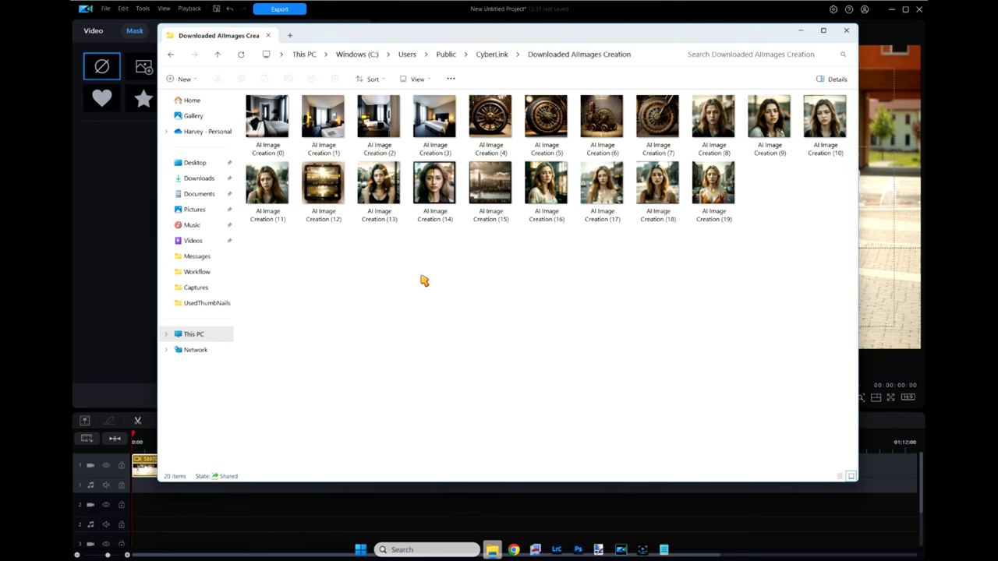
{"action": "mouse_move", "coordinate": [547, 175]}
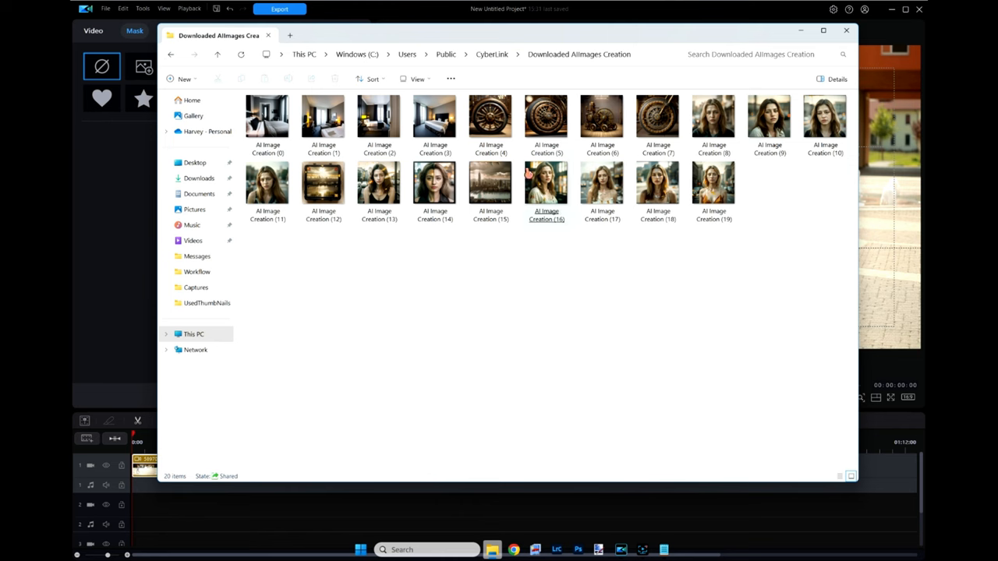
- Preview a steampunk AI image, permanently delete all 20 images, and return to CyberLink
{"action": "double_click", "coordinate": [546, 113]}
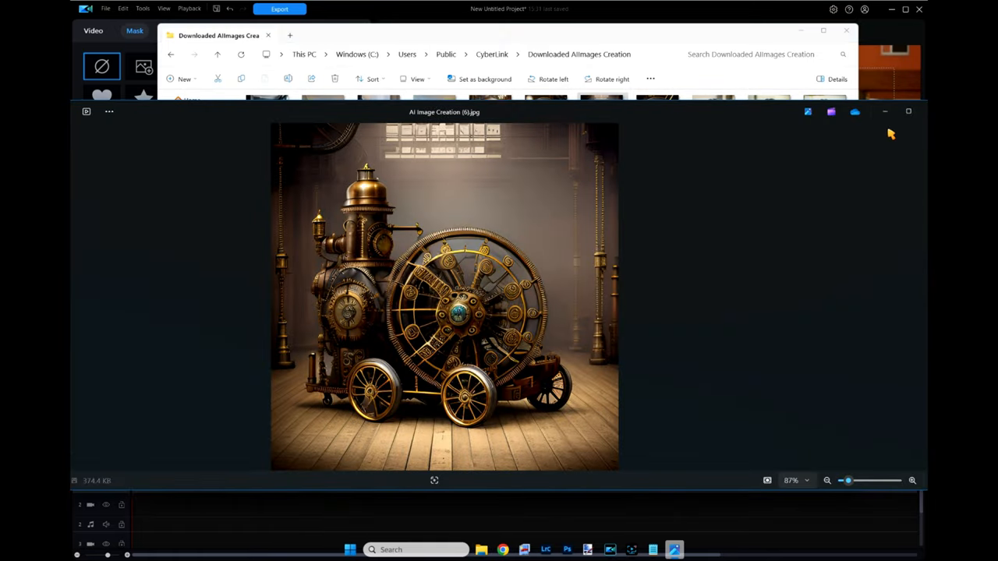
{"action": "mouse_move", "coordinate": [503, 339]}
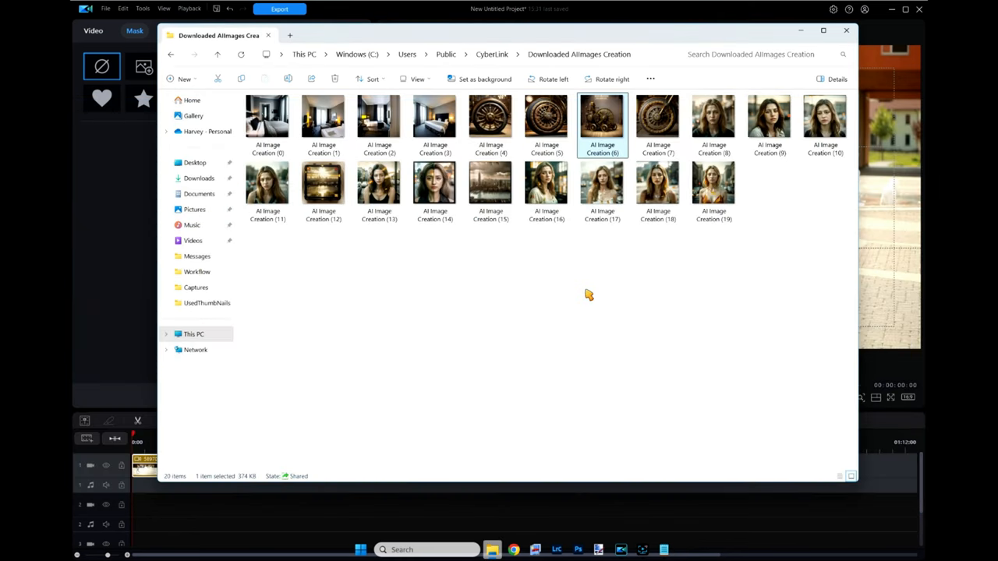
{"action": "mouse_move", "coordinate": [813, 266]}
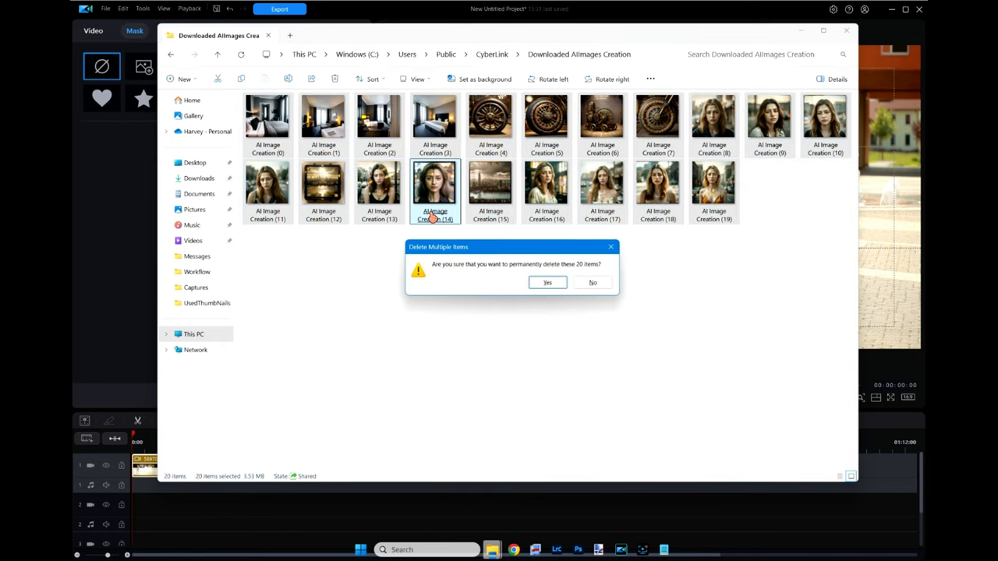
{"action": "left_click", "coordinate": [546, 283]}
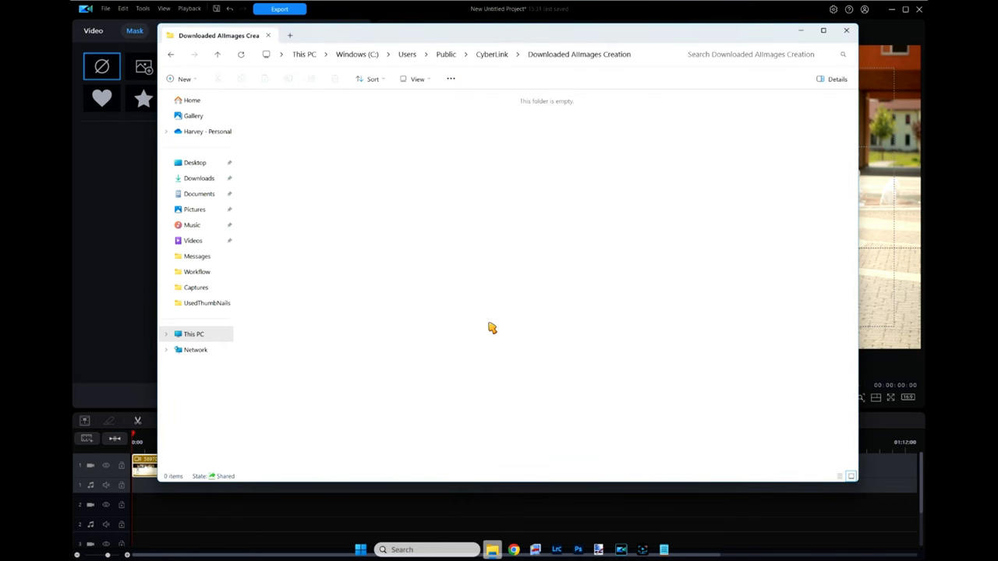
{"action": "mouse_move", "coordinate": [227, 99]}
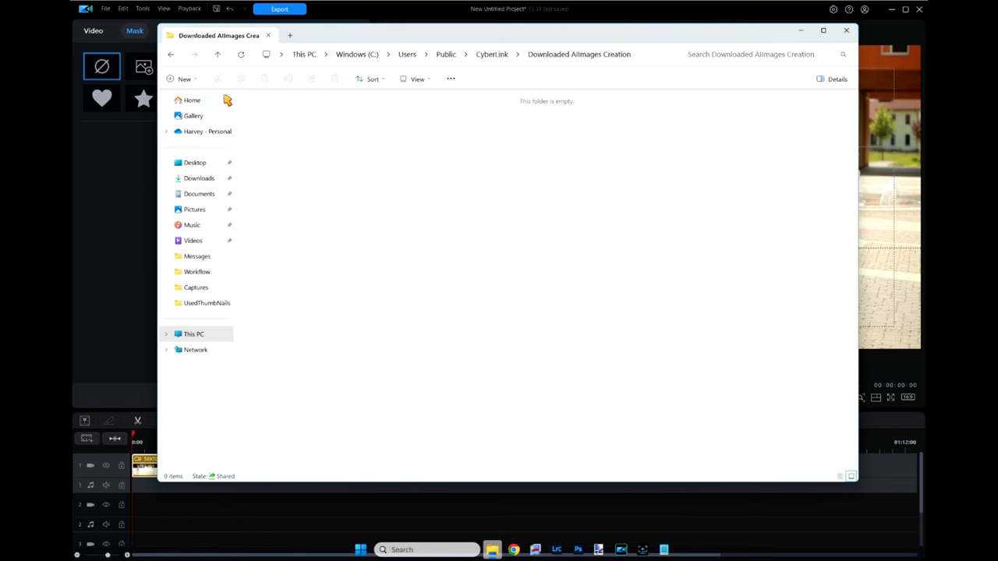
{"action": "left_click", "coordinate": [170, 54]}
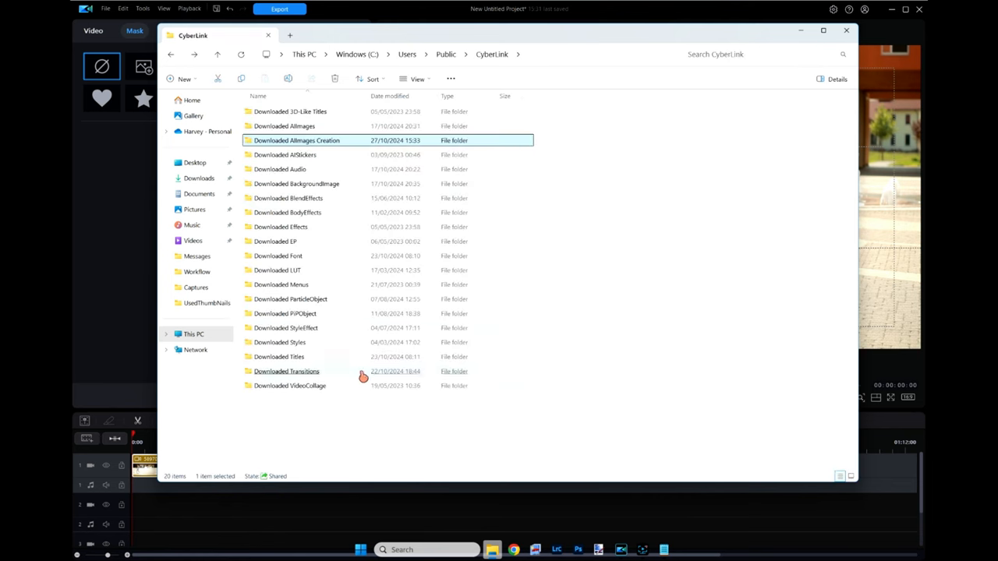
- Look through Downloaded AIStickers, the empty Downloaded Audio, and Downloaded BackgroundImage with its TemplateList.json
{"action": "left_click", "coordinate": [287, 212]}
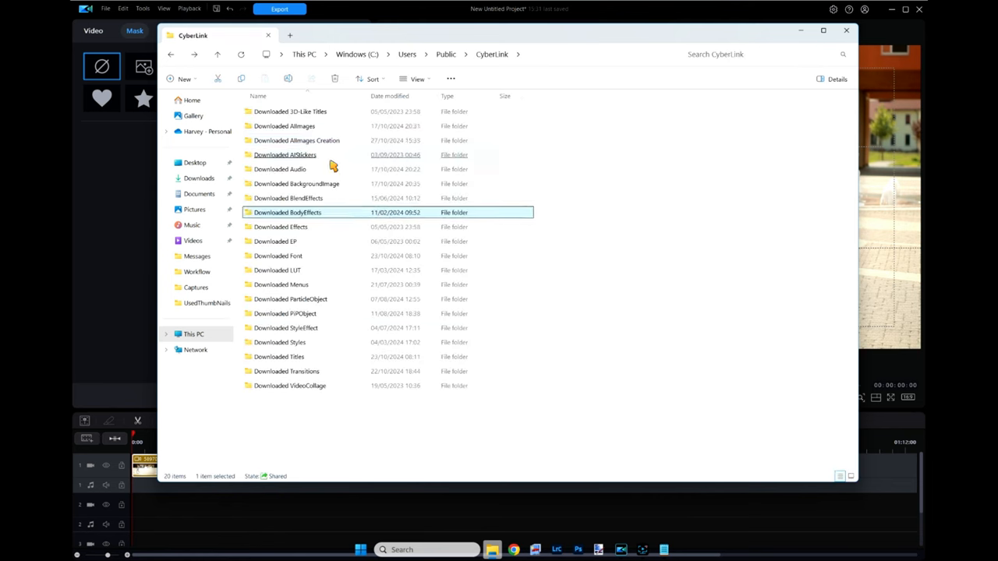
{"action": "double_click", "coordinate": [285, 155]}
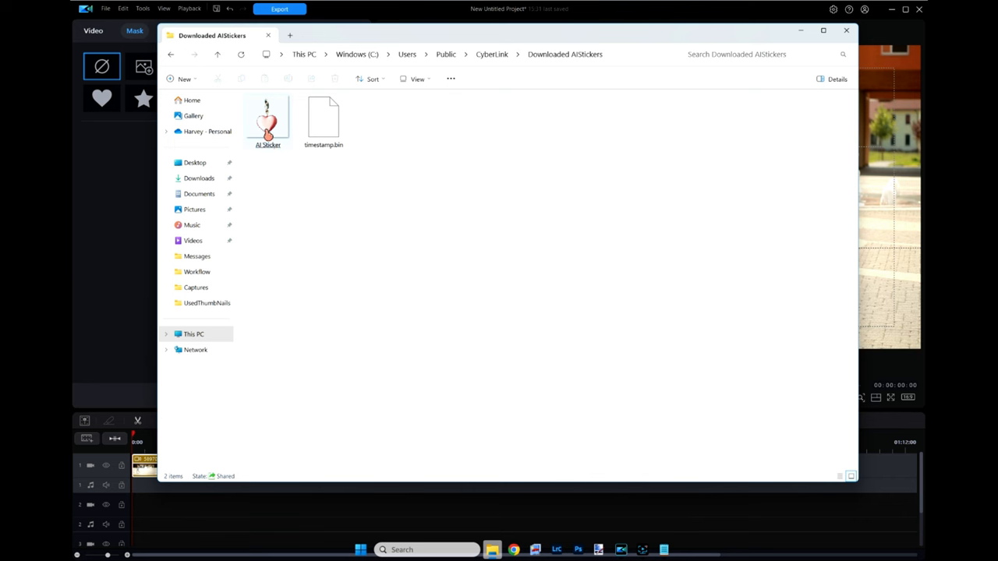
{"action": "left_click", "coordinate": [171, 54]}
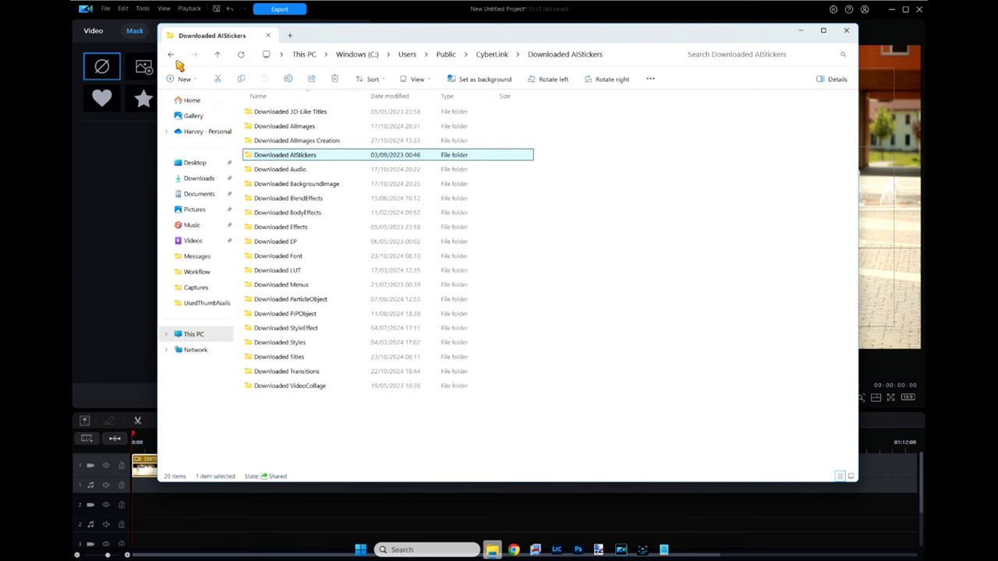
{"action": "left_click", "coordinate": [171, 54]}
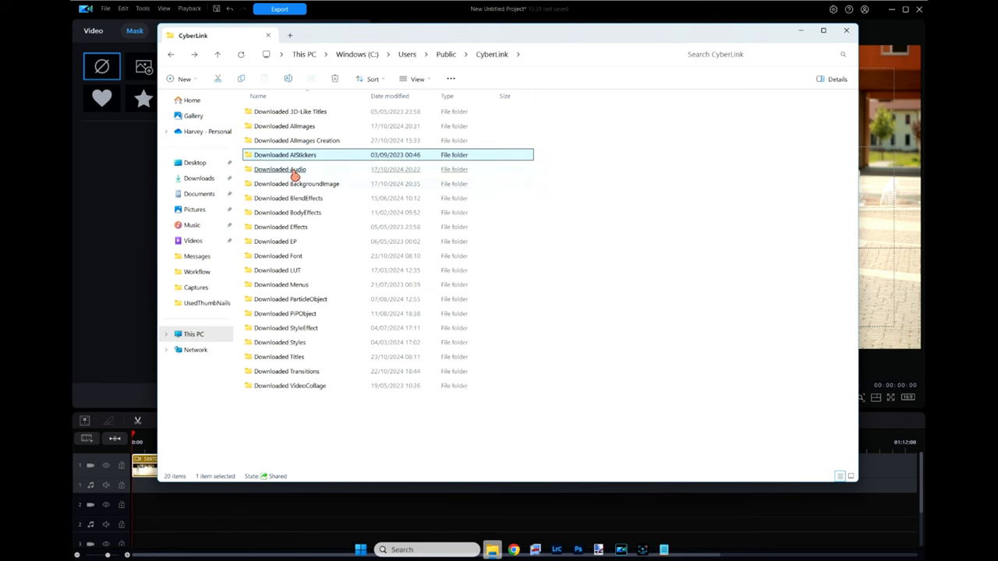
{"action": "double_click", "coordinate": [279, 170]}
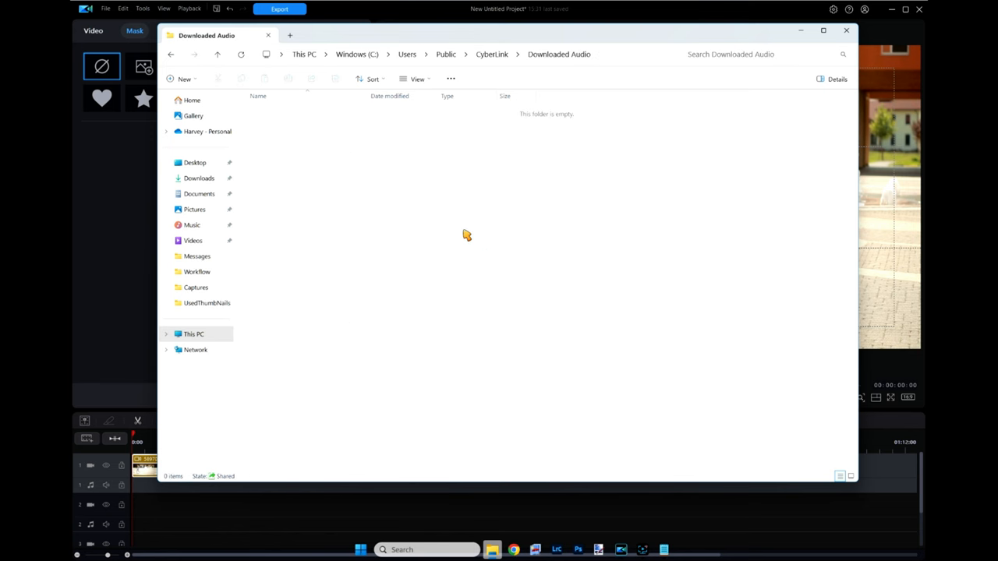
{"action": "mouse_move", "coordinate": [326, 209]}
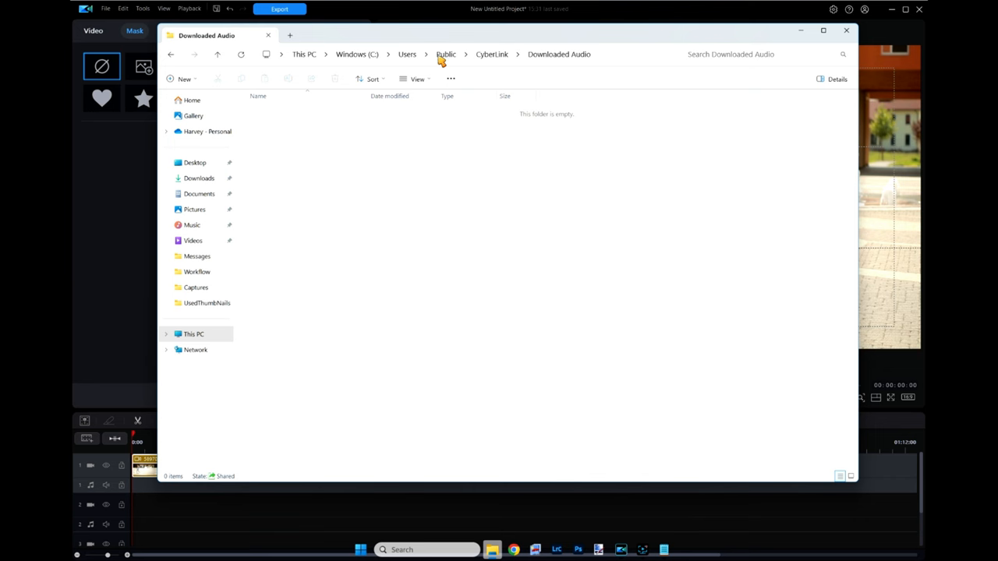
{"action": "mouse_move", "coordinate": [487, 65]}
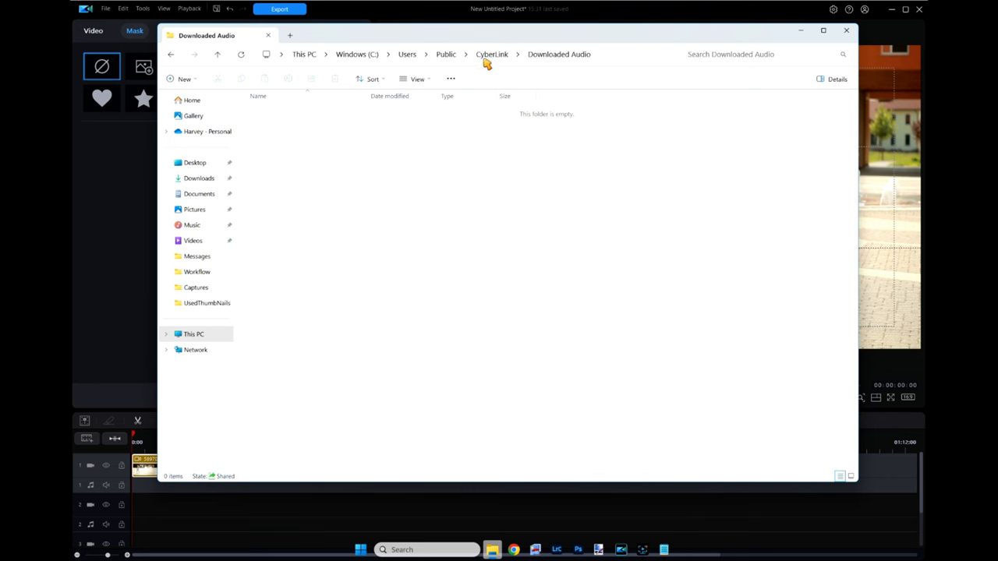
{"action": "mouse_move", "coordinate": [492, 361]}
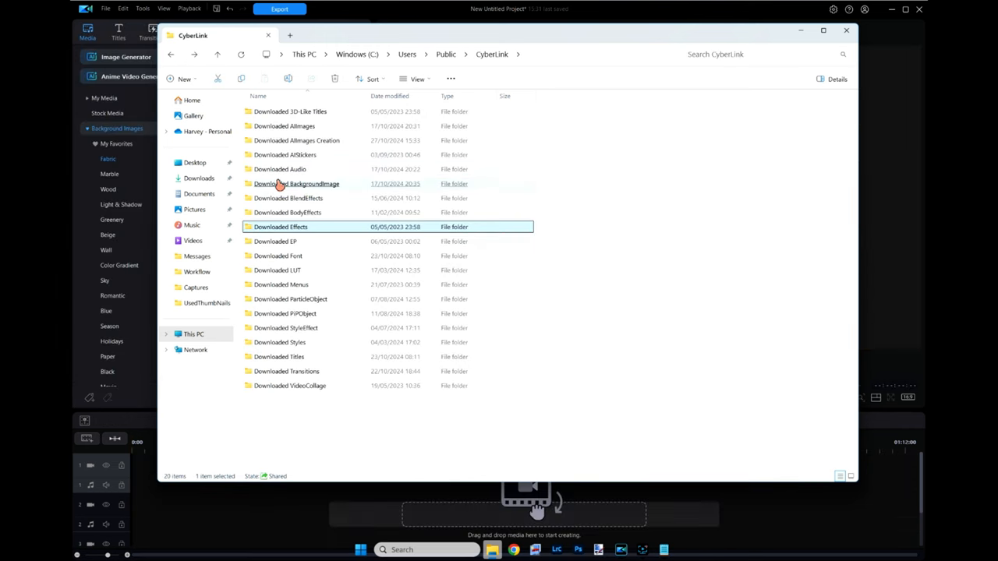
{"action": "double_click", "coordinate": [296, 183]}
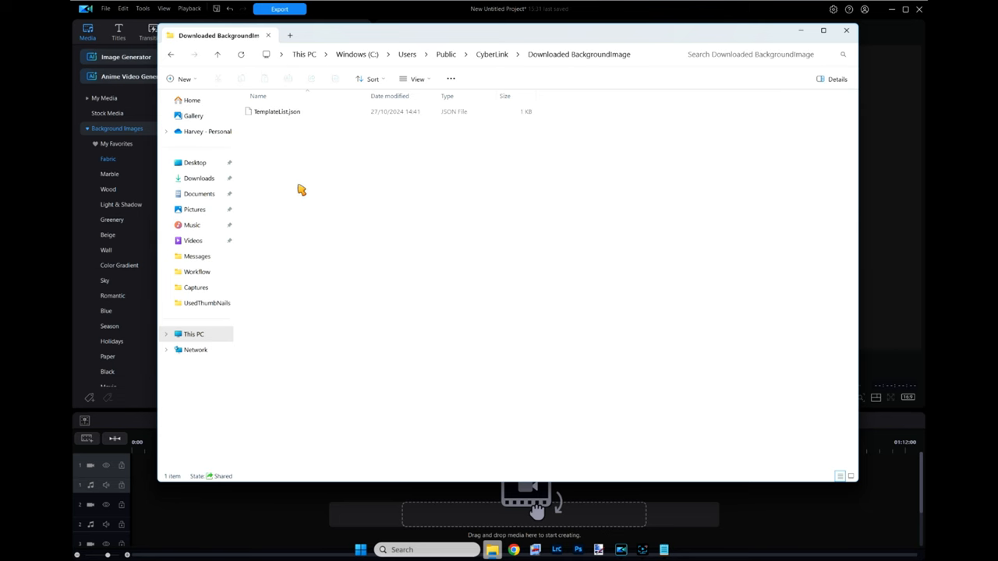
{"action": "mouse_move", "coordinate": [319, 146]}
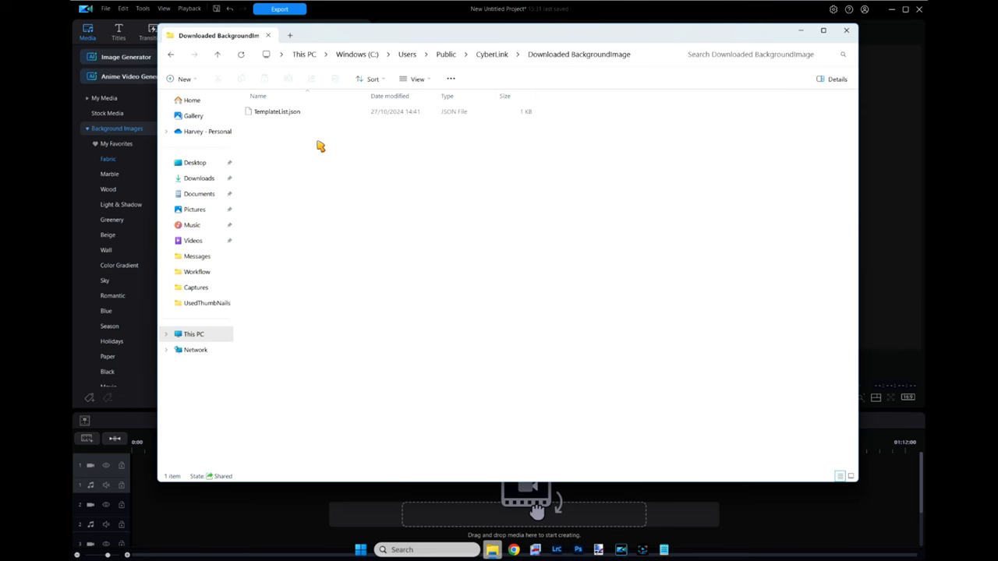
{"action": "mouse_move", "coordinate": [188, 69]}
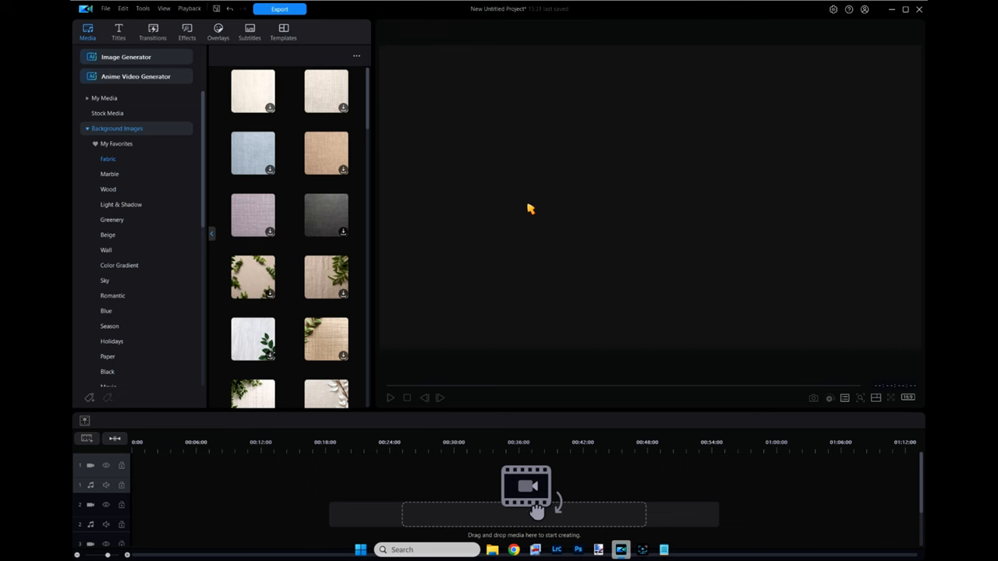
{"action": "mouse_move", "coordinate": [158, 166]}
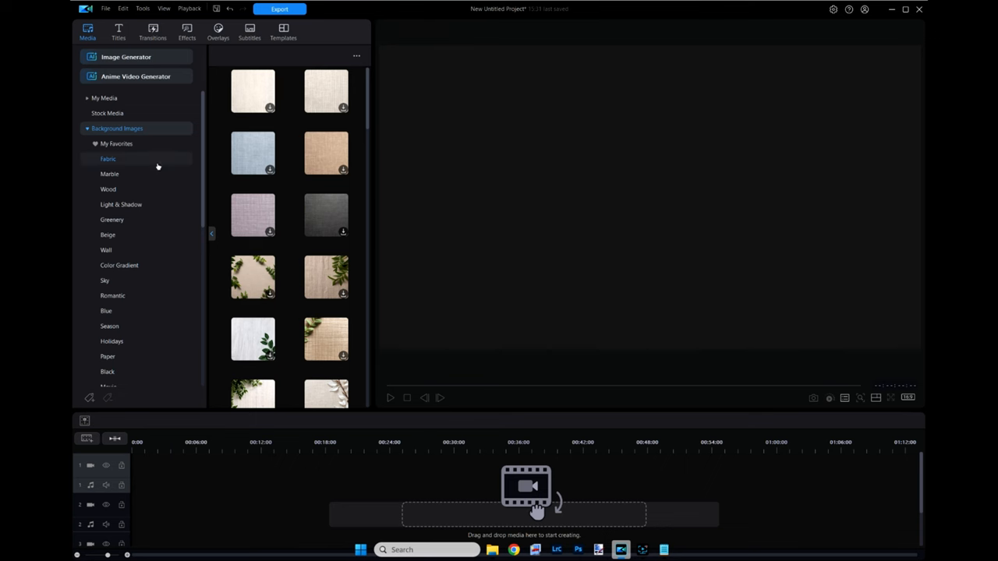
- Browse PowerDirector's Fabric background image thumbnails
{"action": "left_click", "coordinate": [253, 91]}
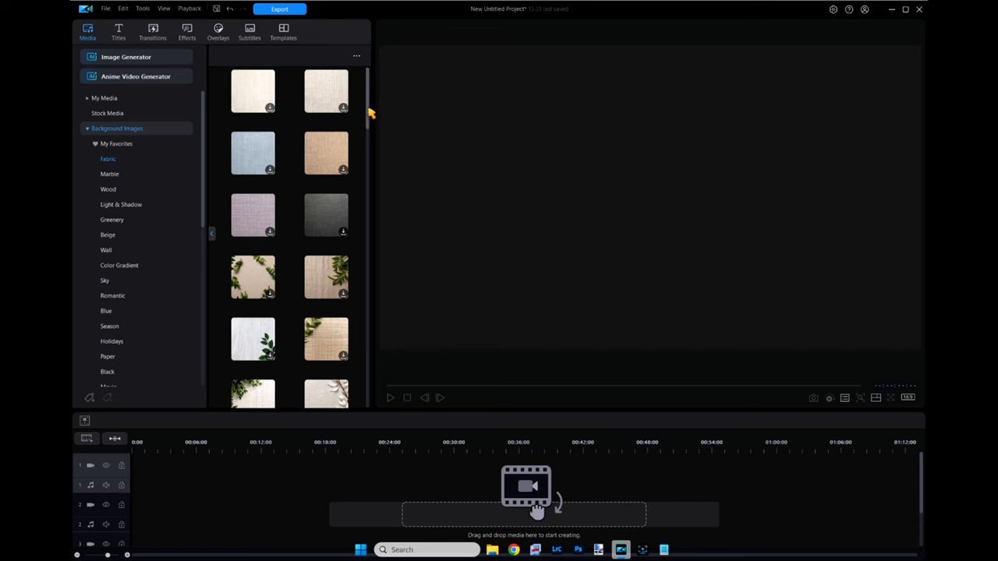
{"action": "scroll", "scroll_direction": "down", "scroll_amount": 3}
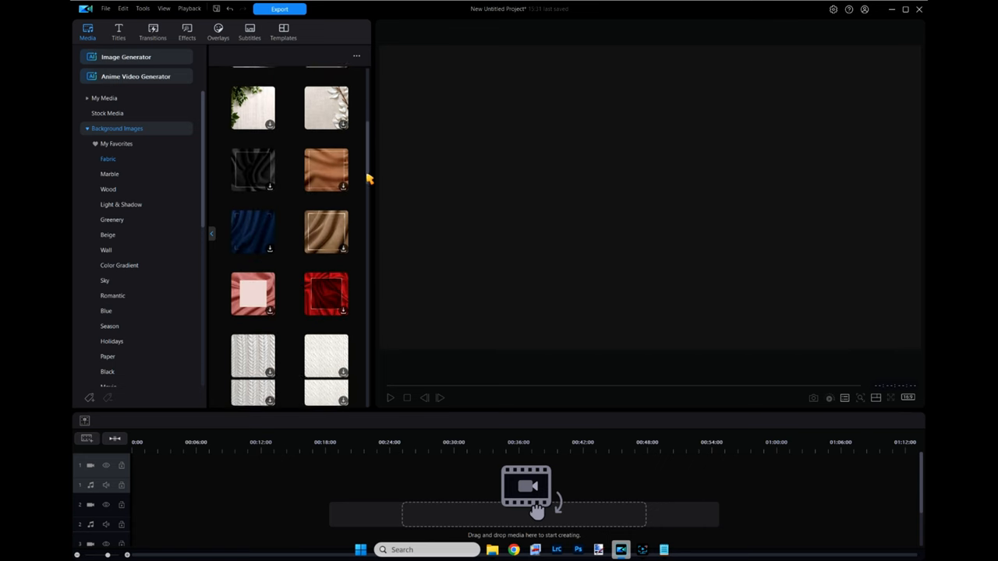
{"action": "scroll", "scroll_direction": "down", "scroll_amount": 3}
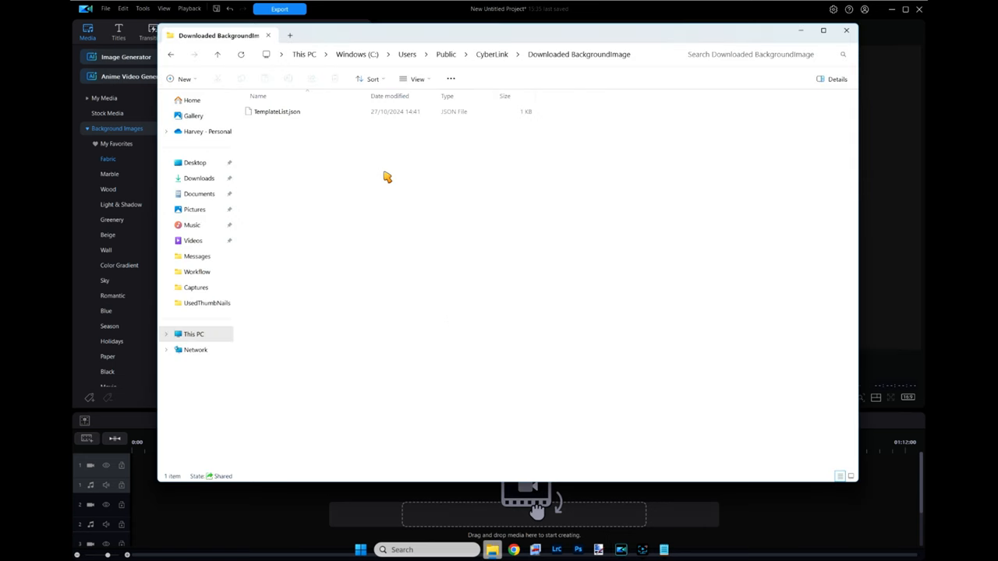
{"action": "mouse_move", "coordinate": [548, 181]}
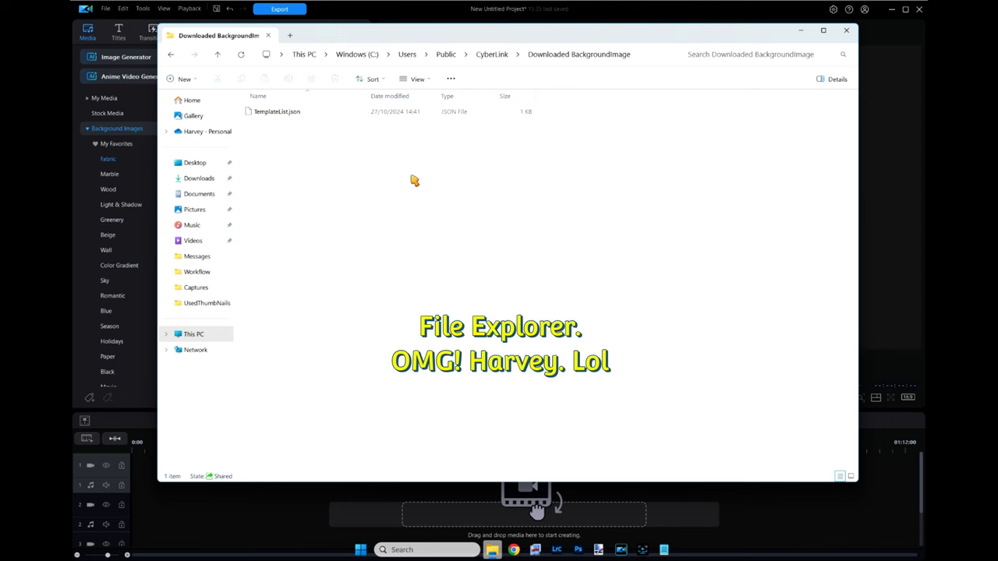
{"action": "mouse_move", "coordinate": [450, 177]}
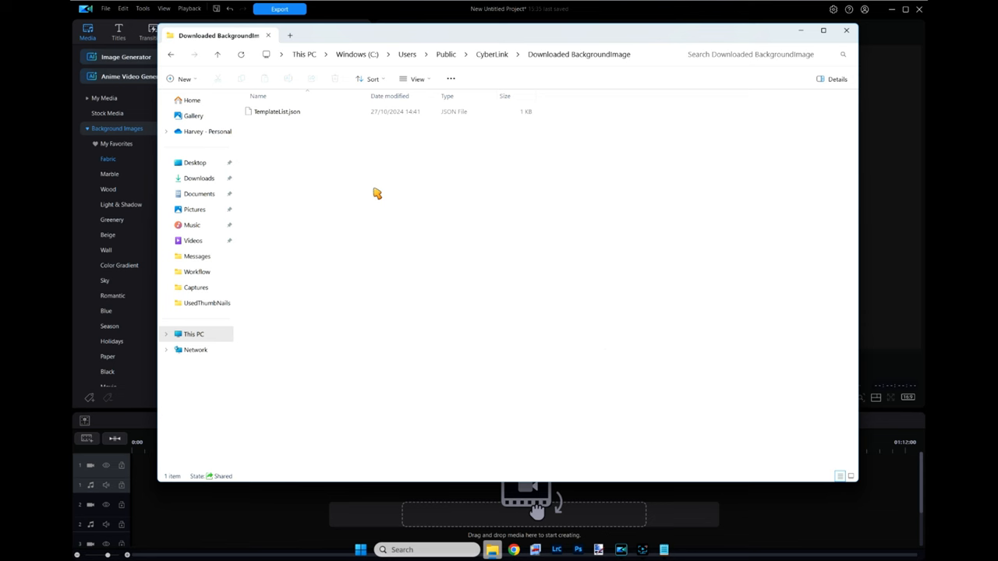
- Return to Public's CyberLink list and scan the VideoCollage, ParticleObject, AIImages and BackgroundImage folders
{"action": "left_click", "coordinate": [492, 54]}
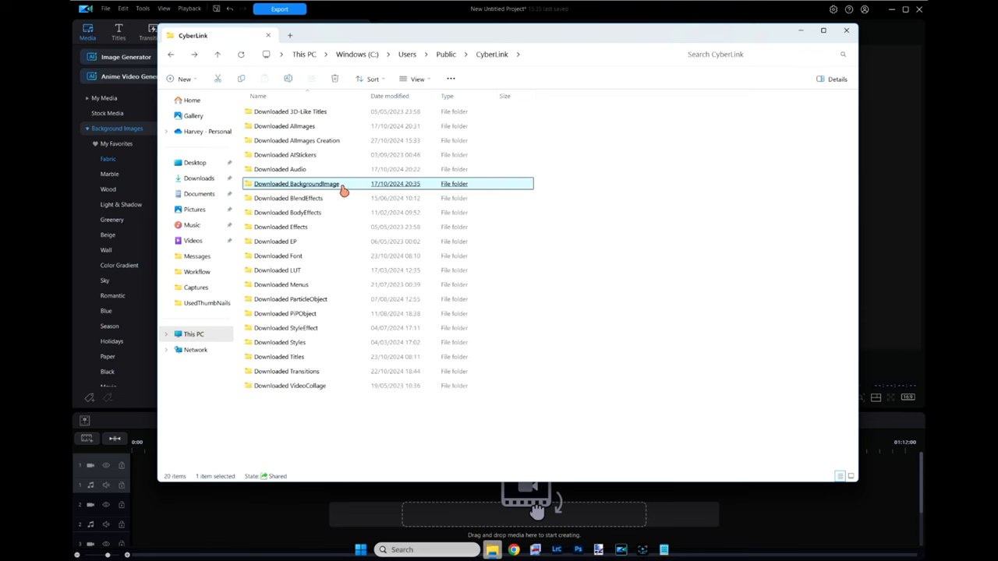
{"action": "mouse_move", "coordinate": [324, 185]}
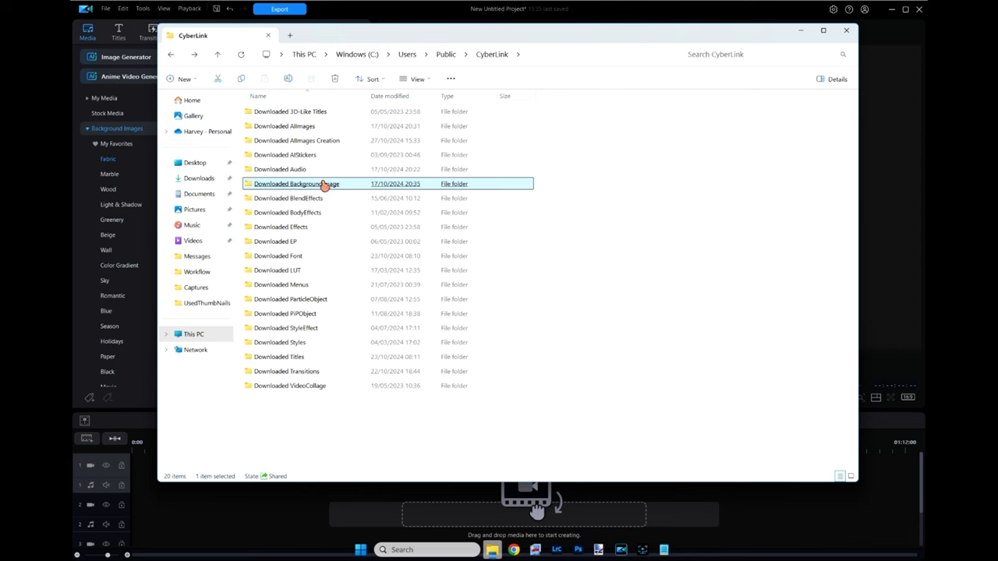
{"action": "mouse_move", "coordinate": [343, 188]}
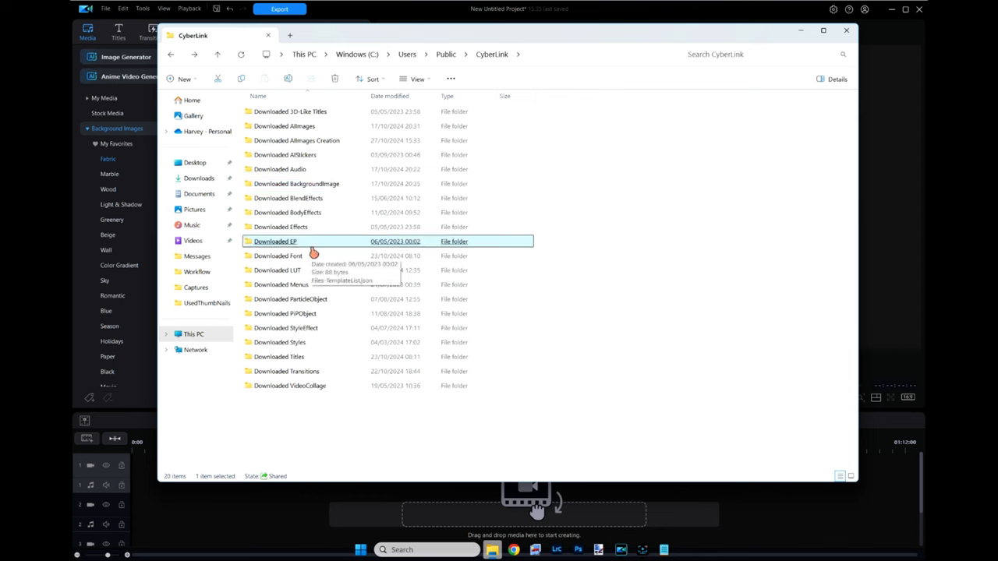
{"action": "mouse_move", "coordinate": [302, 396]}
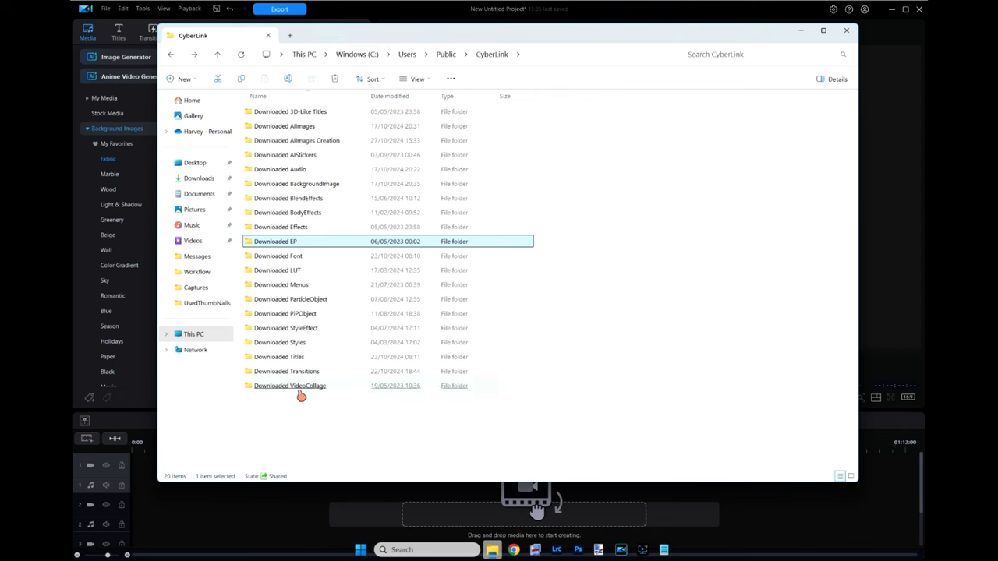
{"action": "left_click", "coordinate": [289, 385]}
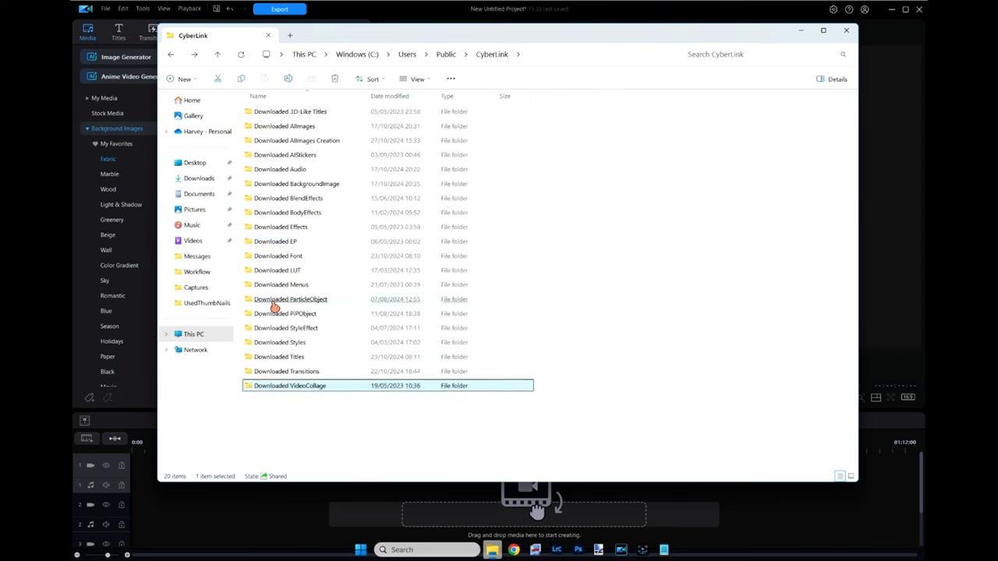
{"action": "left_click", "coordinate": [290, 299]}
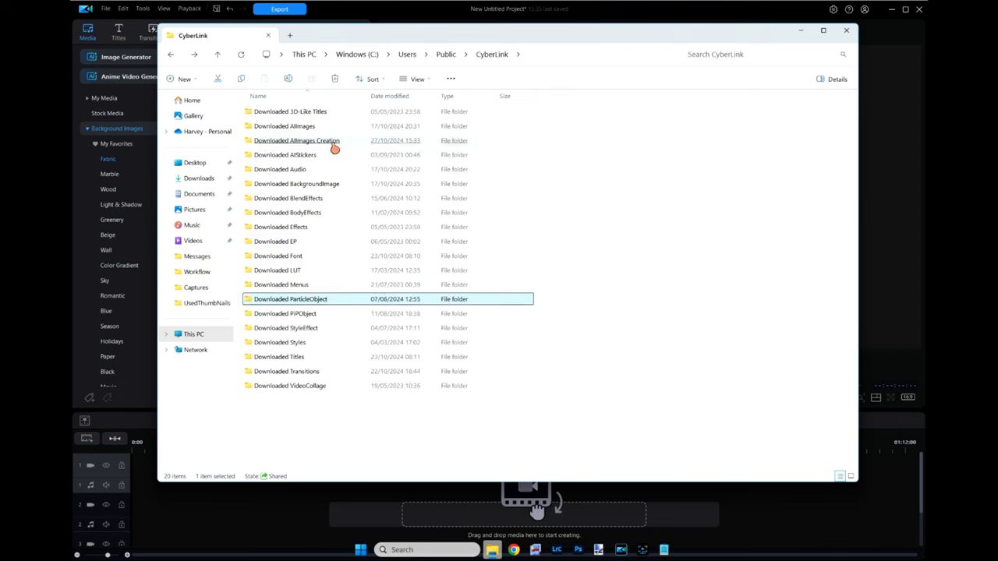
{"action": "left_click", "coordinate": [297, 183]}
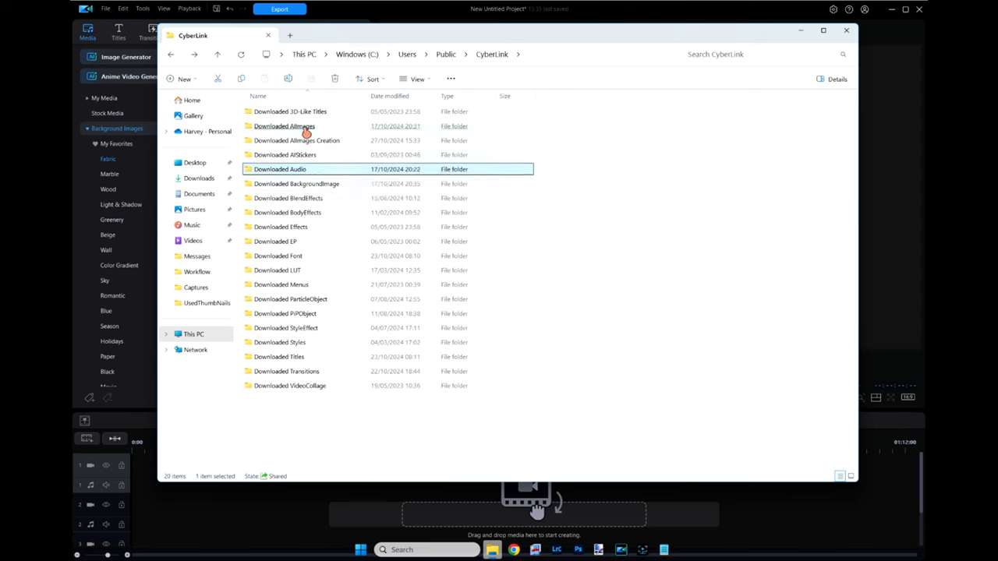
{"action": "left_click", "coordinate": [284, 126]}
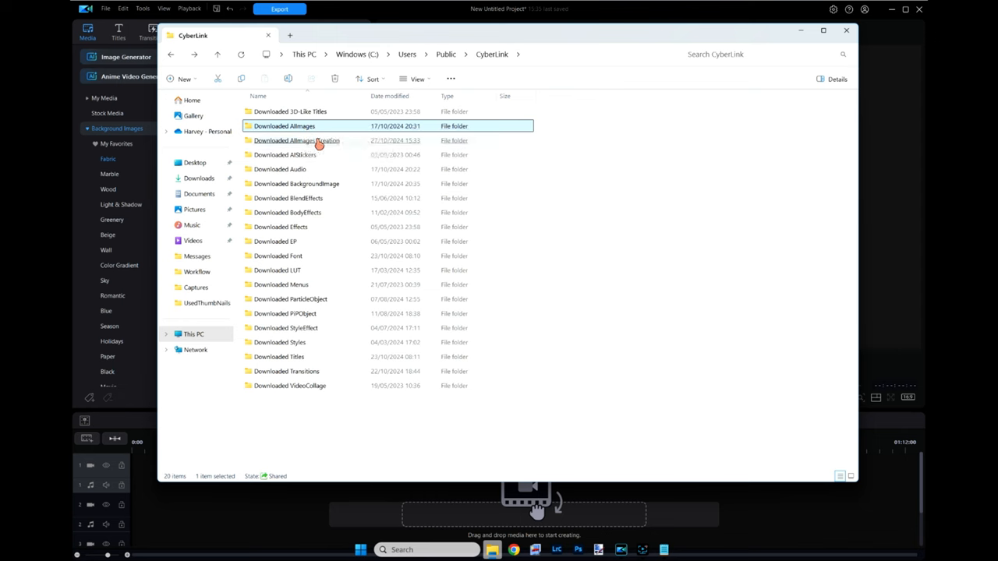
{"action": "left_click", "coordinate": [296, 183]}
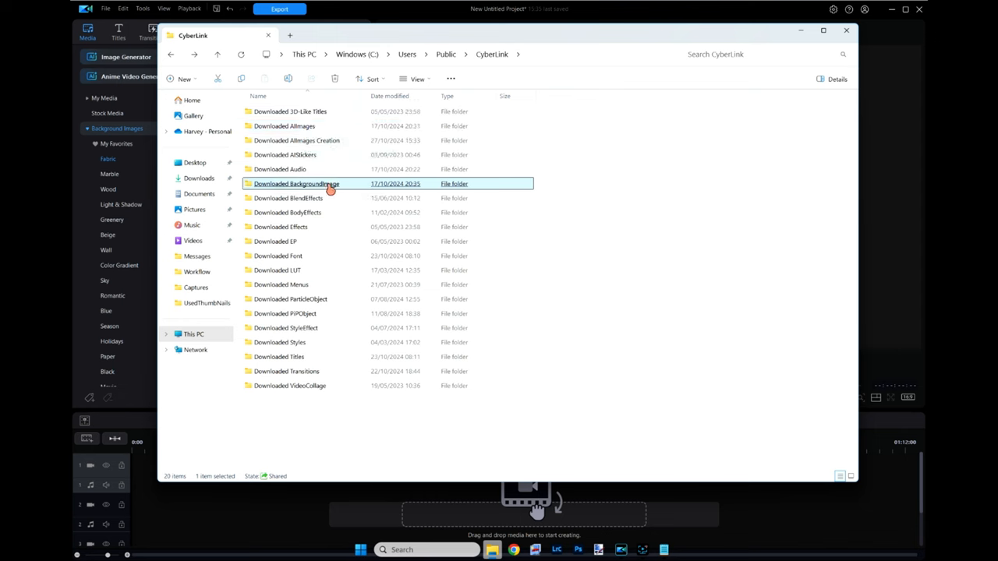
{"action": "mouse_move", "coordinate": [320, 287]}
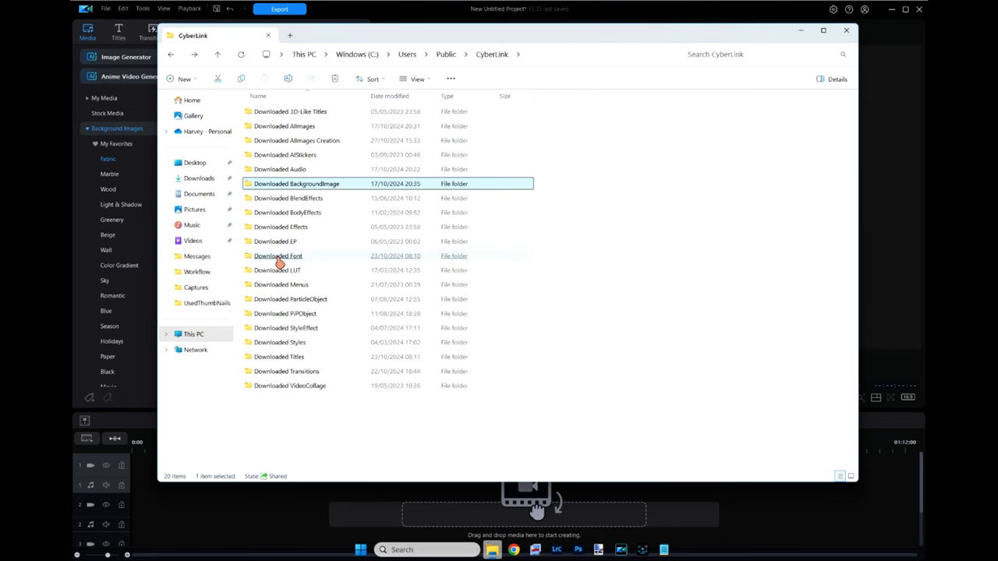
- Look through Downloaded Font's folders such as AbrilFatface-Regular, then back out to Users
{"action": "double_click", "coordinate": [278, 256]}
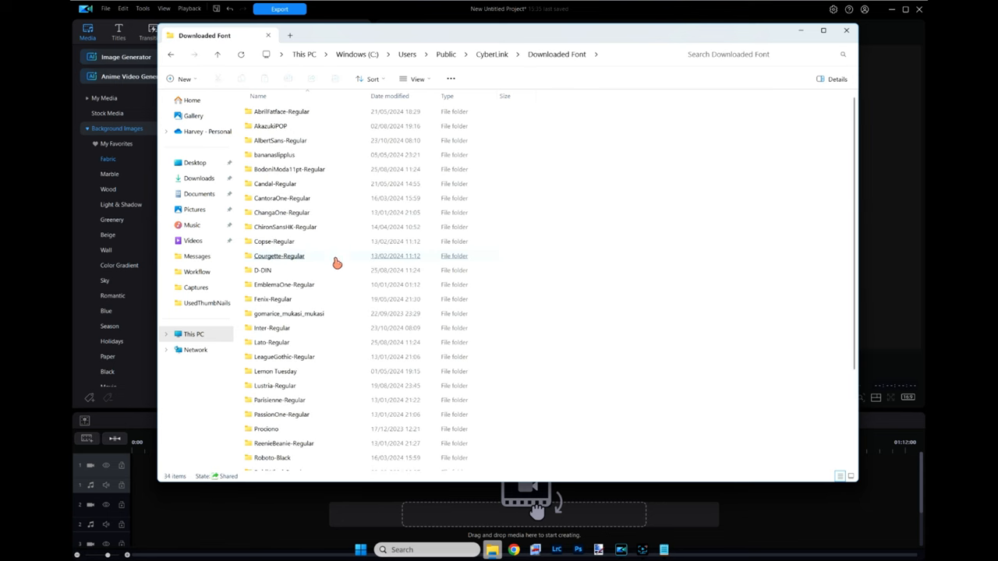
{"action": "left_click", "coordinate": [272, 458]}
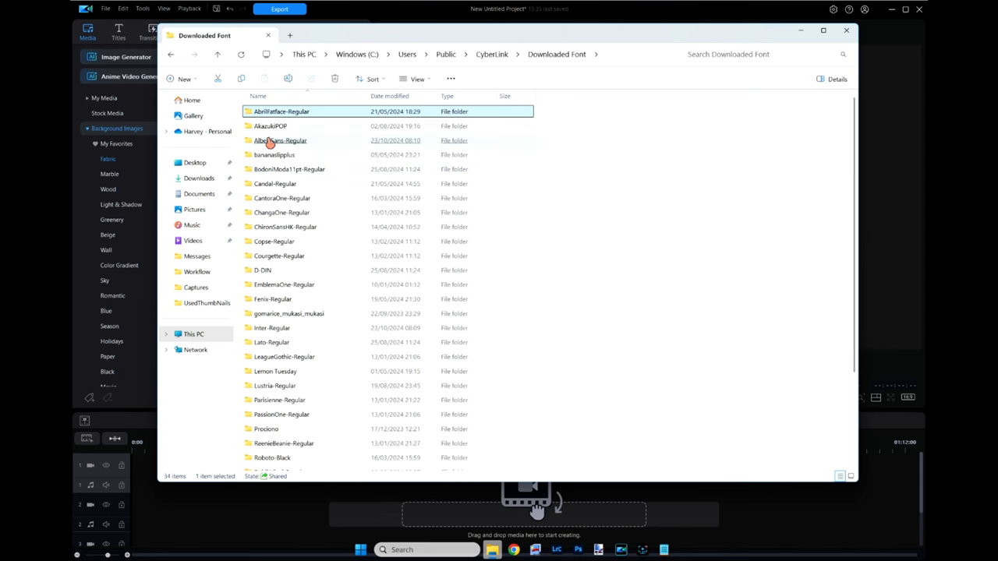
{"action": "left_click", "coordinate": [170, 54]}
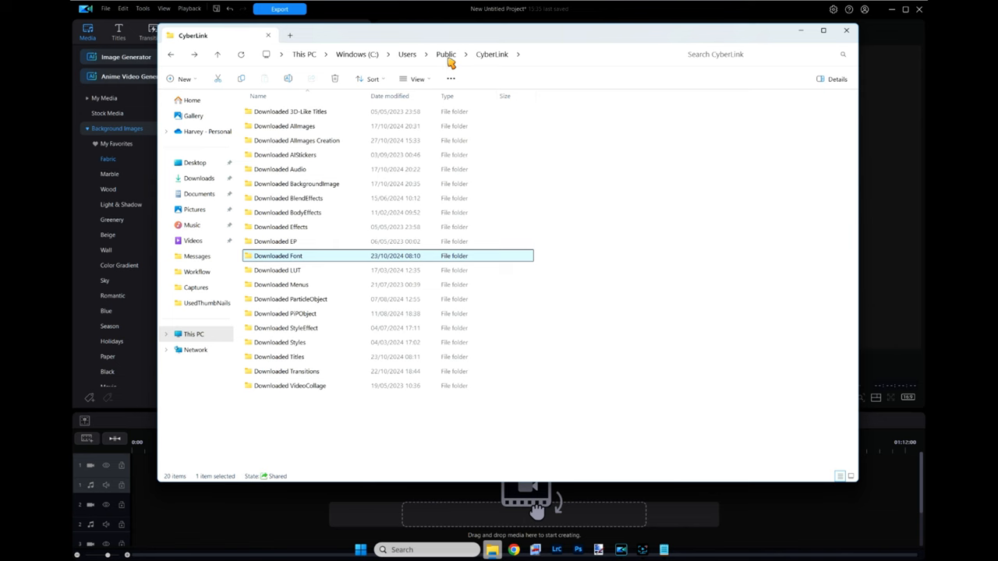
{"action": "mouse_move", "coordinate": [170, 60]}
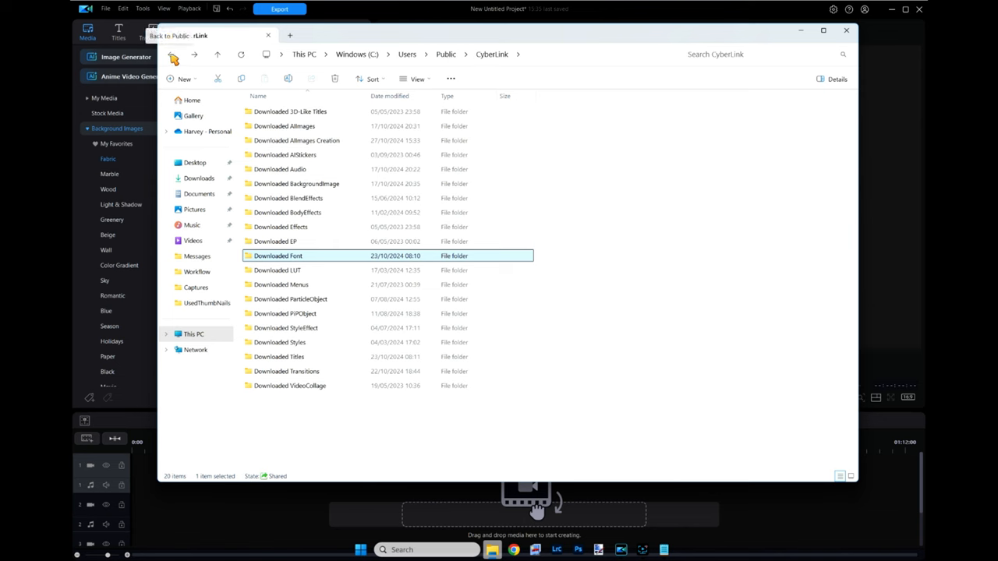
{"action": "left_click", "coordinate": [173, 54]}
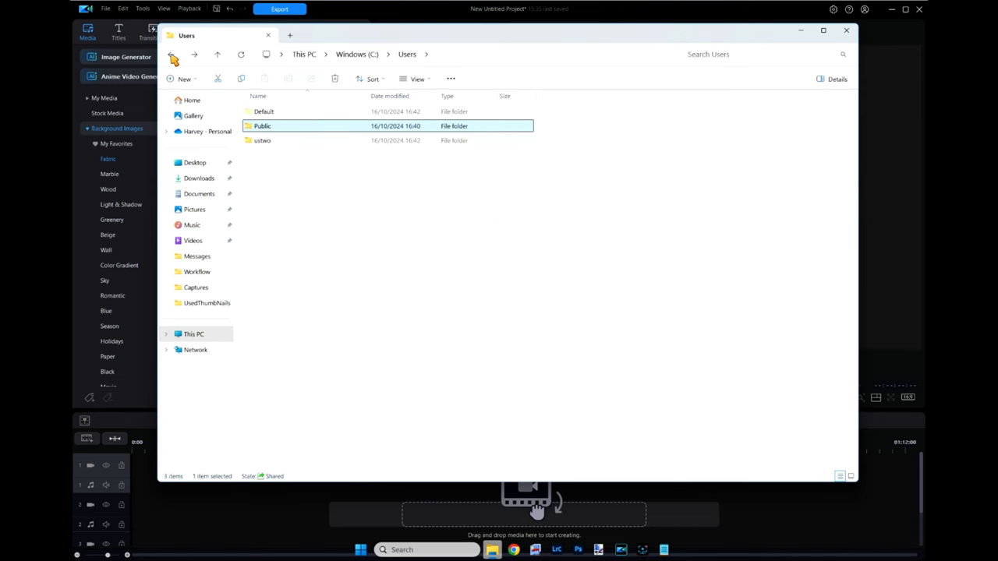
- Navigate from the user's profile folder into AppData's Local folder
{"action": "left_click", "coordinate": [263, 140]}
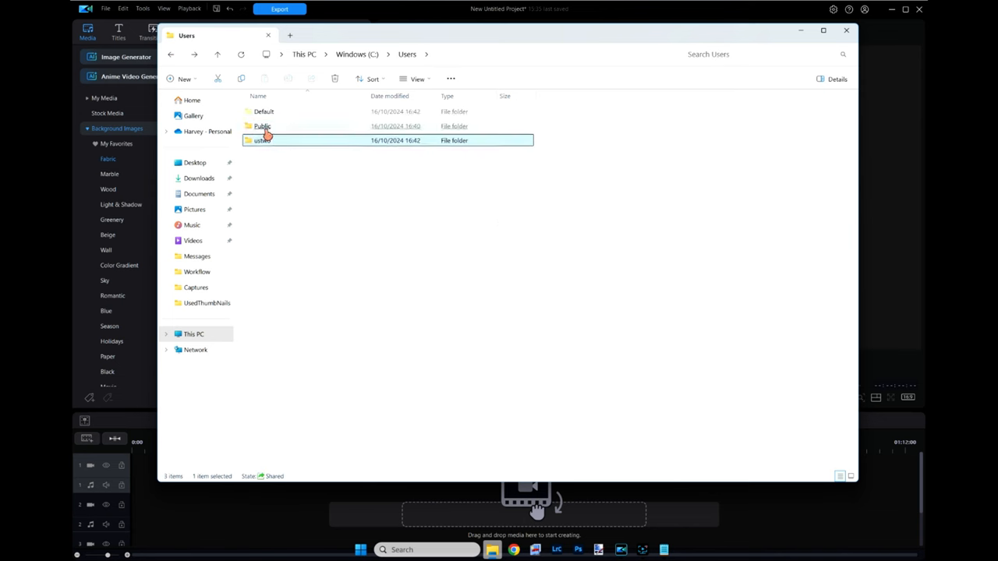
{"action": "mouse_move", "coordinate": [262, 140]}
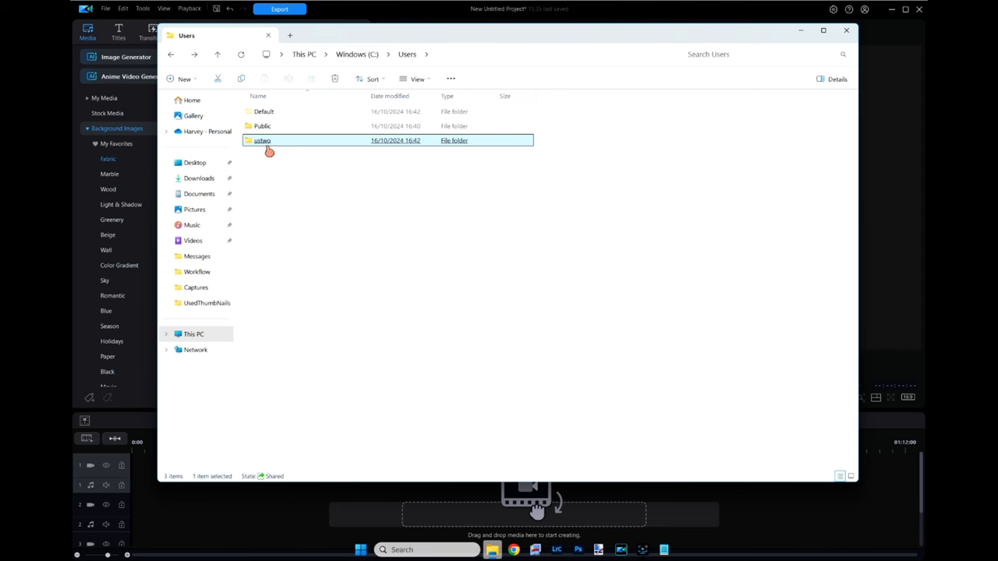
{"action": "double_click", "coordinate": [263, 140]}
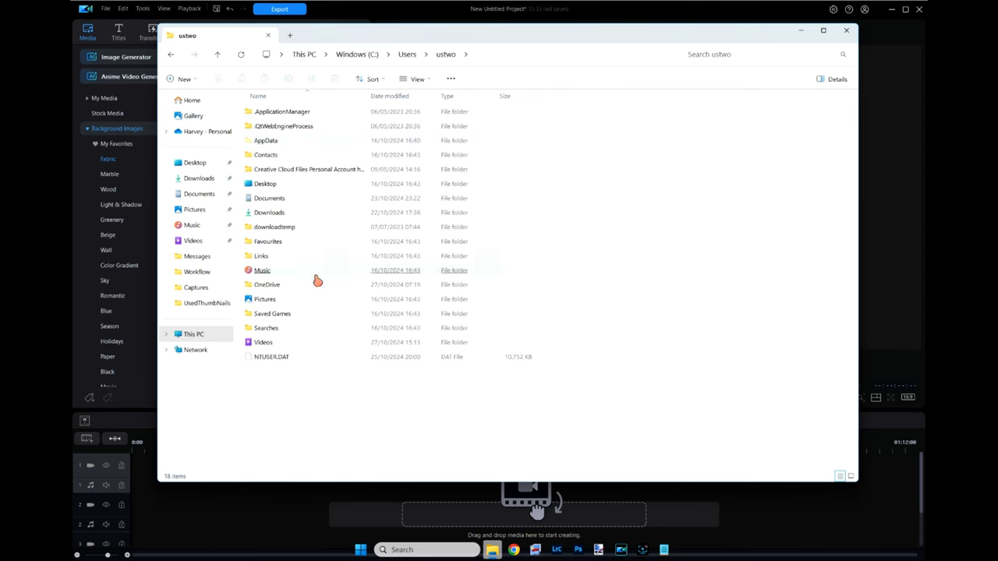
{"action": "left_click", "coordinate": [261, 256]}
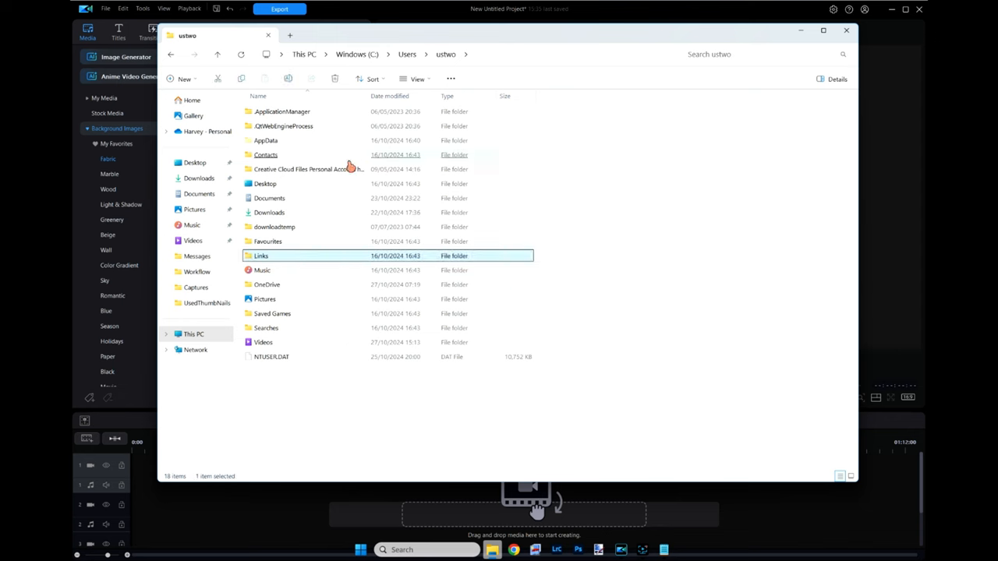
{"action": "mouse_move", "coordinate": [274, 146]}
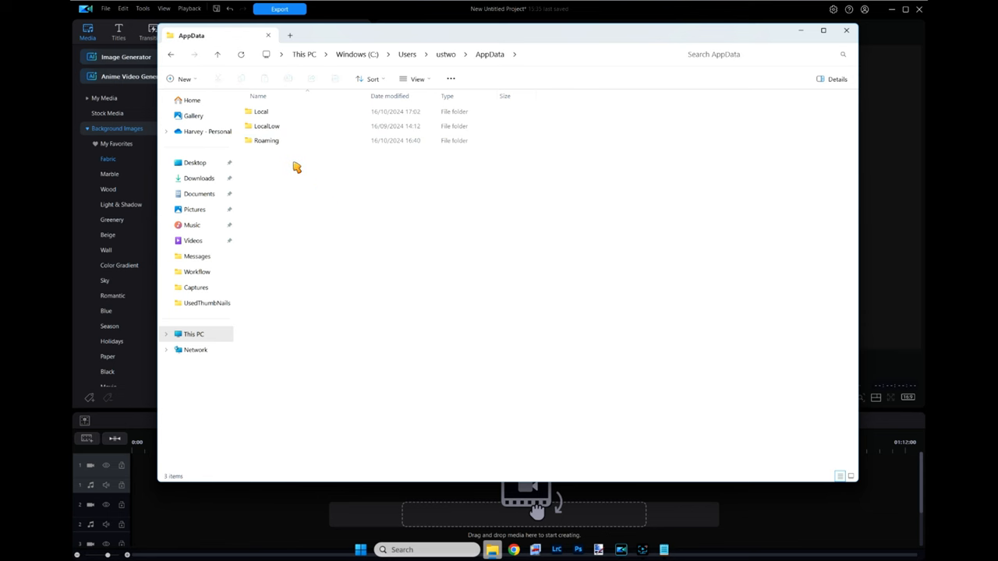
{"action": "left_click", "coordinate": [261, 112]}
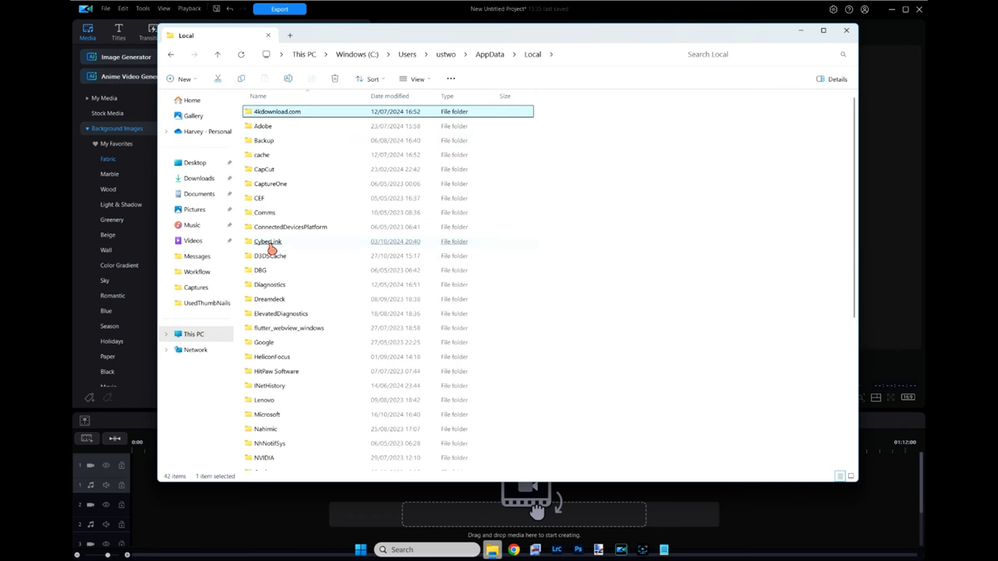
- Enter Local's CyberLink folder, peek into PowerDirector, then land on PhotoDirector
{"action": "double_click", "coordinate": [268, 241]}
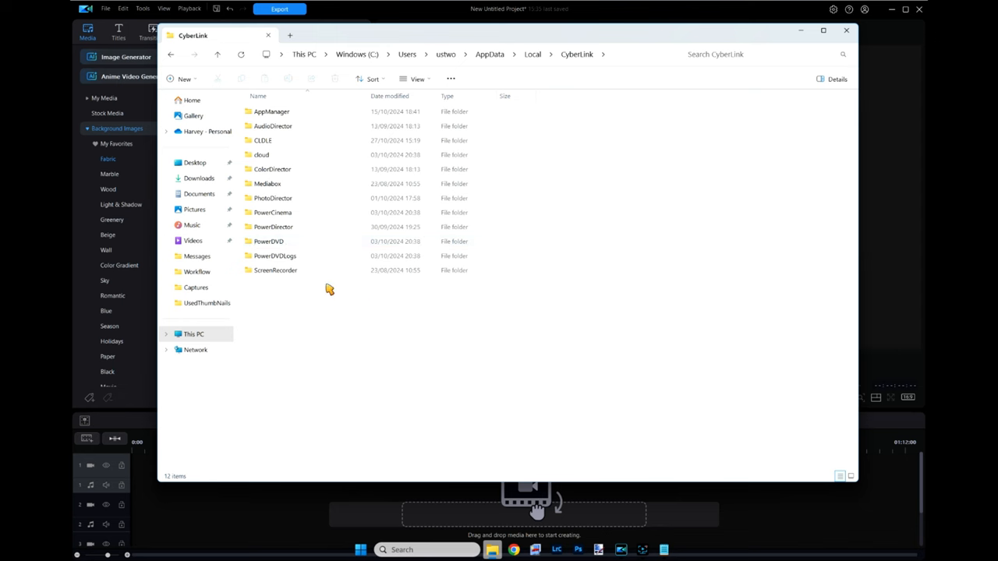
{"action": "mouse_move", "coordinate": [271, 167]}
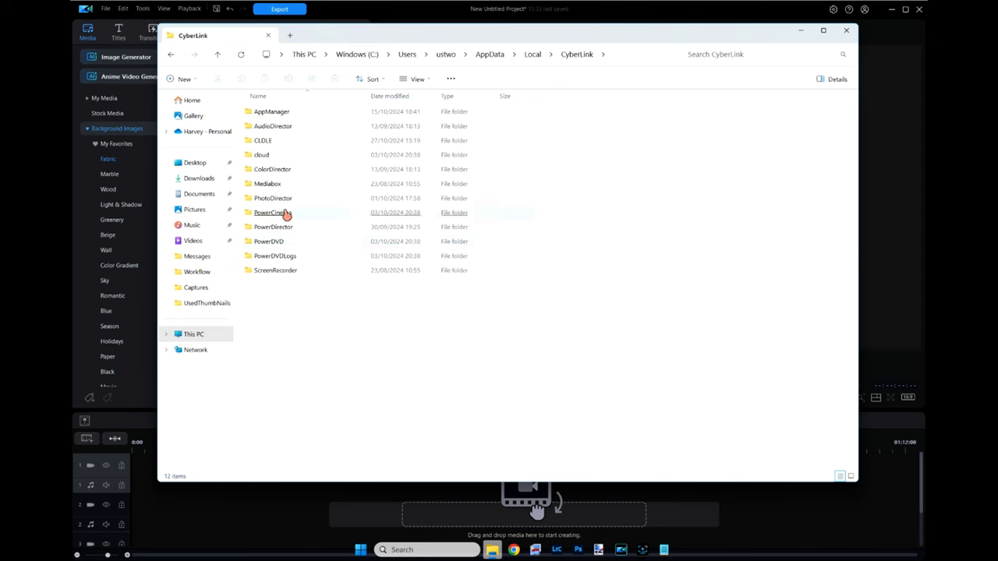
{"action": "double_click", "coordinate": [273, 227]}
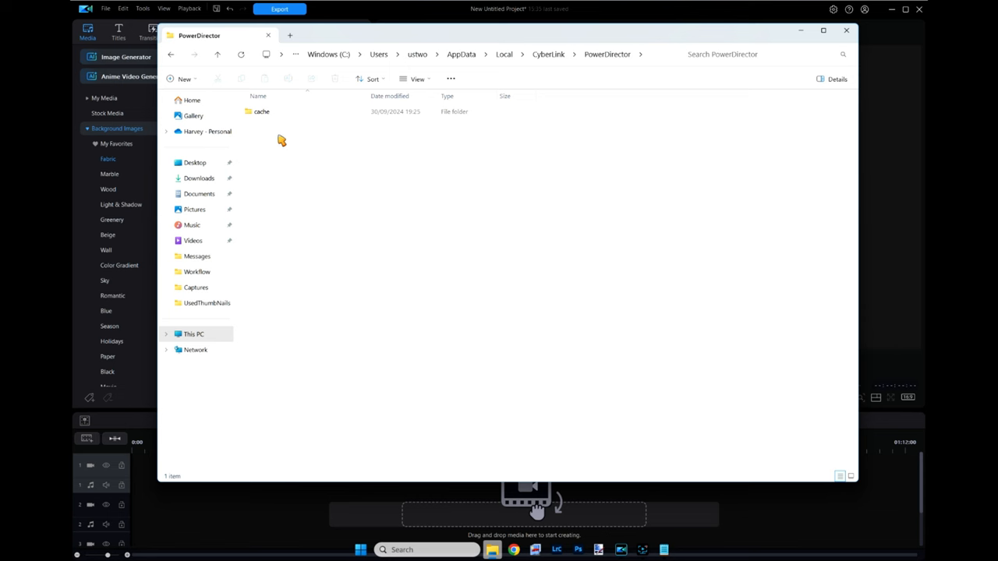
{"action": "left_click", "coordinate": [262, 112]}
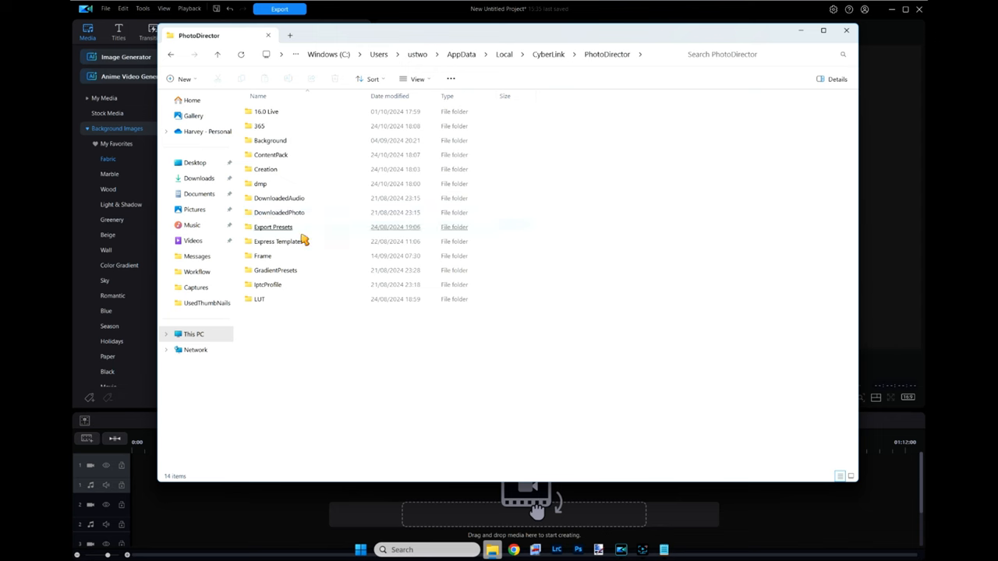
- Inspect PhotoDirector's Background folder and its empty Imported subfolder
{"action": "left_click", "coordinate": [260, 298]}
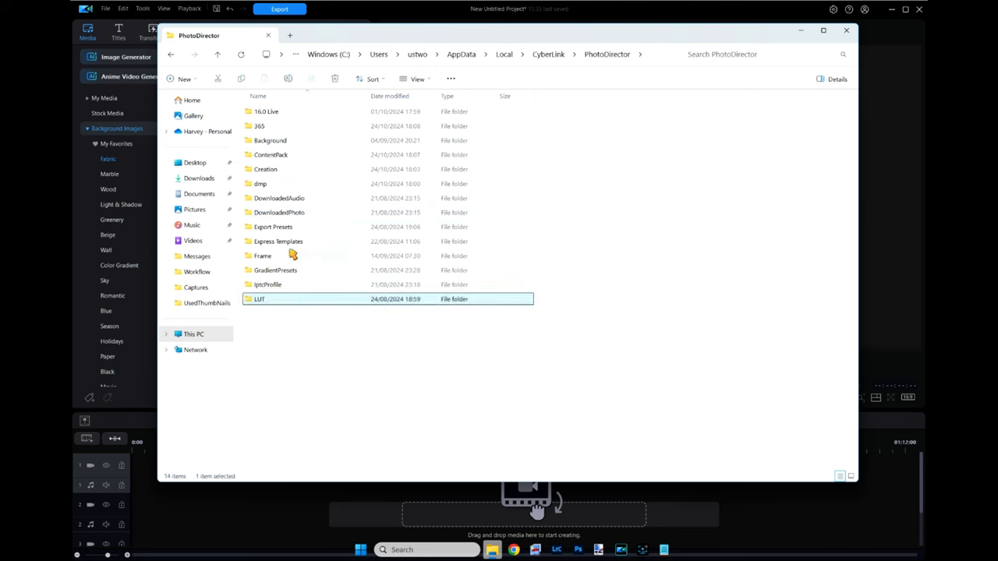
{"action": "mouse_move", "coordinate": [300, 227]}
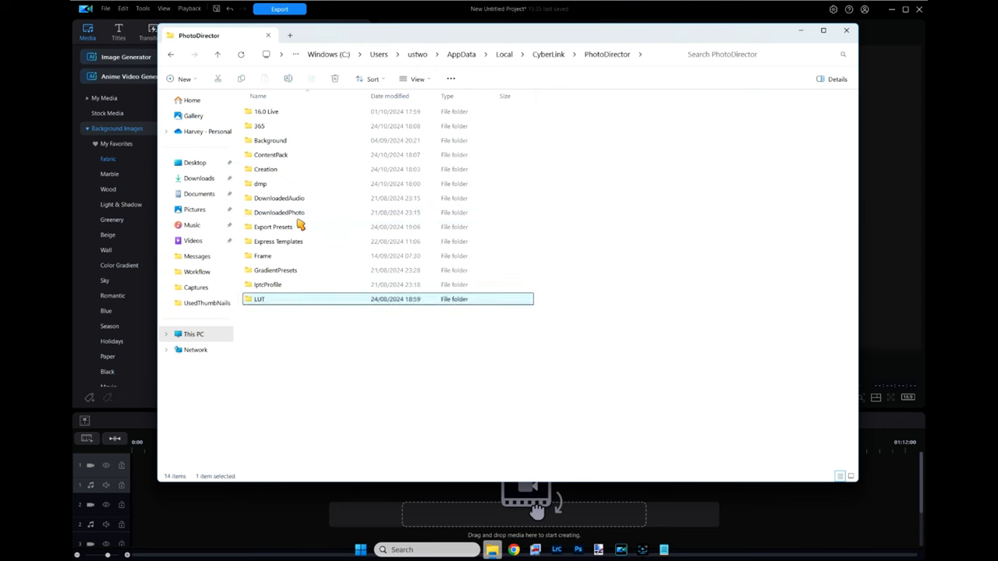
{"action": "double_click", "coordinate": [270, 141]}
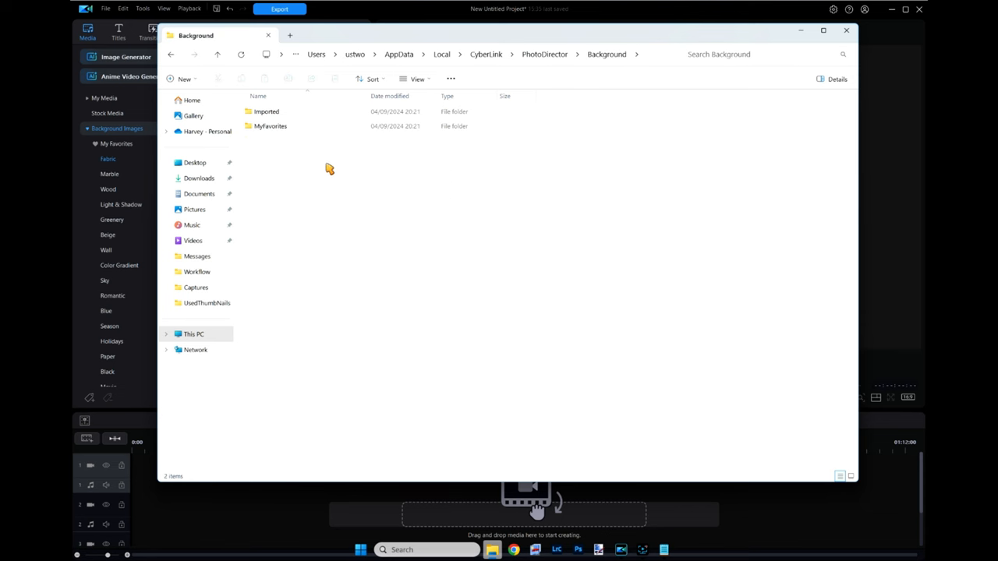
{"action": "left_click", "coordinate": [270, 126]}
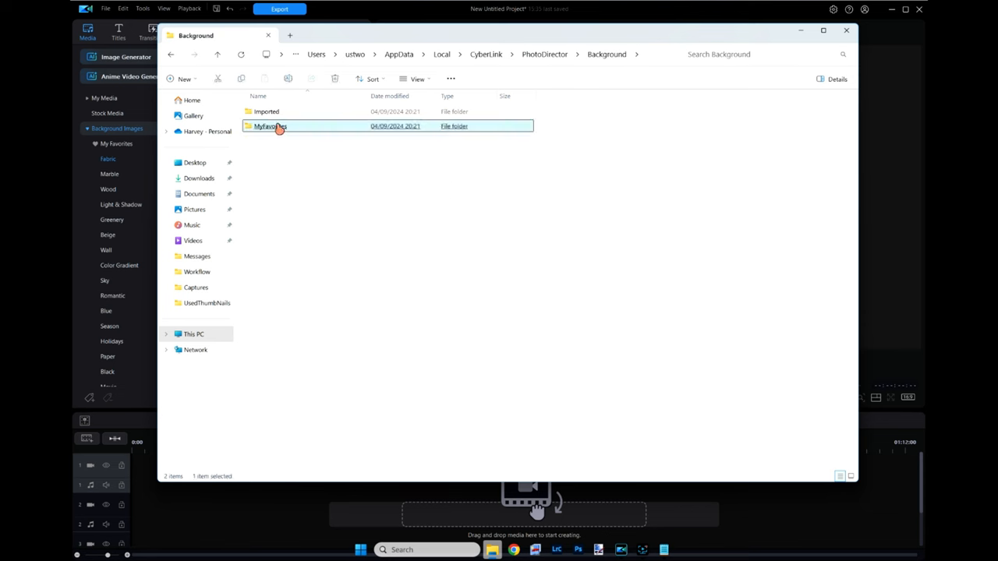
{"action": "double_click", "coordinate": [266, 111]}
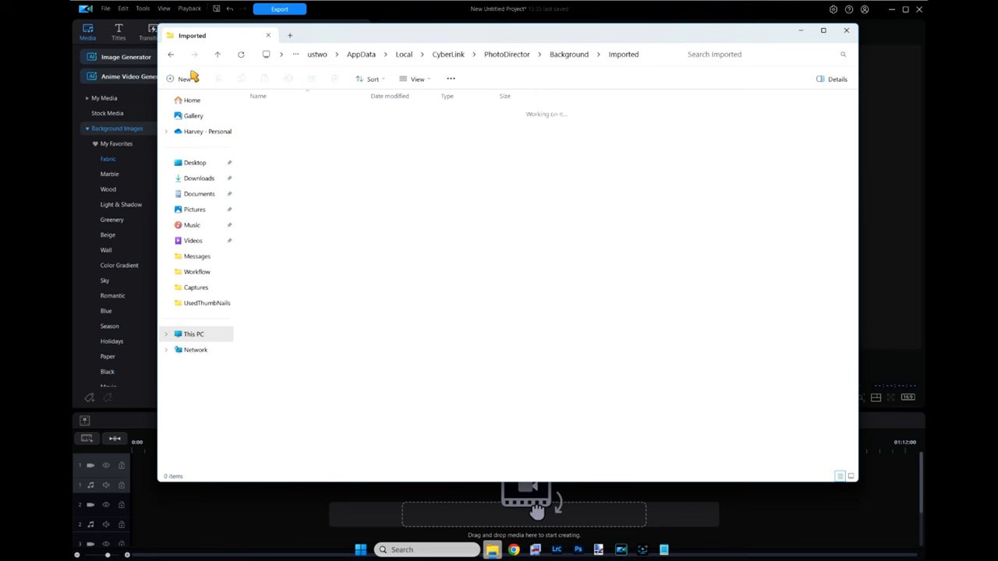
- Back out through Background and PhotoDirector to Local's CyberLink folder
{"action": "left_click", "coordinate": [170, 53]}
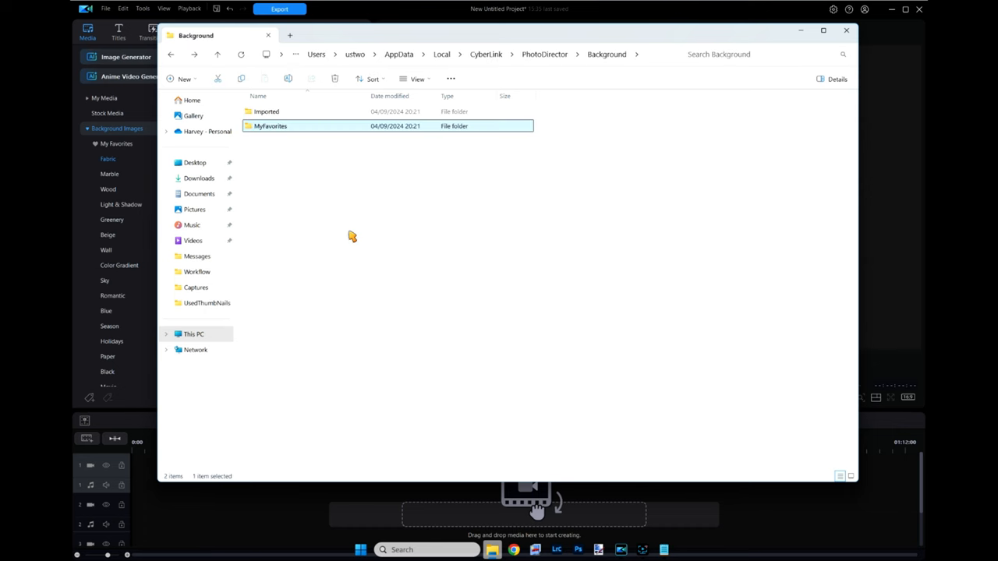
{"action": "left_click", "coordinate": [217, 54]}
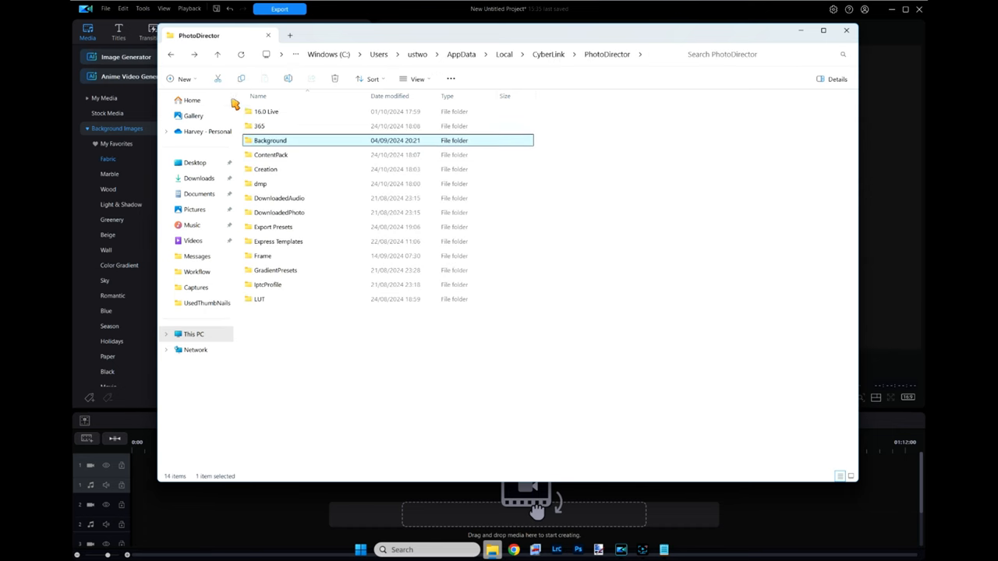
{"action": "mouse_move", "coordinate": [296, 150]}
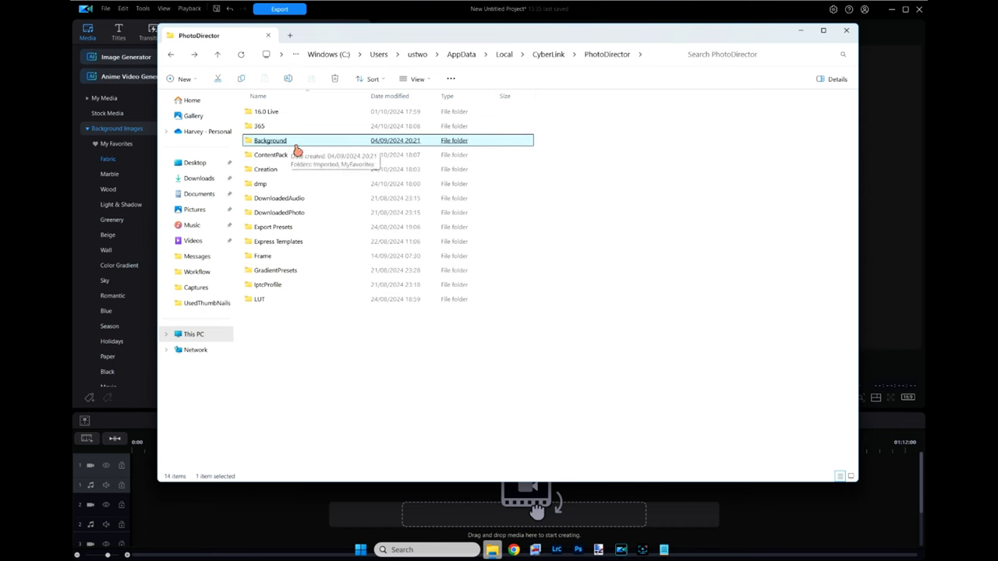
{"action": "mouse_move", "coordinate": [340, 323]}
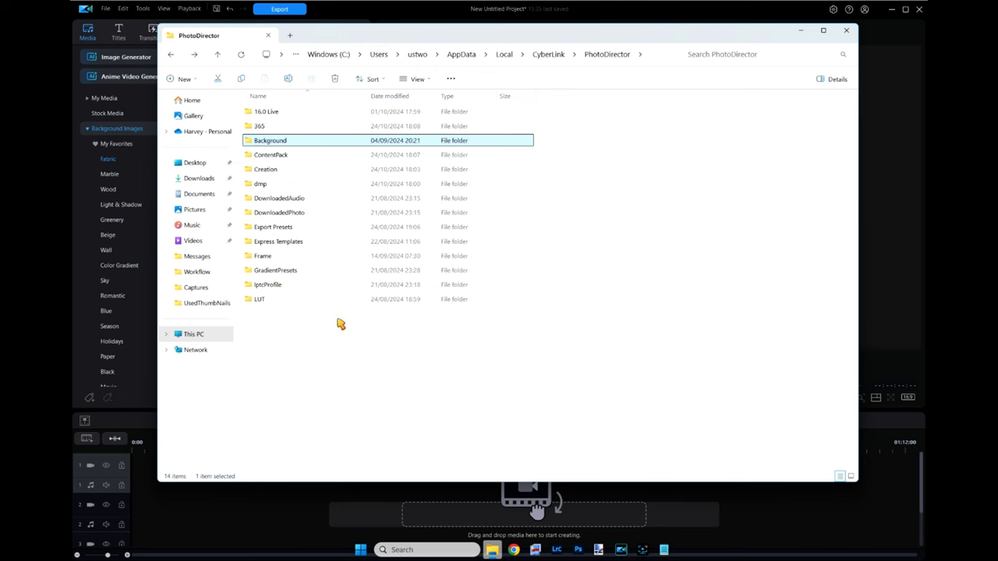
{"action": "mouse_move", "coordinate": [343, 343]}
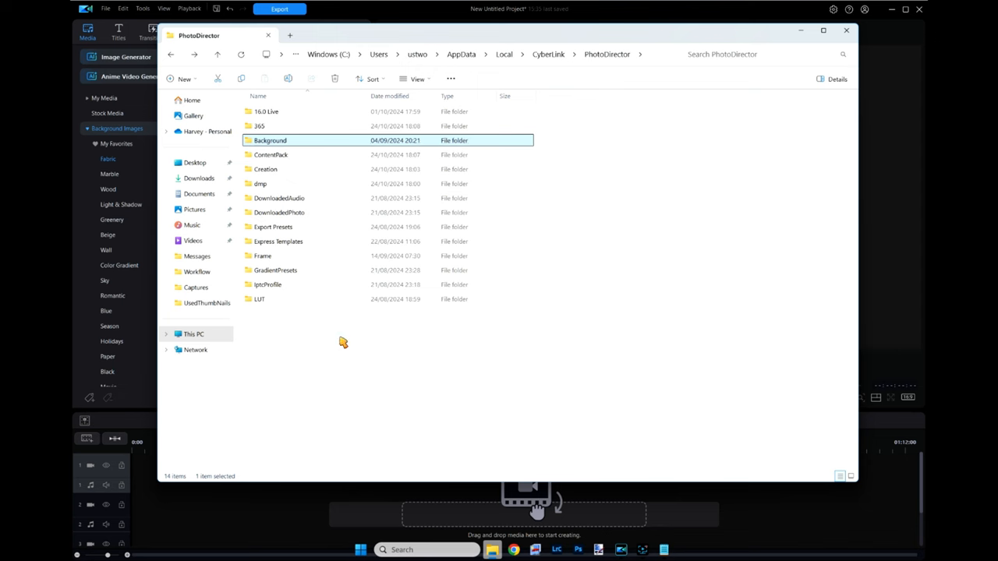
{"action": "mouse_move", "coordinate": [334, 334]}
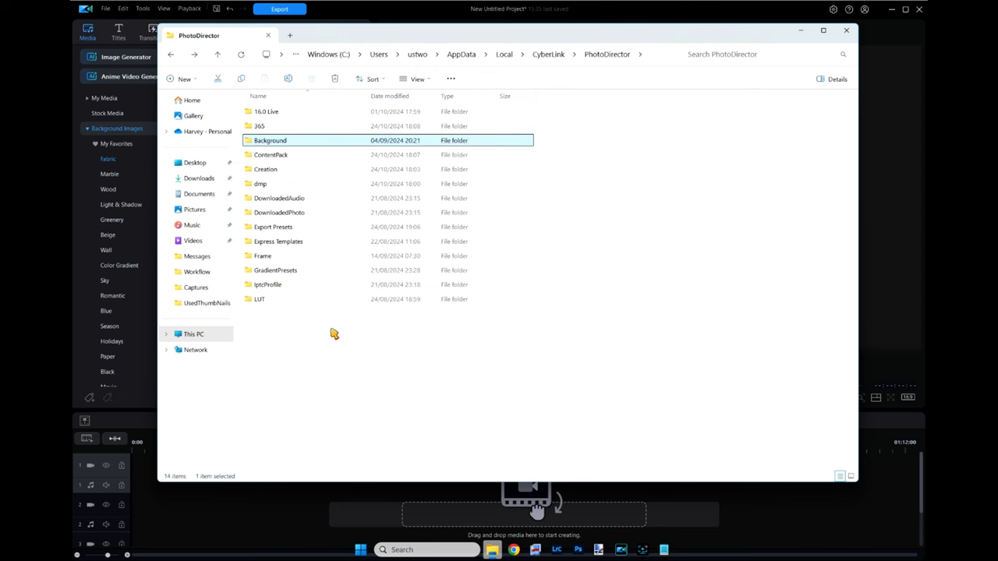
{"action": "mouse_move", "coordinate": [307, 218]}
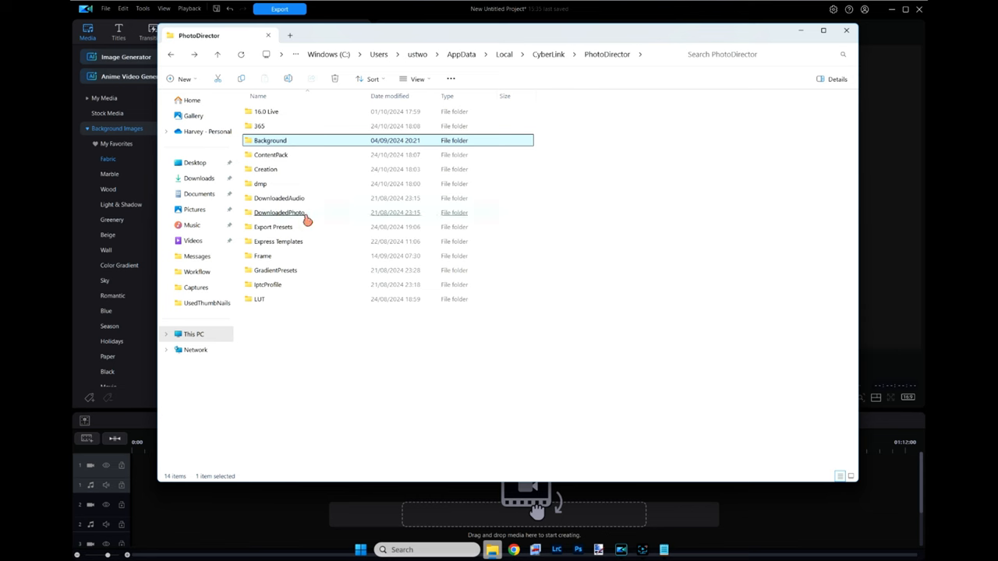
{"action": "left_click", "coordinate": [278, 197]}
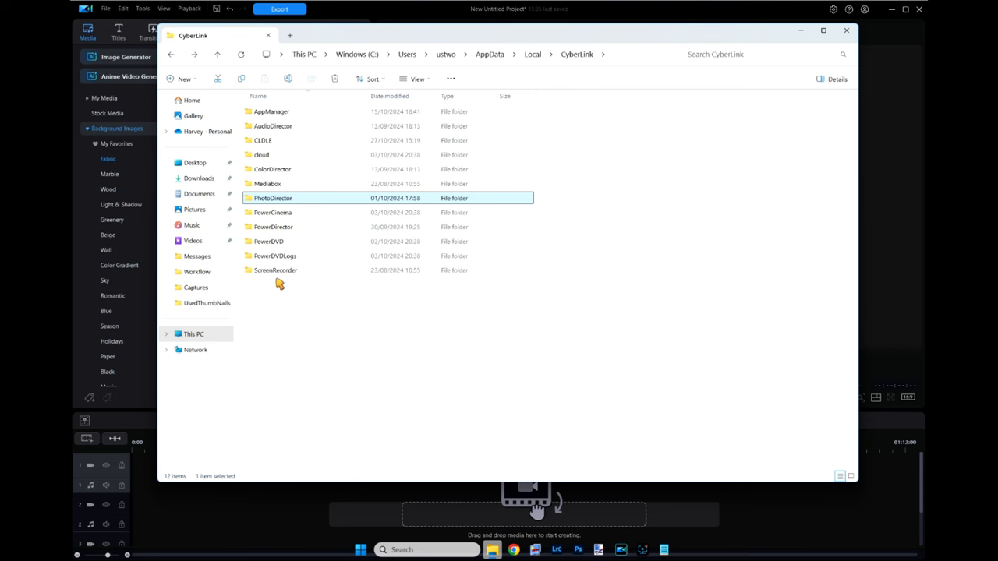
- Return to AppData and enter the Roaming CyberLink folder
{"action": "left_click", "coordinate": [172, 54]}
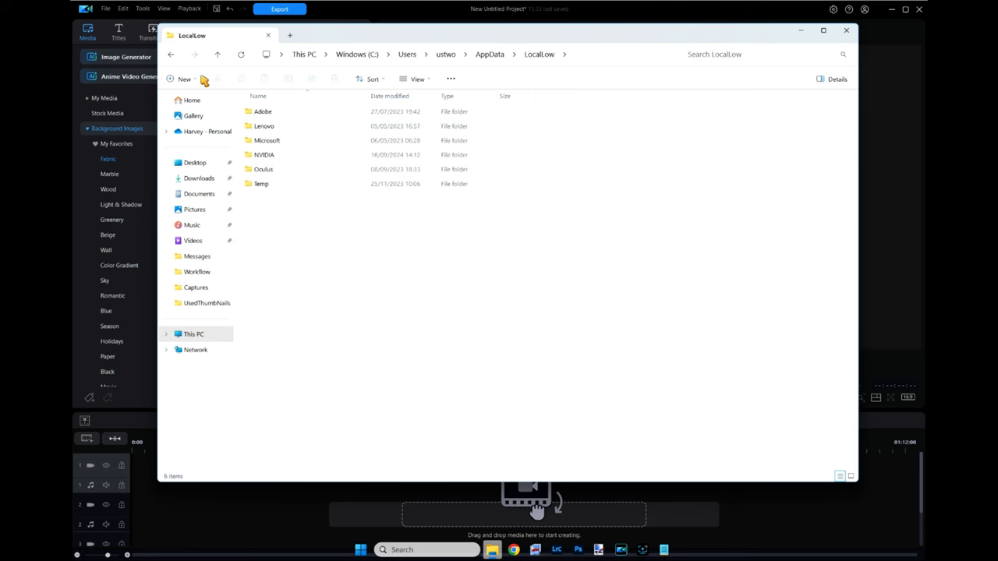
{"action": "left_click", "coordinate": [218, 54]}
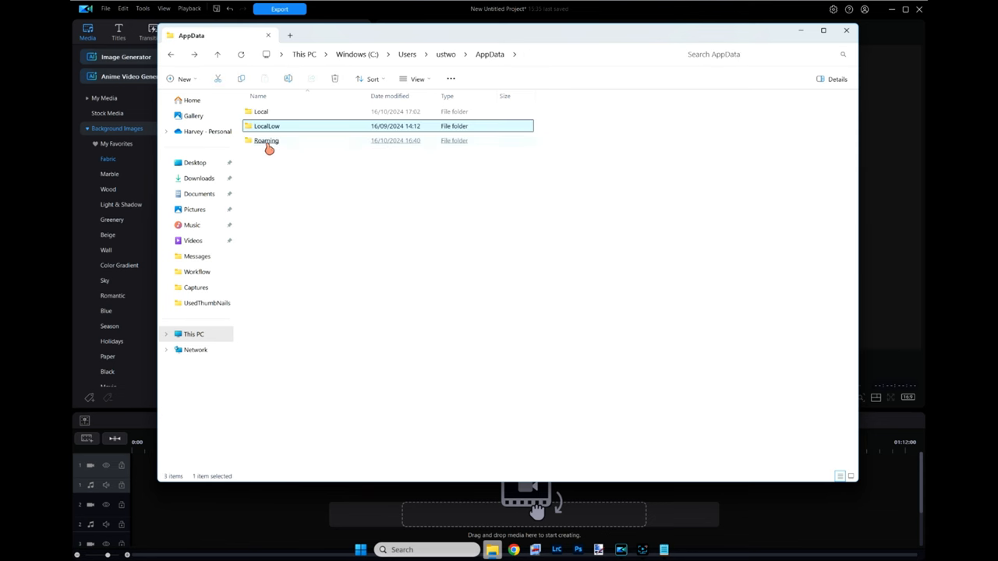
{"action": "double_click", "coordinate": [266, 140]}
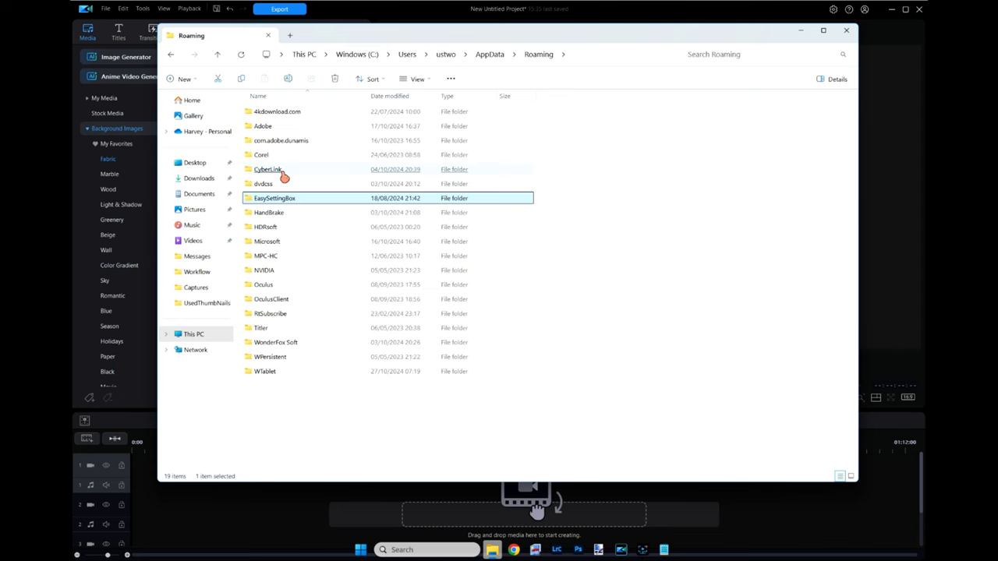
{"action": "double_click", "coordinate": [268, 169]}
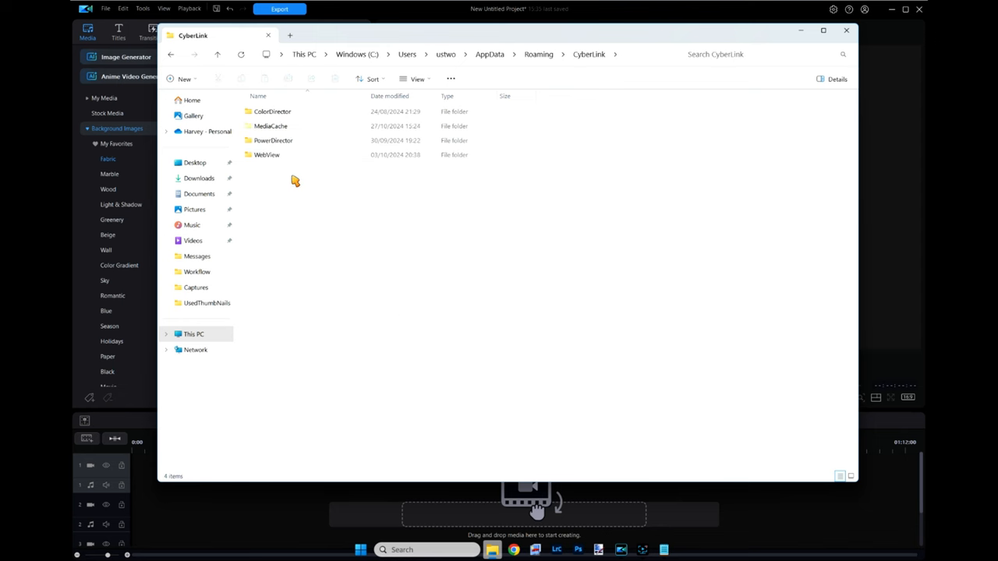
- Check ColorDirector's Cache Files 02 folder, ending in the Roaming PowerDirector folder
{"action": "left_click", "coordinate": [266, 155]}
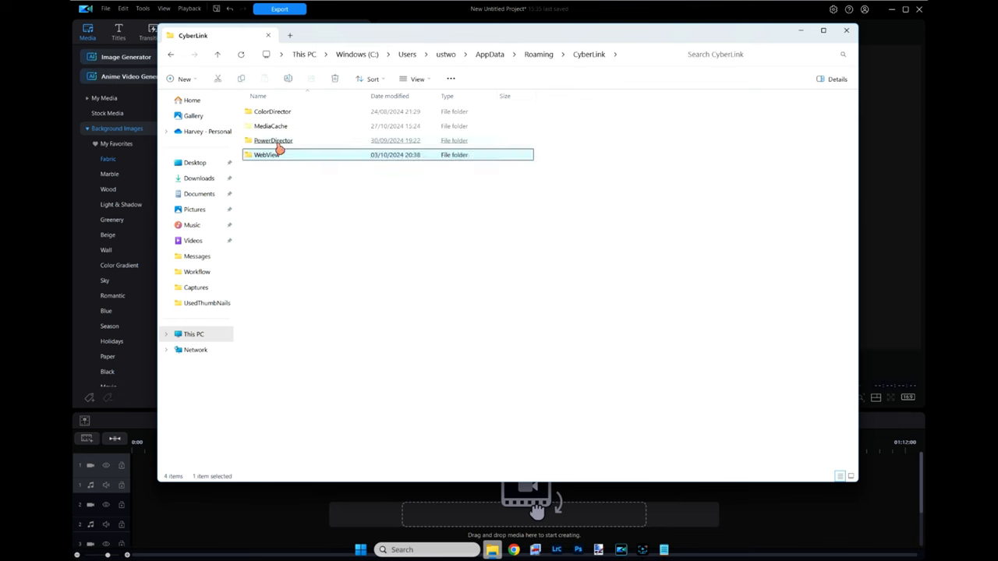
{"action": "left_click", "coordinate": [274, 140]}
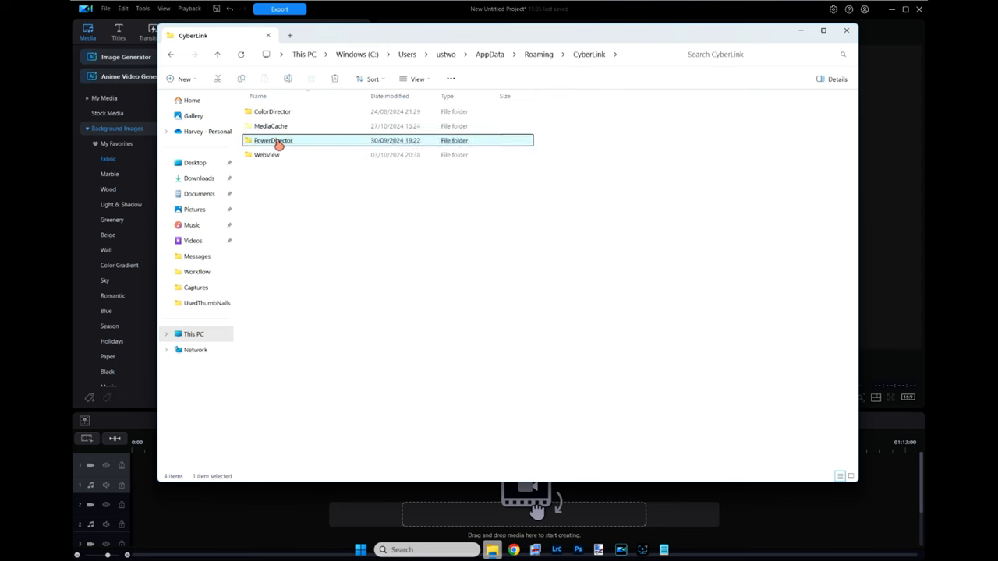
{"action": "double_click", "coordinate": [272, 110]}
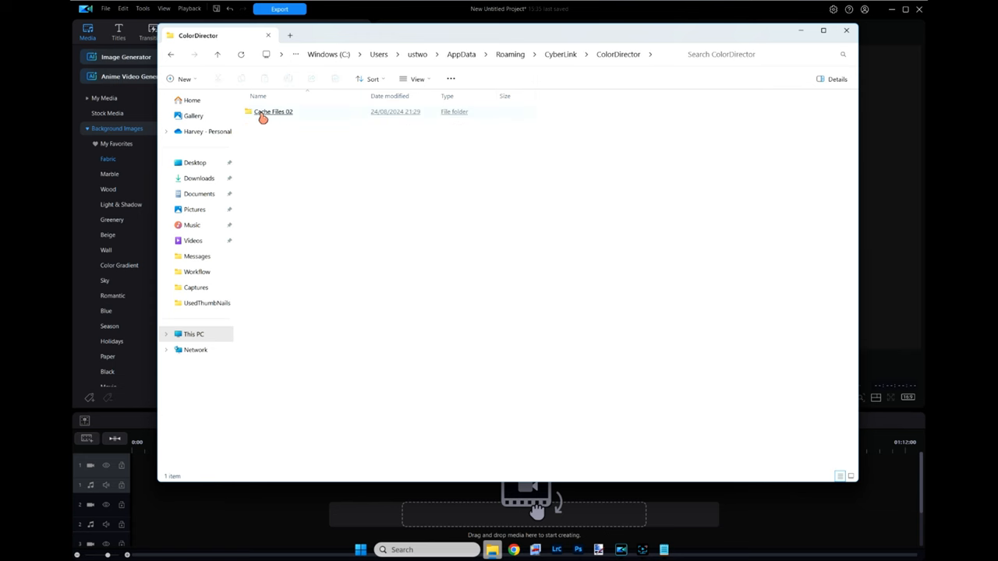
{"action": "double_click", "coordinate": [273, 112]}
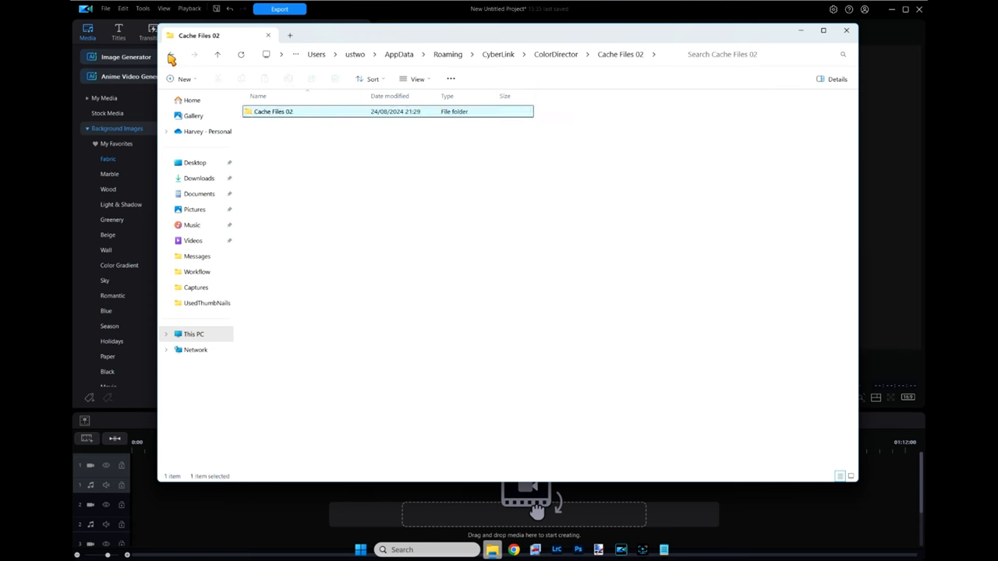
{"action": "left_click", "coordinate": [171, 54]}
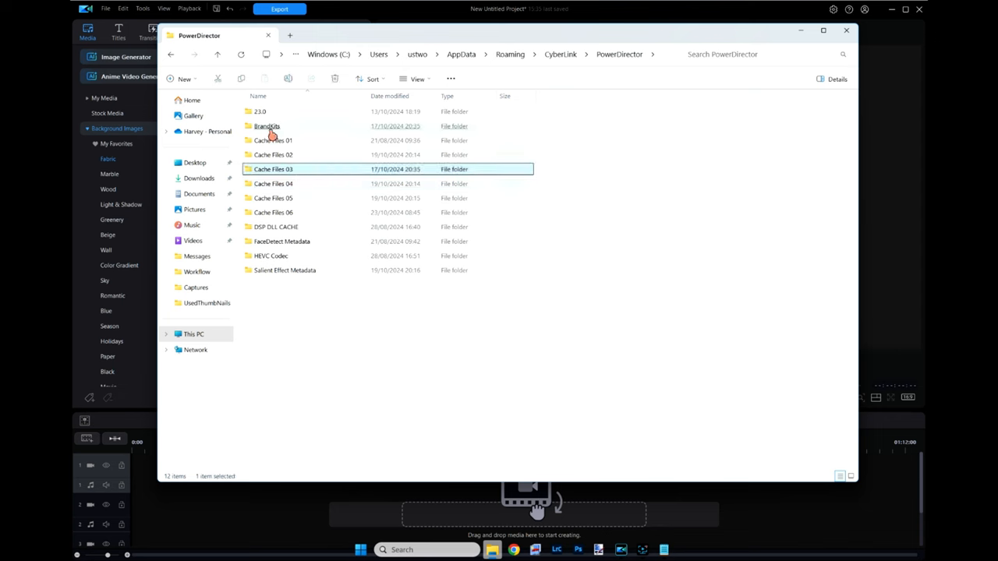
- Confirm PowerDirector's BrandKits folder holds only Contents.json, then return to PowerDirector
{"action": "left_click", "coordinate": [267, 125]}
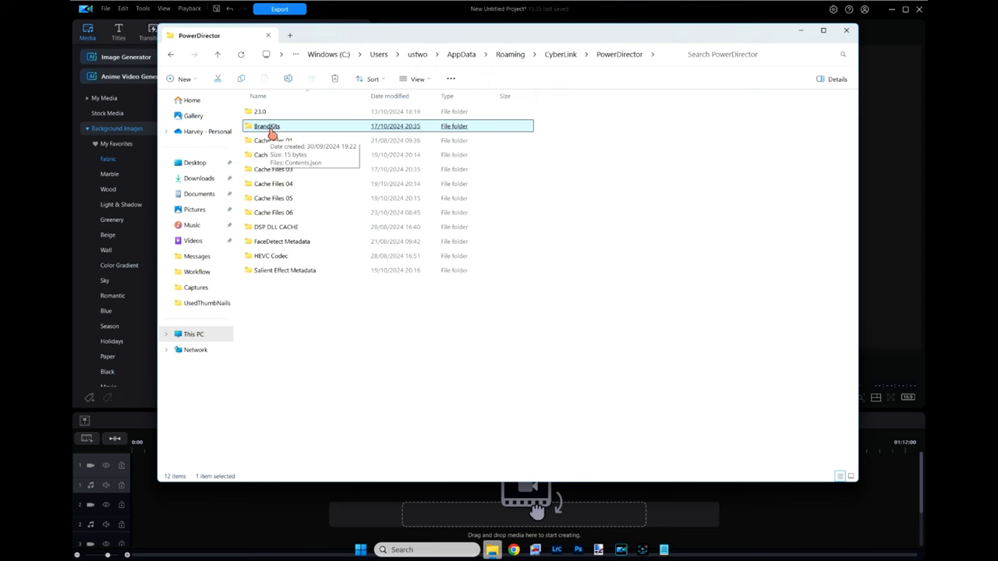
{"action": "mouse_move", "coordinate": [286, 132]}
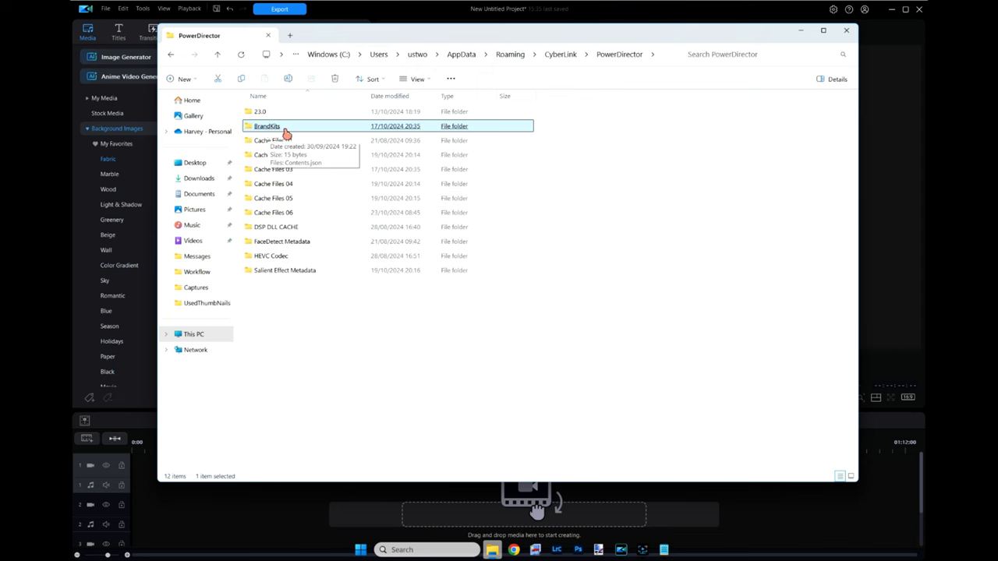
{"action": "mouse_move", "coordinate": [280, 149]}
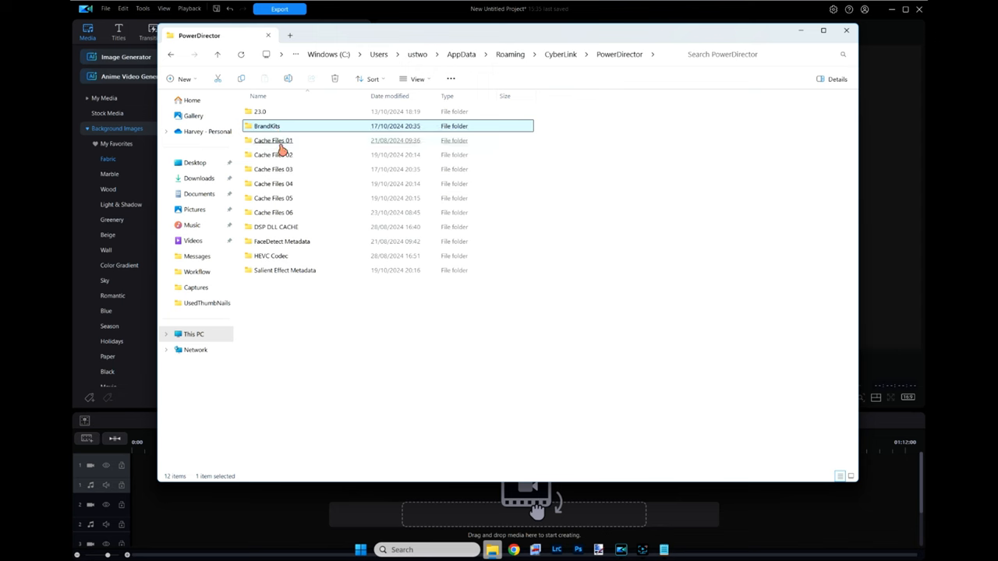
{"action": "double_click", "coordinate": [267, 125]}
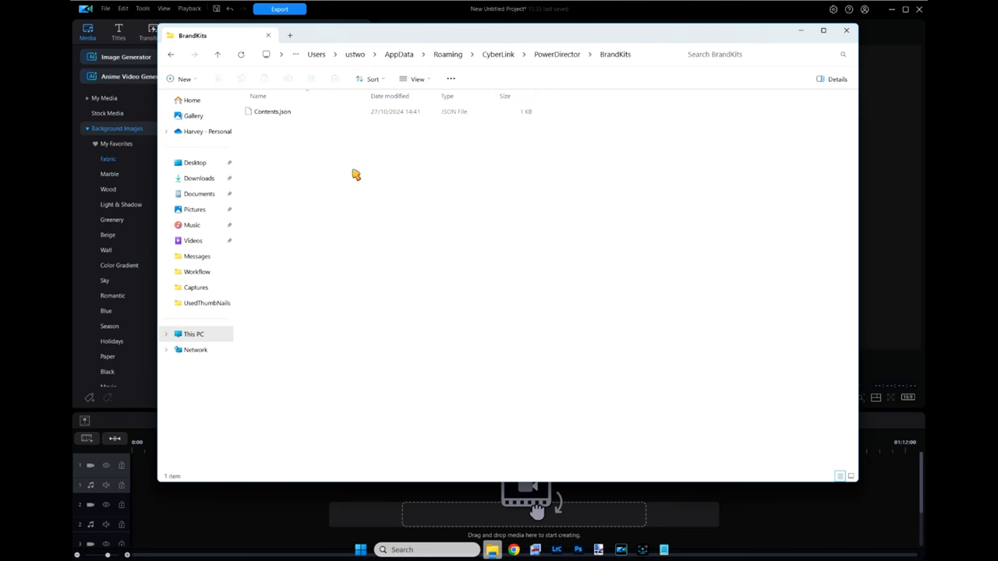
{"action": "mouse_move", "coordinate": [496, 77]}
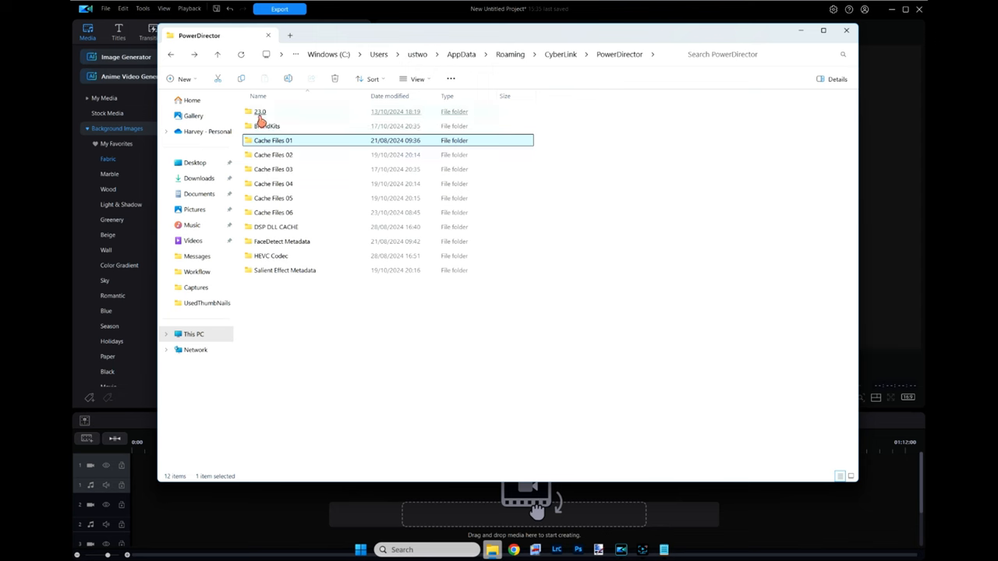
{"action": "double_click", "coordinate": [260, 111]}
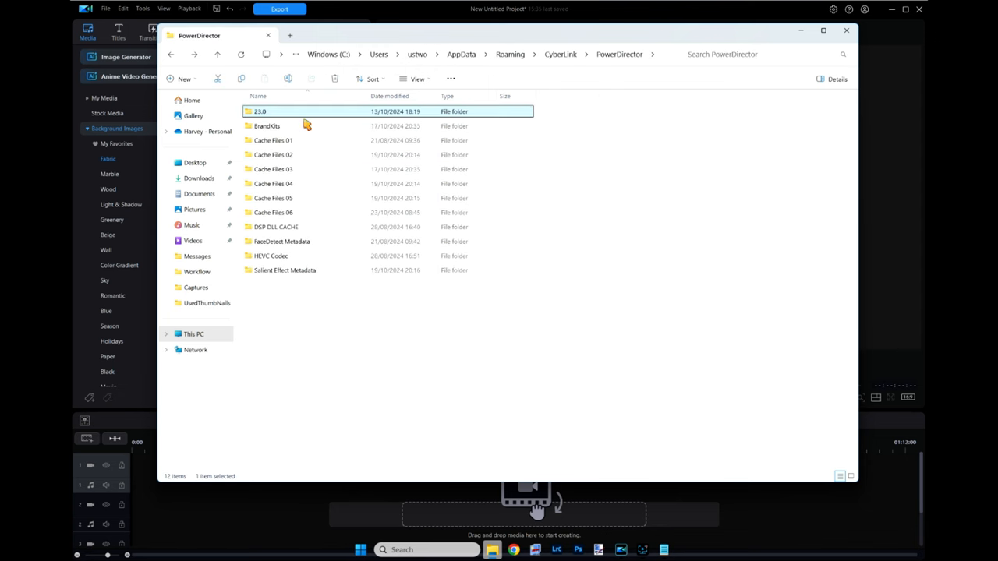
{"action": "double_click", "coordinate": [267, 125]}
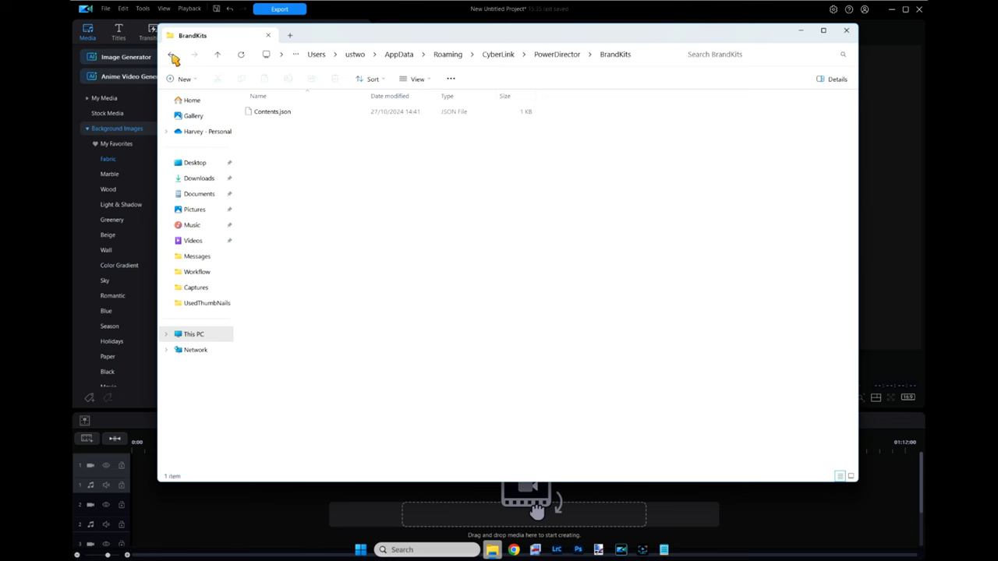
{"action": "left_click", "coordinate": [174, 55]}
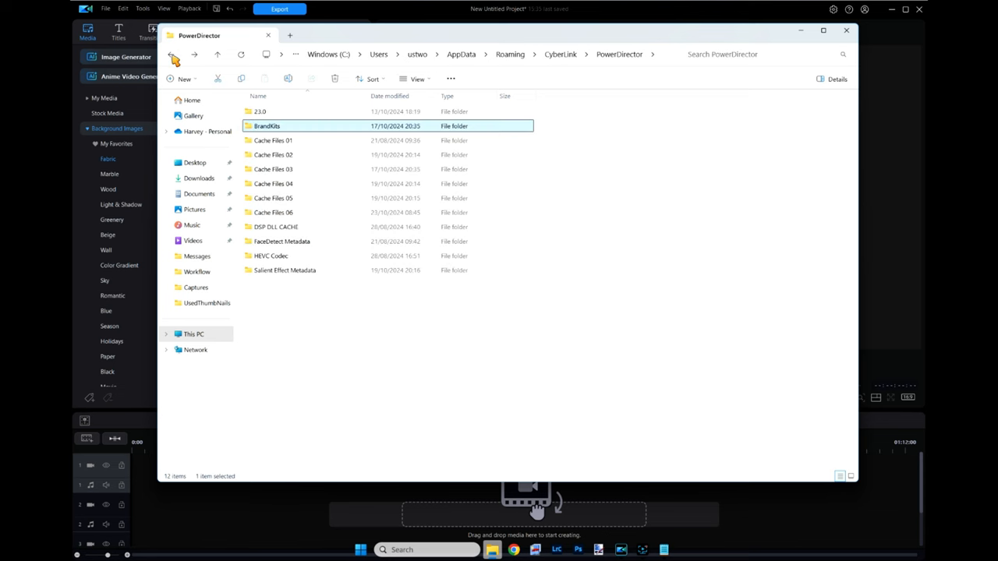
- Back out through CyberLink and AppData to the Users folder list
{"action": "left_click", "coordinate": [174, 54]}
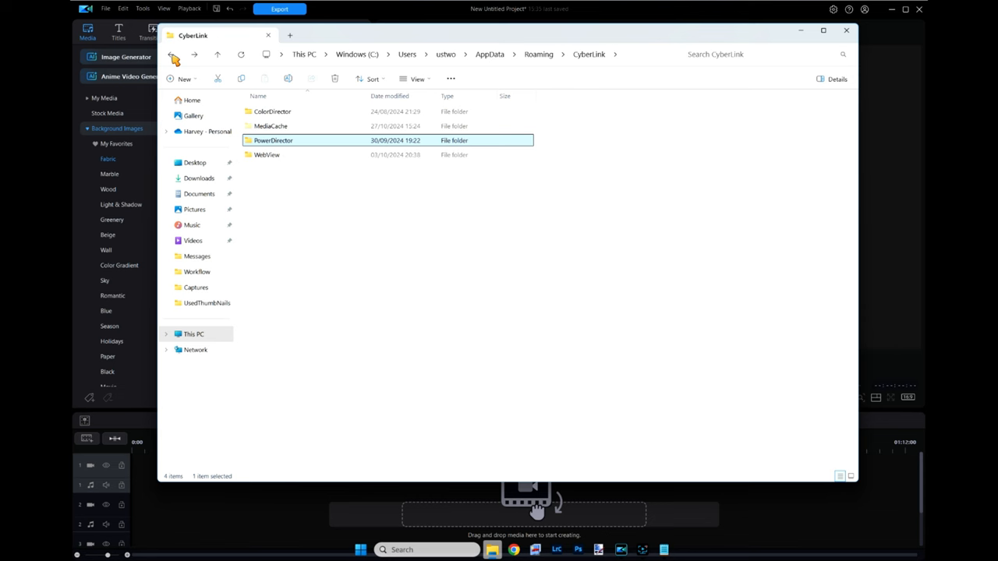
{"action": "left_click", "coordinate": [174, 55]}
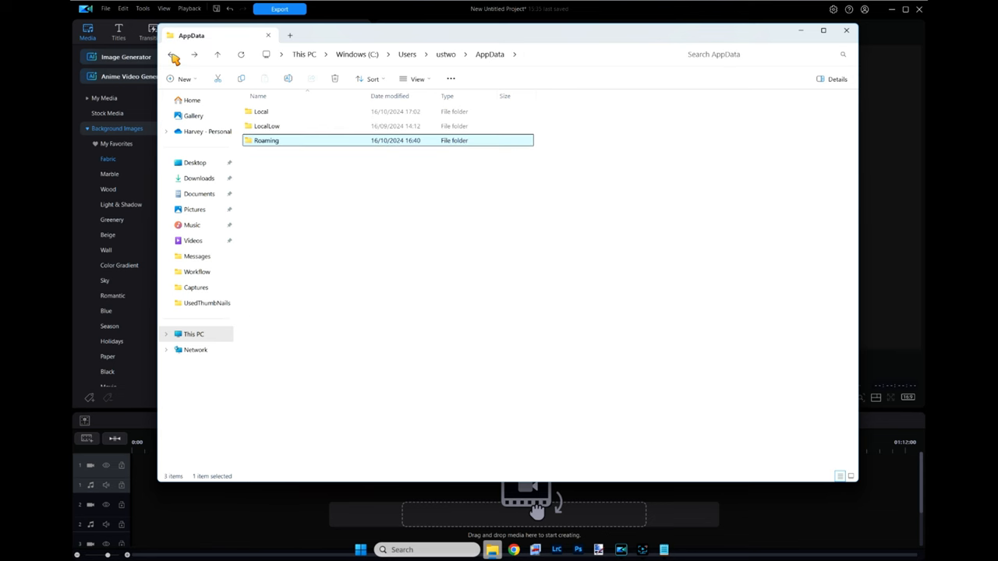
{"action": "left_click", "coordinate": [174, 54]}
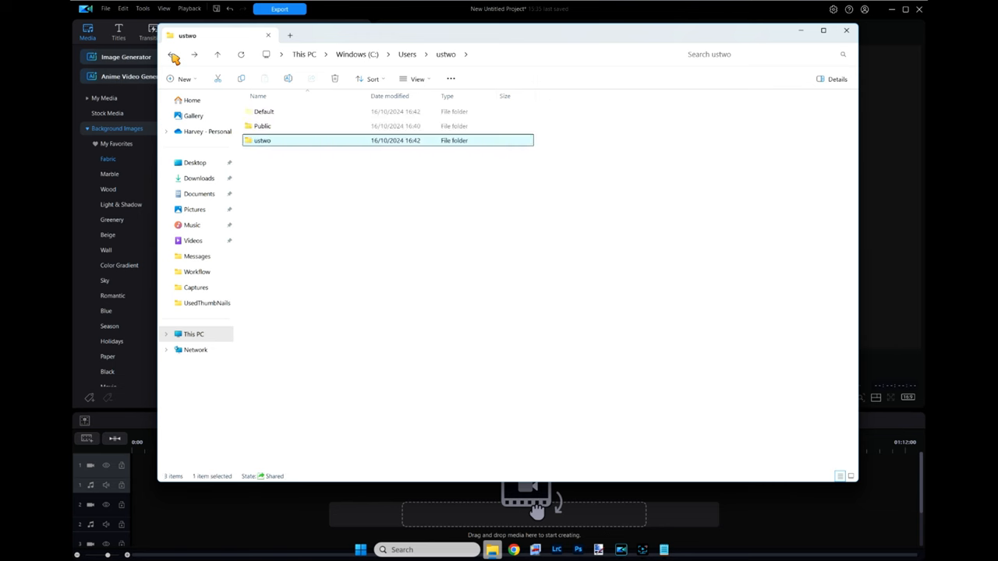
{"action": "left_click", "coordinate": [173, 54]}
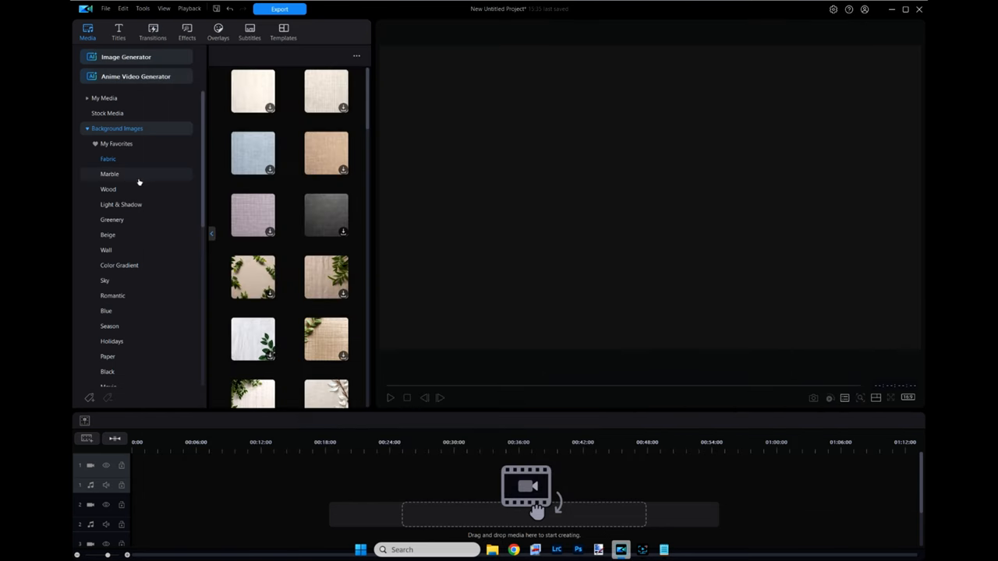
{"action": "mouse_move", "coordinate": [384, 152]}
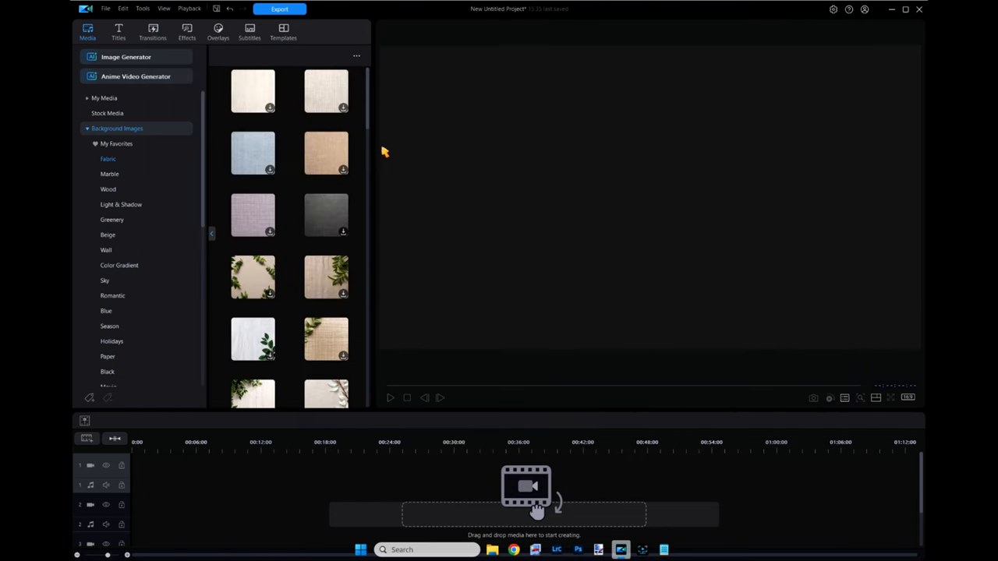
{"action": "mouse_move", "coordinate": [446, 271]}
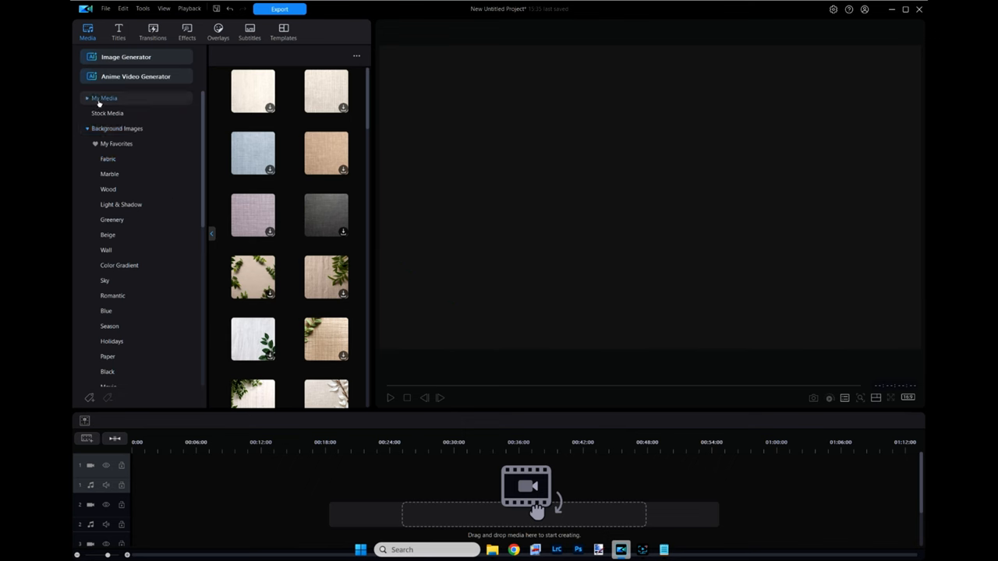
- Show the empty My Media library in PowerDirector's Media room
{"action": "left_click", "coordinate": [105, 98]}
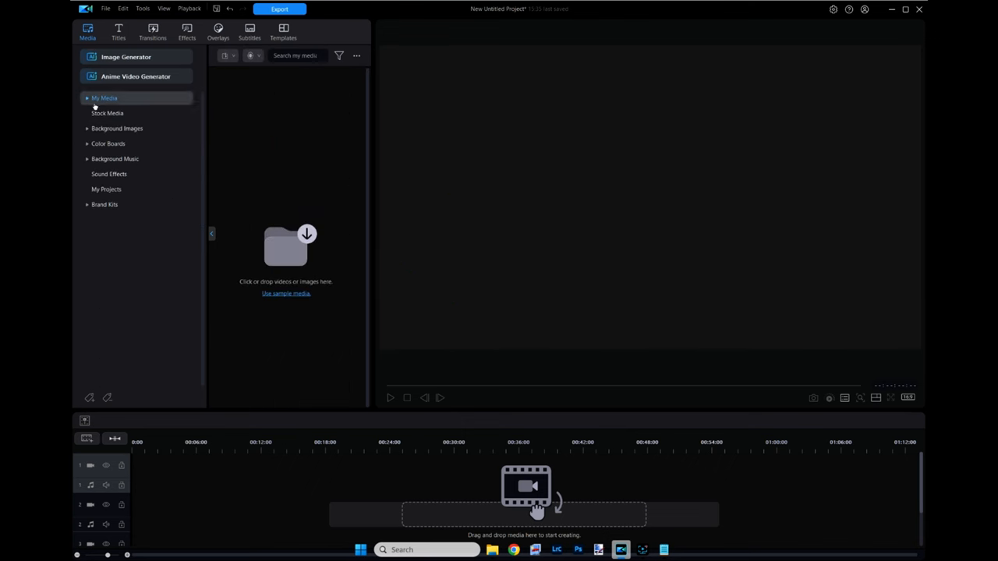